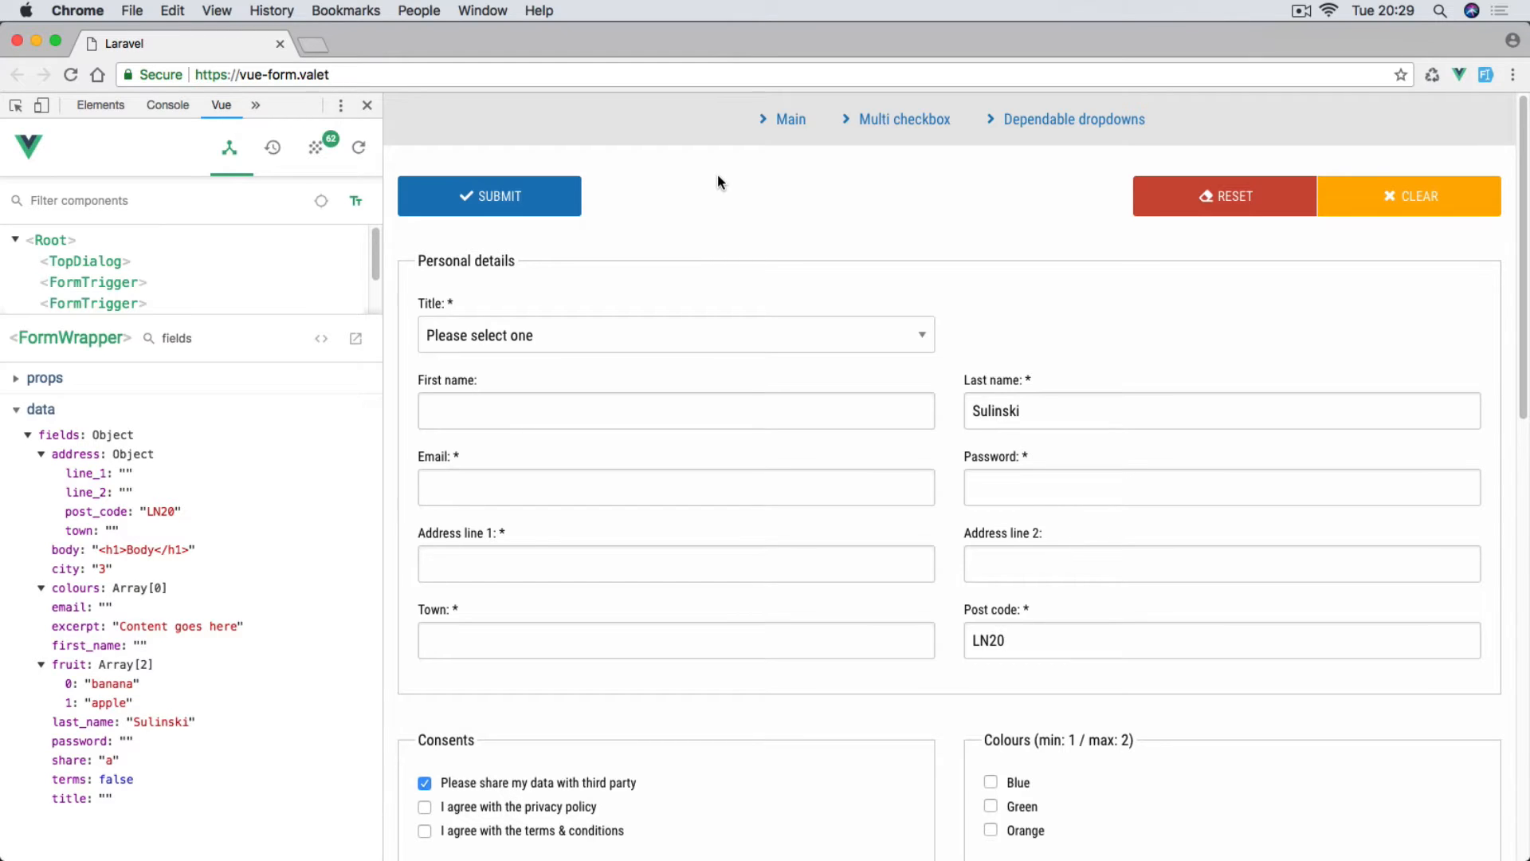
pyautogui.moveTo(703, 232)
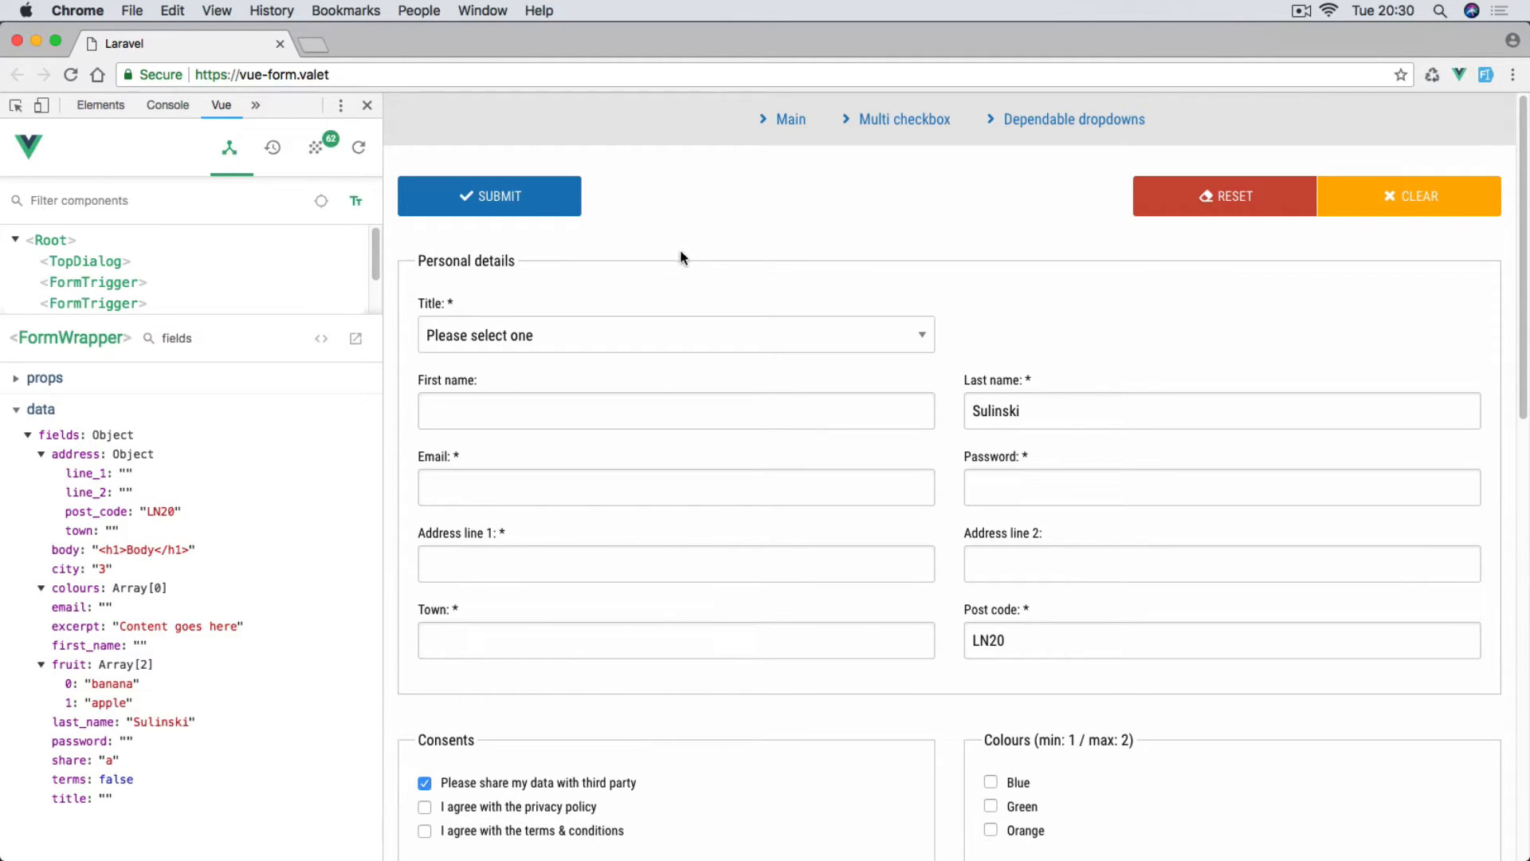
pyautogui.moveTo(620, 322)
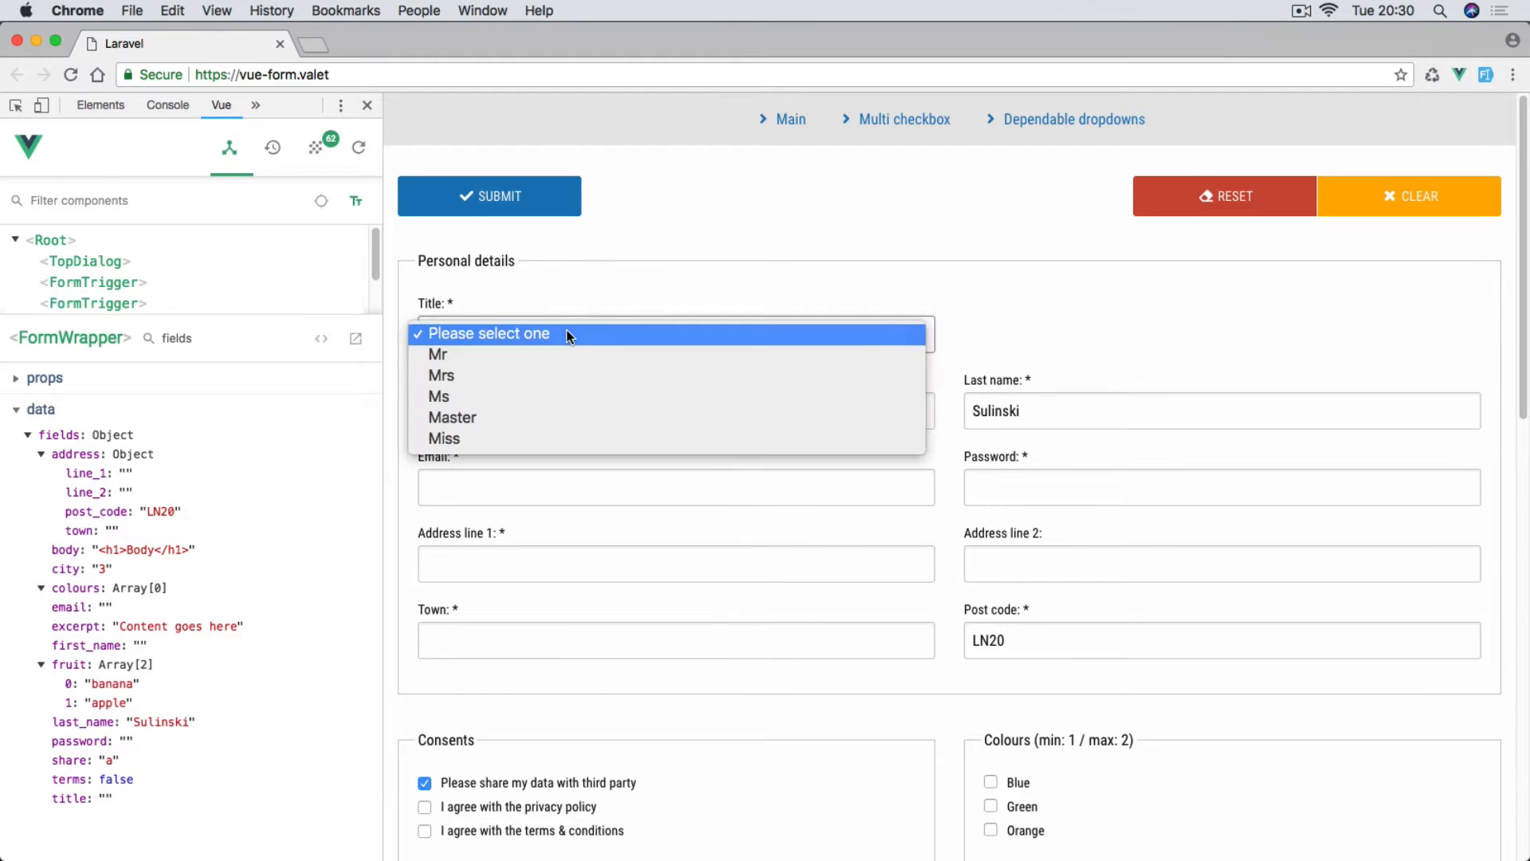
# - Choose Ms as the title and enter Sebastian as the first name
pyautogui.click(438, 354)
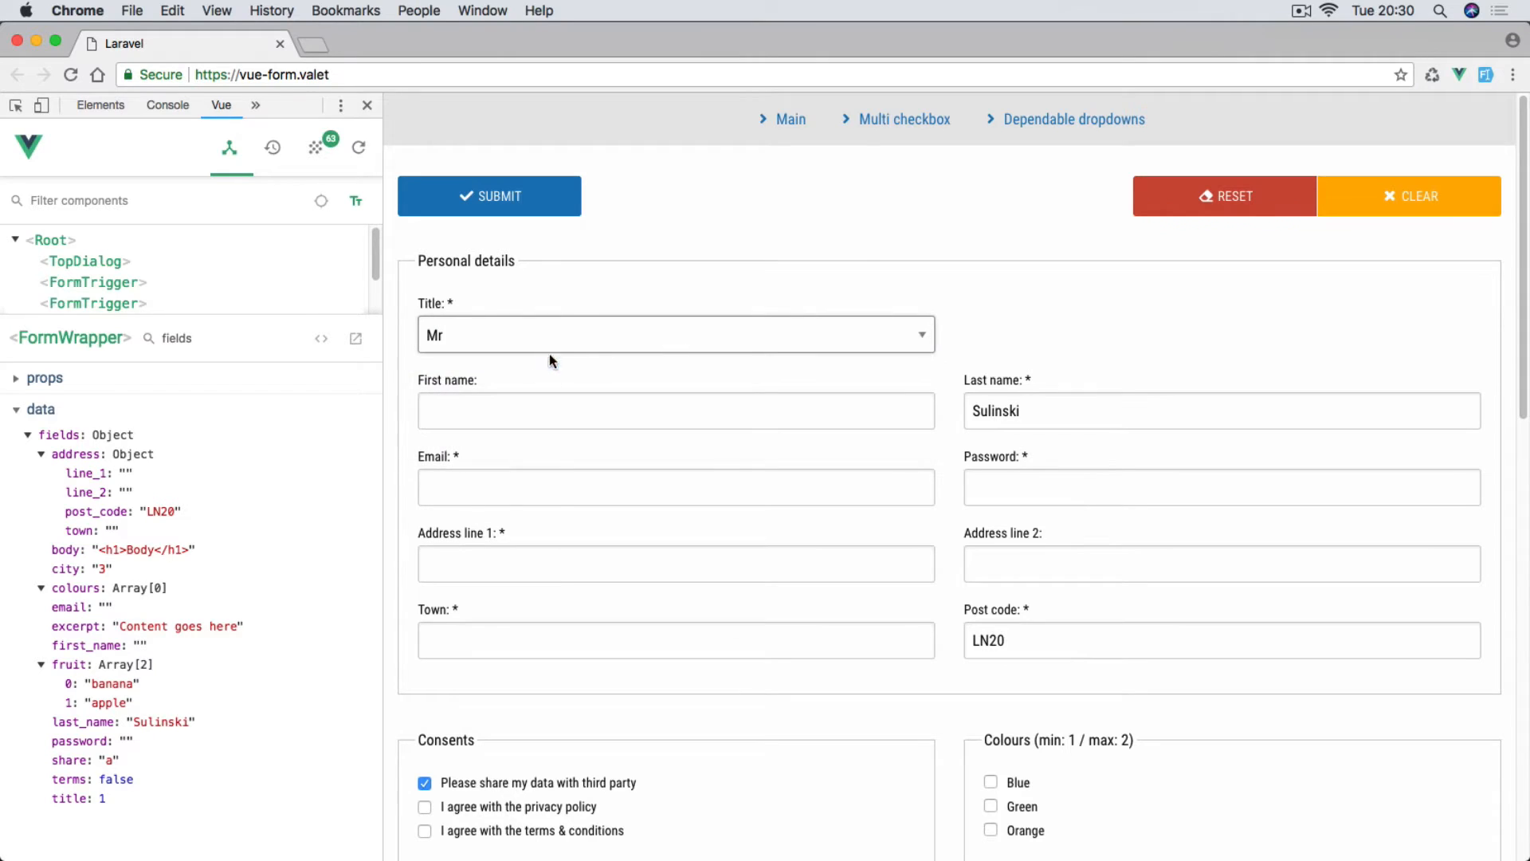
pyautogui.click(674, 333)
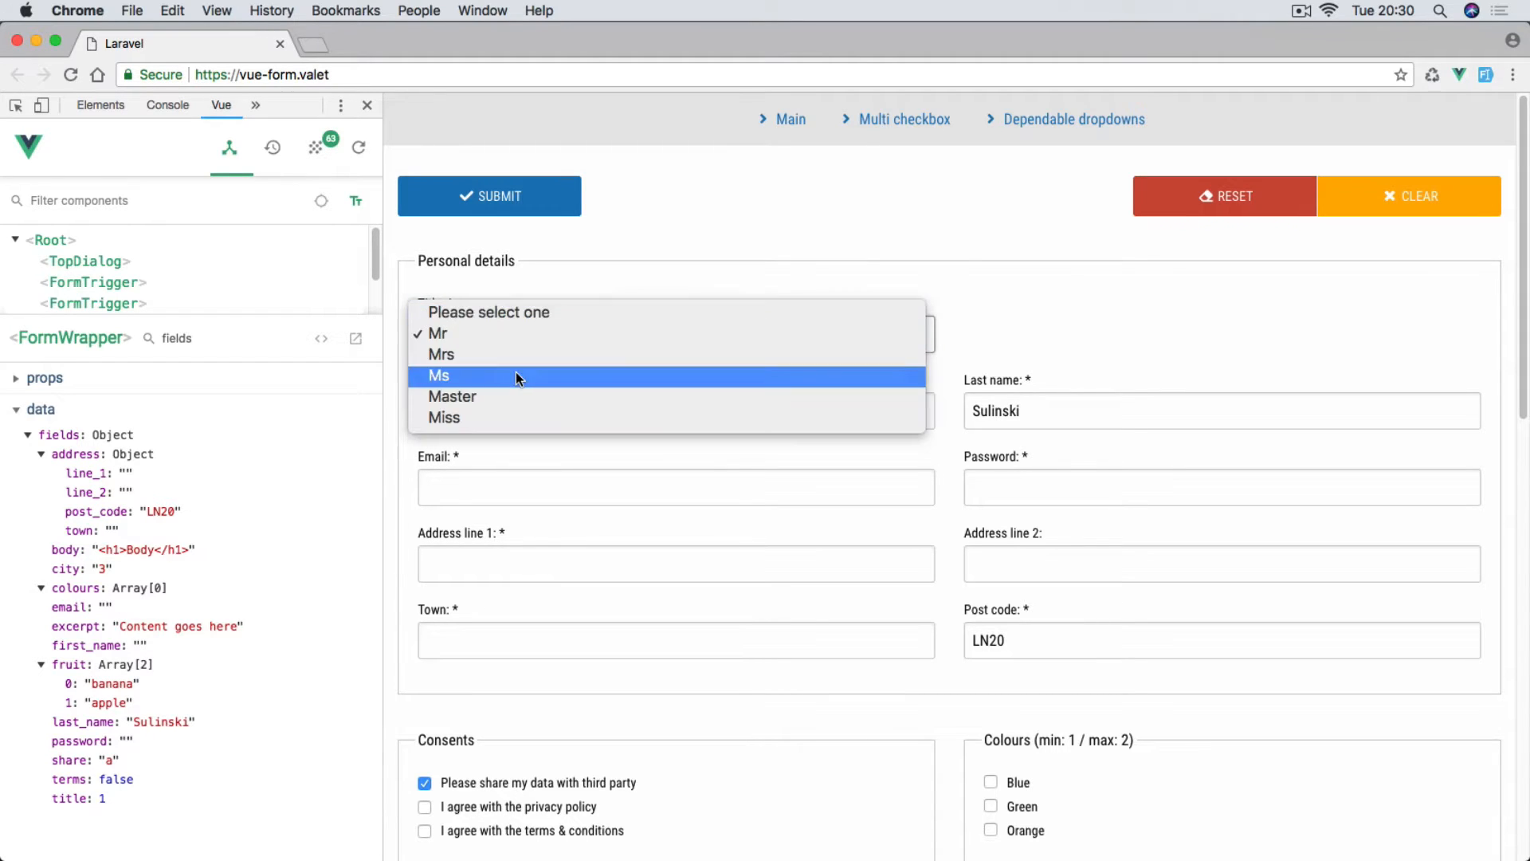
pyautogui.click(438, 375)
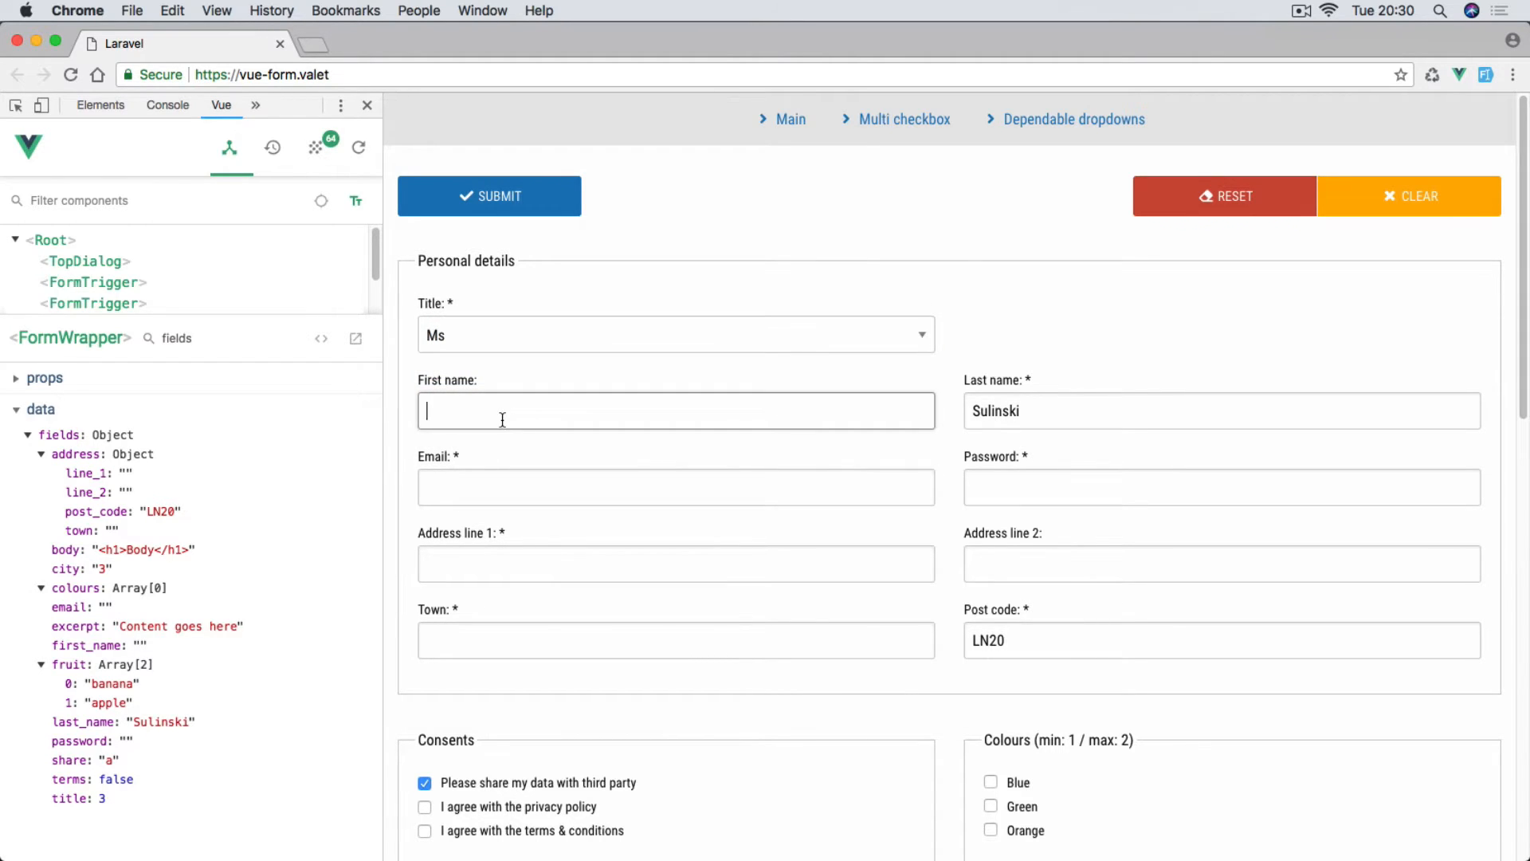
pyautogui.write('Sebastian')
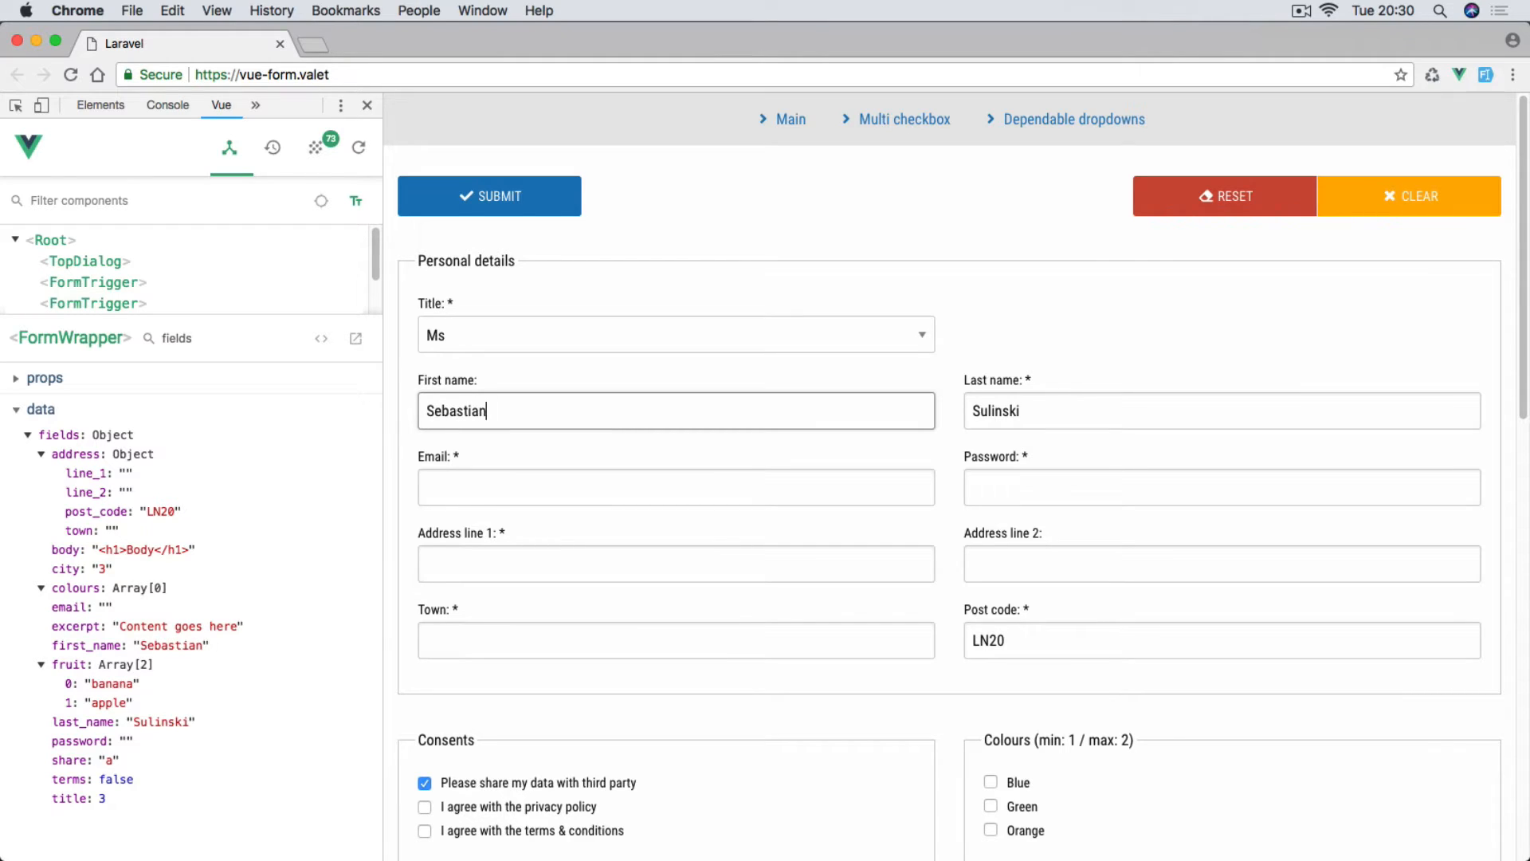
pyautogui.moveTo(1050, 421)
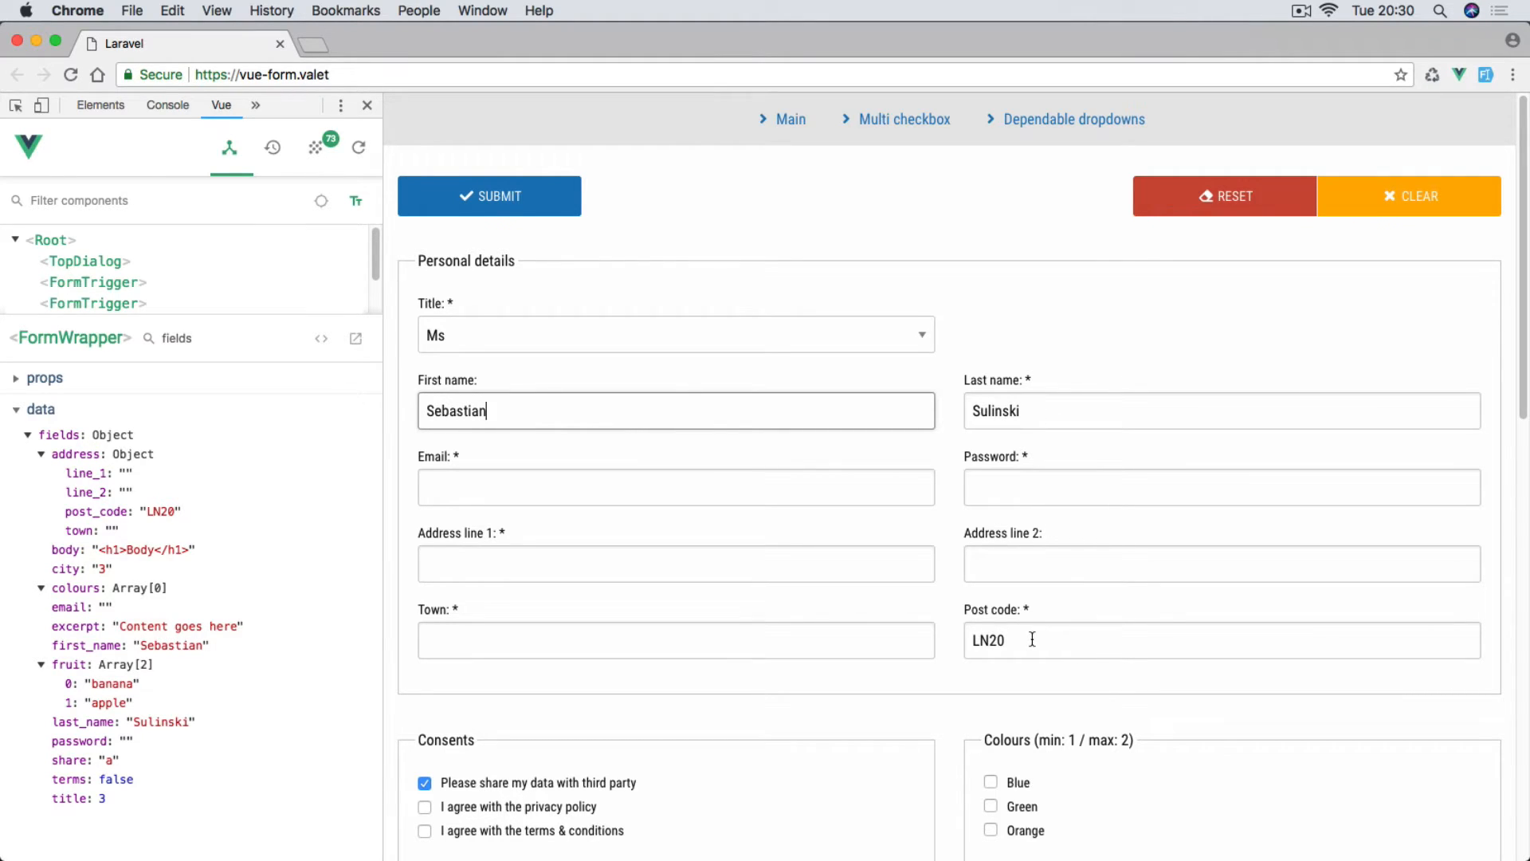
pyautogui.moveTo(629, 400)
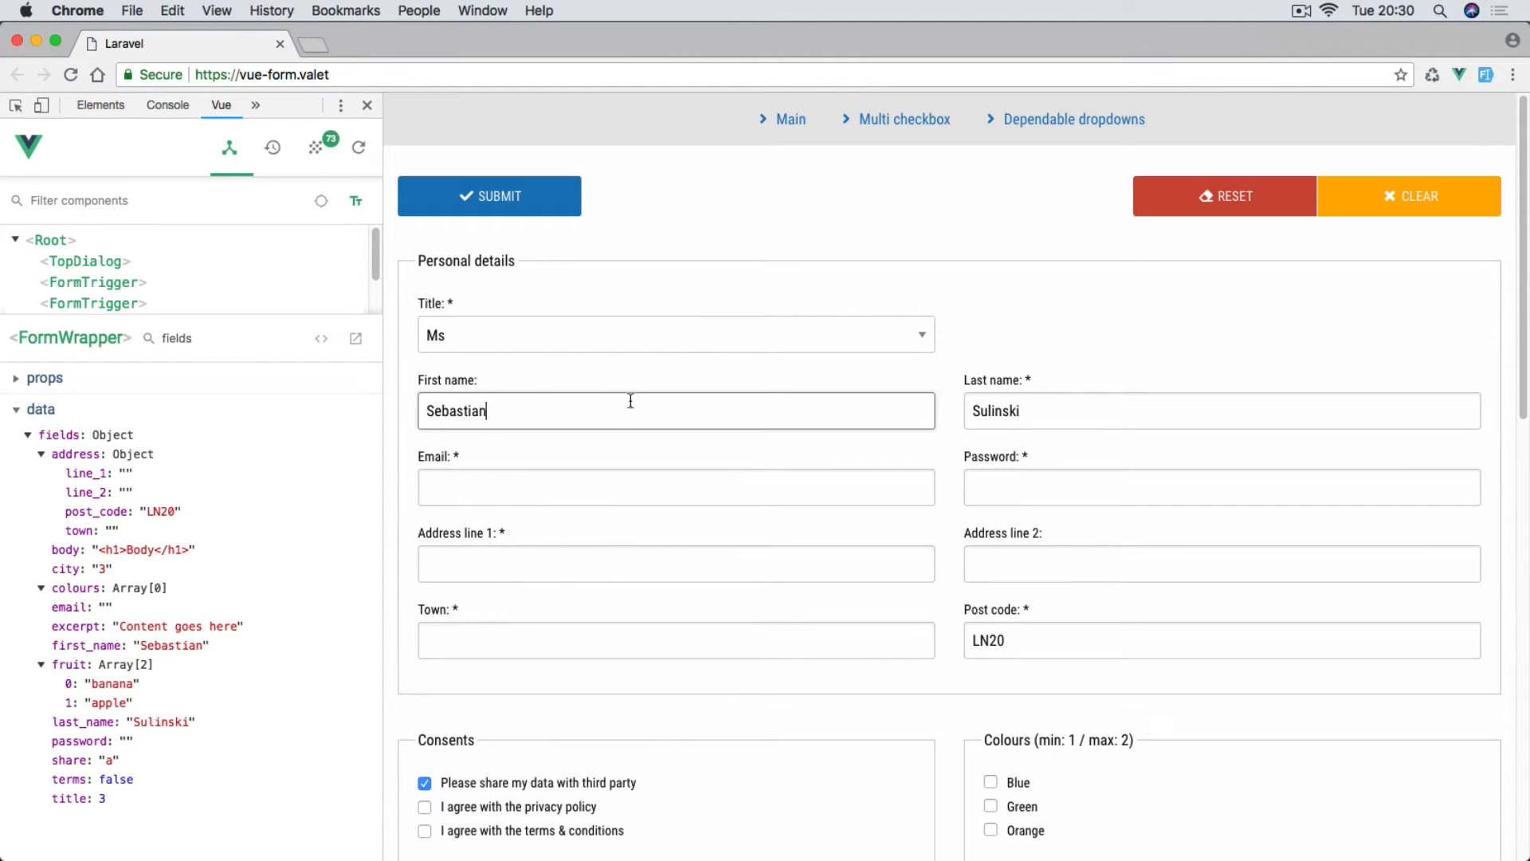
pyautogui.click(607, 488)
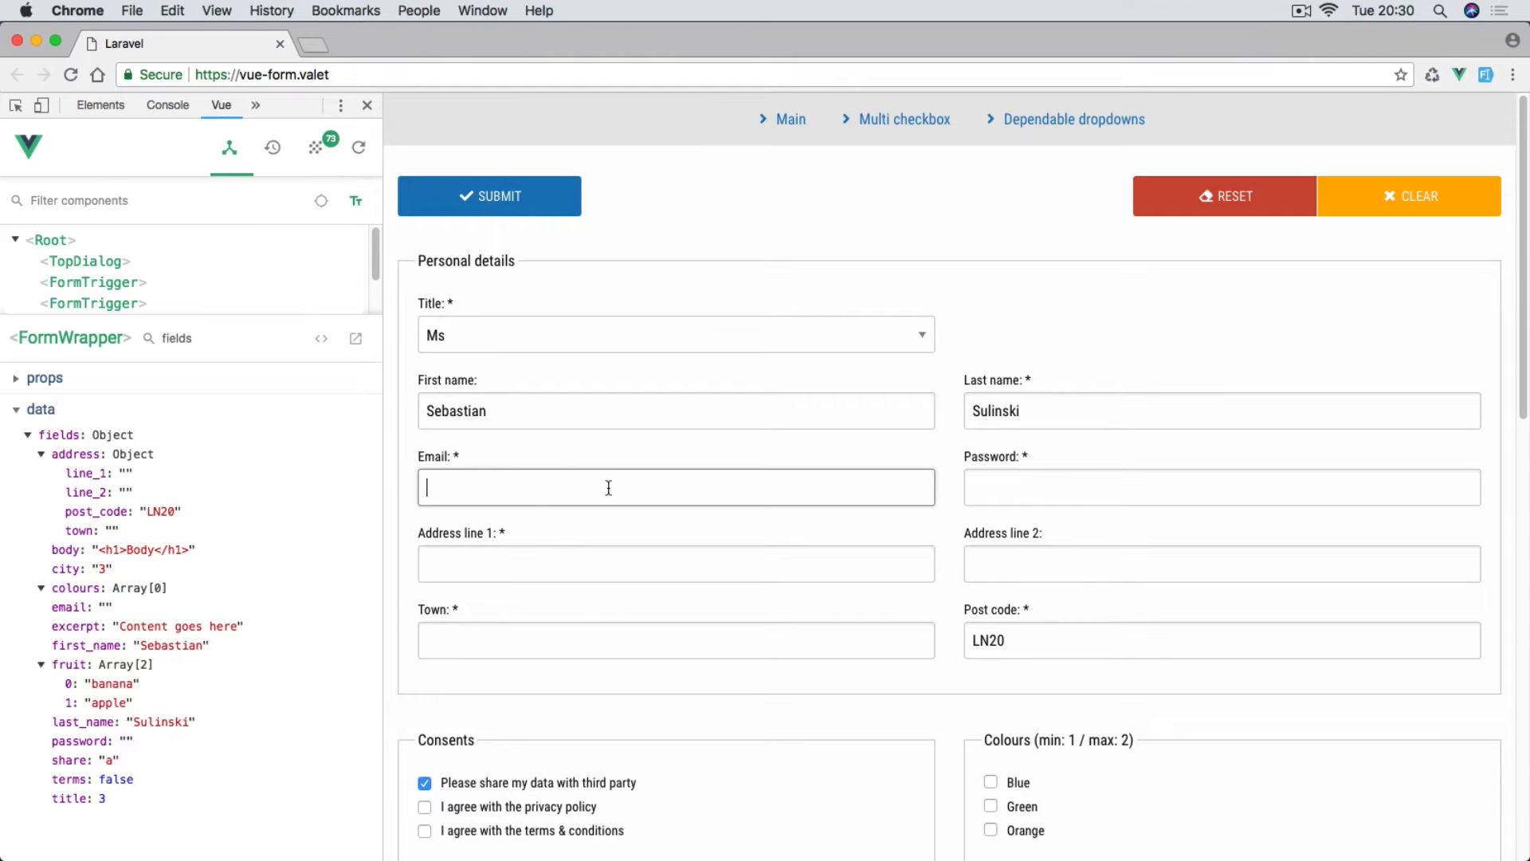
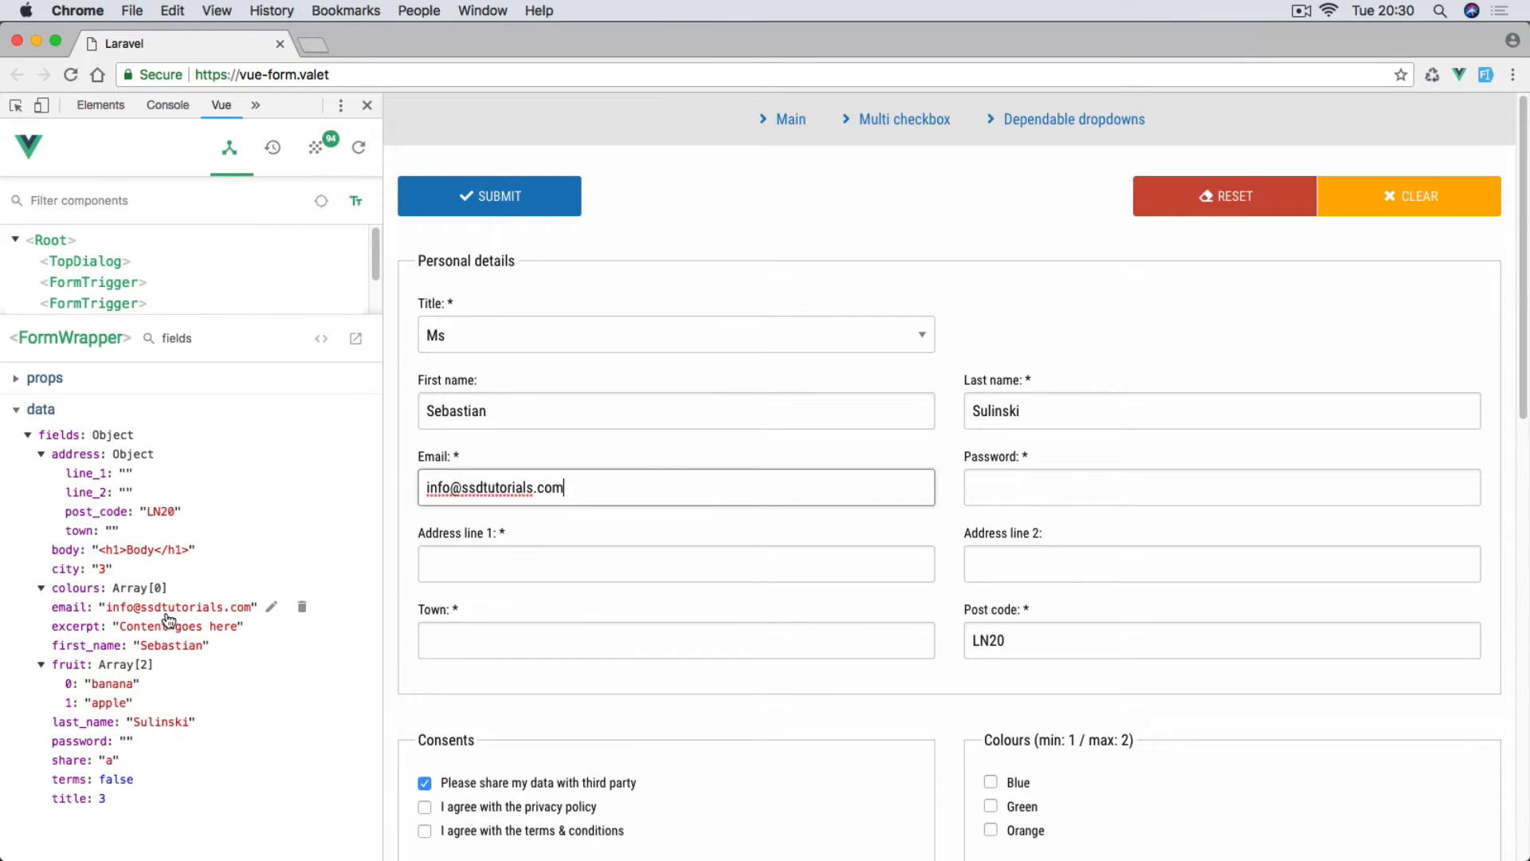
pyautogui.click(1219, 487)
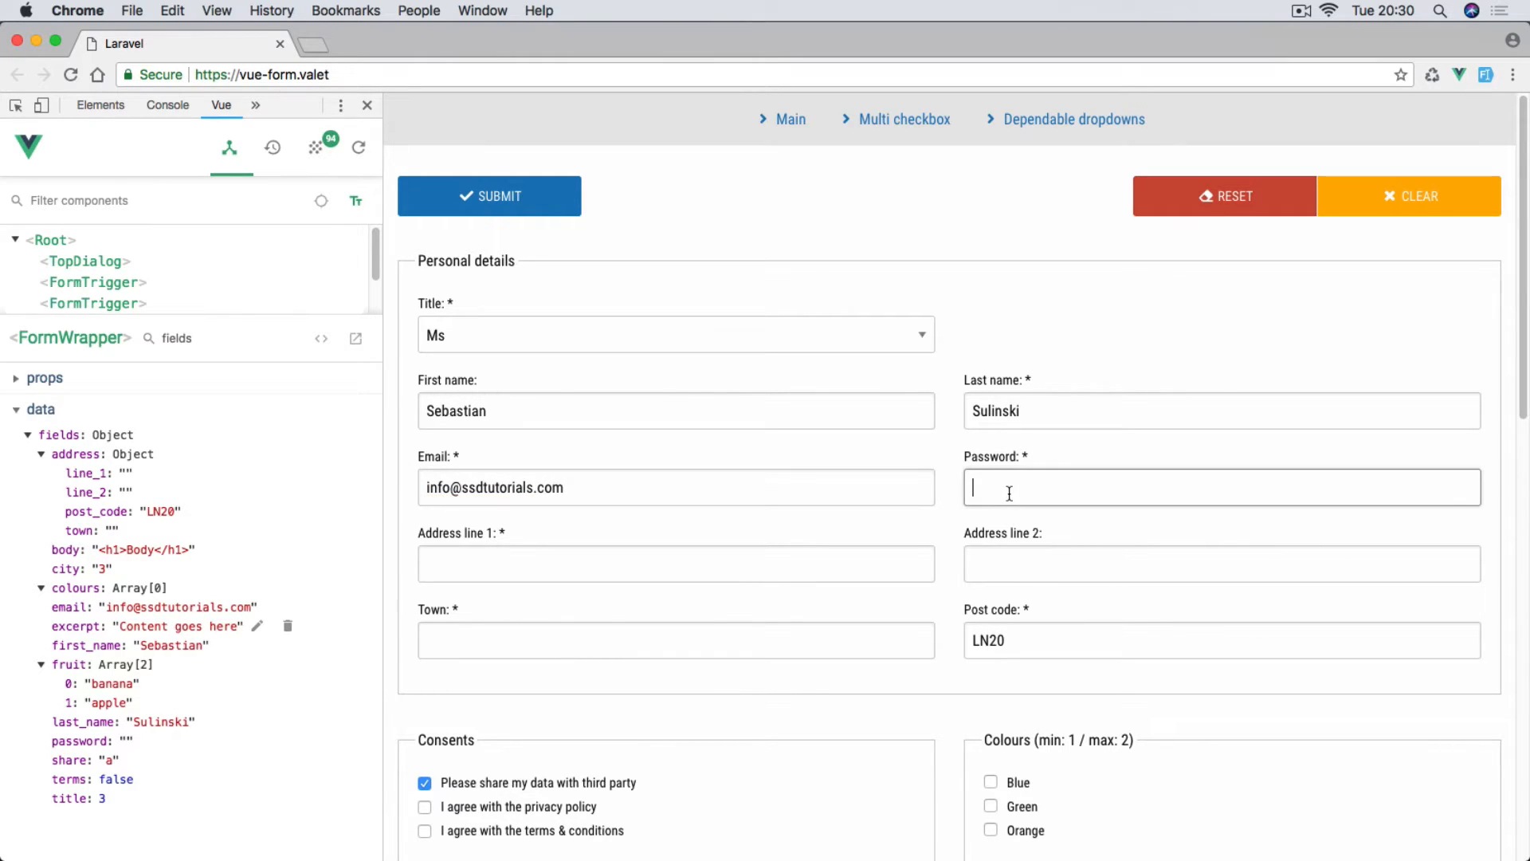
pyautogui.write('Pa')
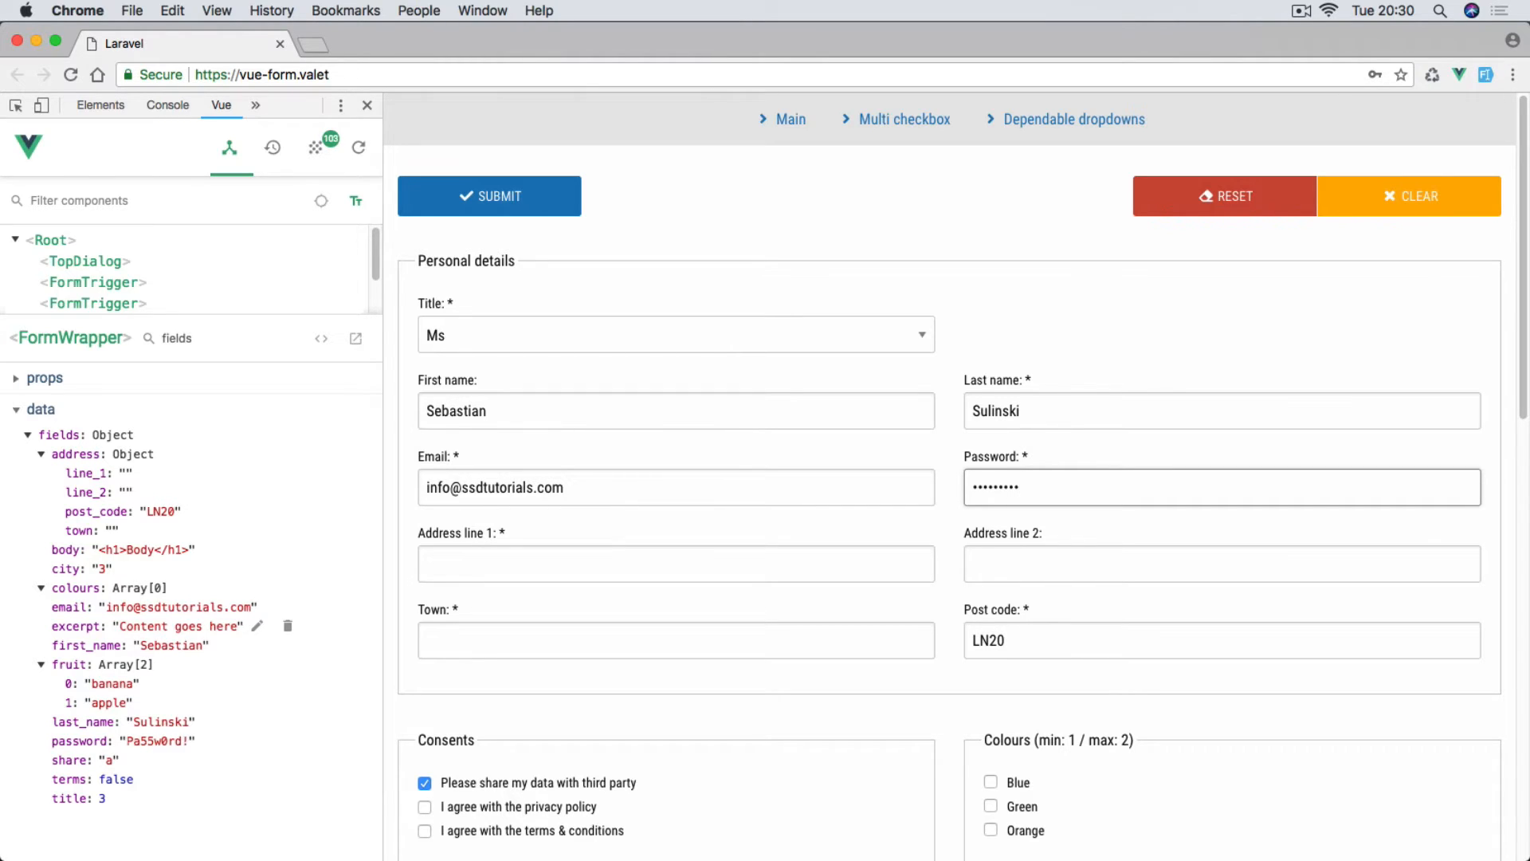
pyautogui.moveTo(190, 714)
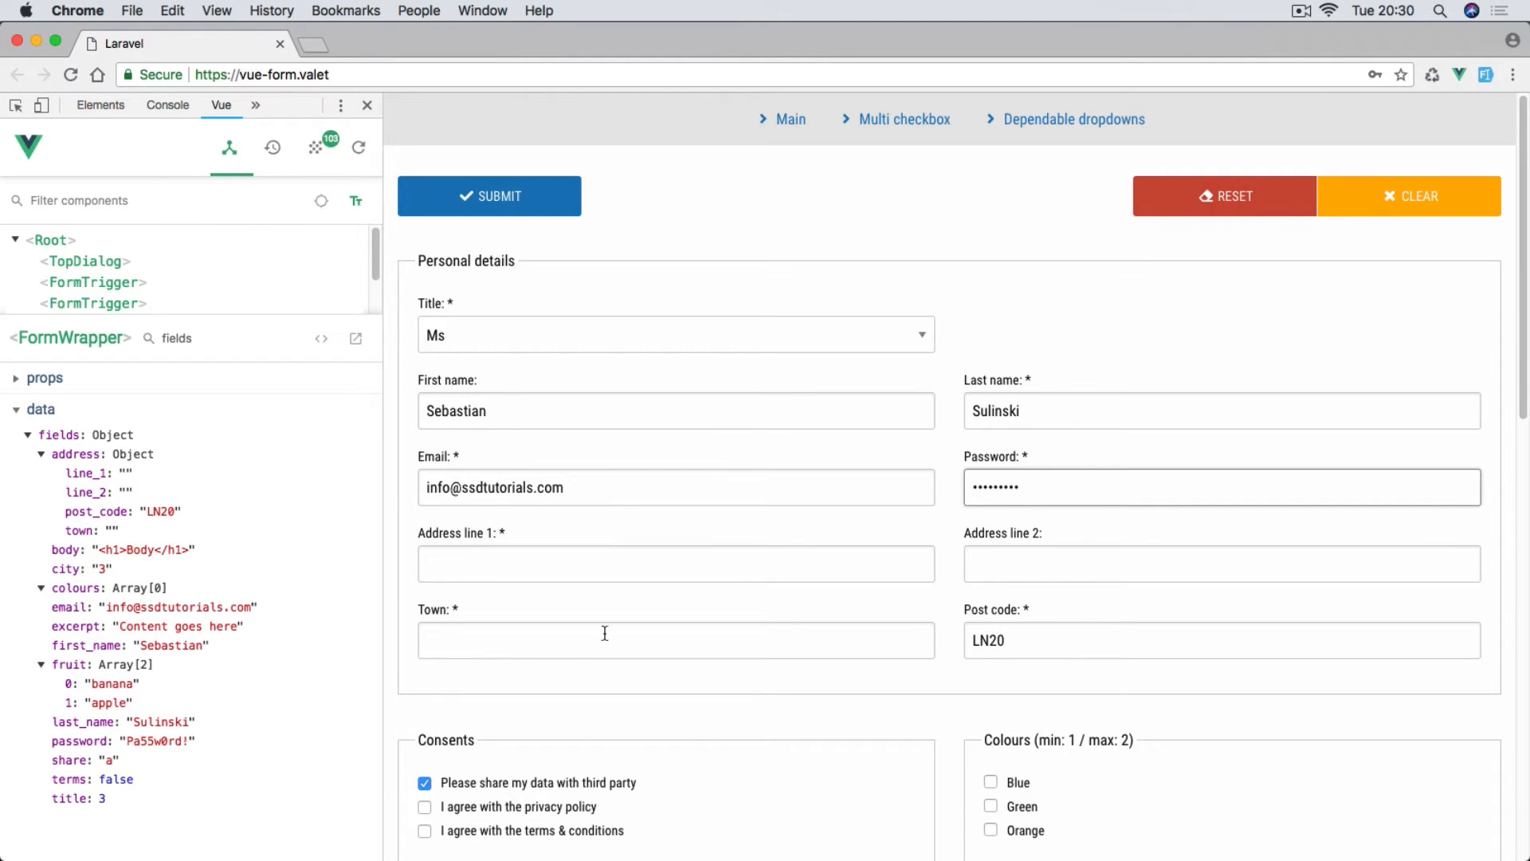
# - Re-tick the data-sharing consent and agree to the privacy policy
pyautogui.scroll(-3)
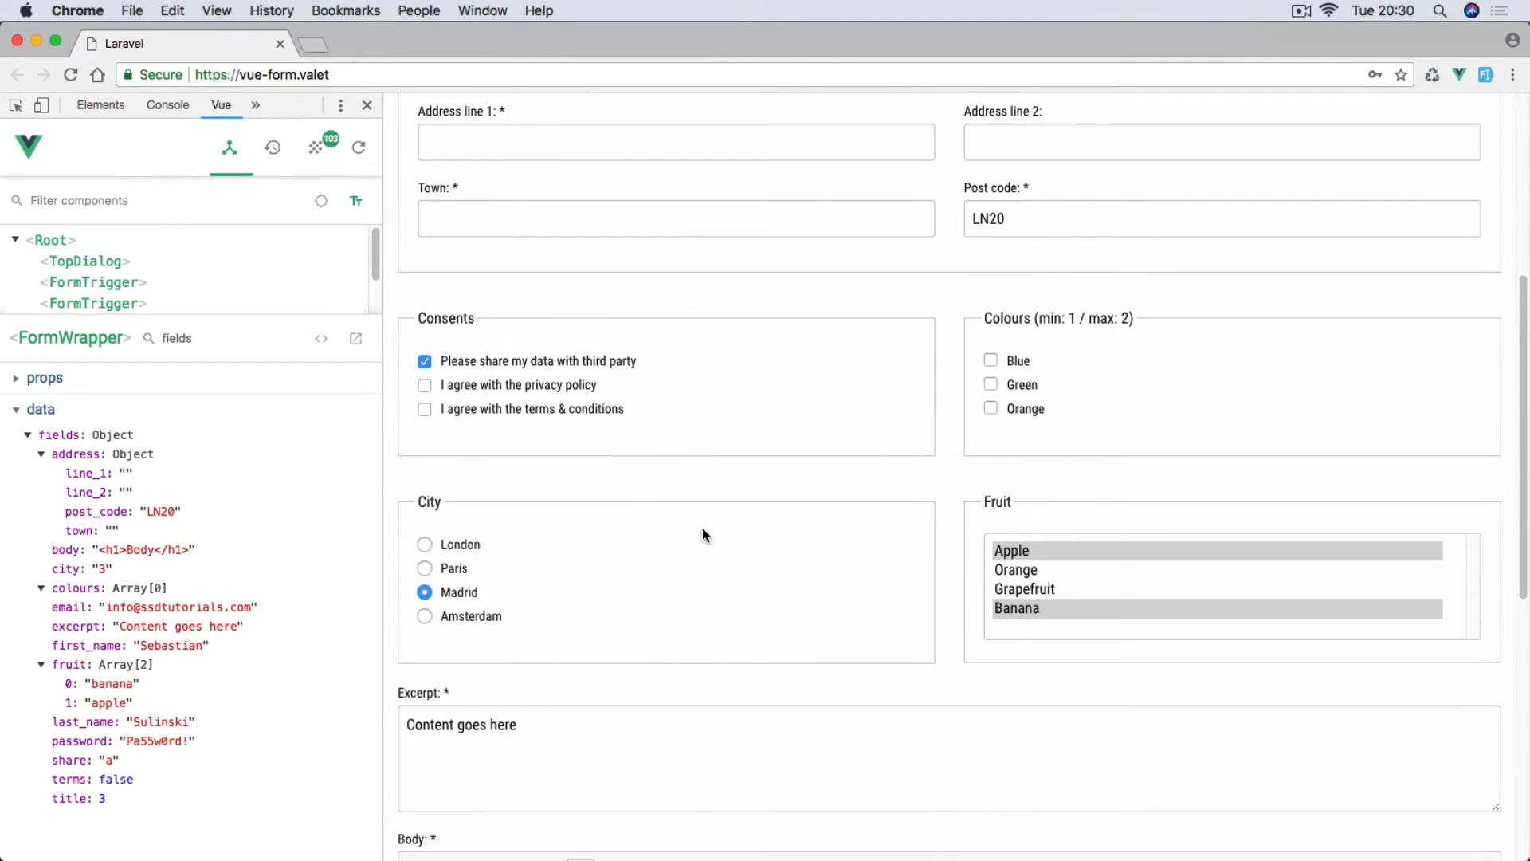
pyautogui.moveTo(500, 364)
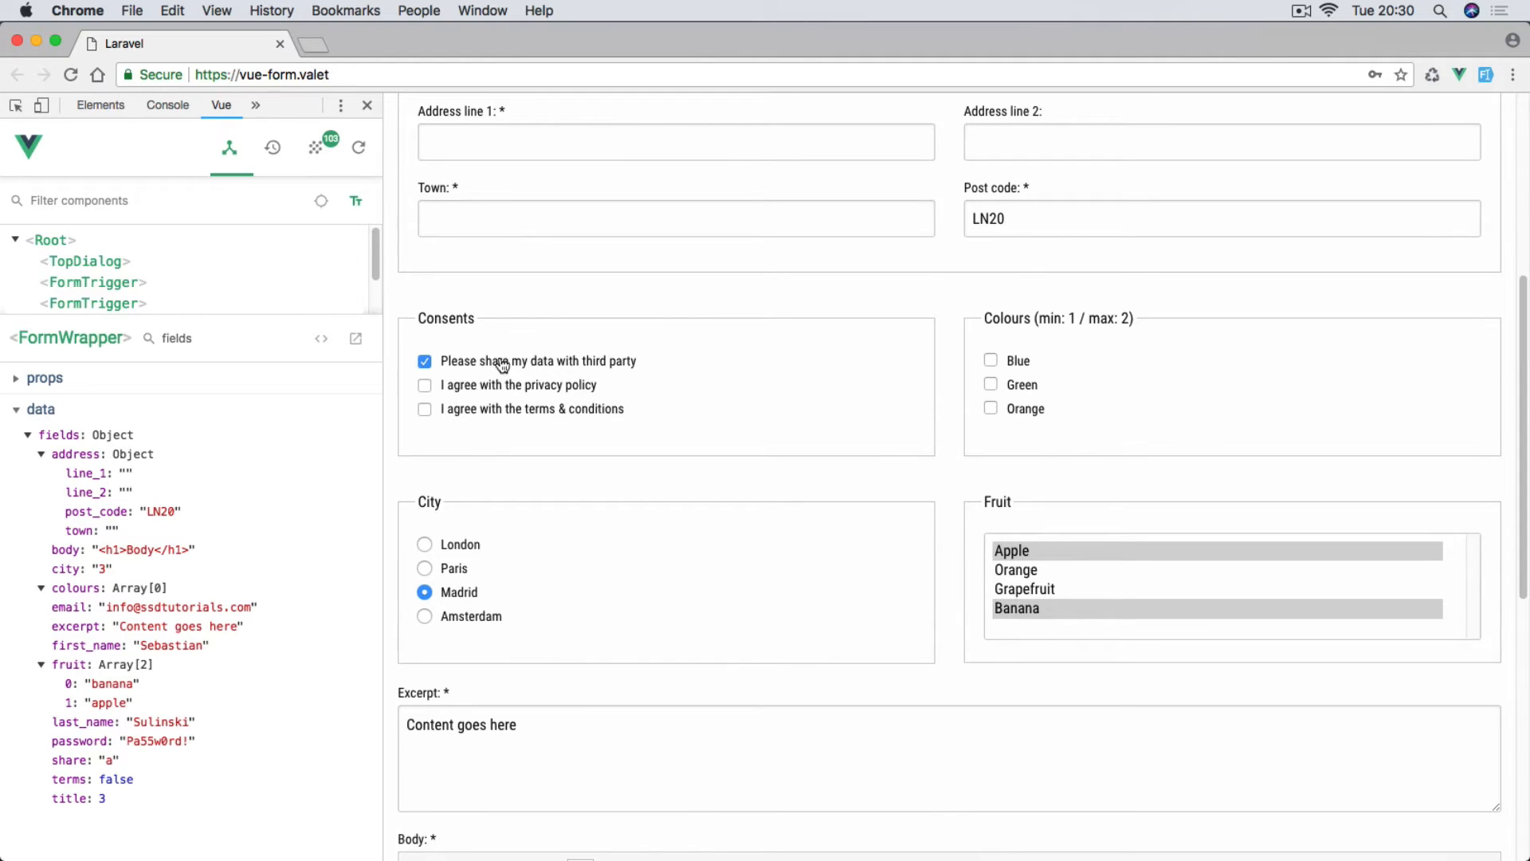
pyautogui.moveTo(1006, 372)
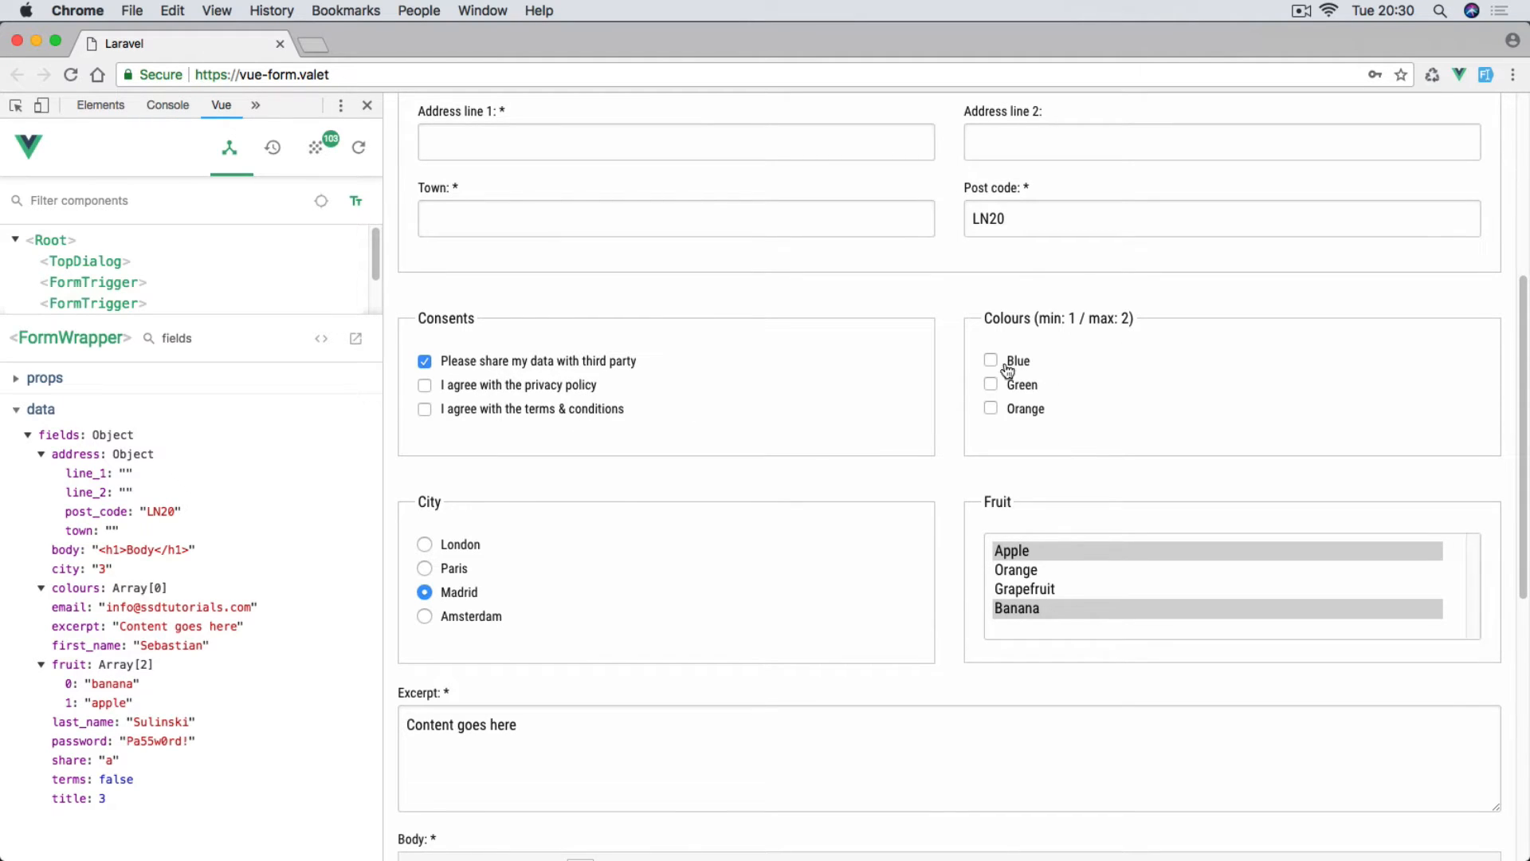
pyautogui.moveTo(71, 760)
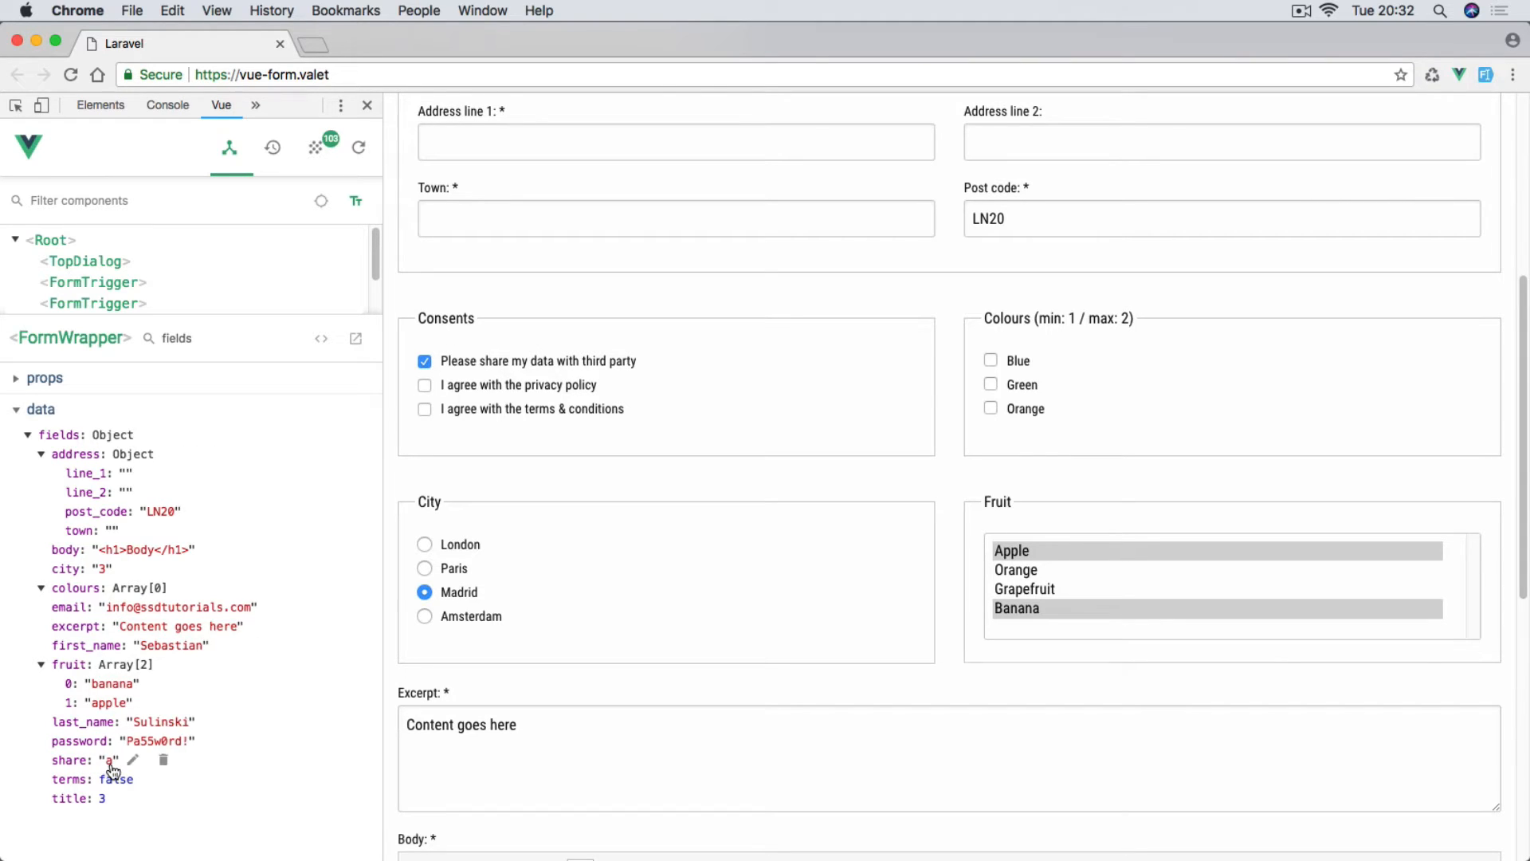
pyautogui.click(424, 360)
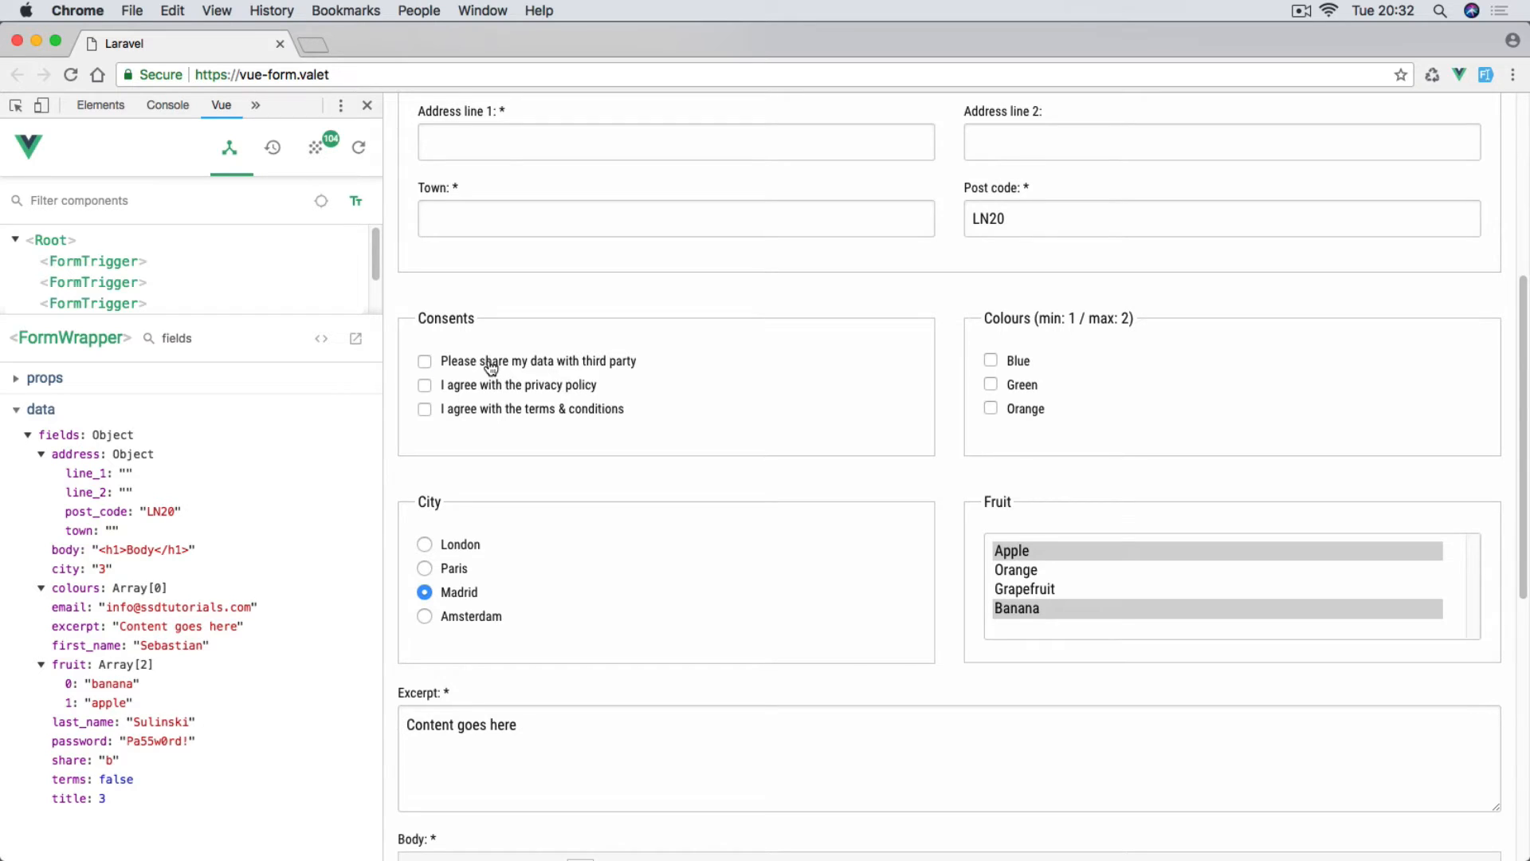
pyautogui.moveTo(336, 519)
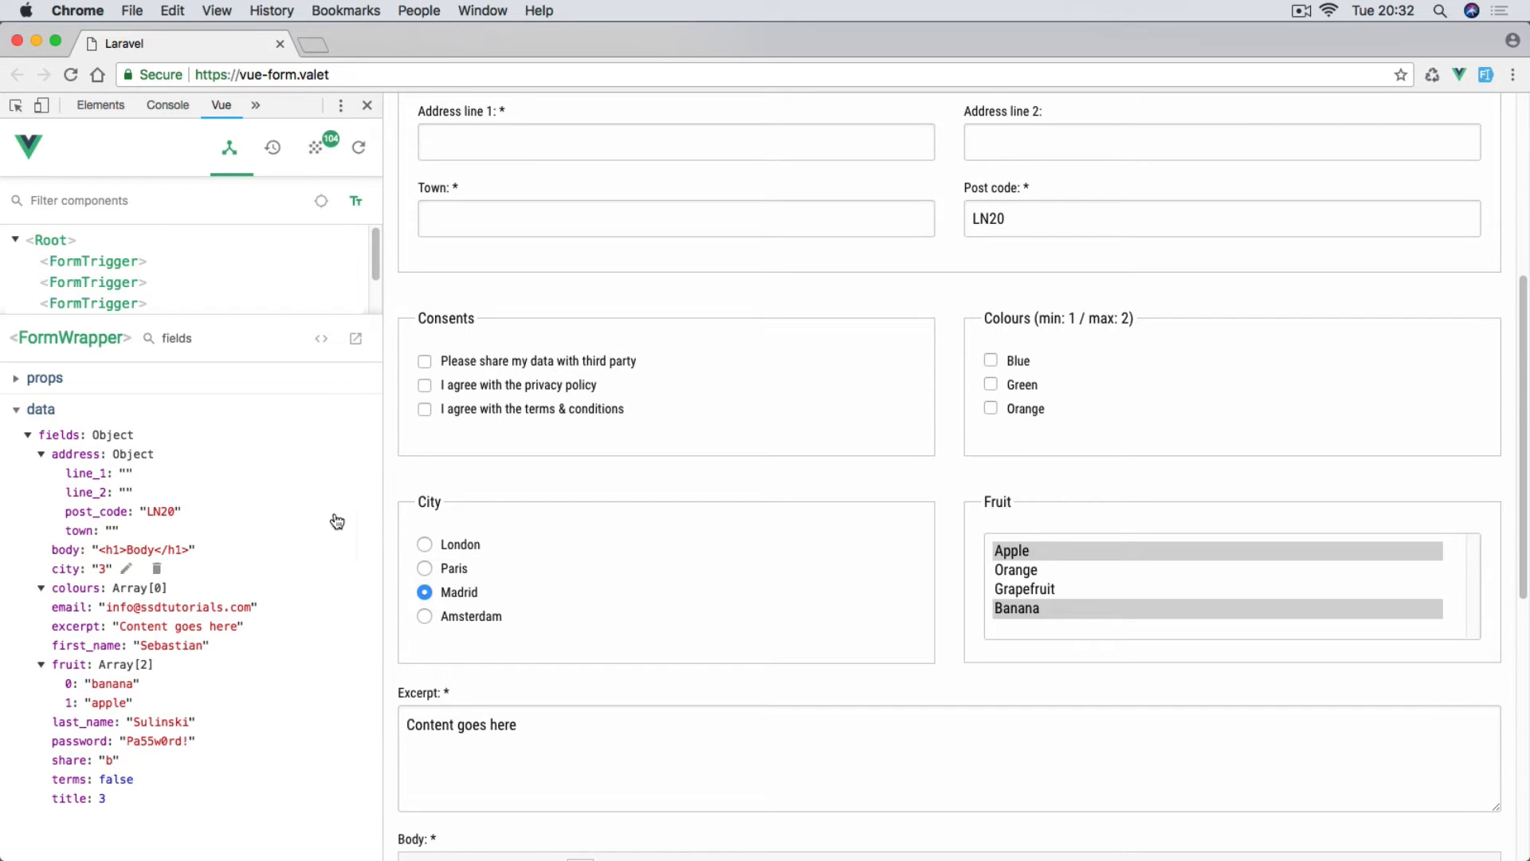
pyautogui.moveTo(424, 408)
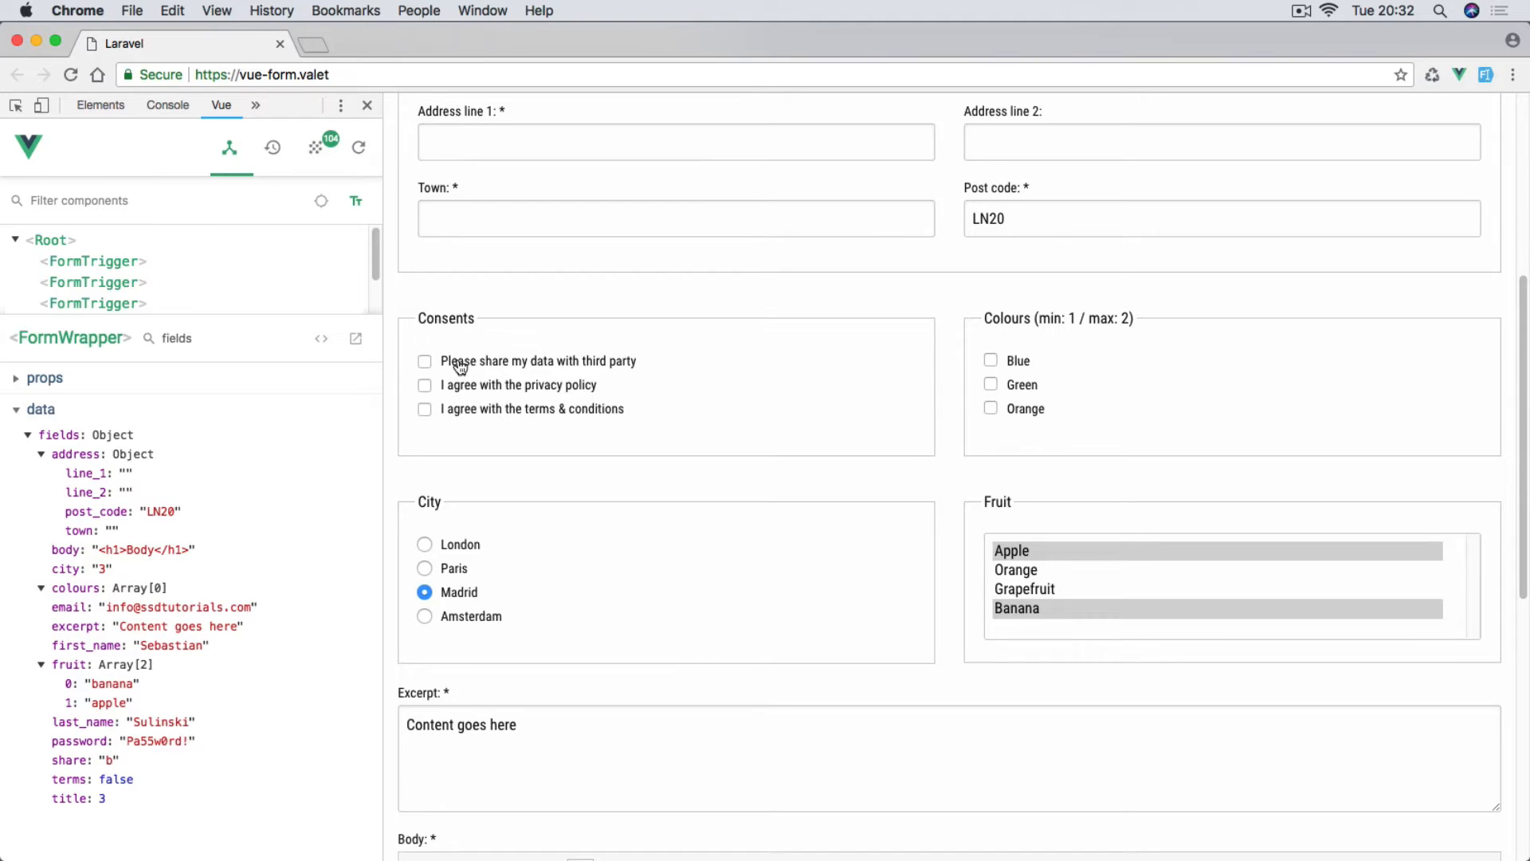
pyautogui.click(424, 360)
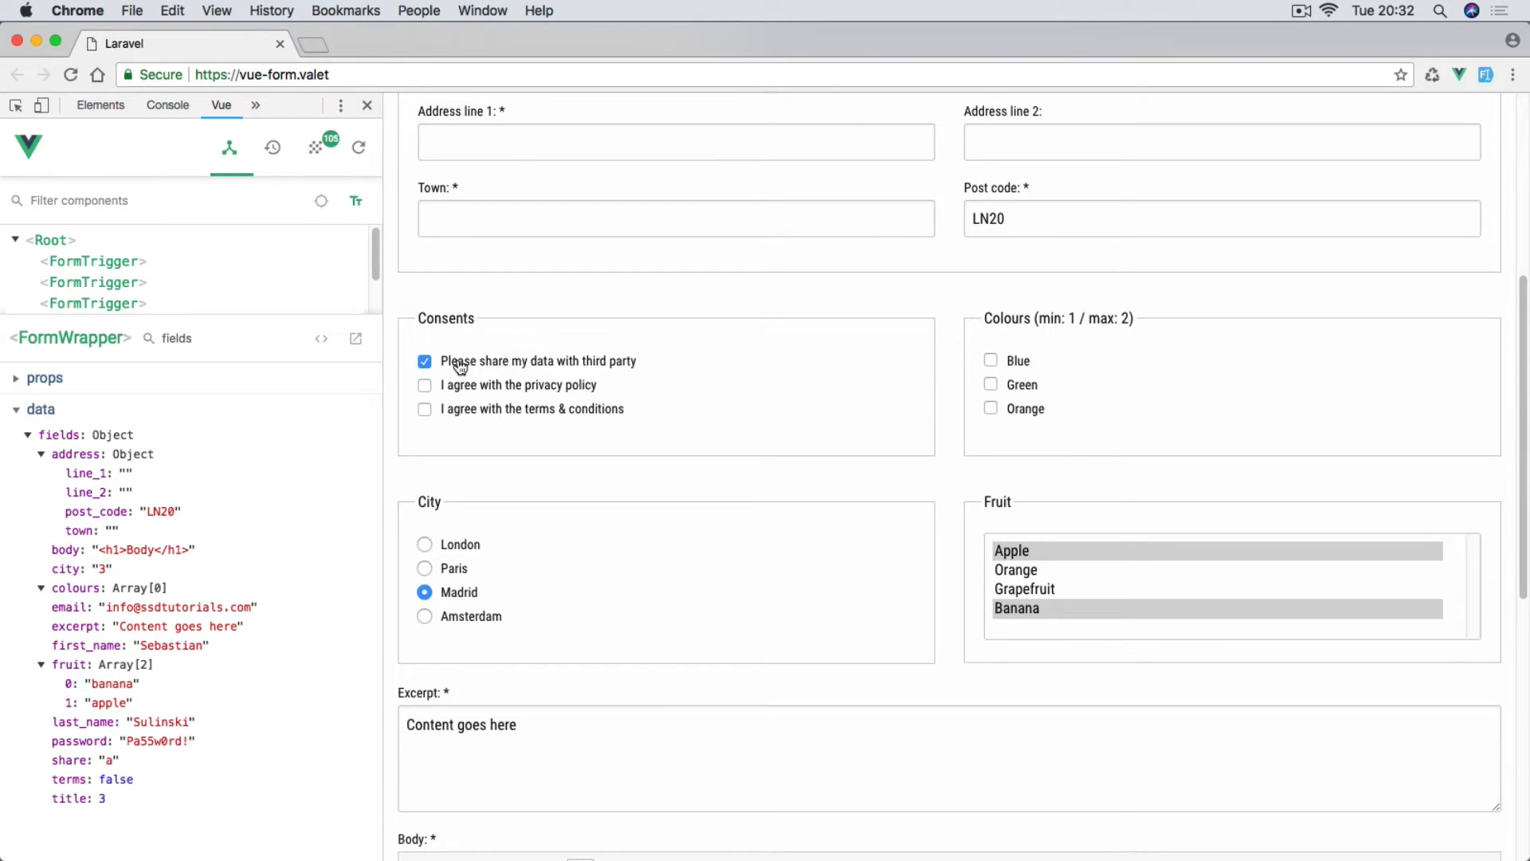
pyautogui.moveTo(439, 393)
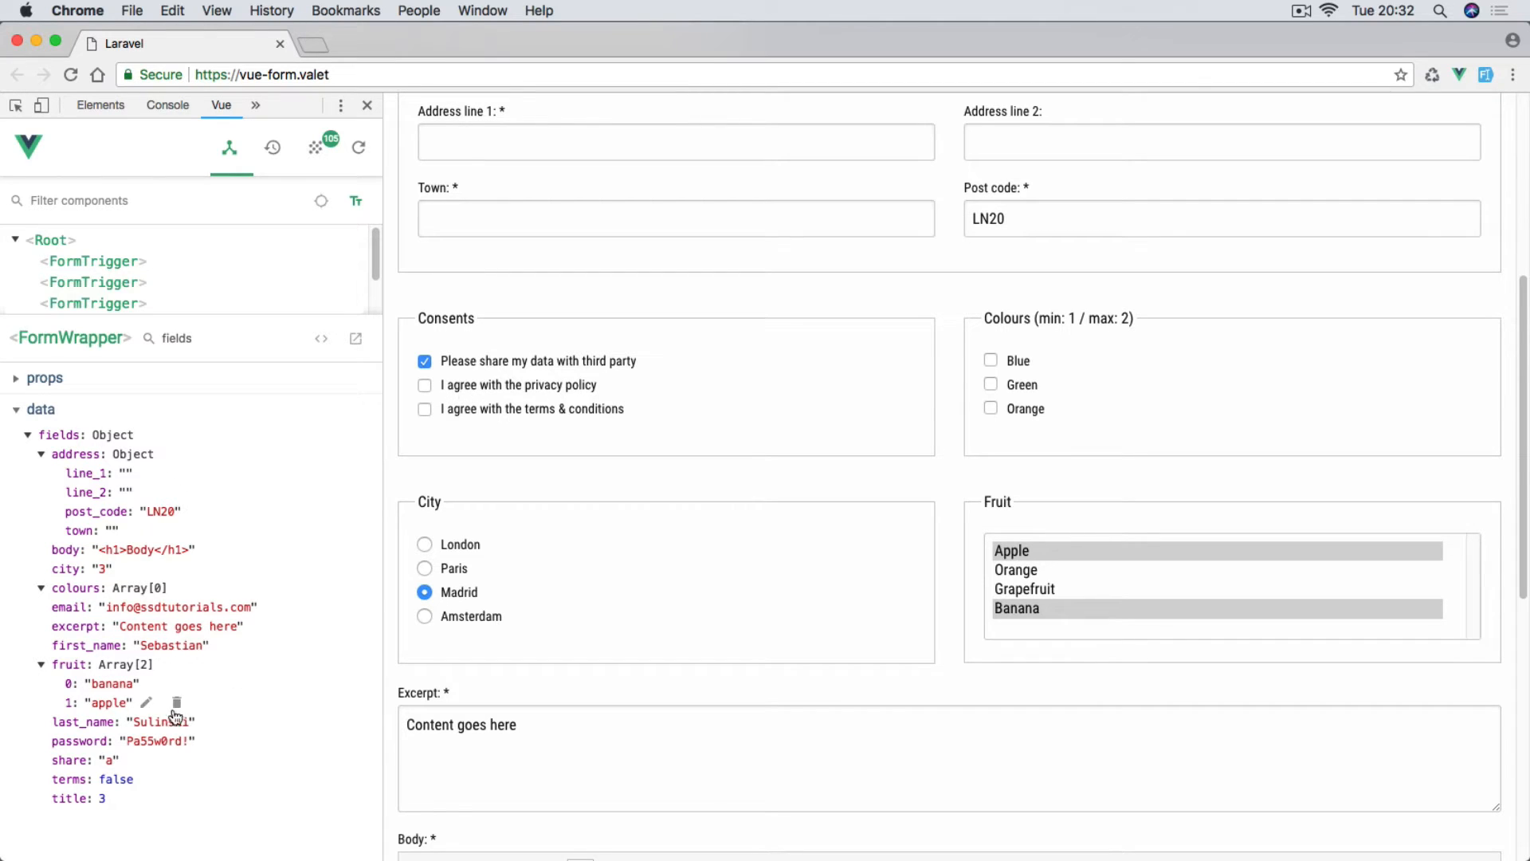
pyautogui.click(424, 384)
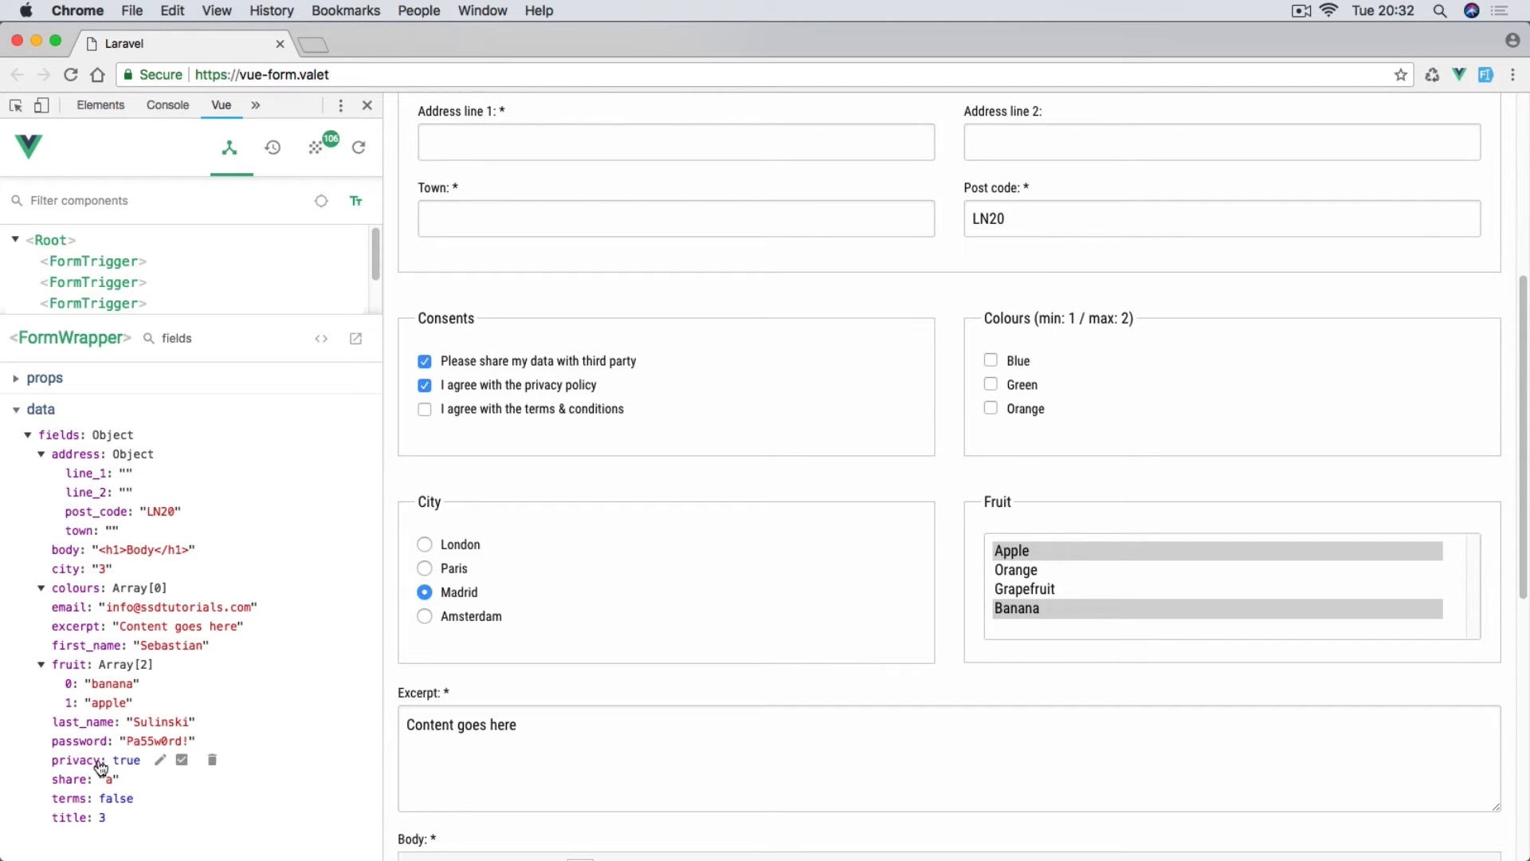
pyautogui.moveTo(100, 816)
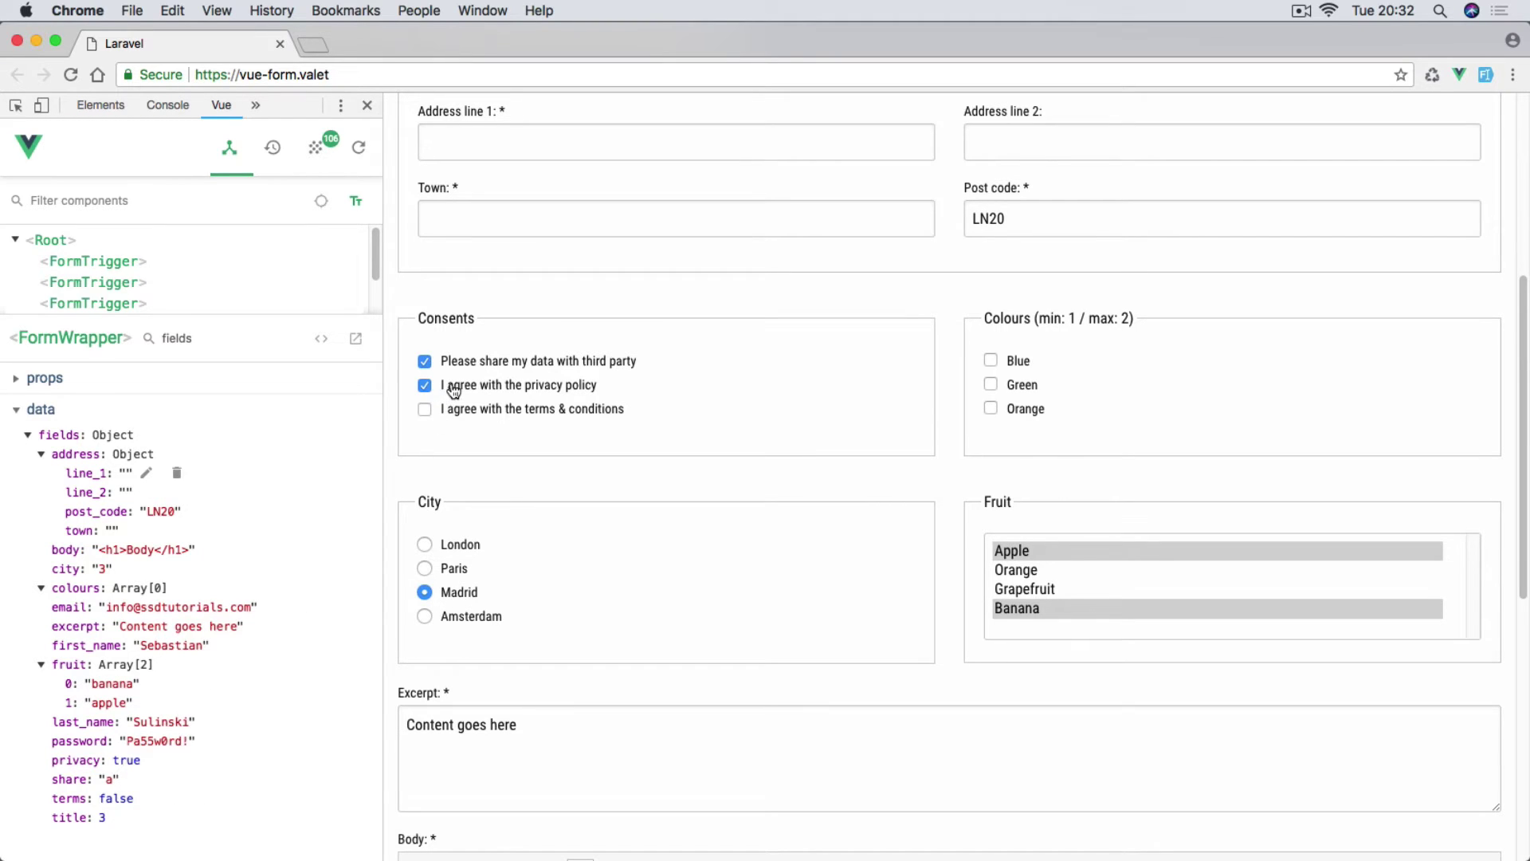
# - Untick the privacy-policy agreement and agree to the terms & conditions
pyautogui.click(424, 384)
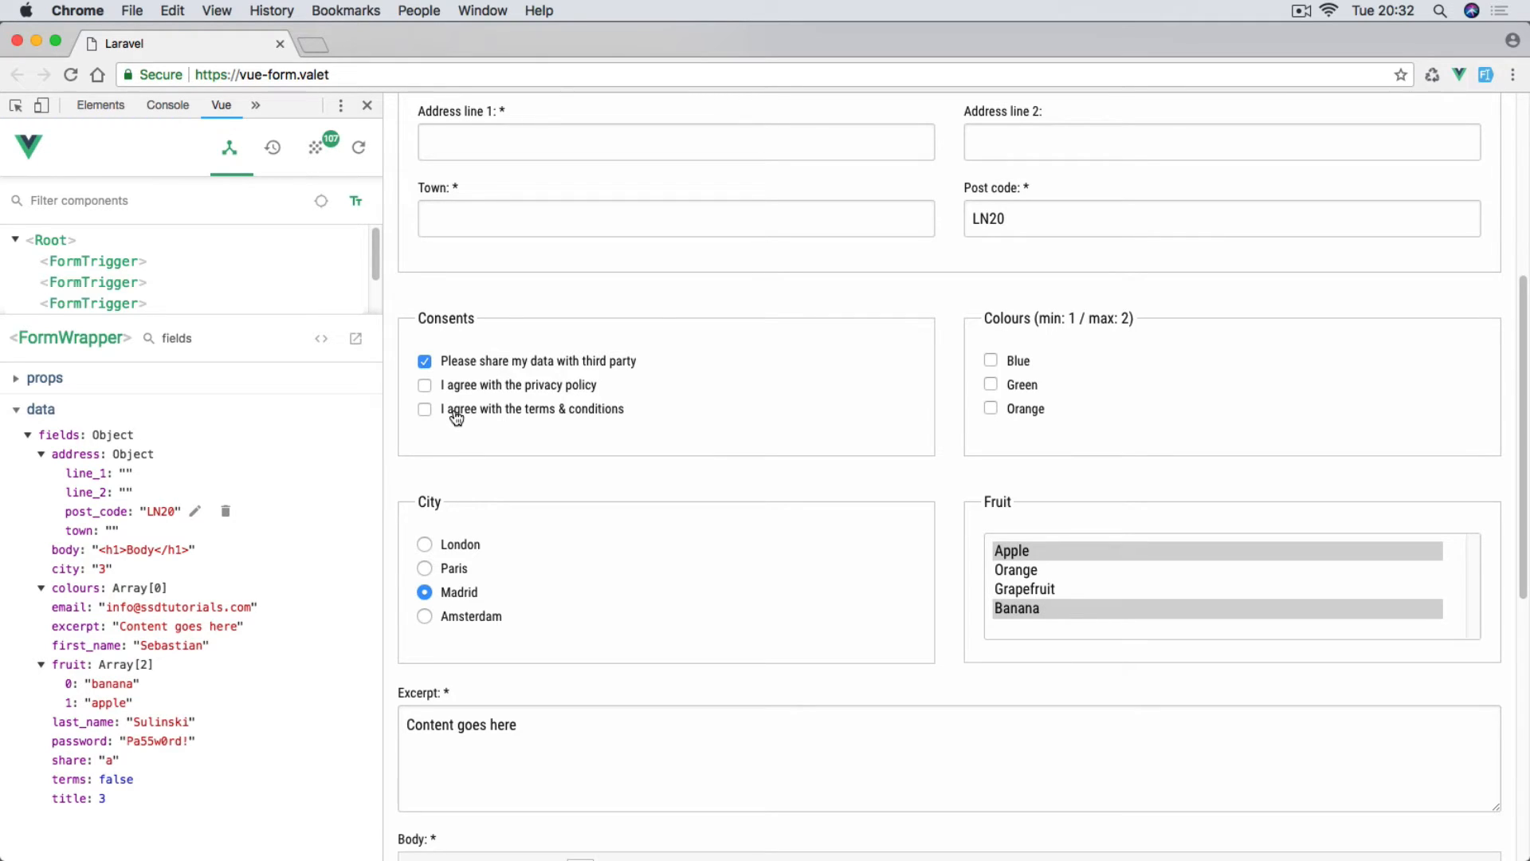
pyautogui.moveTo(107, 798)
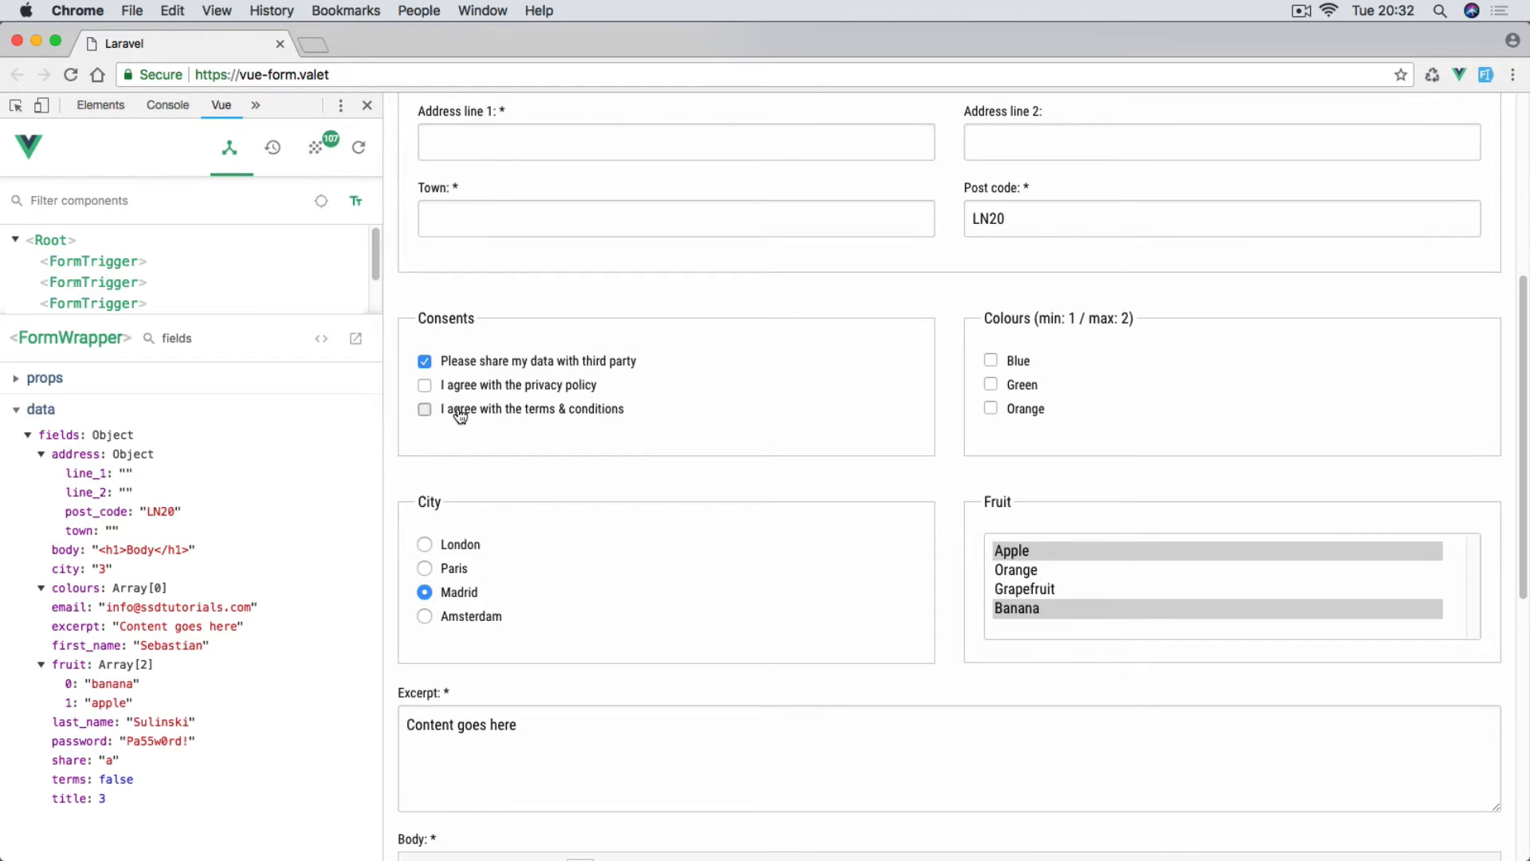
pyautogui.moveTo(225, 663)
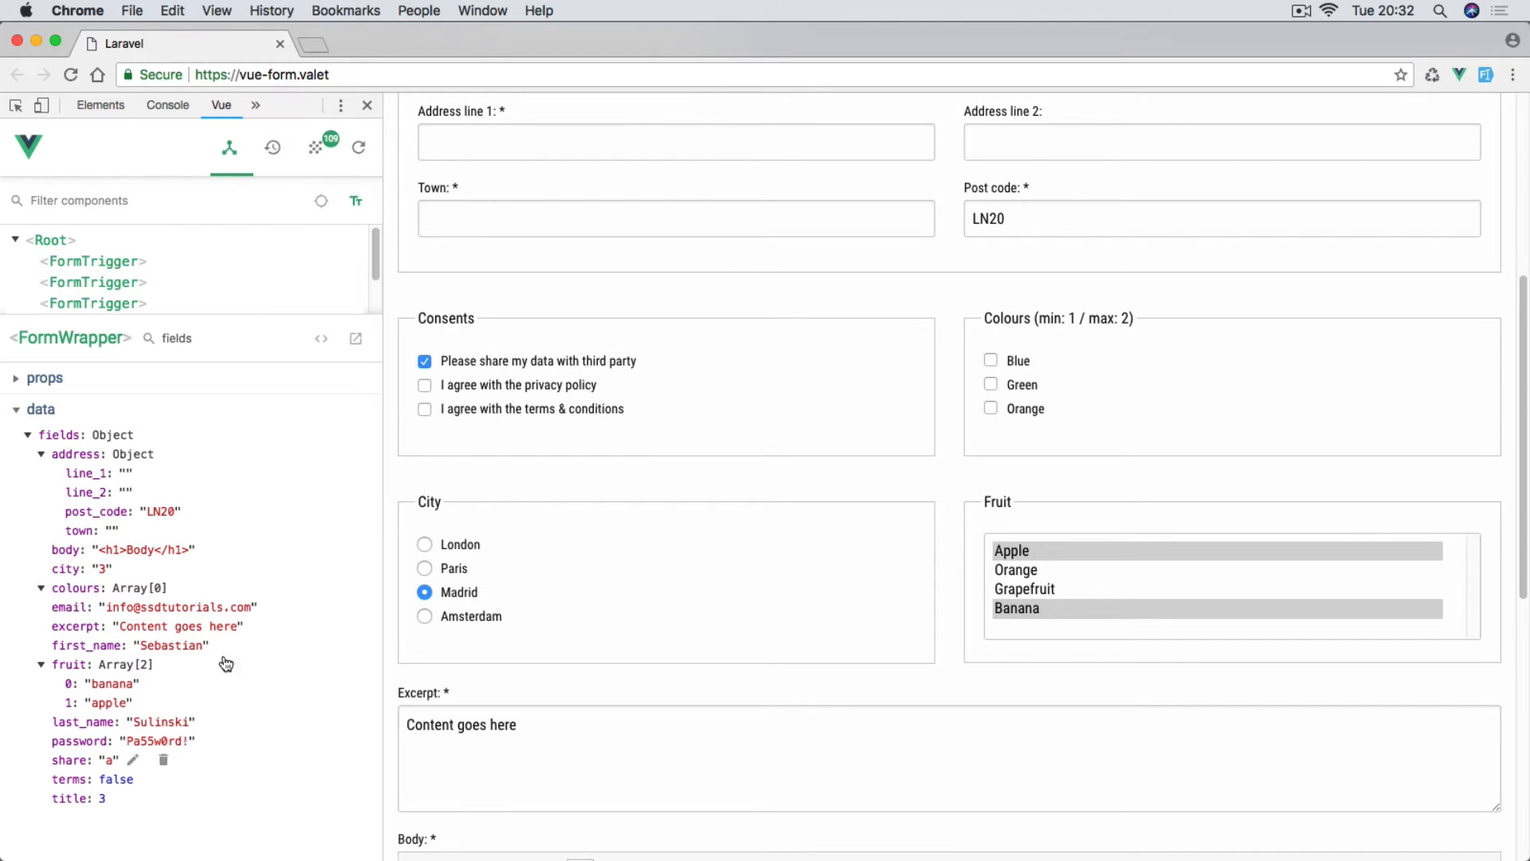
pyautogui.click(424, 408)
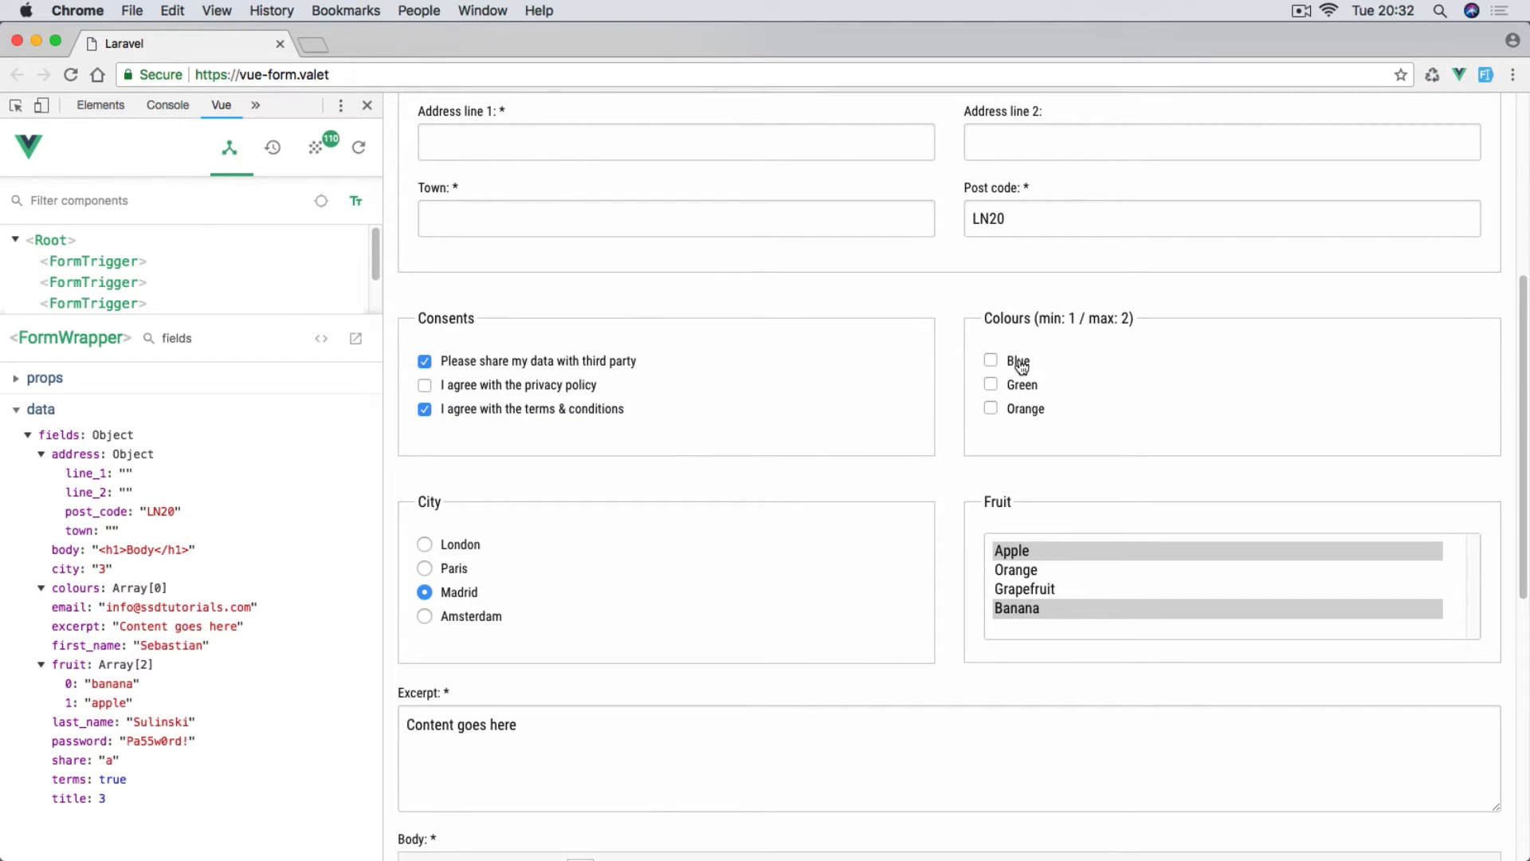
pyautogui.moveTo(151, 593)
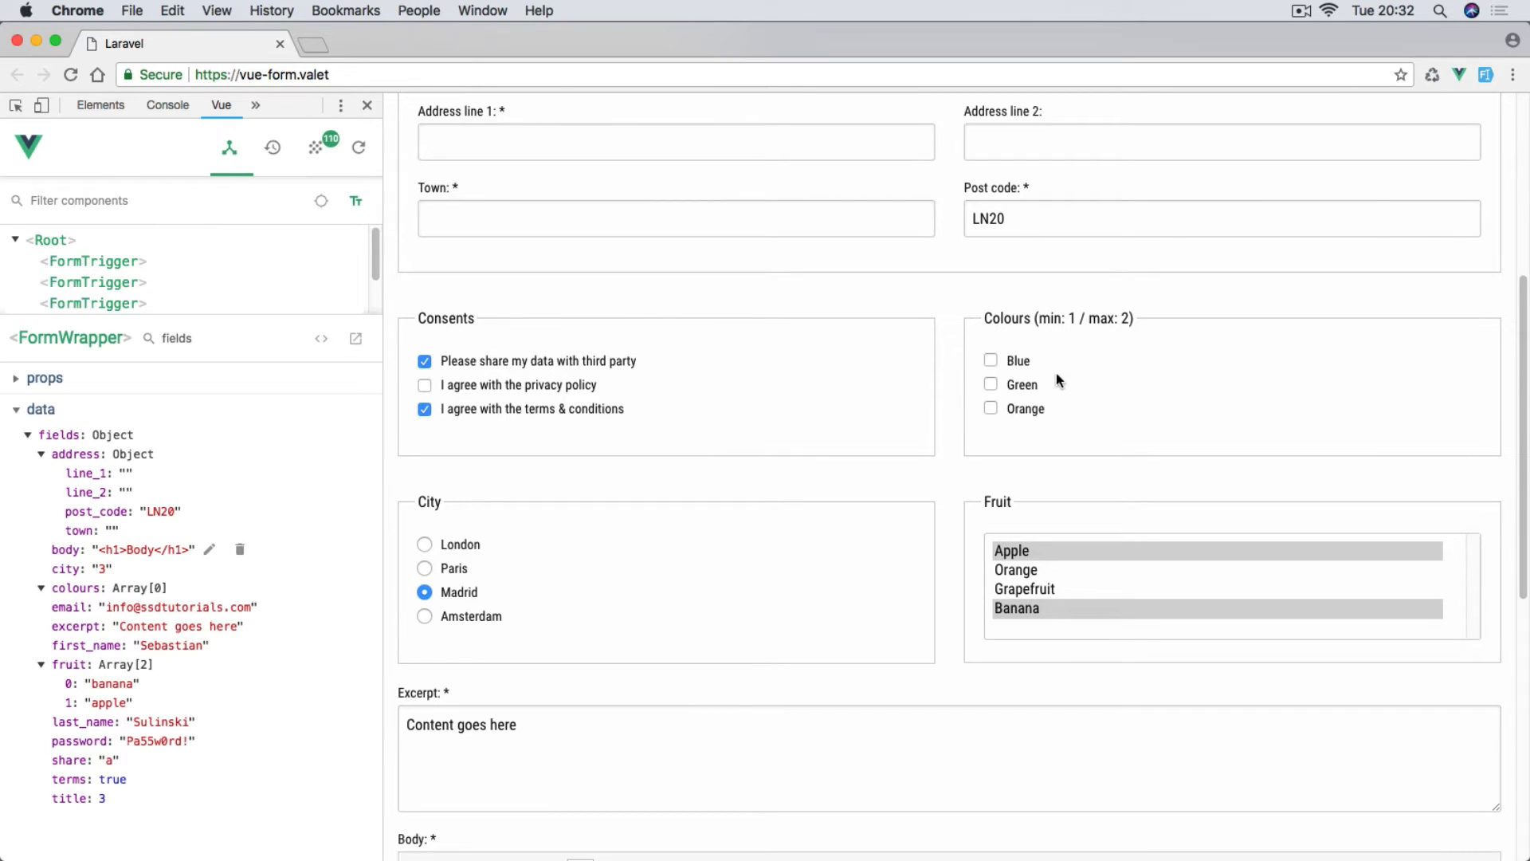
pyautogui.moveTo(1129, 384)
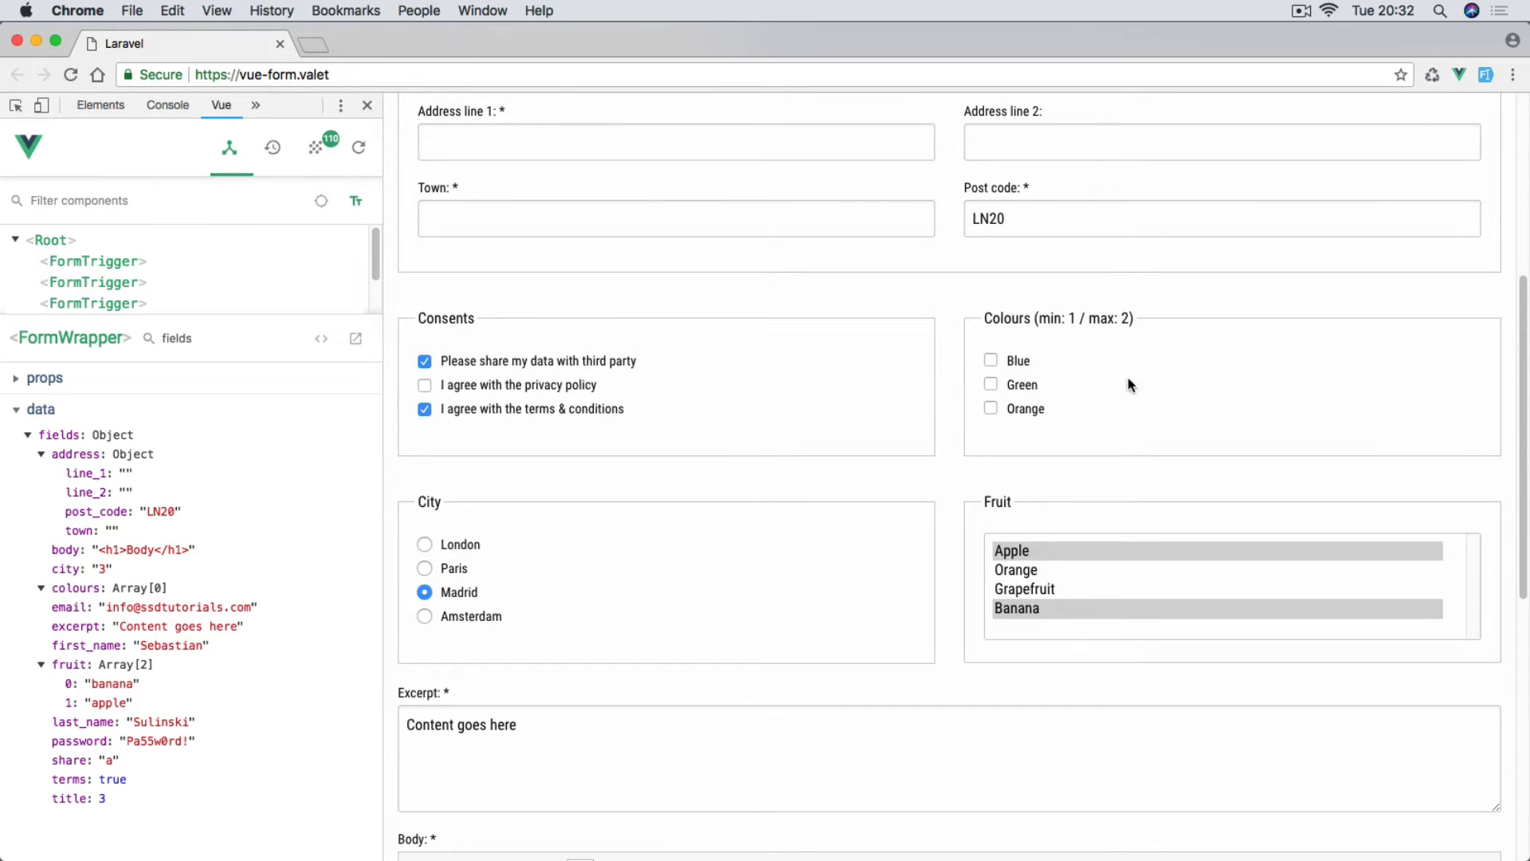
pyautogui.click(992, 360)
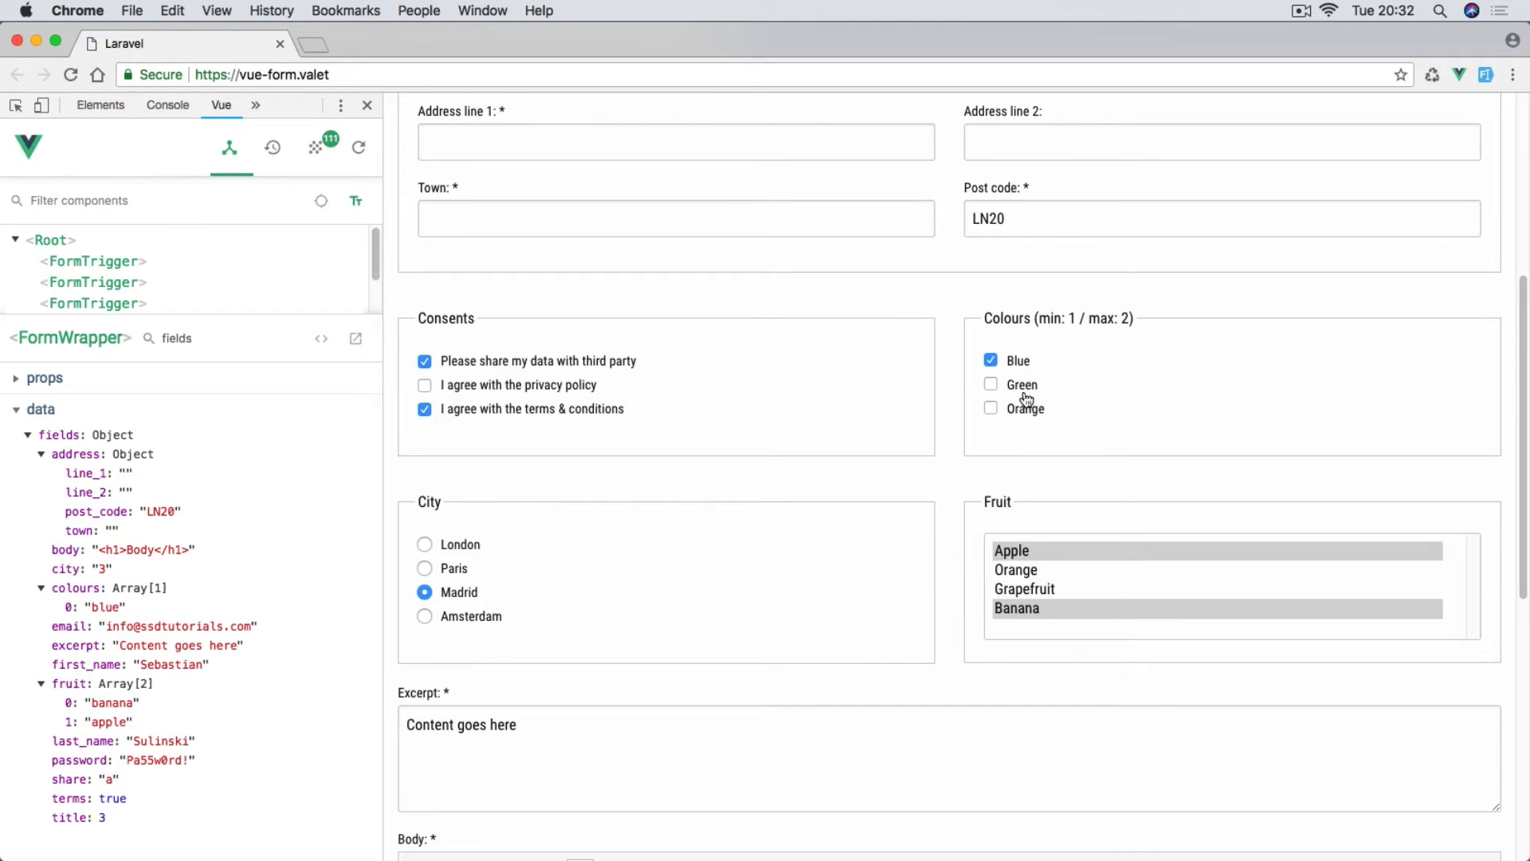
pyautogui.click(990, 408)
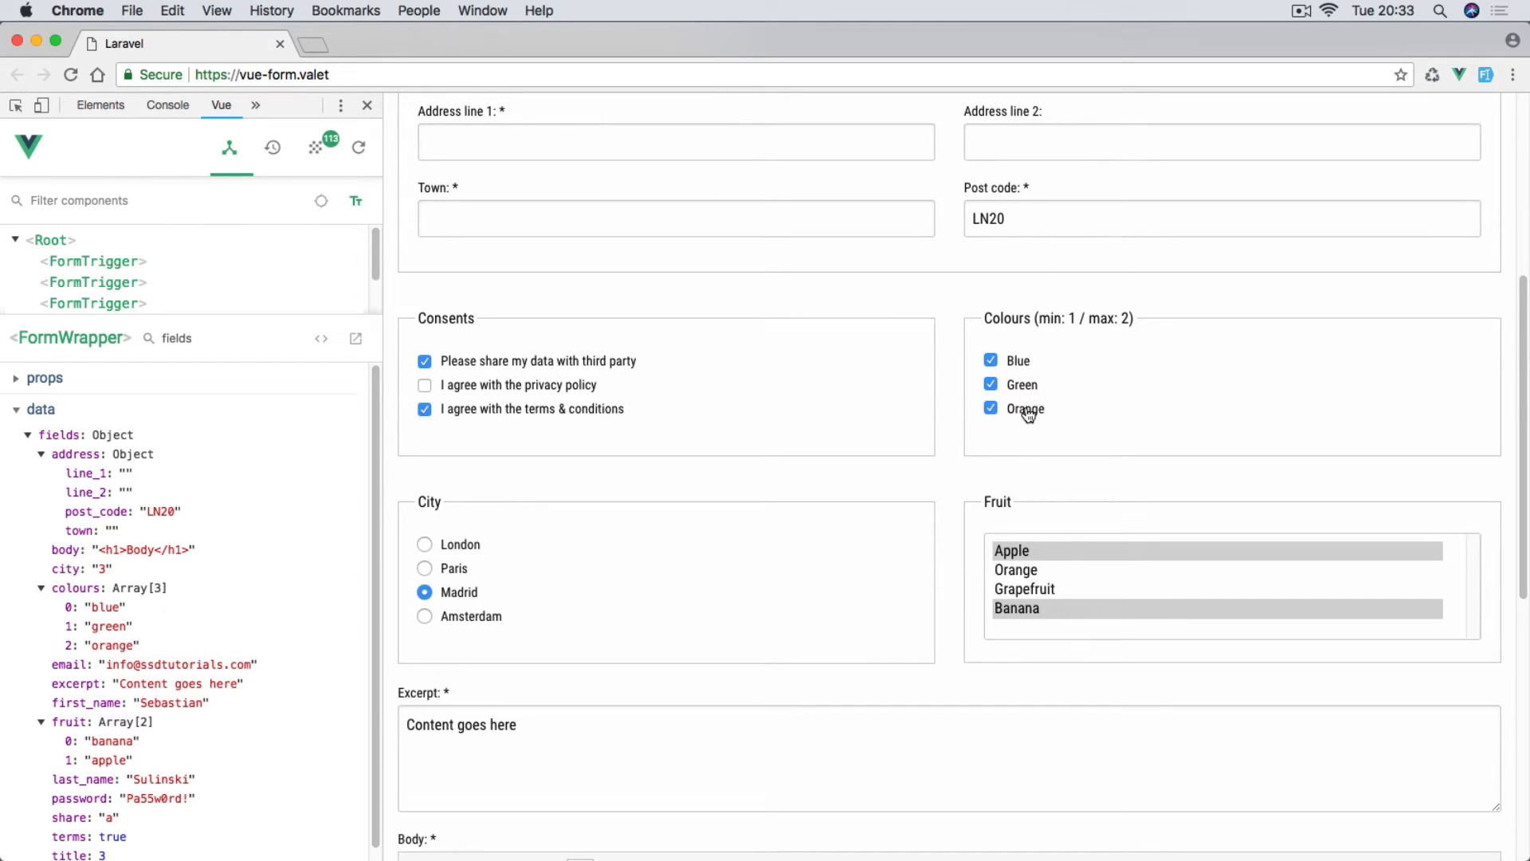
pyautogui.moveTo(112, 625)
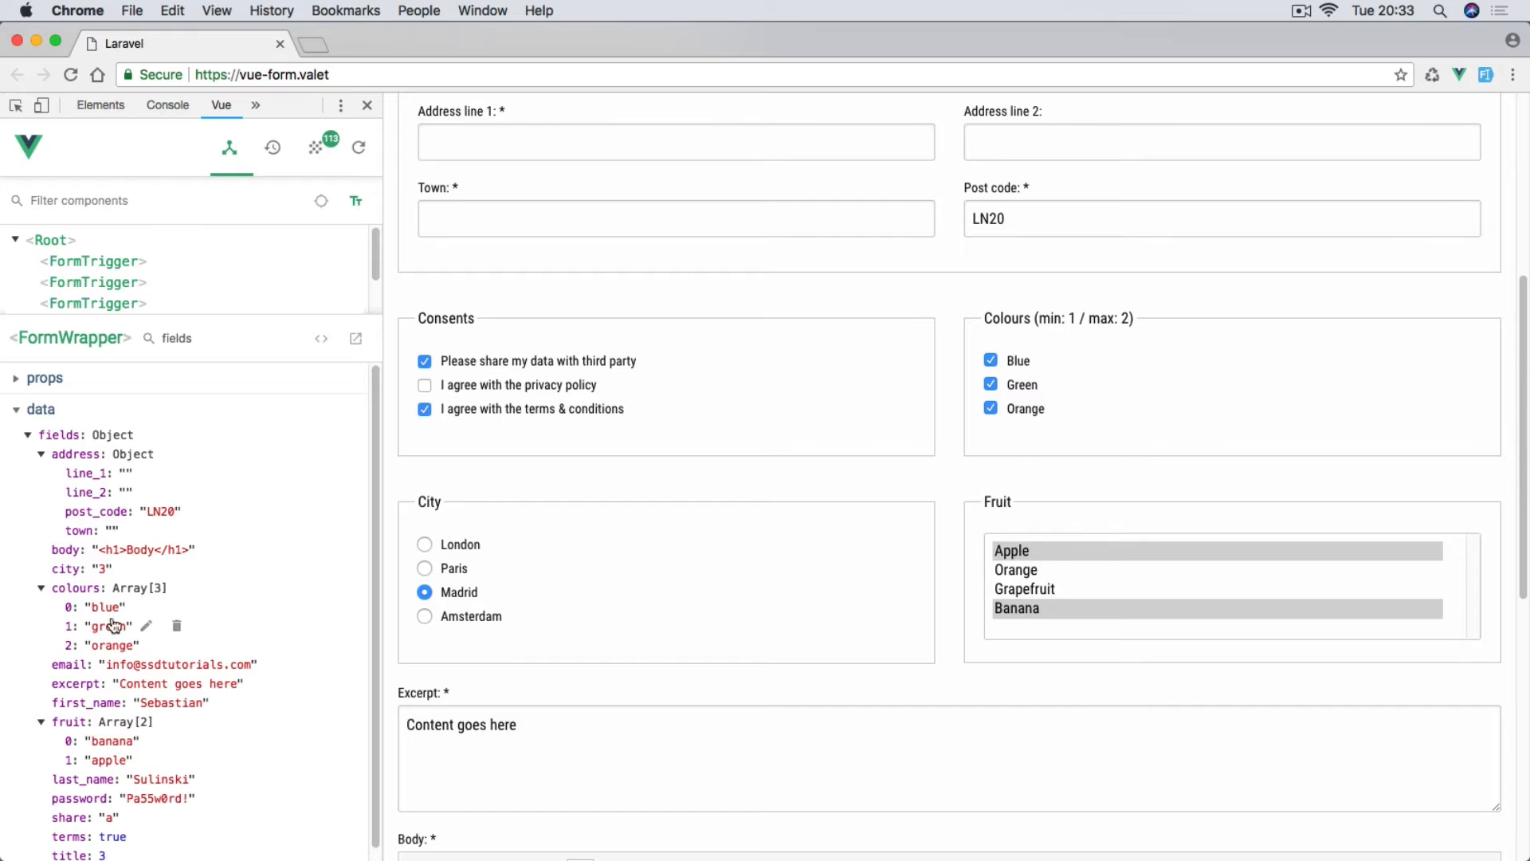
pyautogui.moveTo(120, 610)
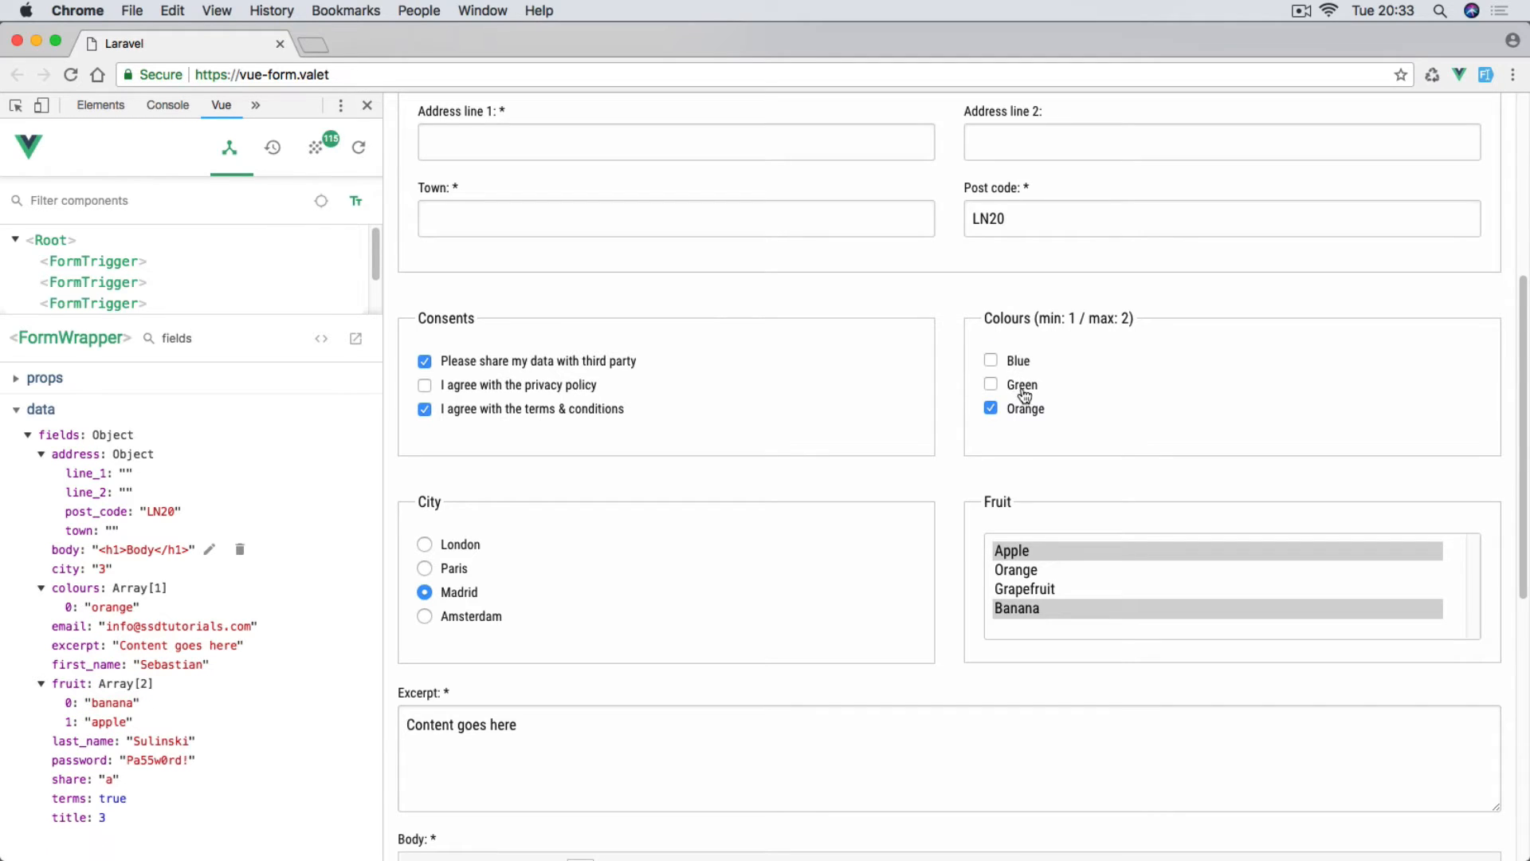
pyautogui.click(989, 408)
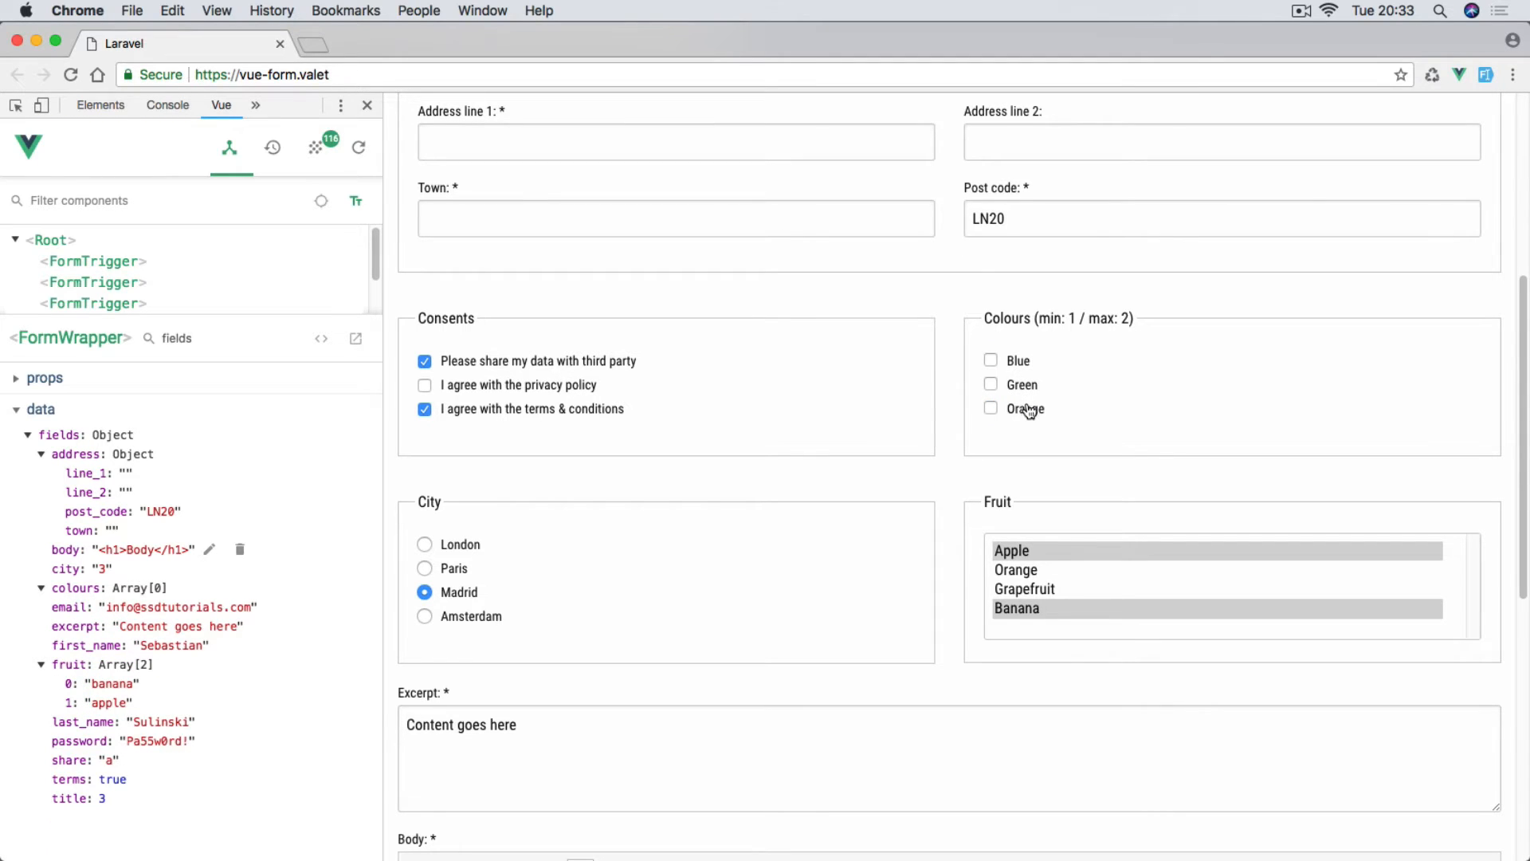
# - Try Paris and Madrid, then settle on Amsterdam as the city (value 6)
pyautogui.scroll(-3)
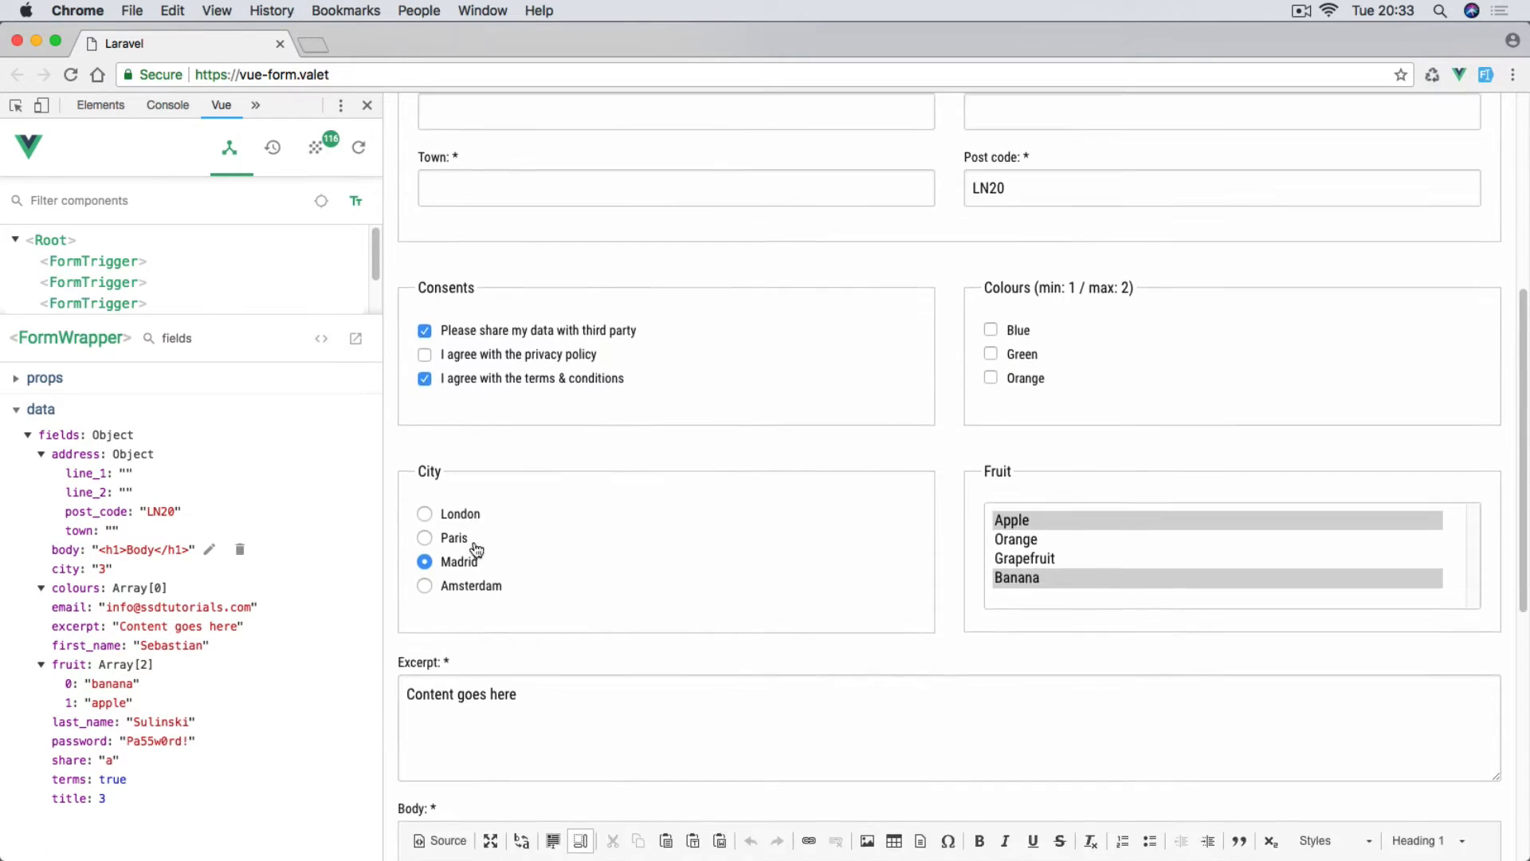
pyautogui.scroll(-3)
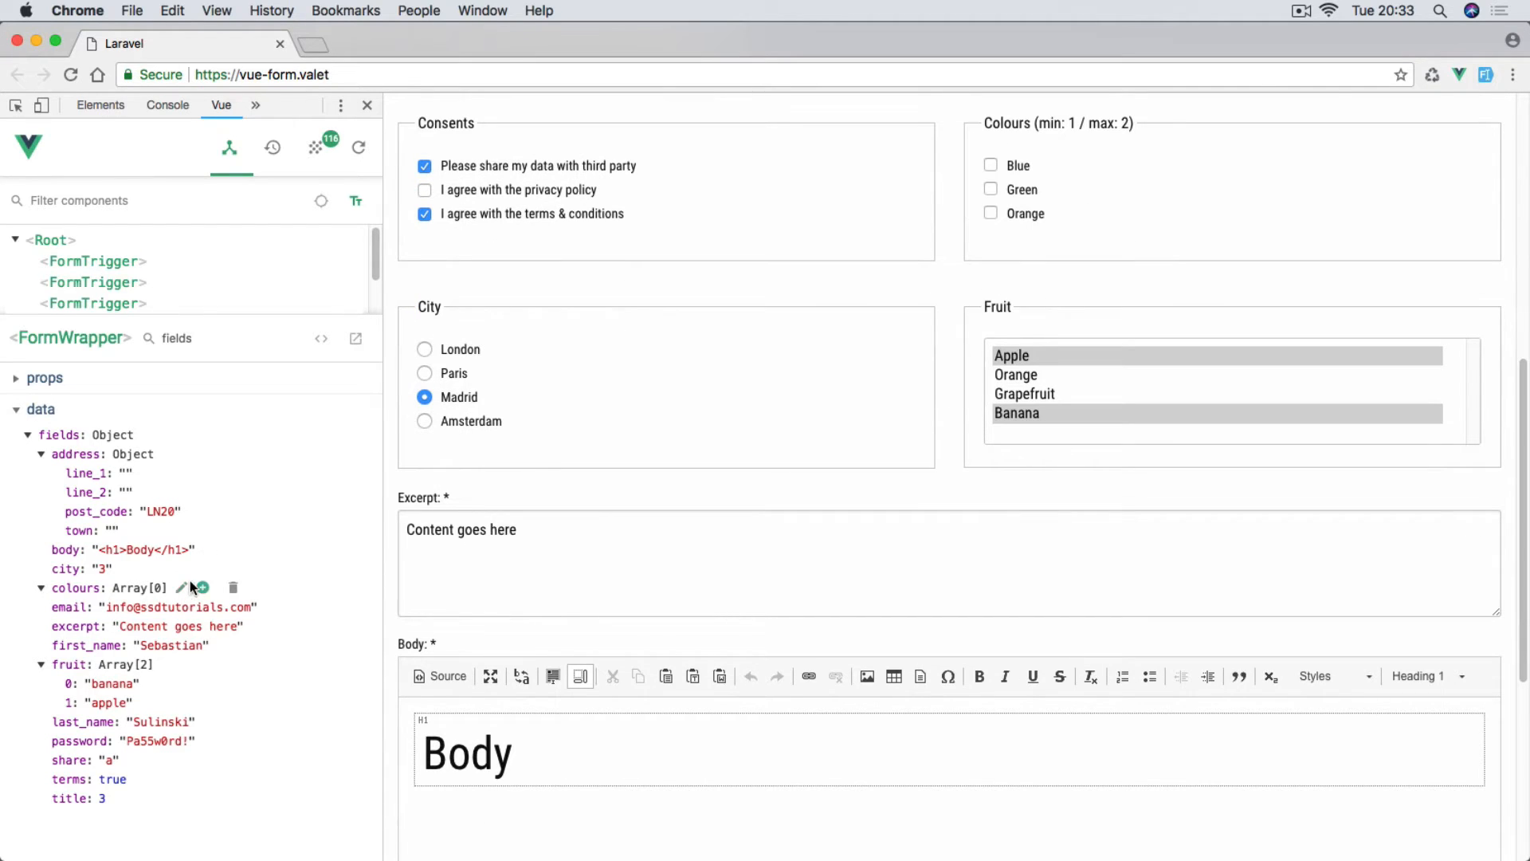
pyautogui.click(424, 373)
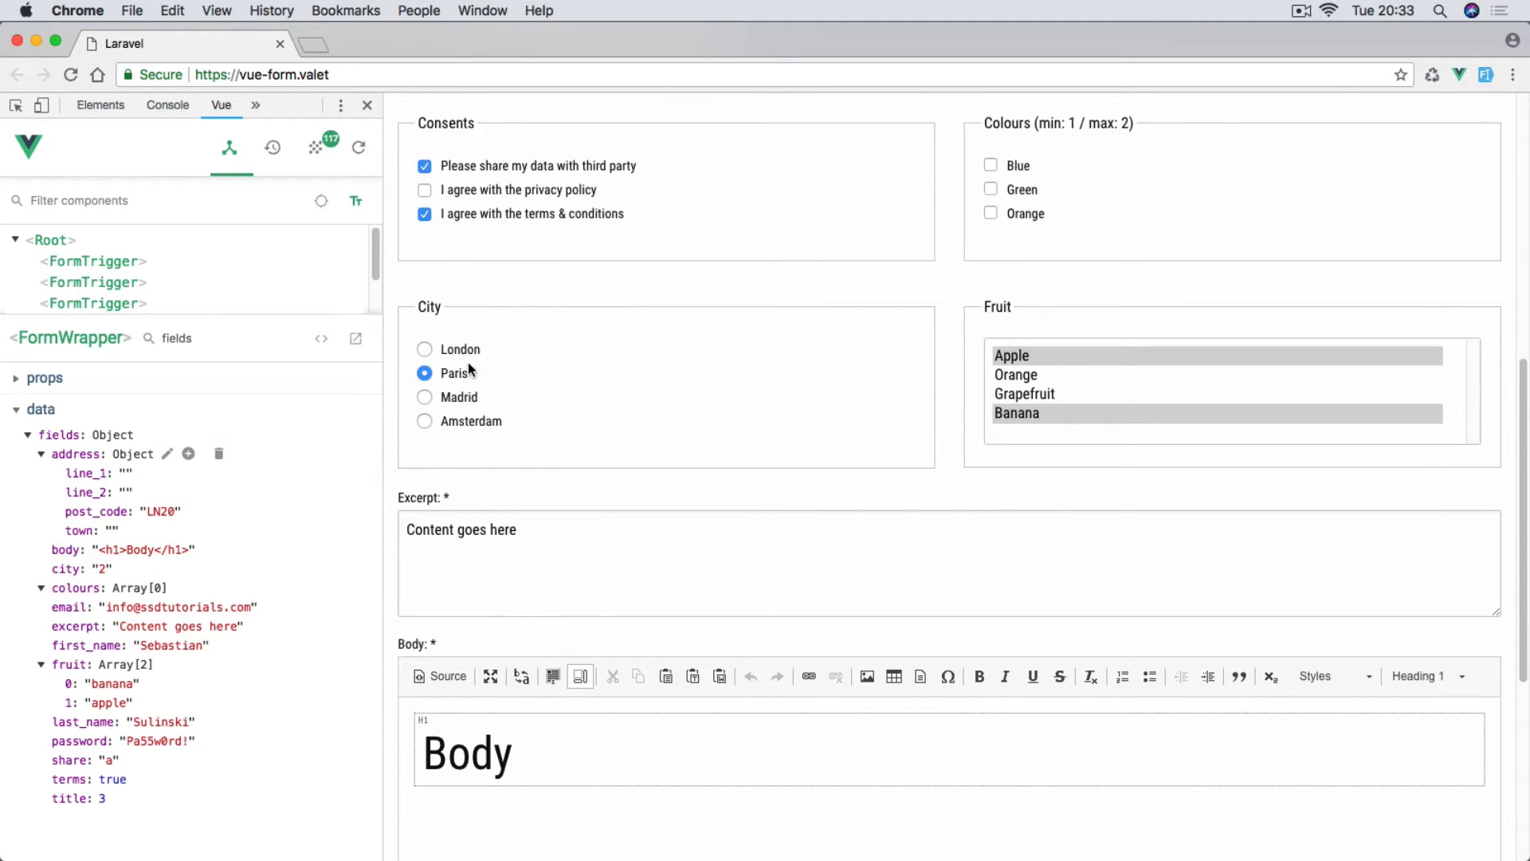
pyautogui.click(424, 397)
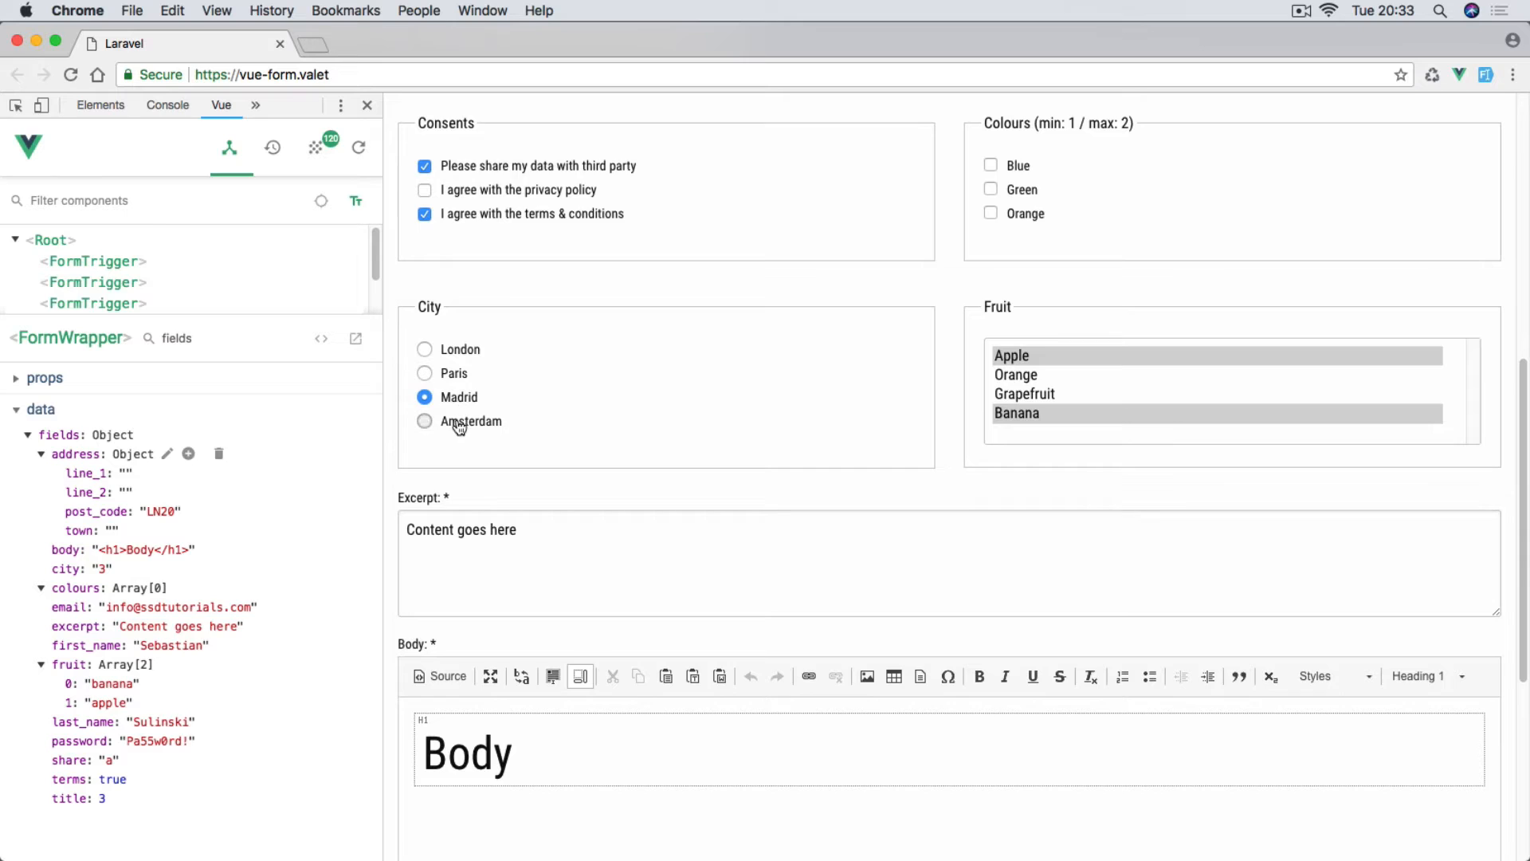
pyautogui.click(424, 421)
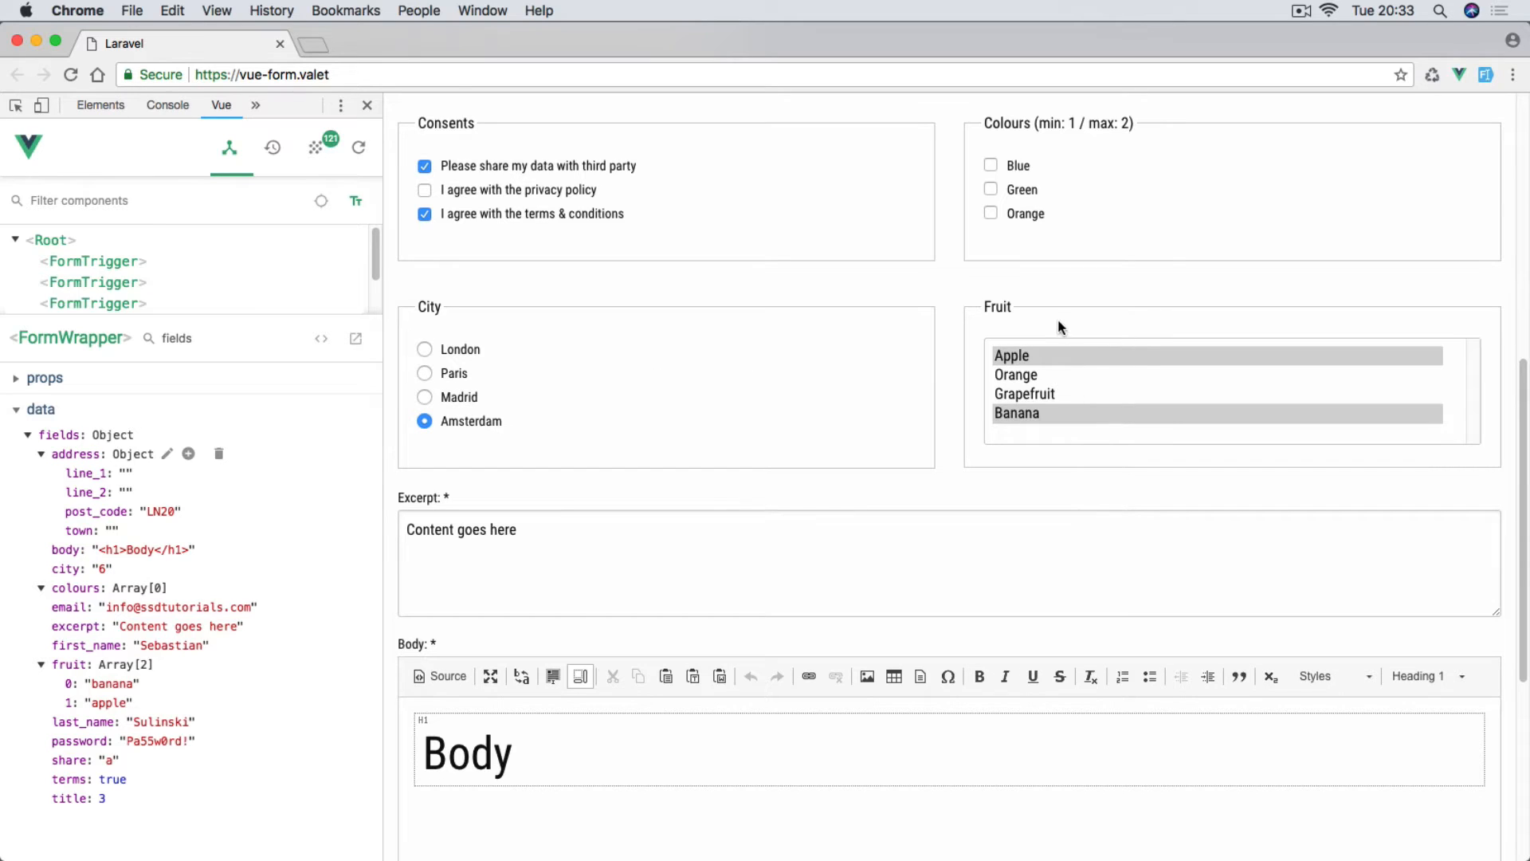
pyautogui.moveTo(1052, 363)
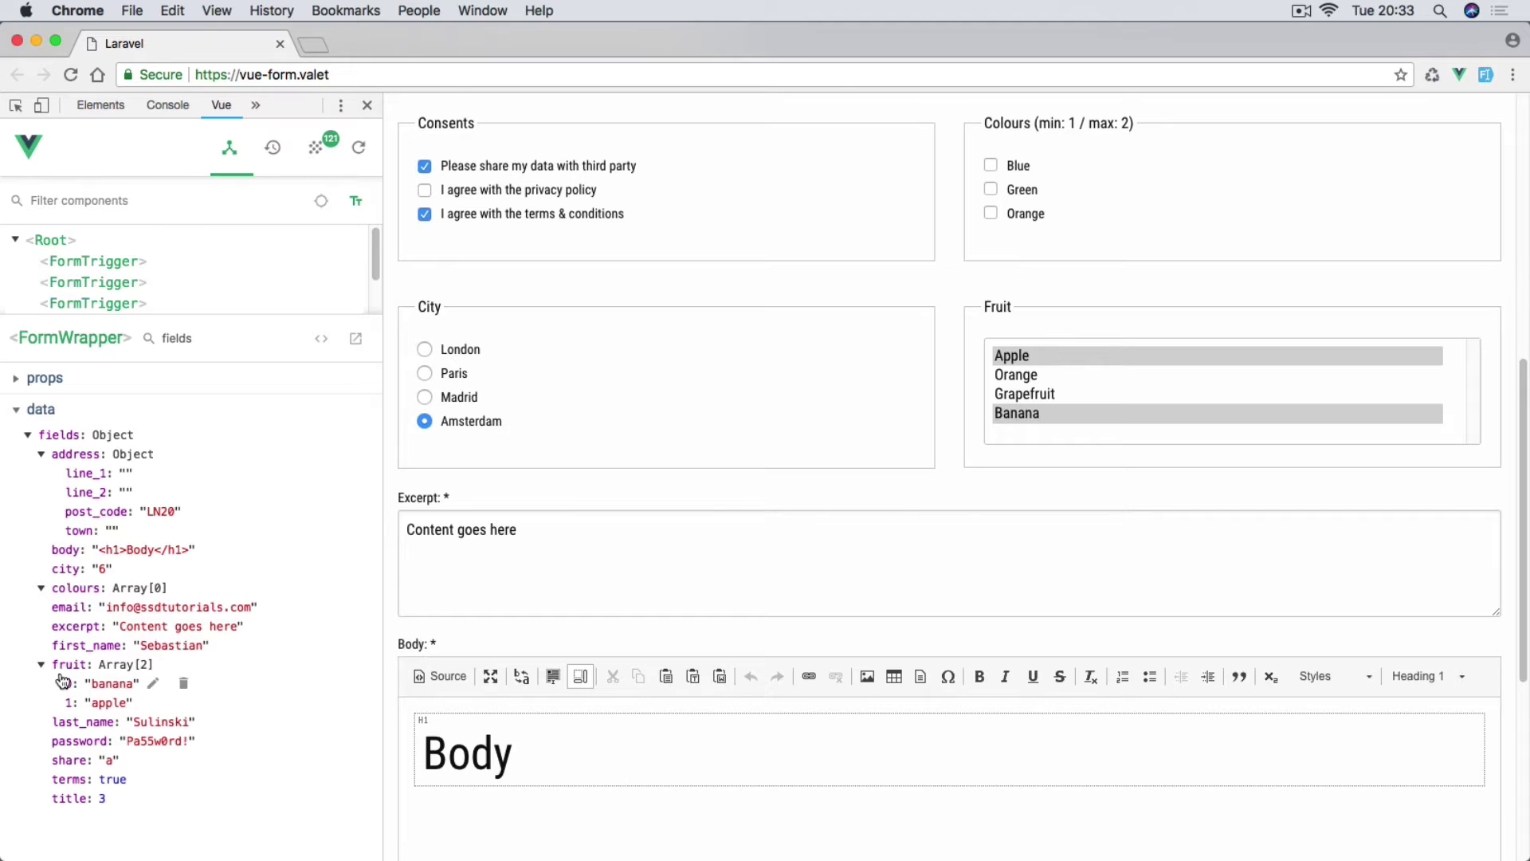
pyautogui.moveTo(1075, 354)
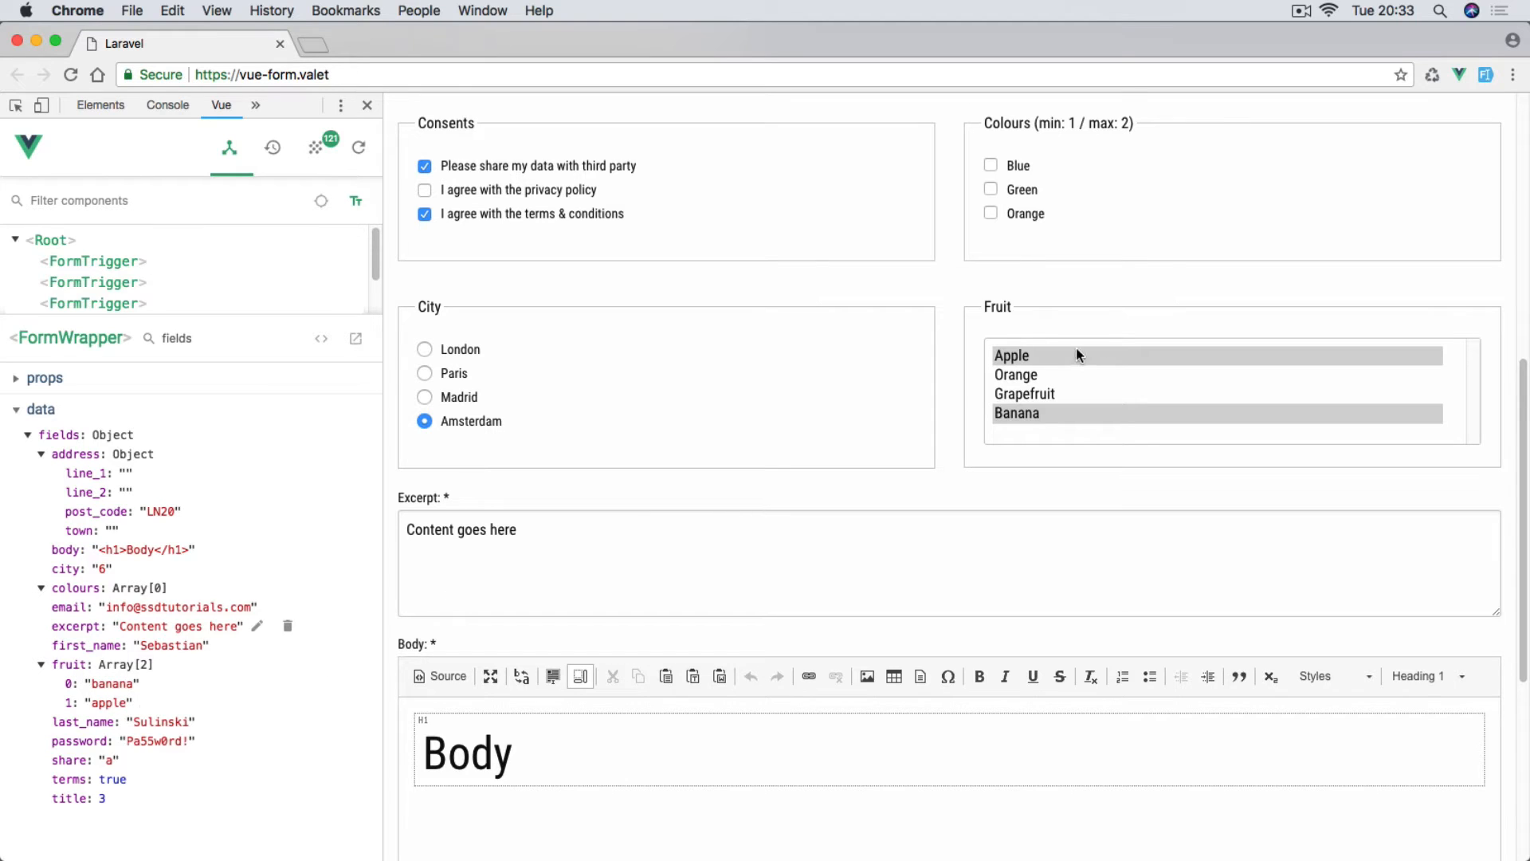
# - Select all four fruits: Apple, Orange, Grapefruit and Banana
pyautogui.click(1016, 356)
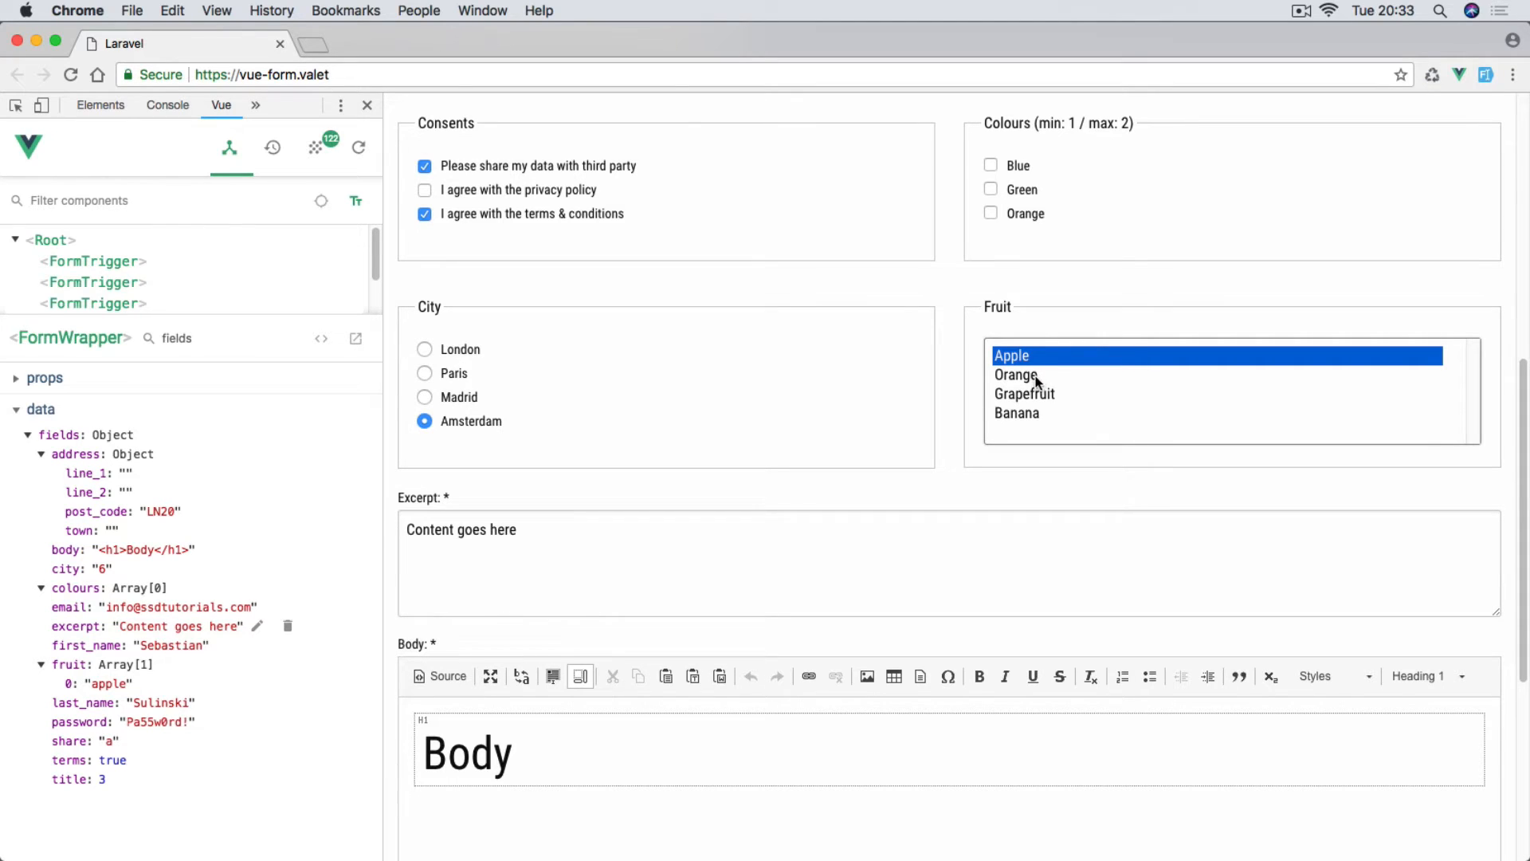
pyautogui.click(1024, 394)
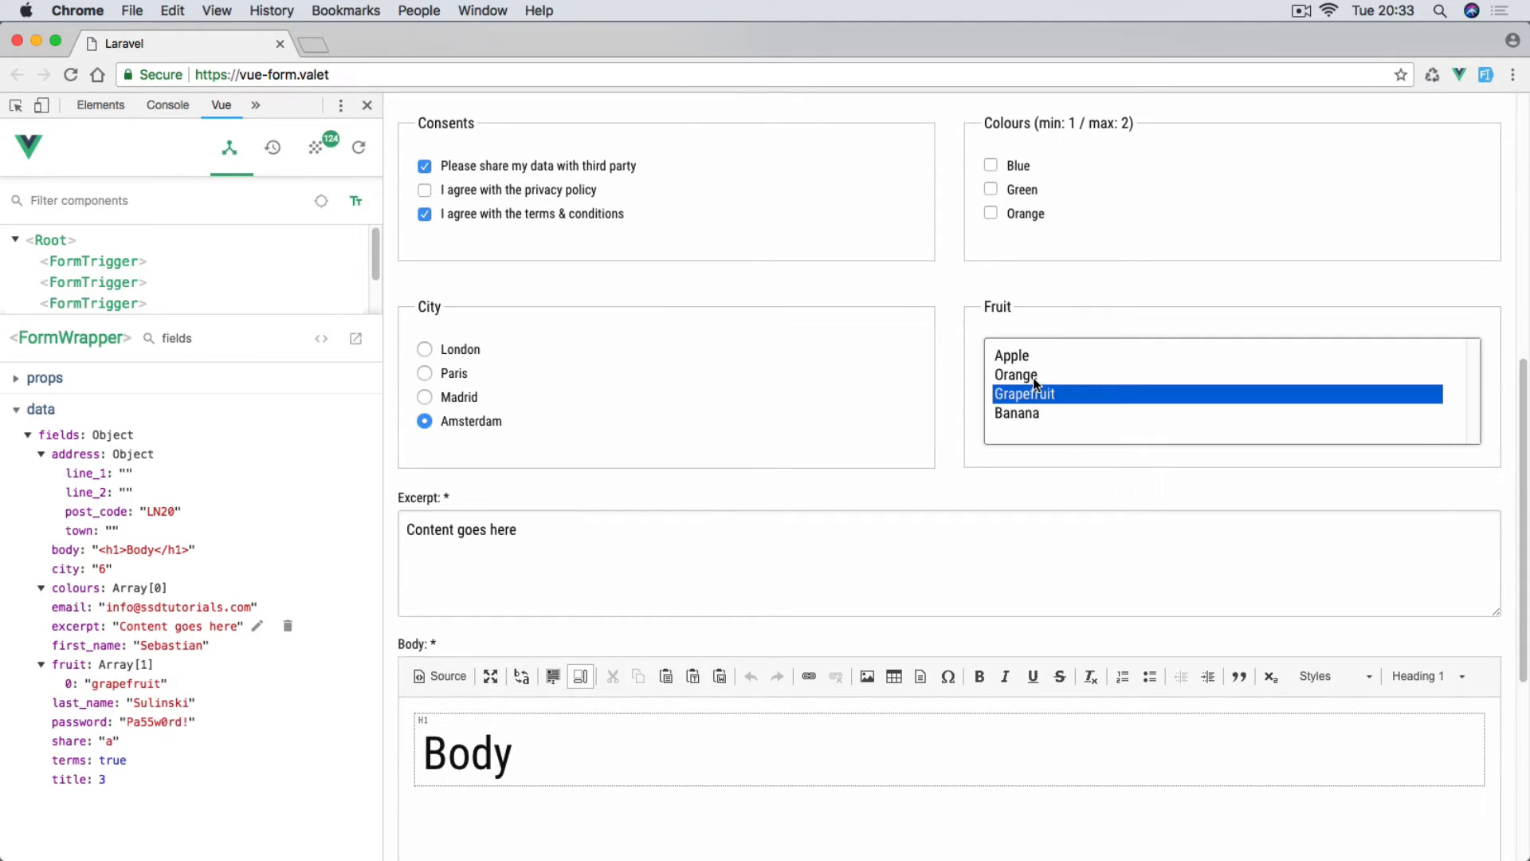
pyautogui.click(1012, 355)
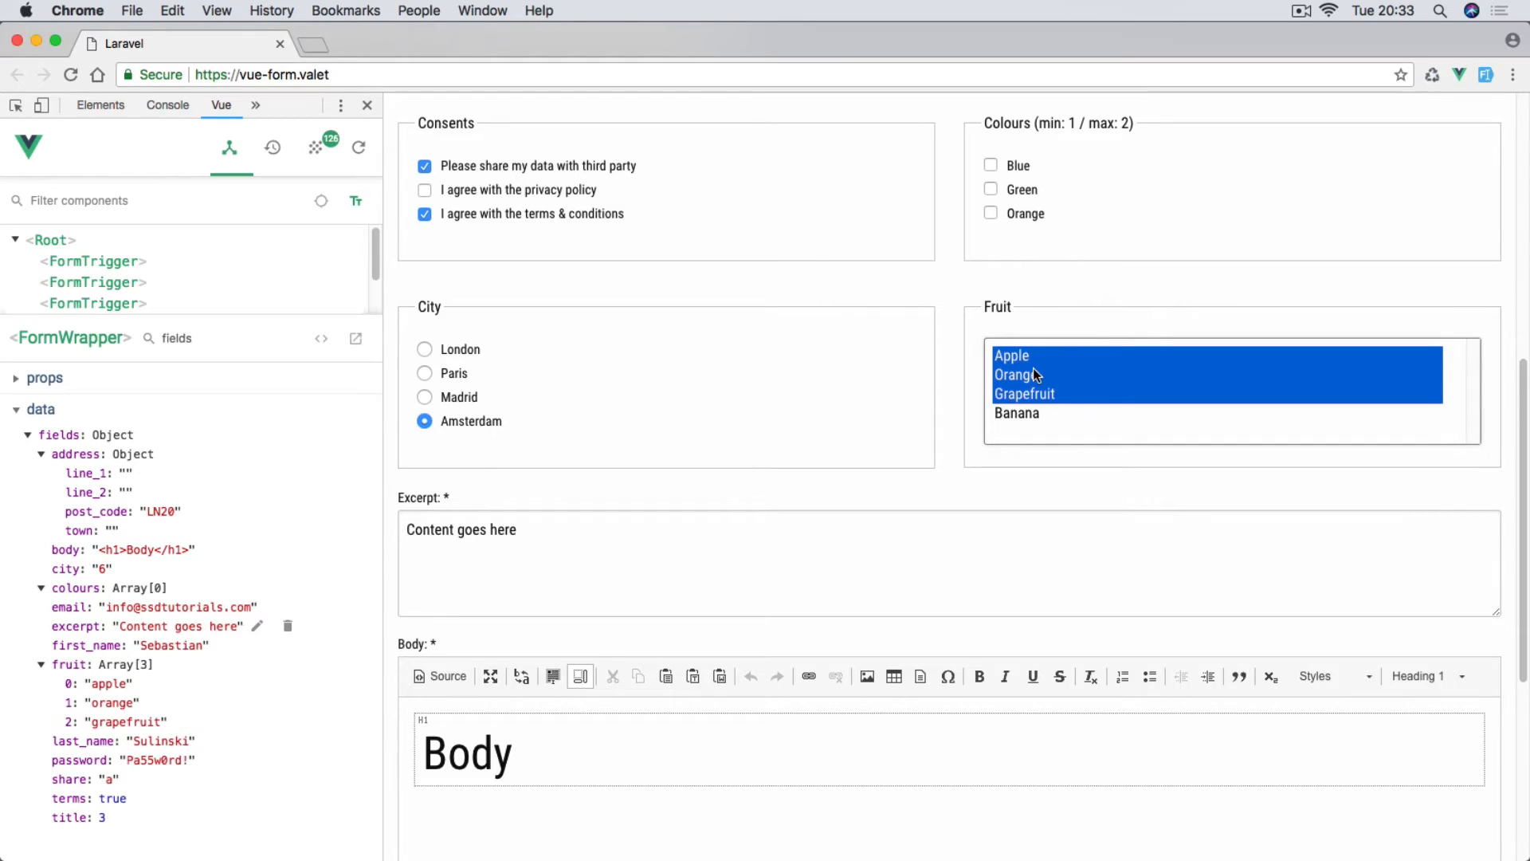
pyautogui.click(1015, 412)
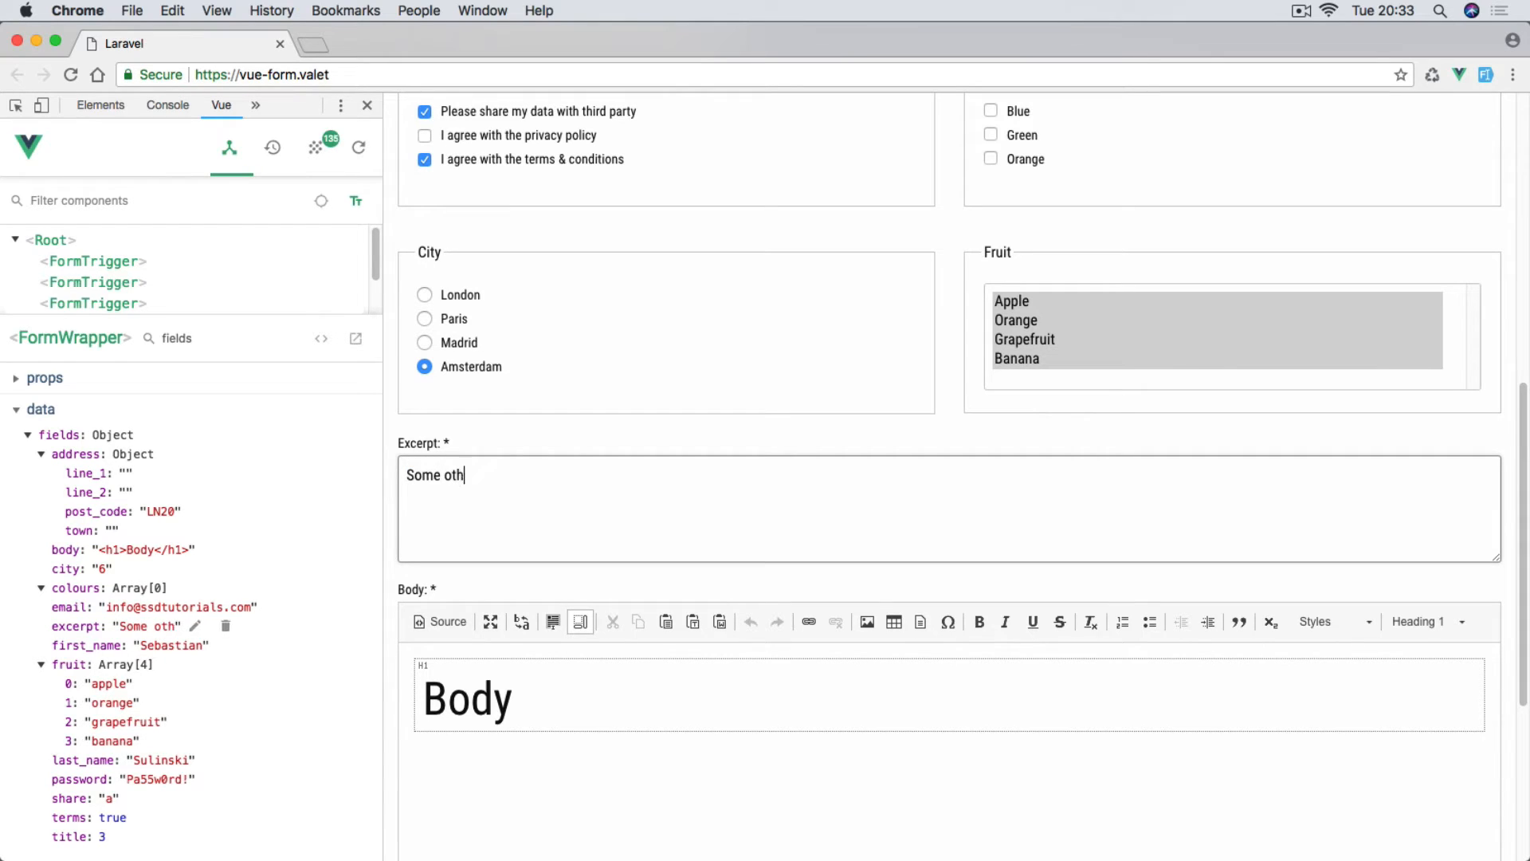
# - Finish the excerpt "Some other content goes here" and write the body heading and paragraph
pyautogui.write('er content goes here')
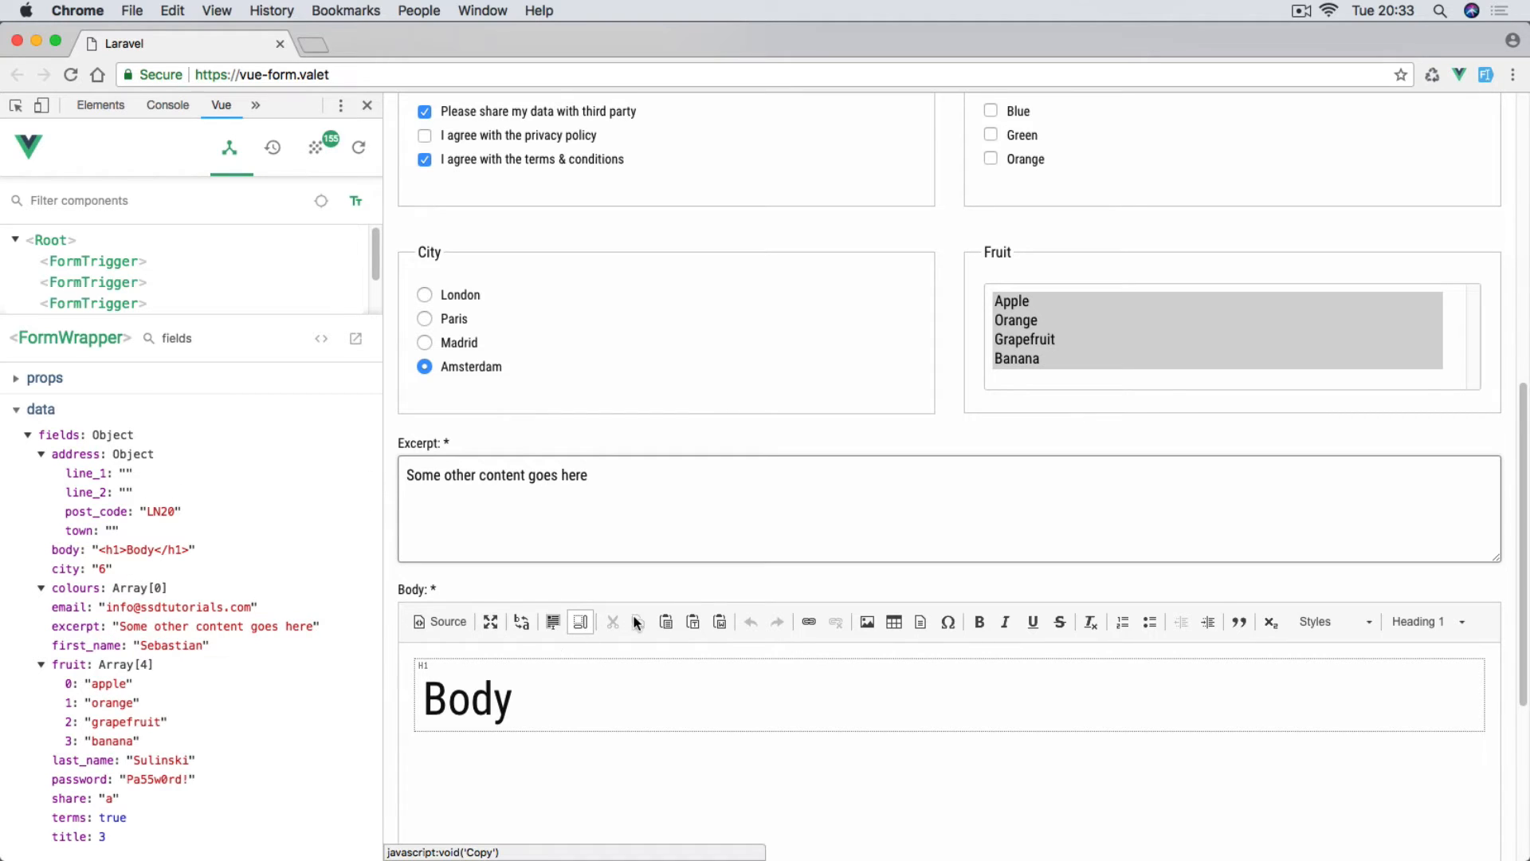
pyautogui.scroll(-3)
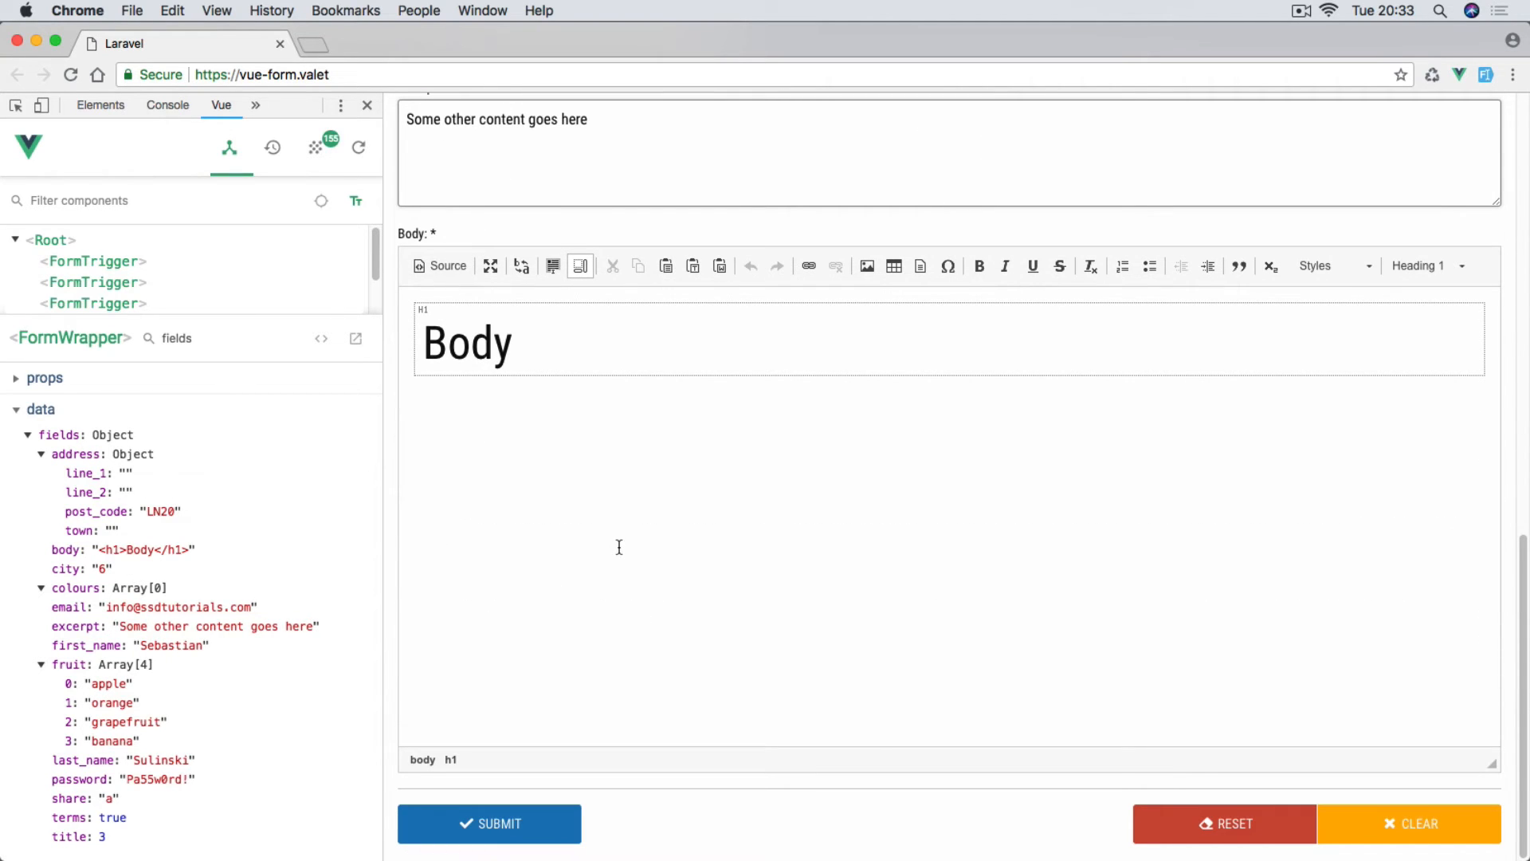
pyautogui.moveTo(87, 549)
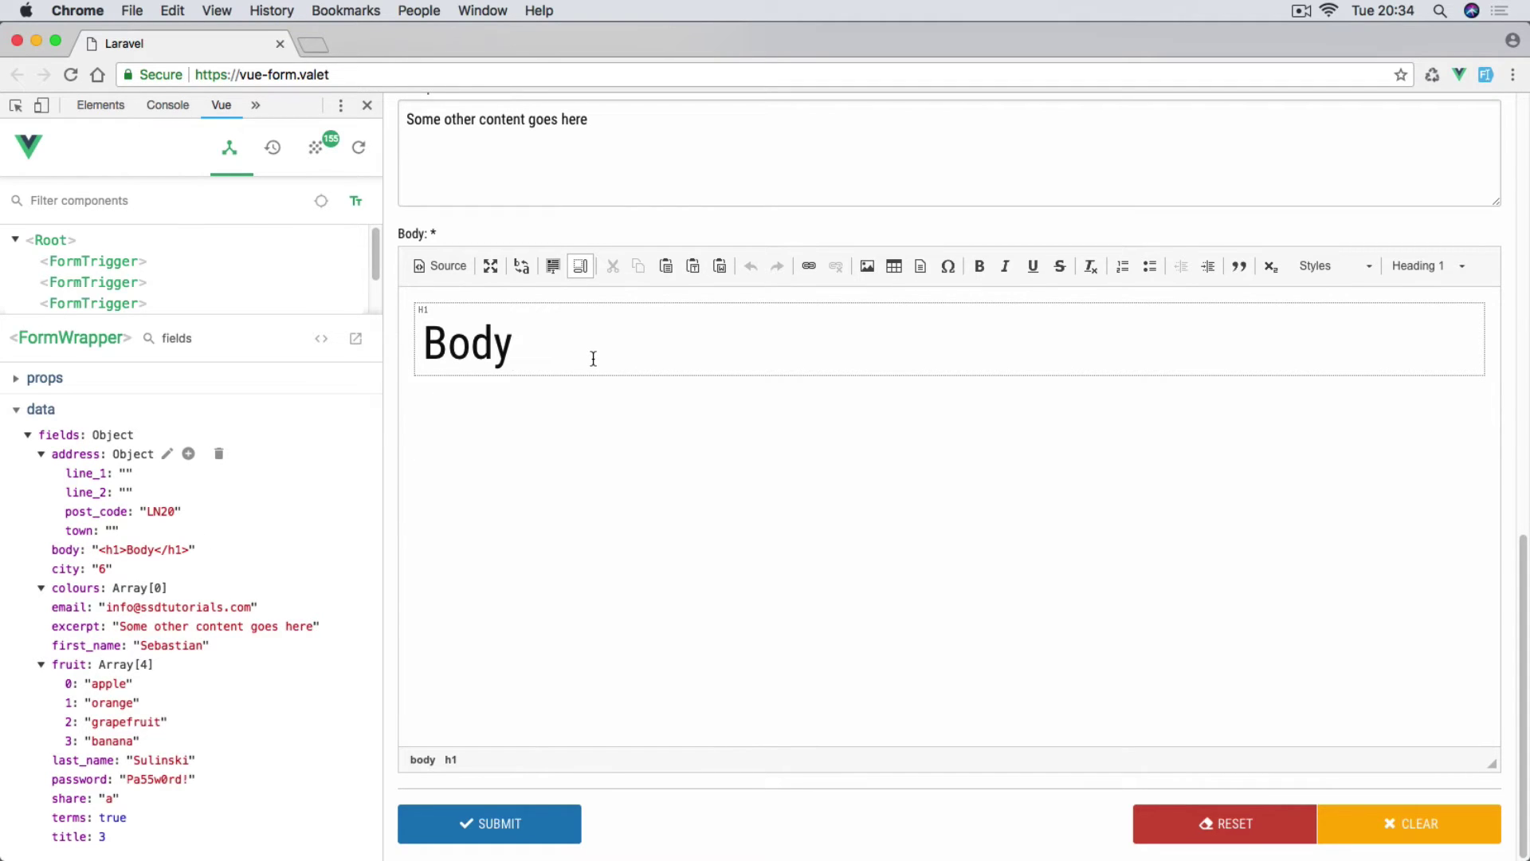
pyautogui.write('Heading goes here')
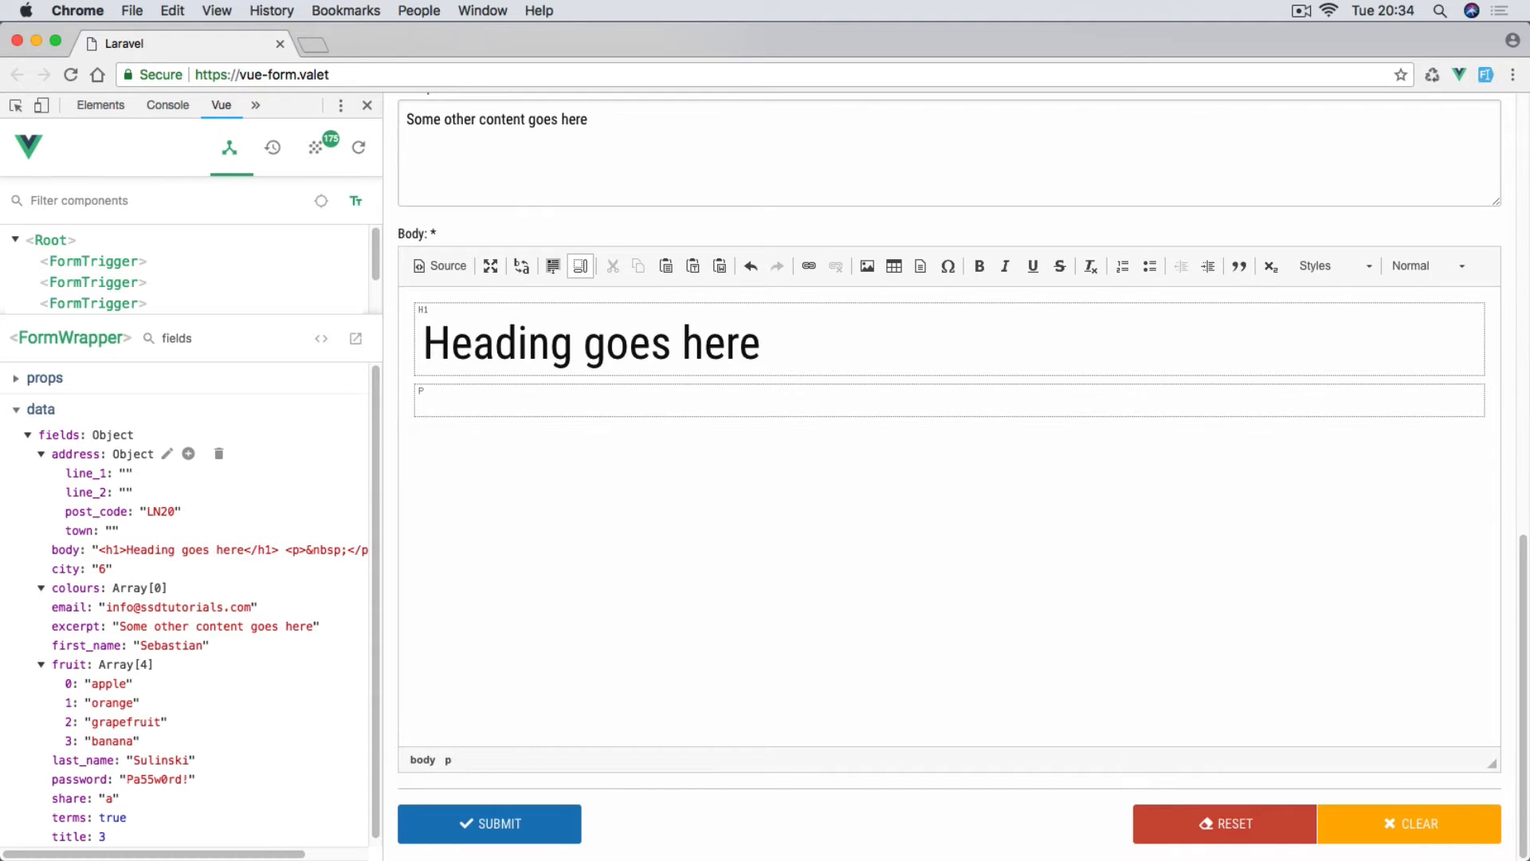
pyautogui.write('Some content')
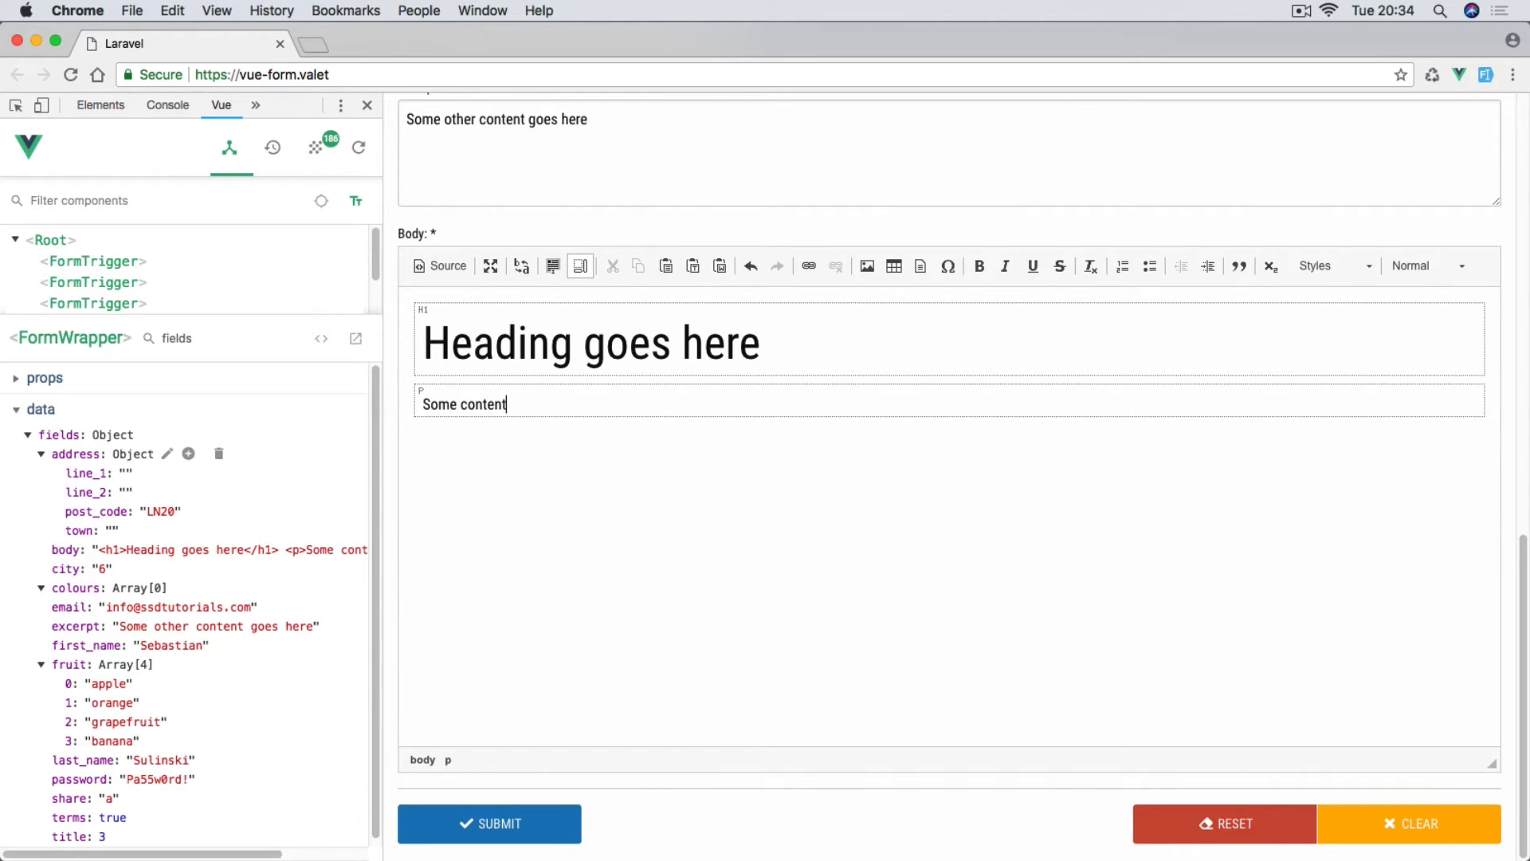
pyautogui.write('goes here as well')
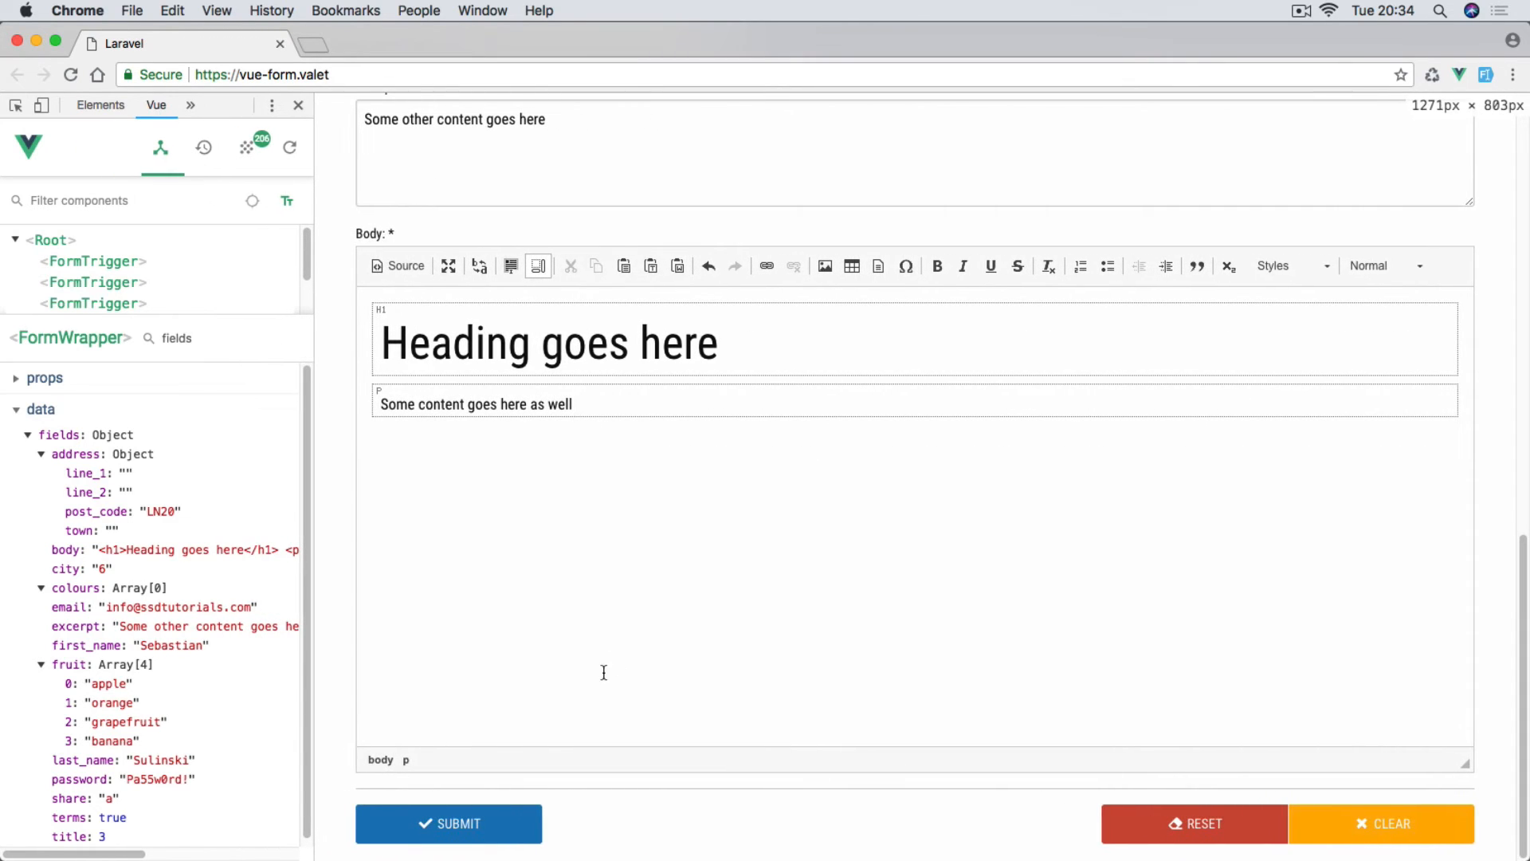
pyautogui.moveTo(505, 824)
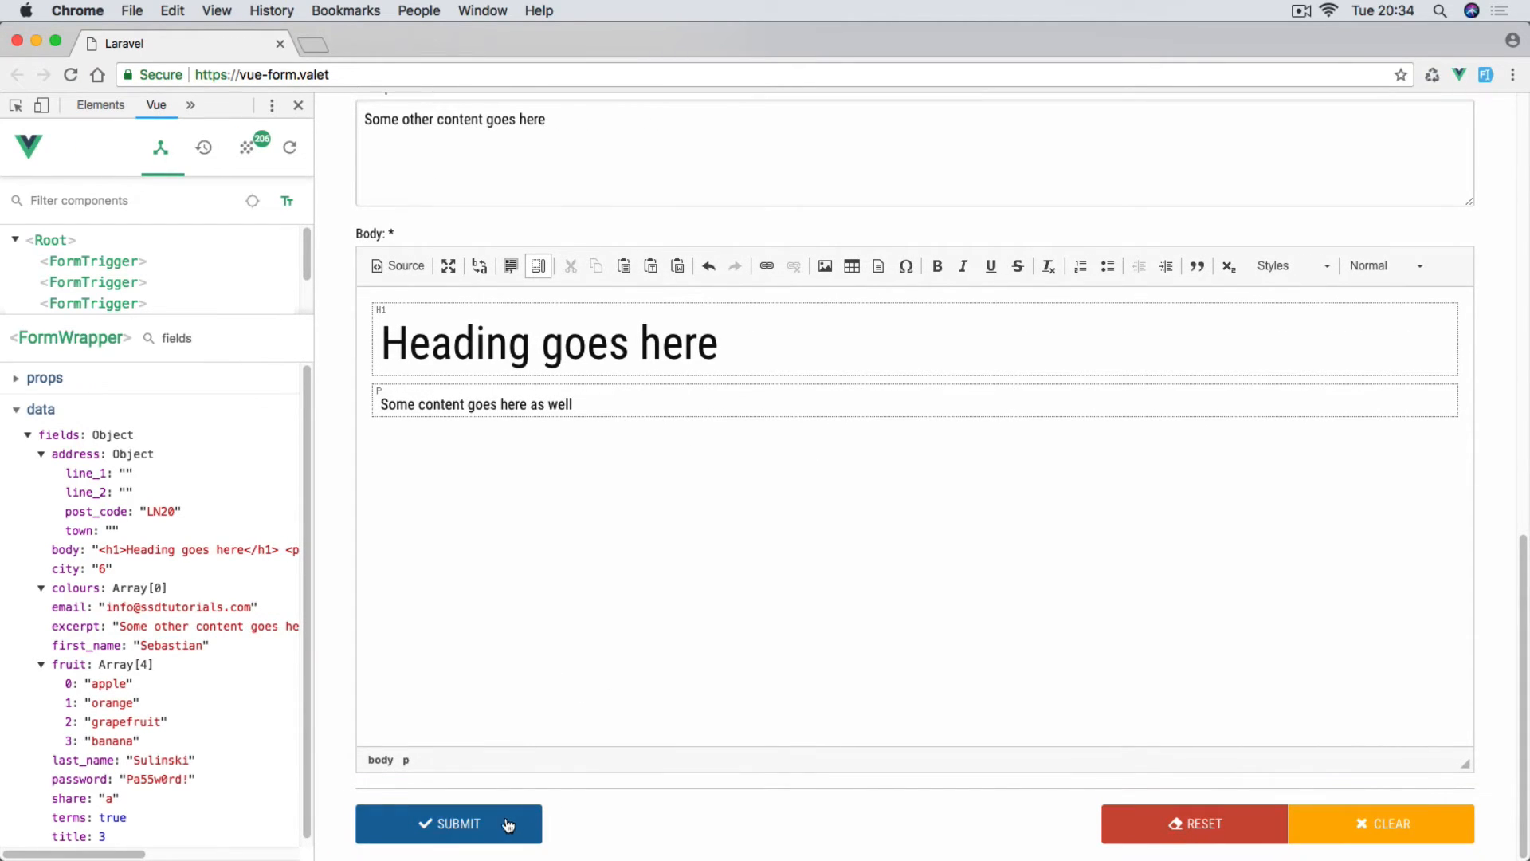
pyautogui.moveTo(478, 829)
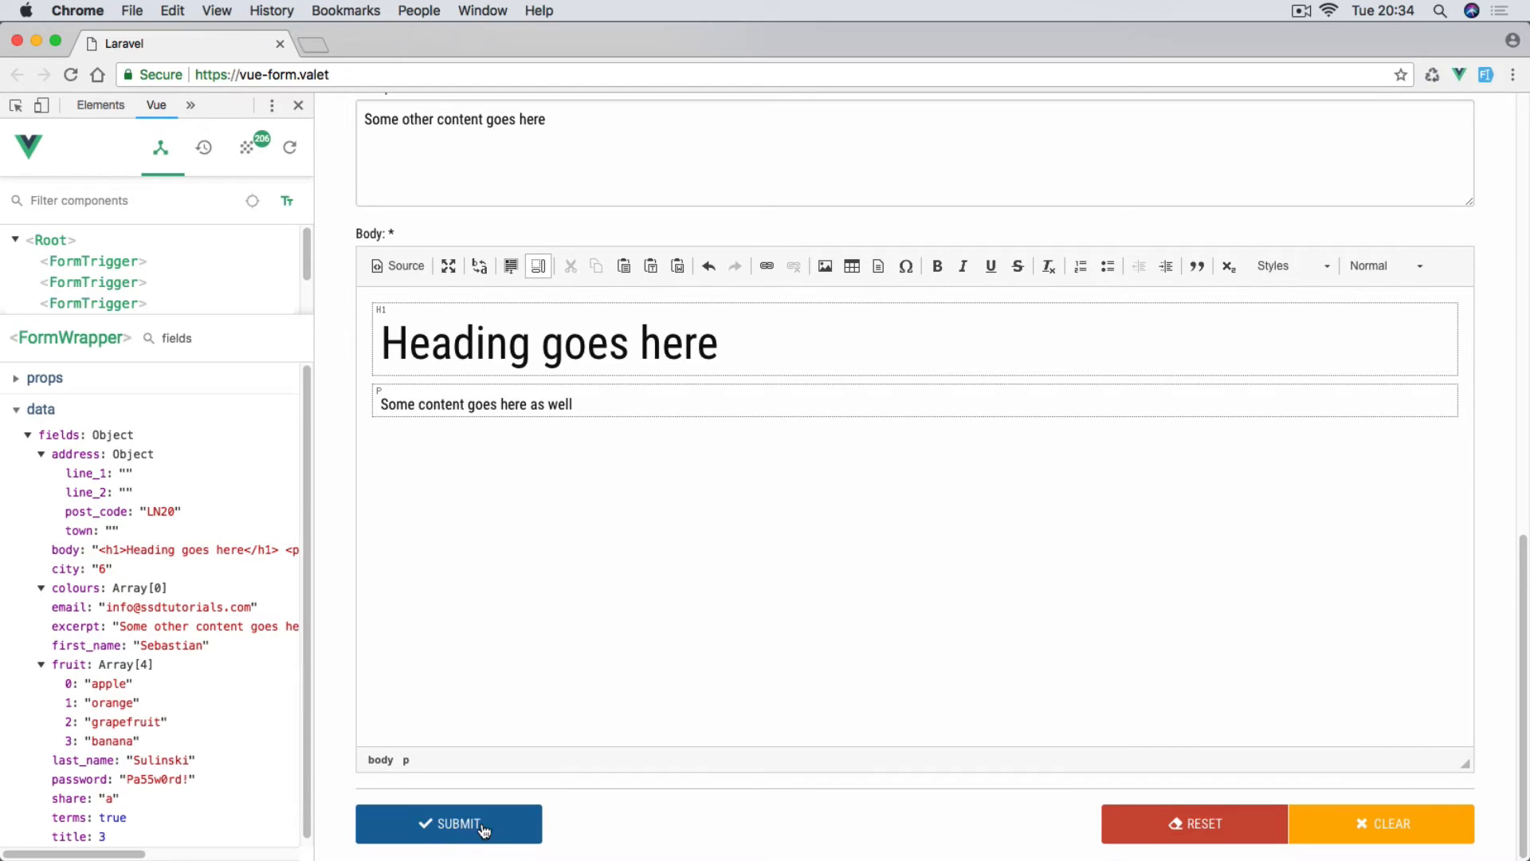
pyautogui.moveTo(1302, 833)
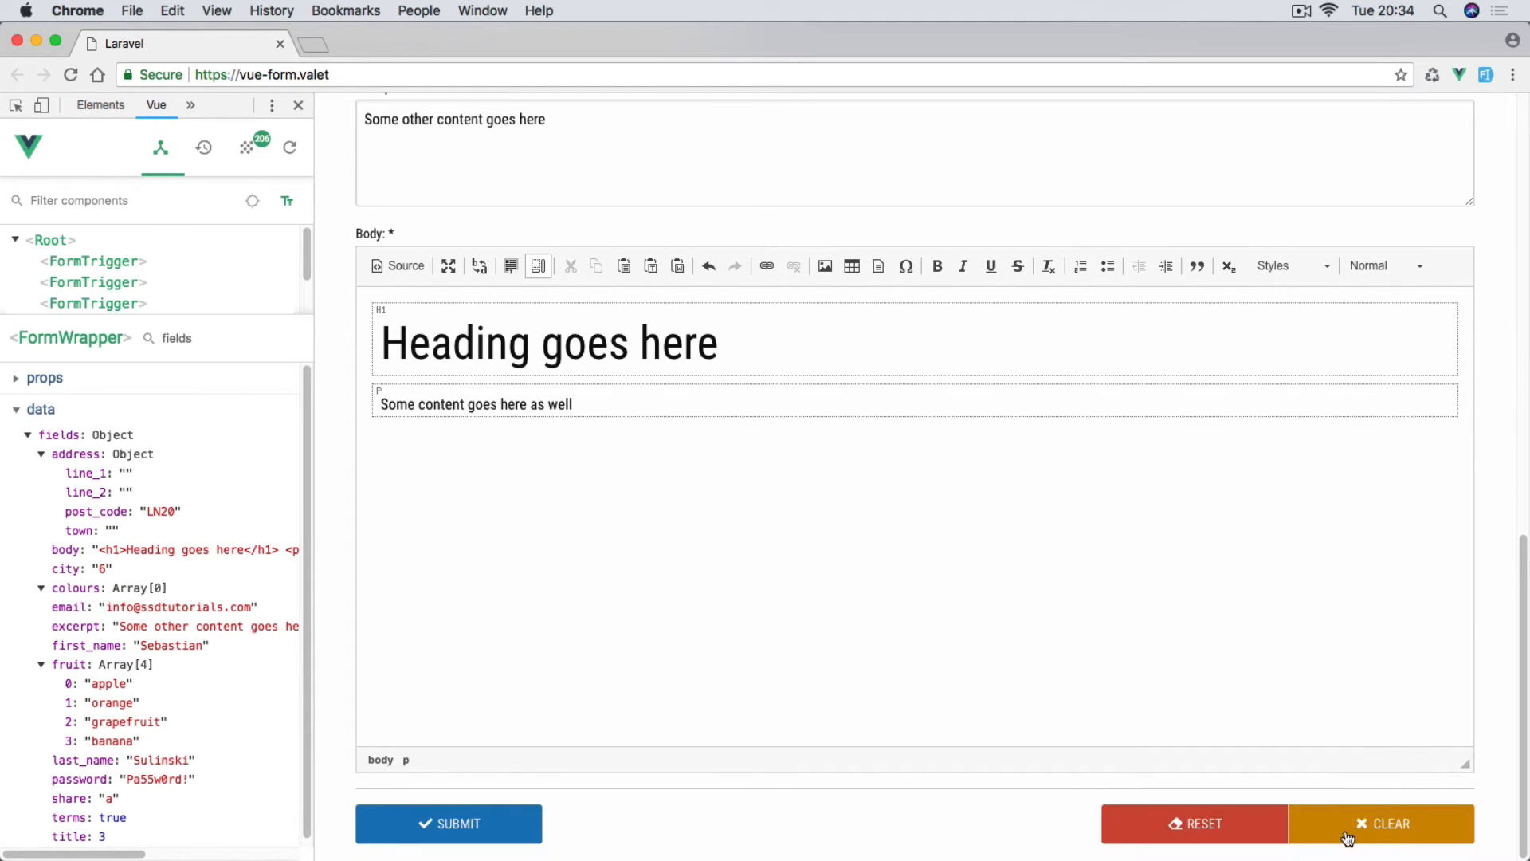
pyautogui.moveTo(1194, 822)
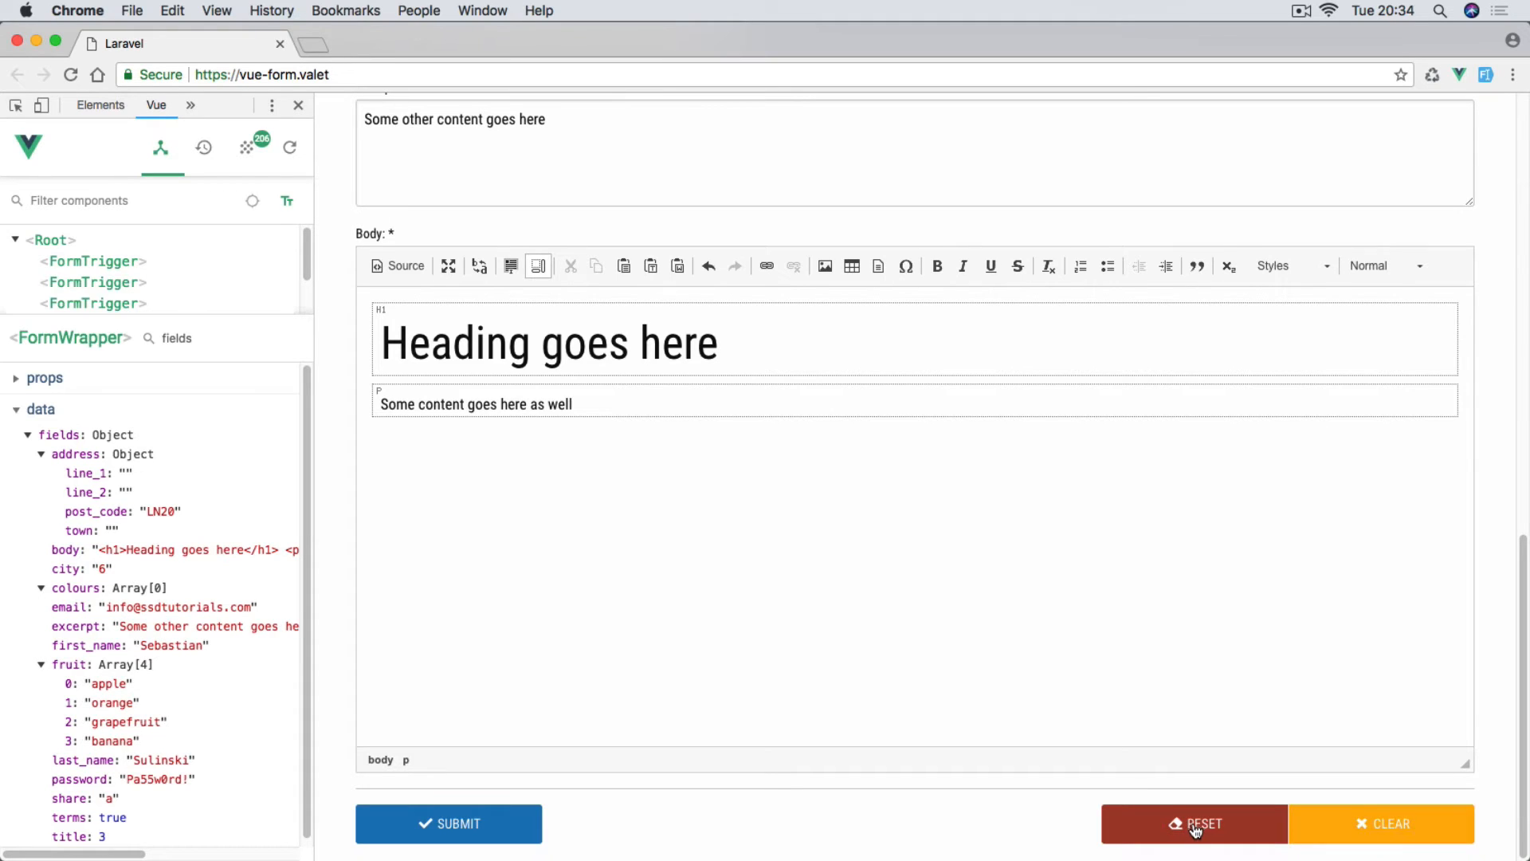
# - Reset the form to its initial values and review the restored fields
pyautogui.scroll(3)
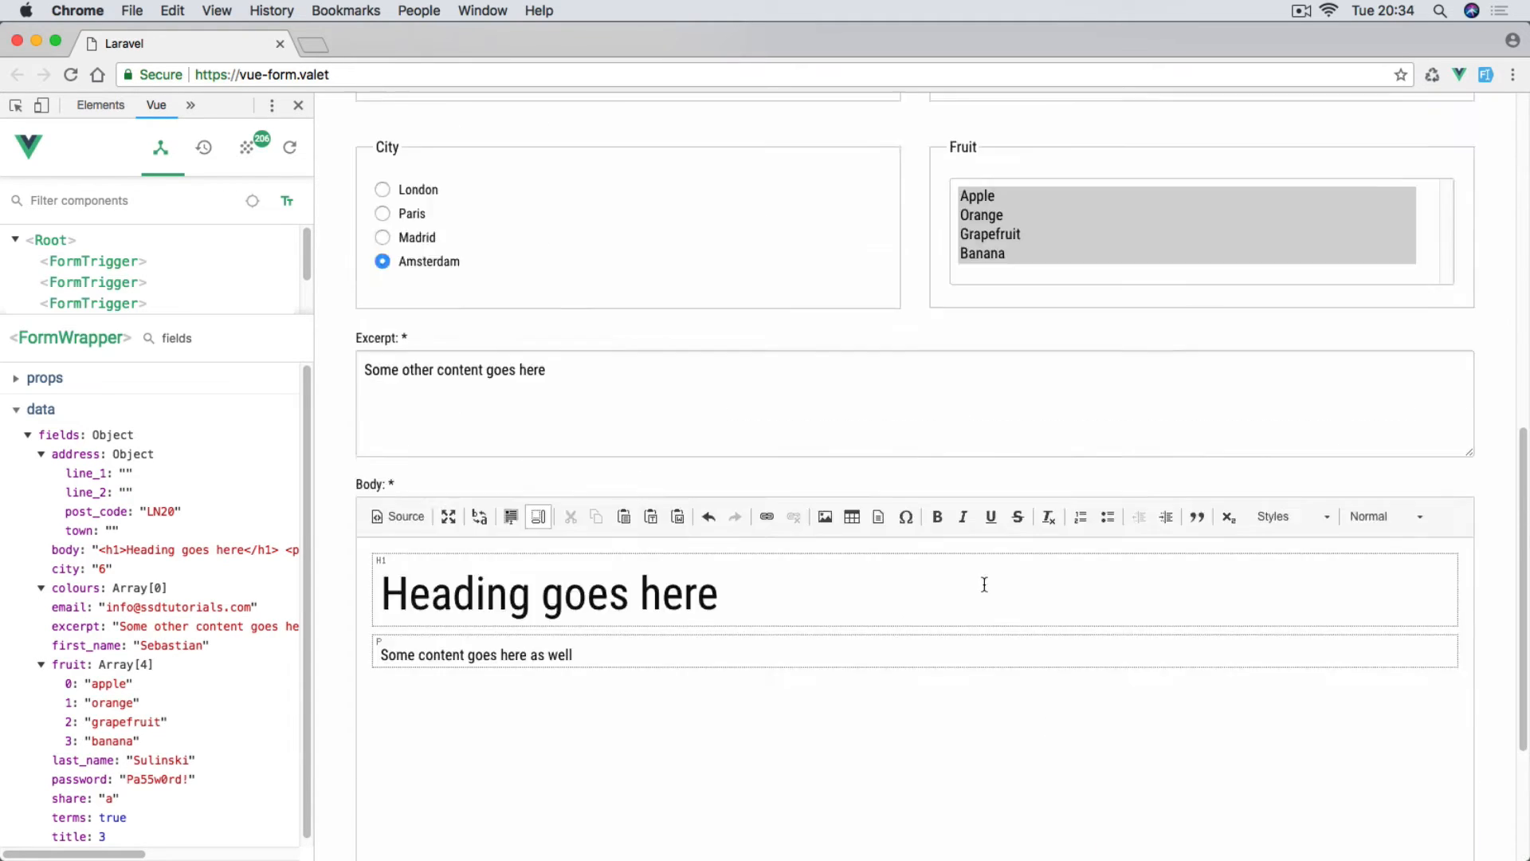
pyautogui.scroll(3)
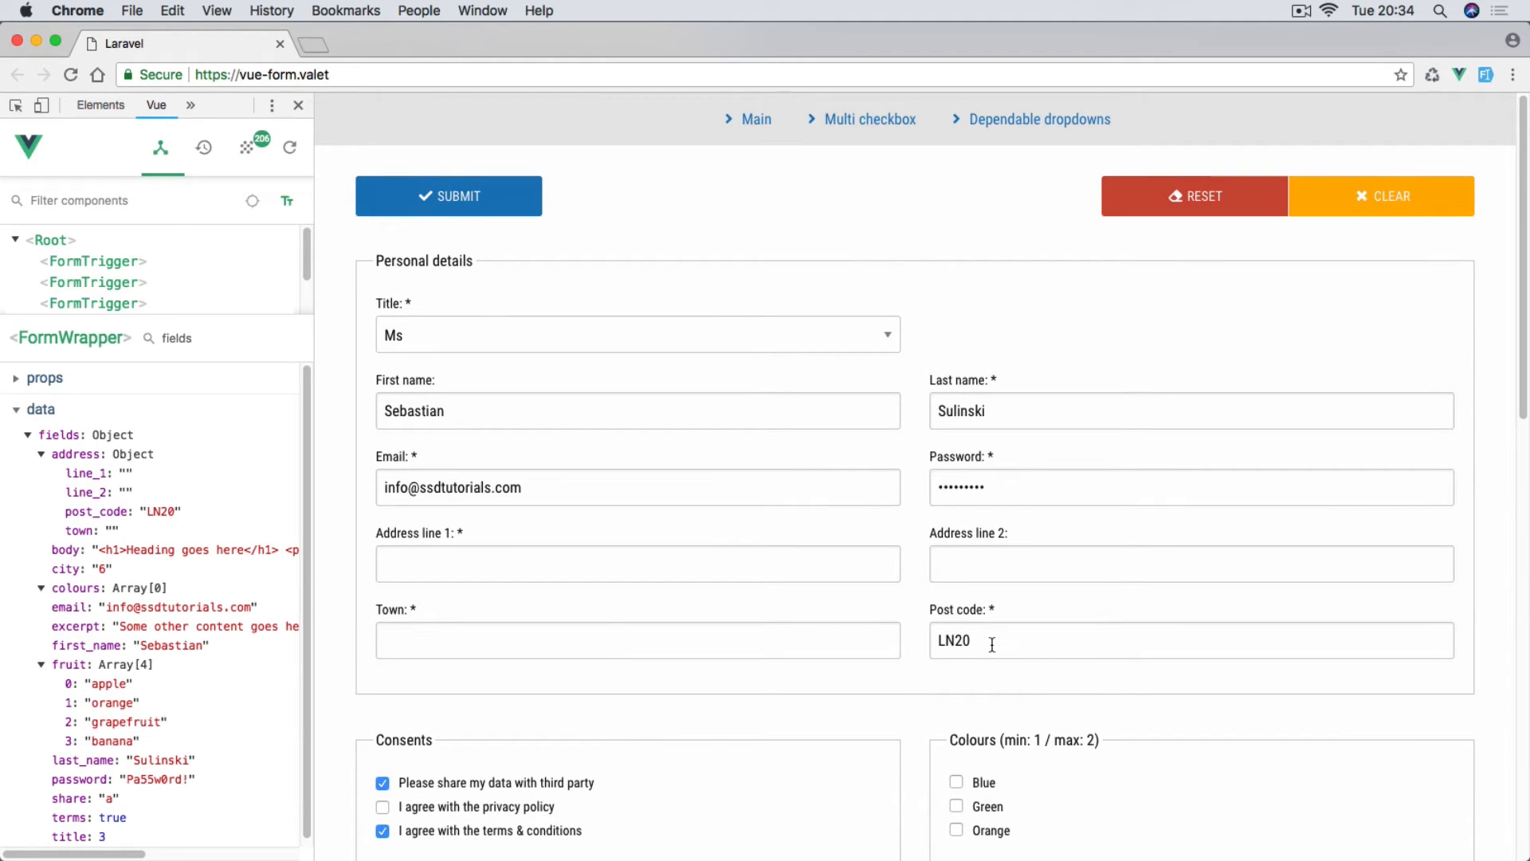
pyautogui.click(1193, 194)
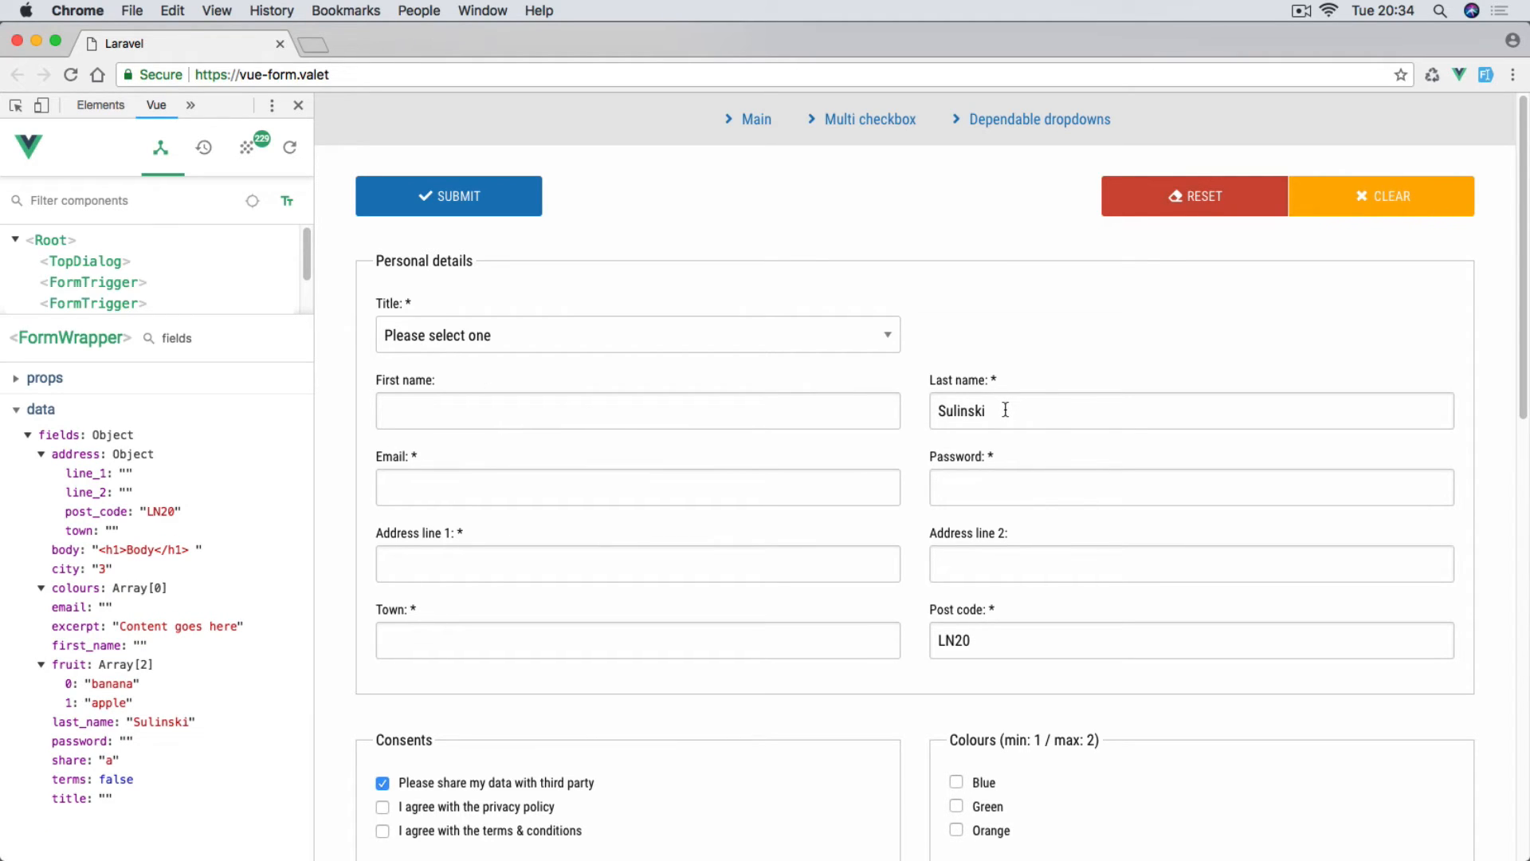
pyautogui.scroll(-3)
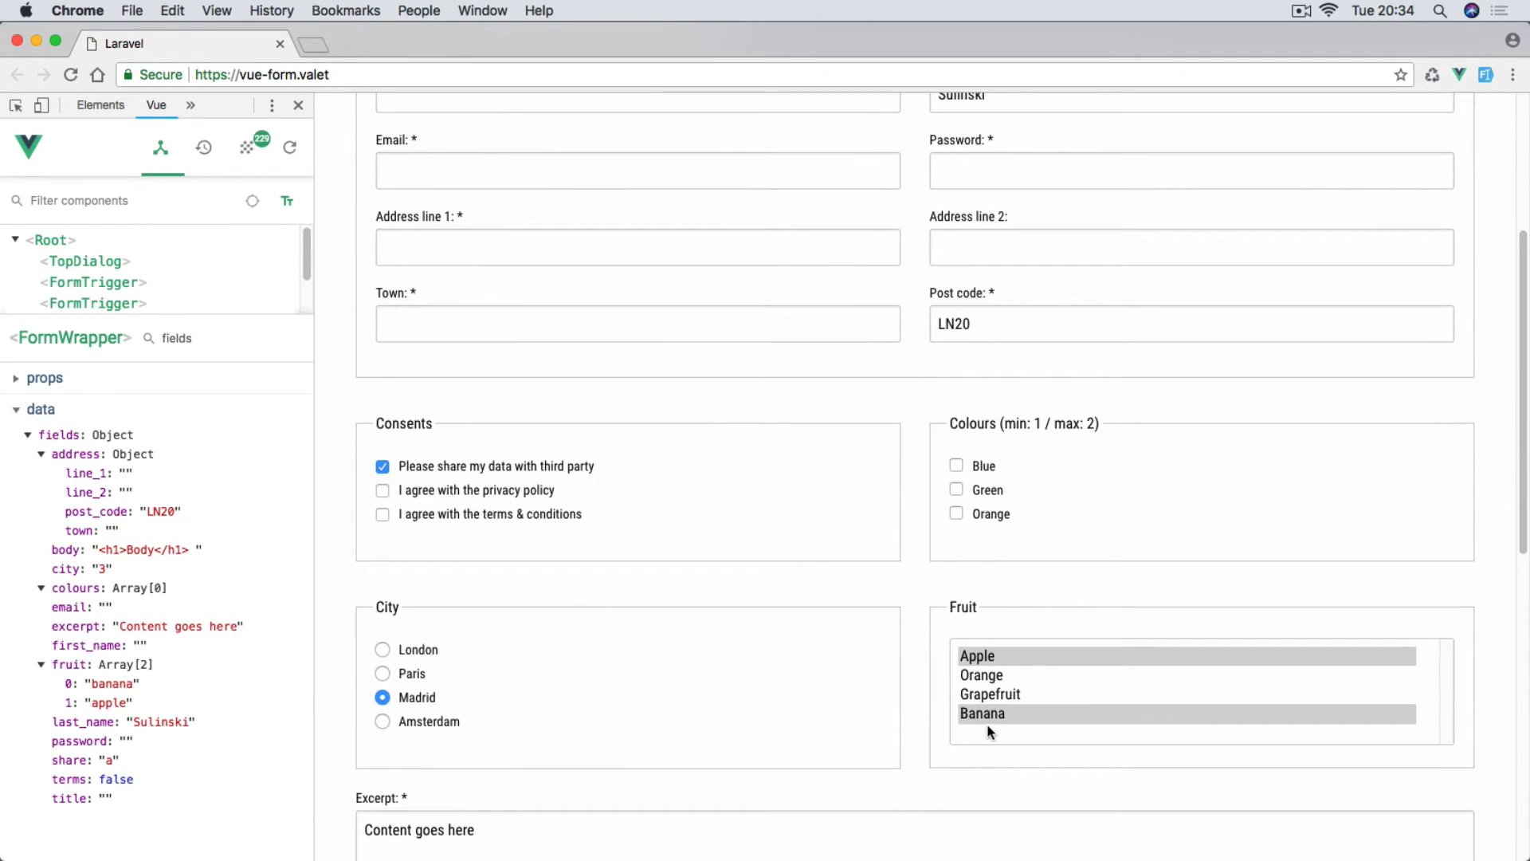
pyautogui.scroll(3)
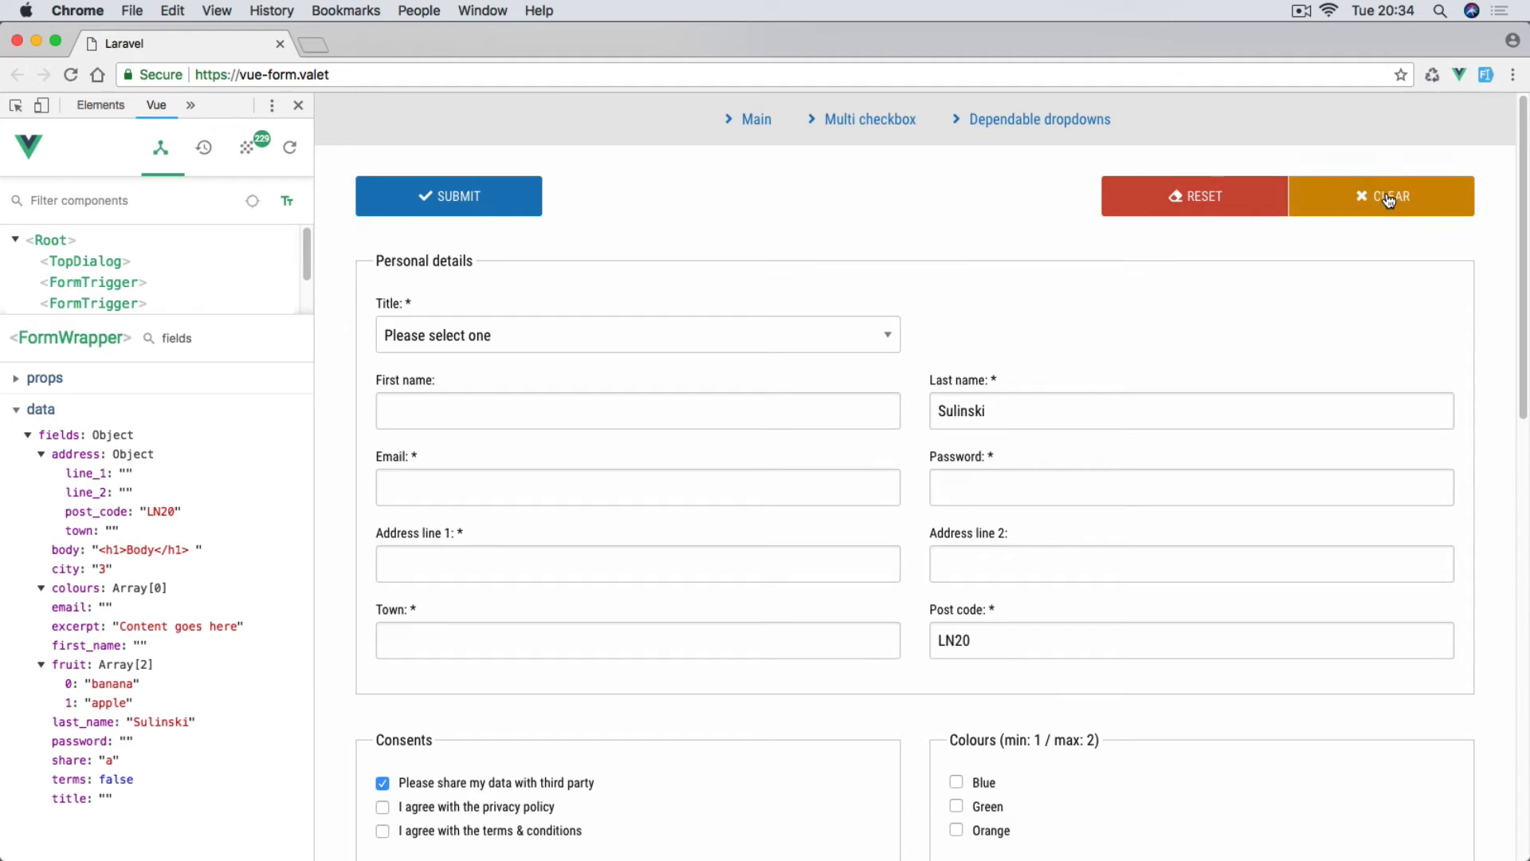
# - Clear every value from the form and review the emptied fields
pyautogui.click(1380, 196)
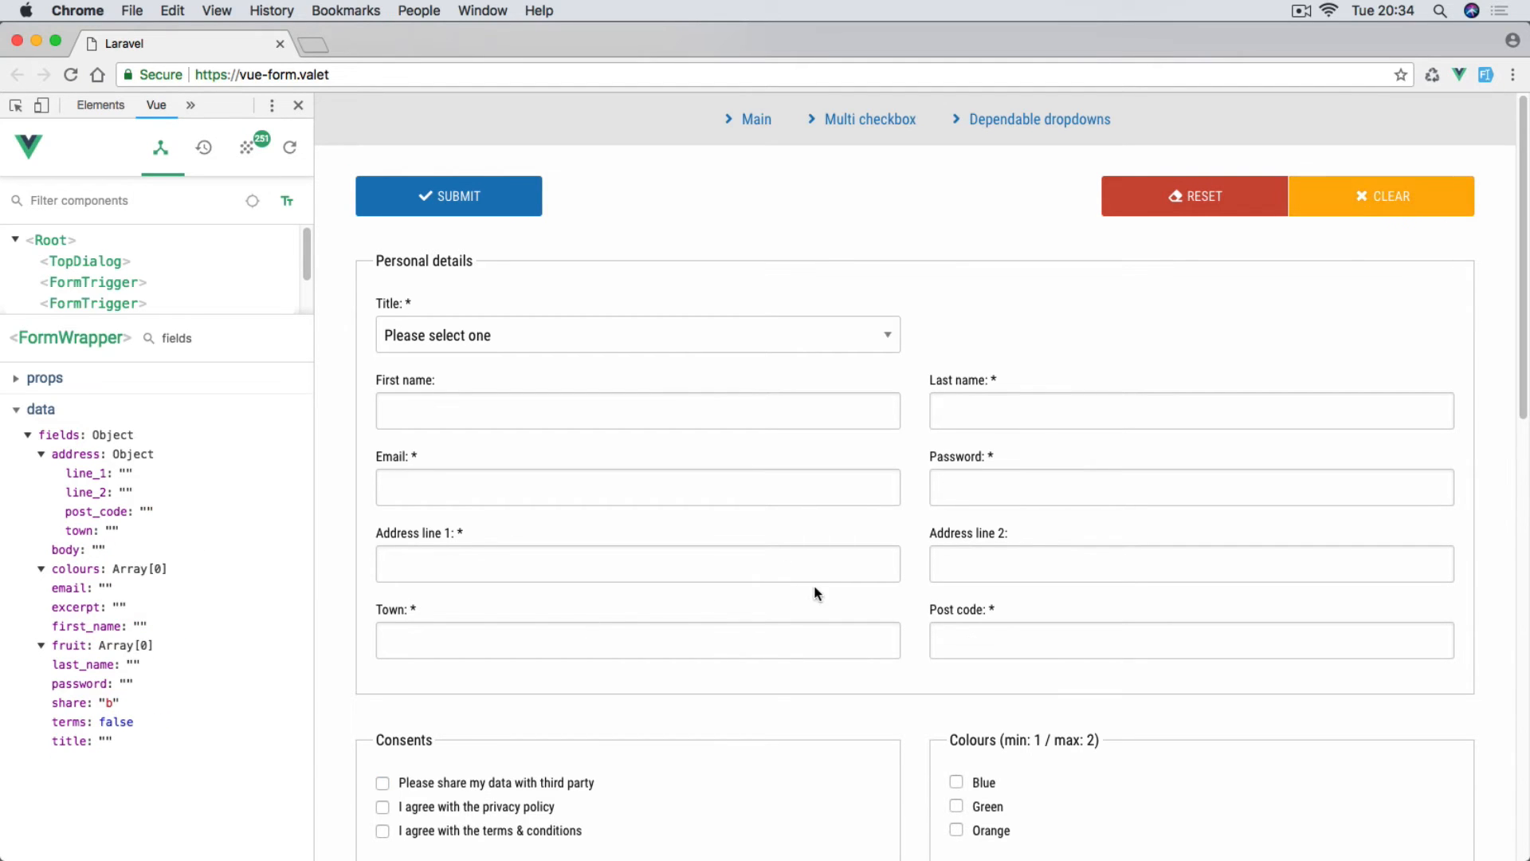
pyautogui.scroll(-3)
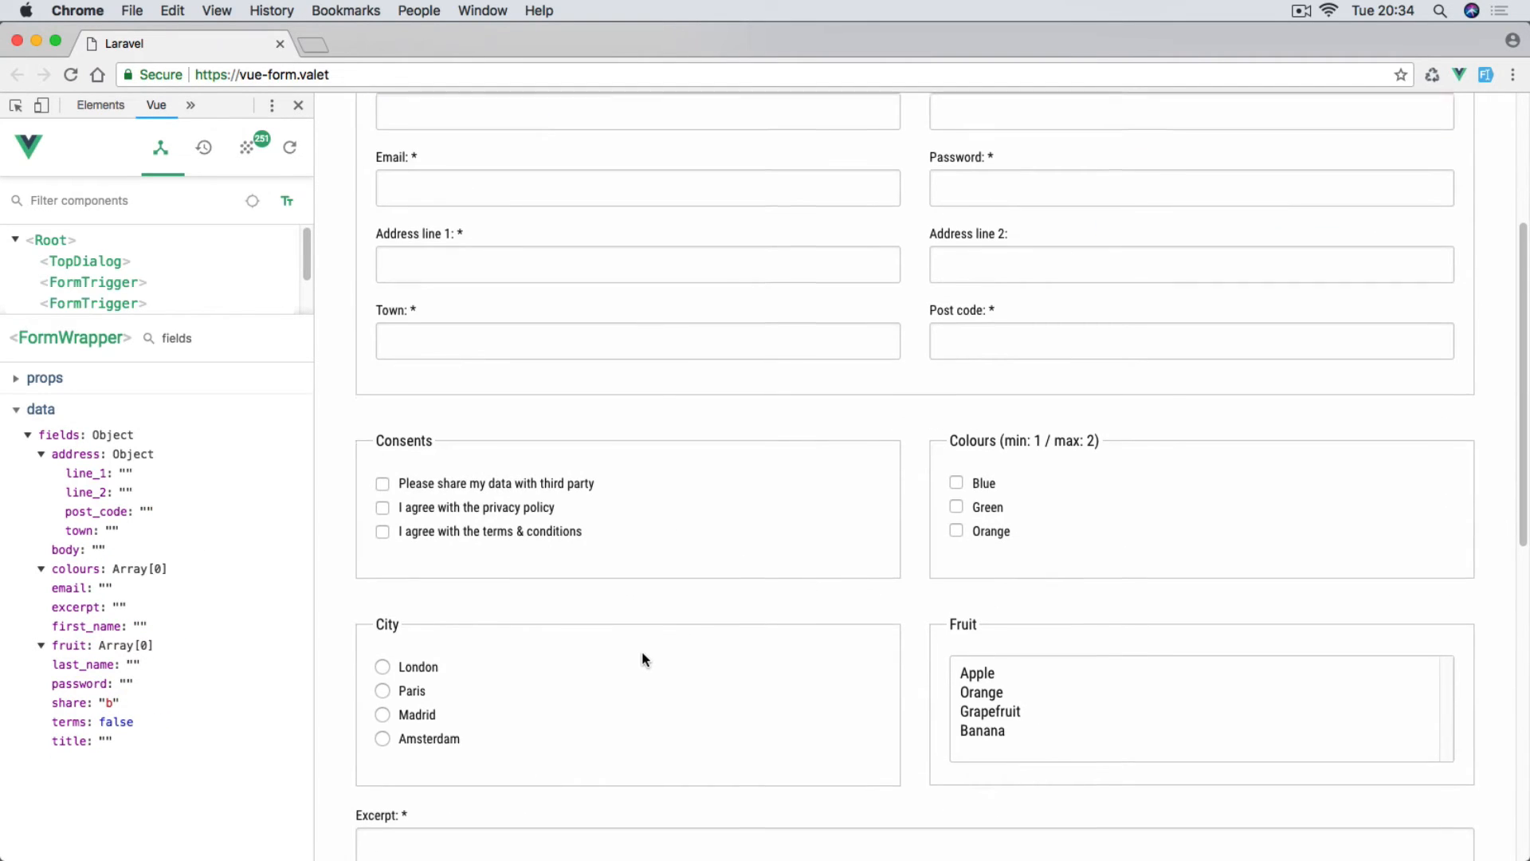
pyautogui.scroll(3)
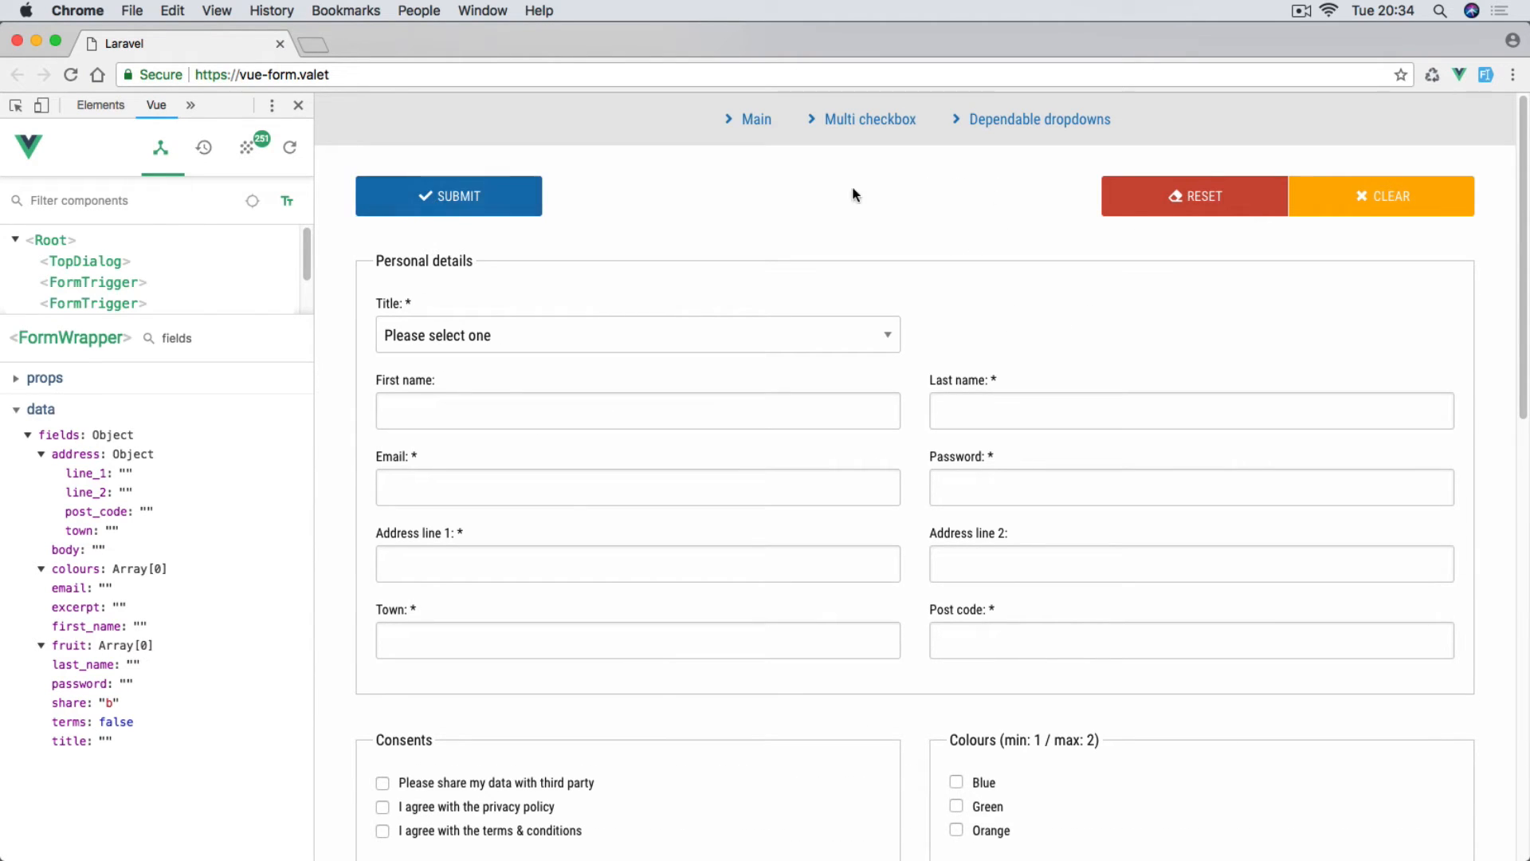
pyautogui.moveTo(1023, 211)
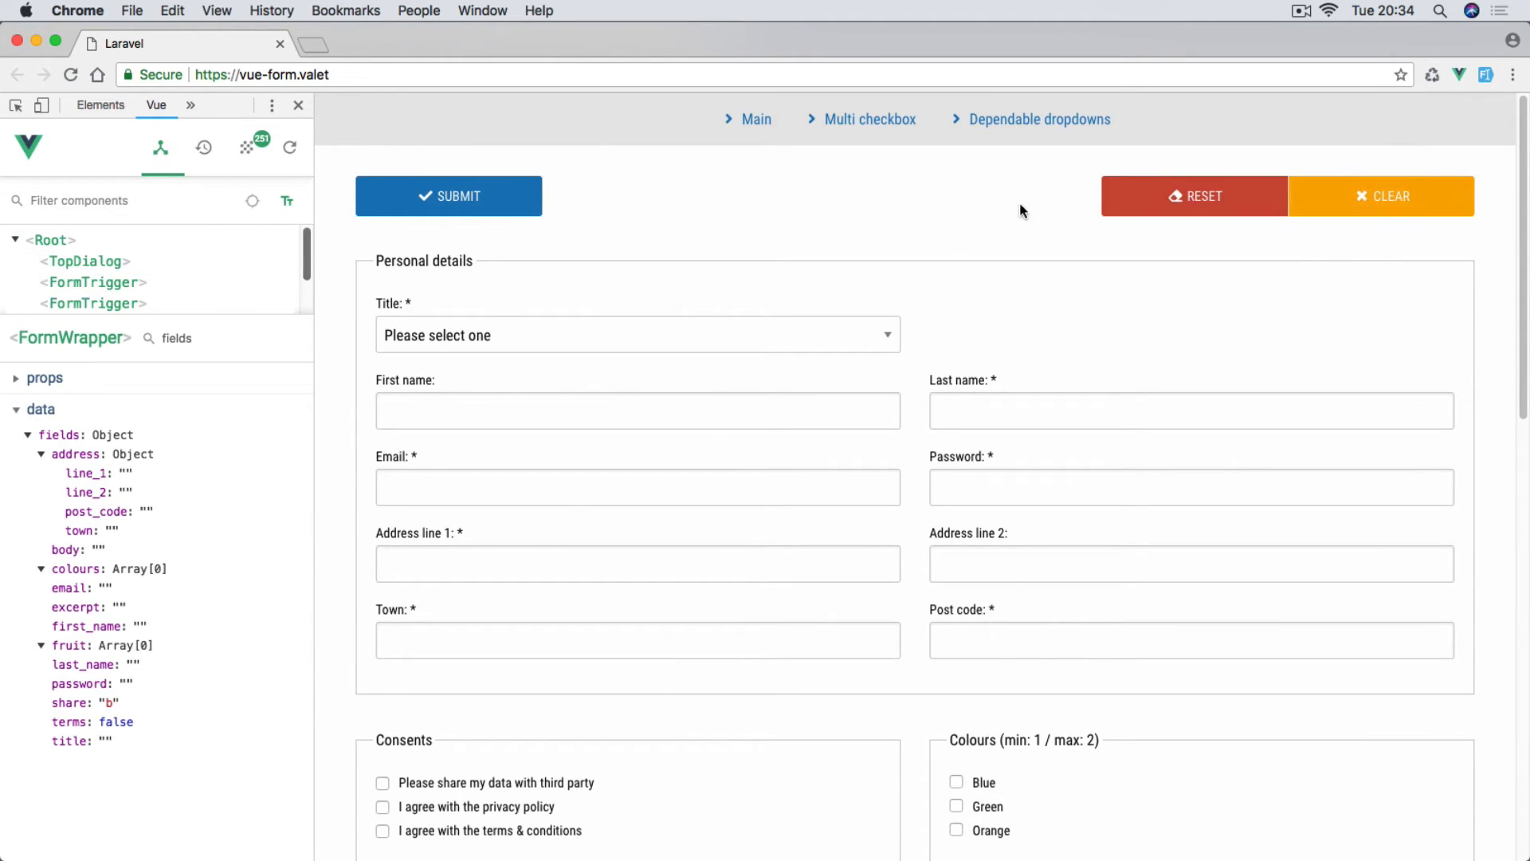
pyautogui.scroll(-3)
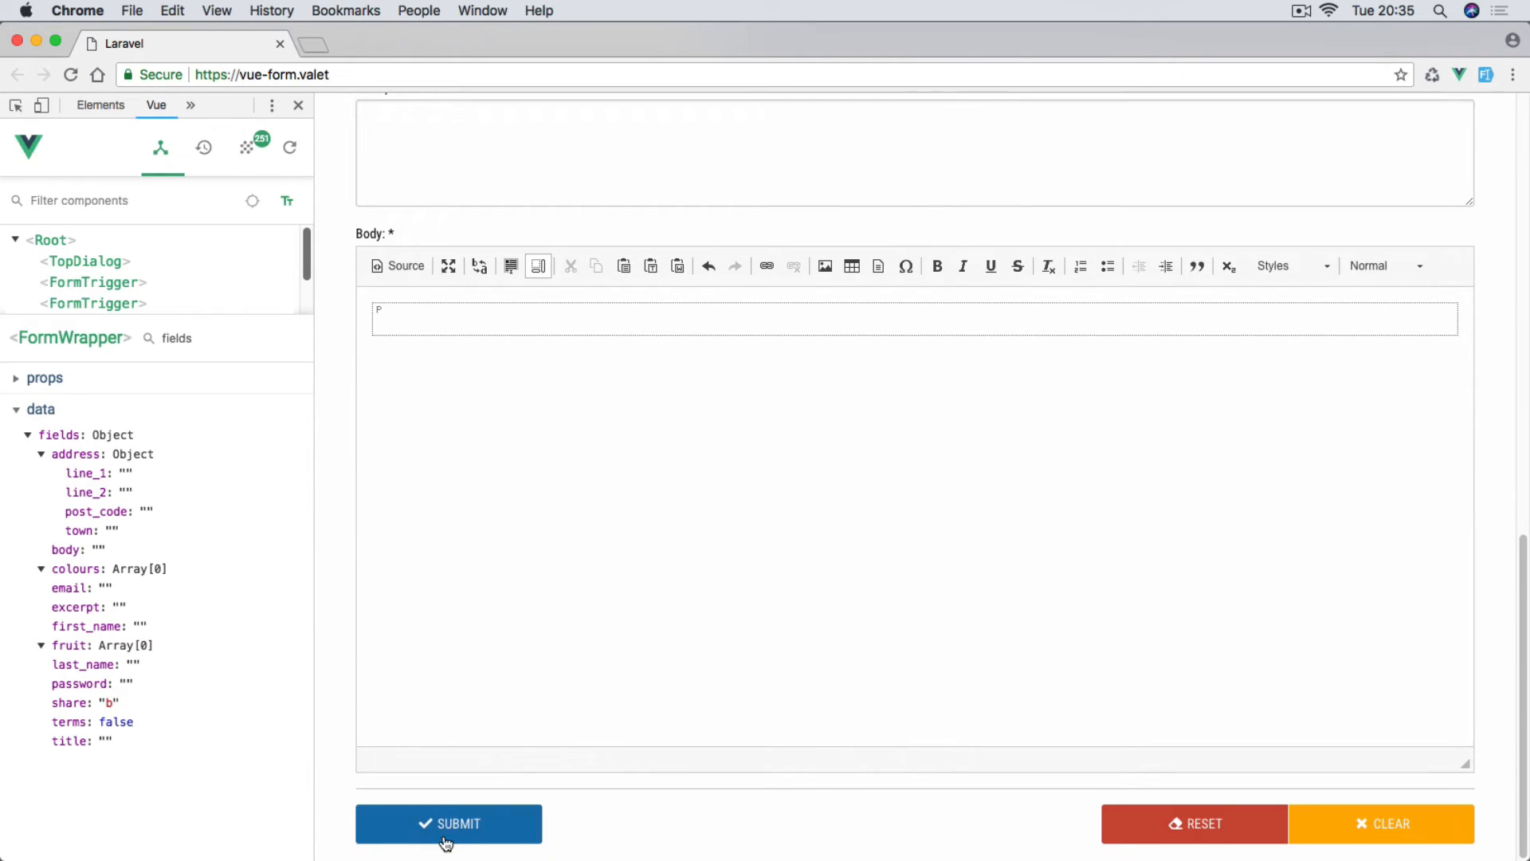
pyautogui.moveTo(1194, 823)
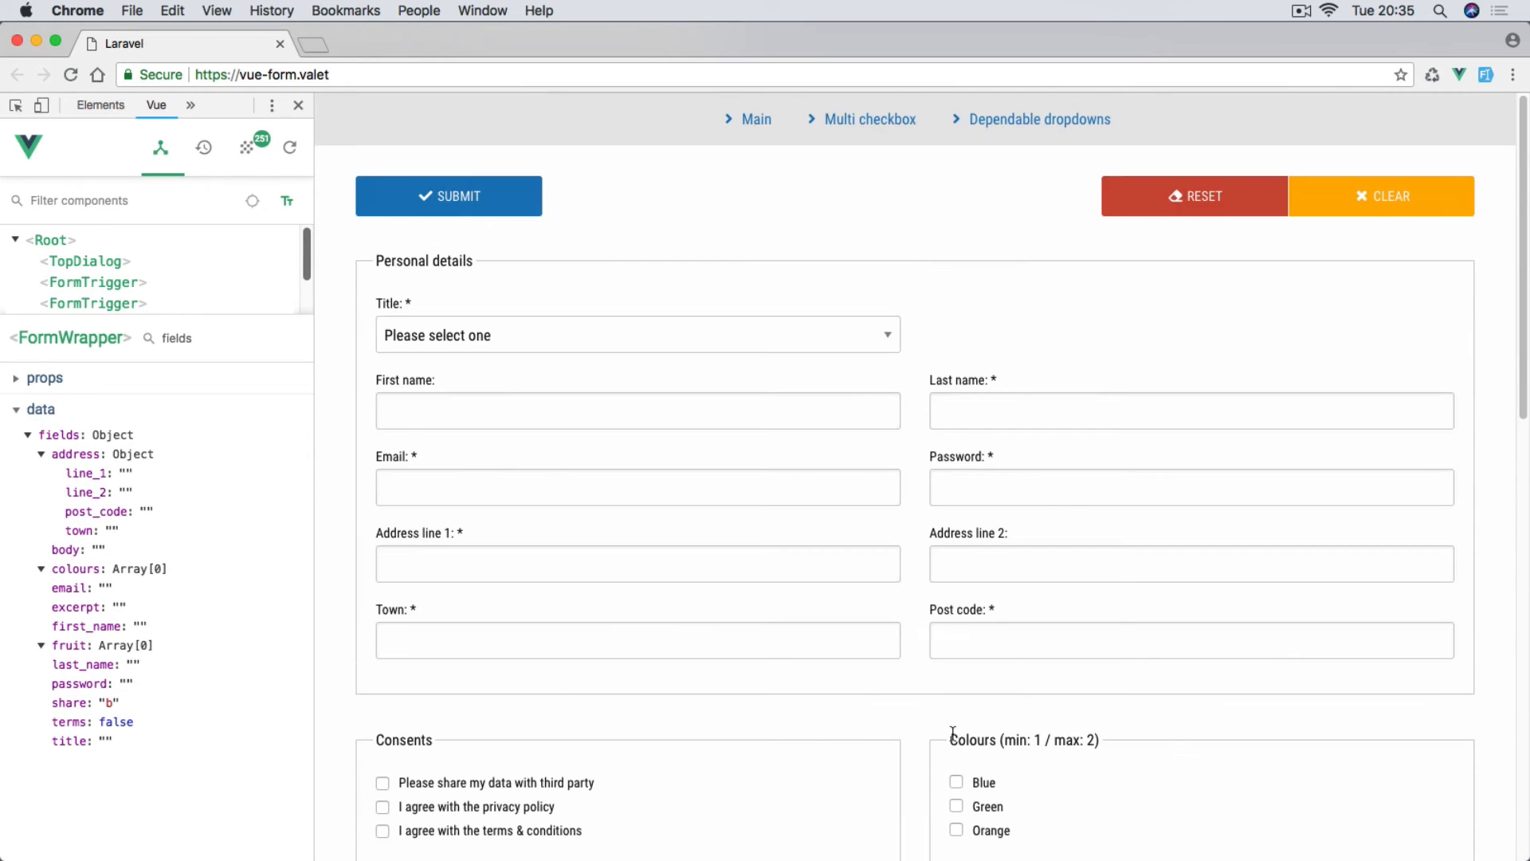
pyautogui.moveTo(972, 262)
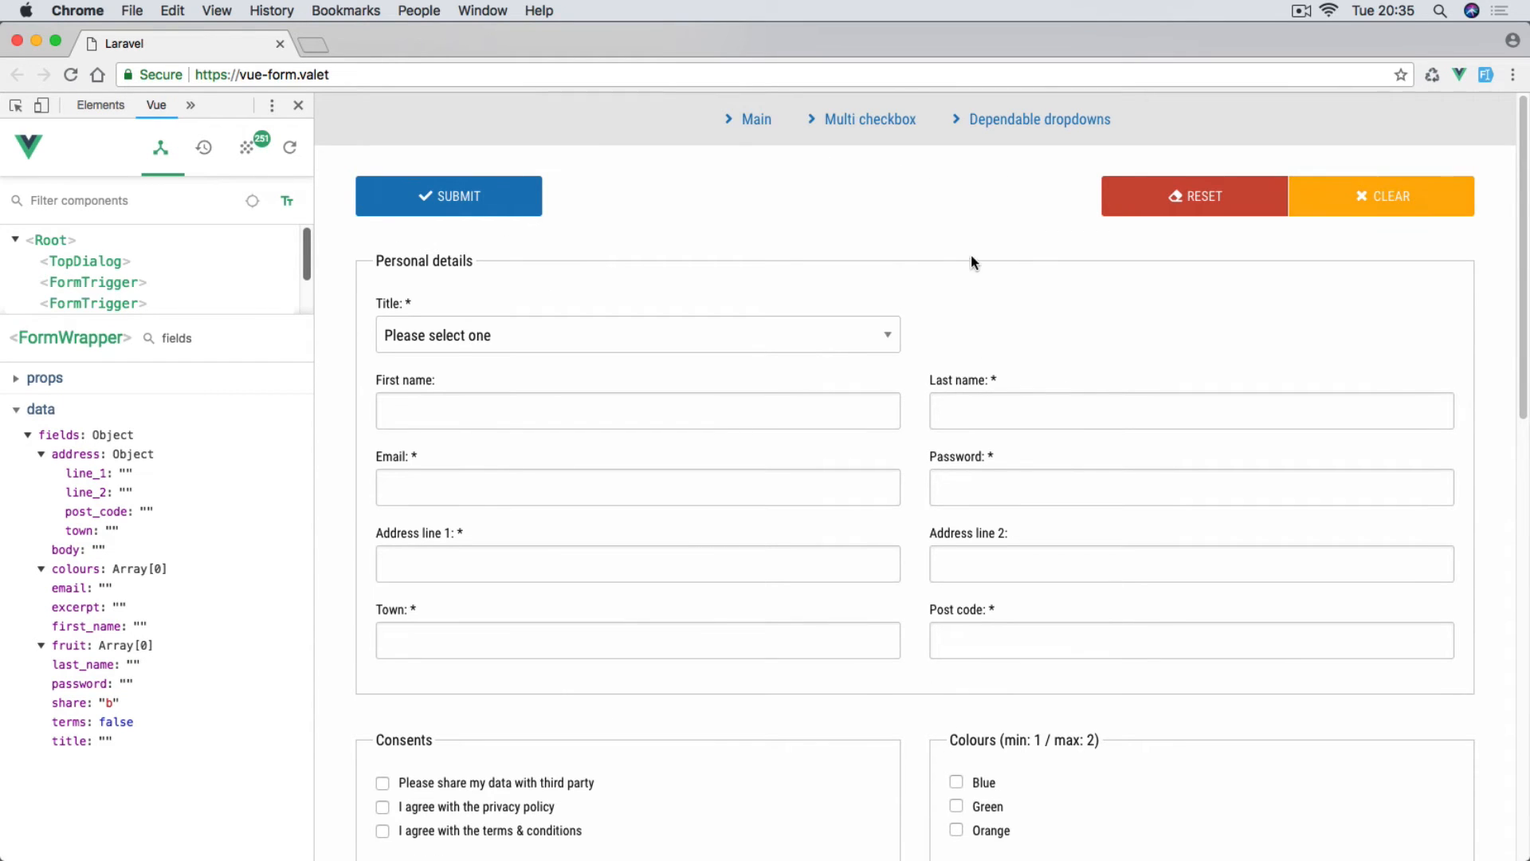
# - Submit the empty form to trigger the required-field validation errors
pyautogui.click(447, 194)
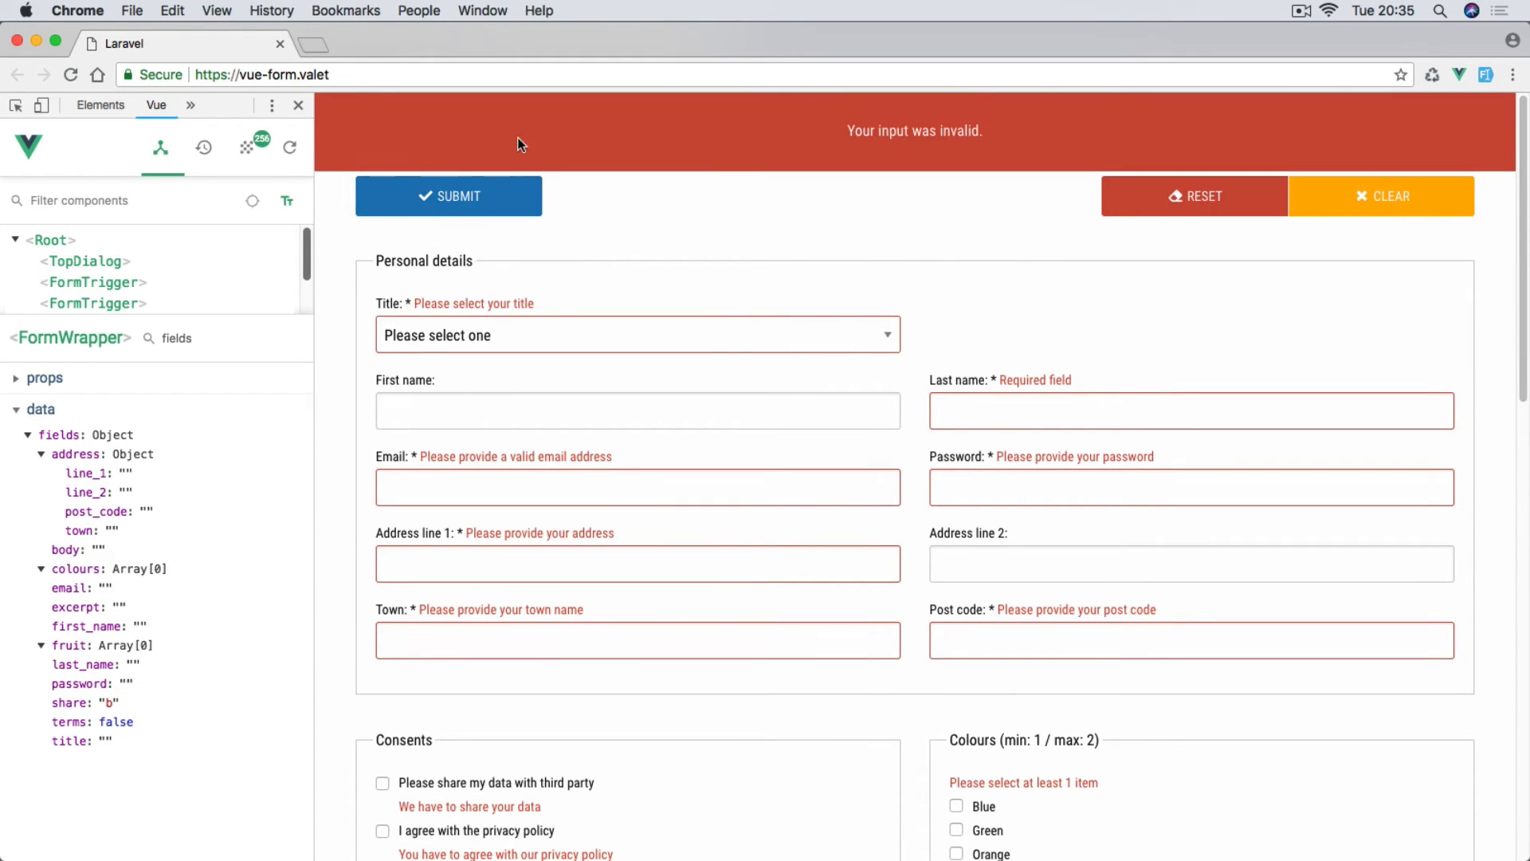
pyautogui.moveTo(887, 122)
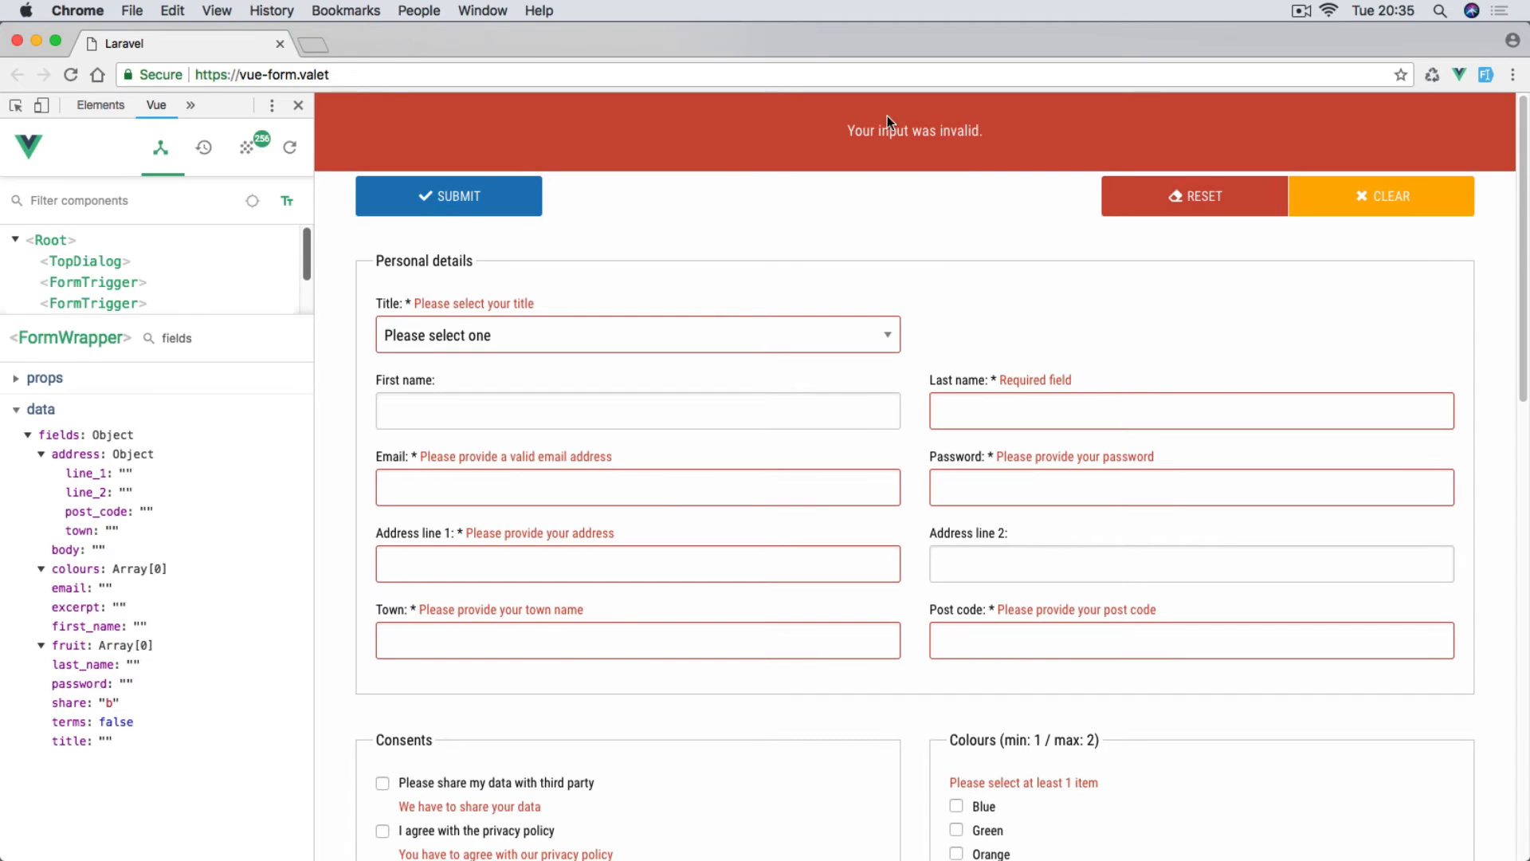
pyautogui.moveTo(821, 139)
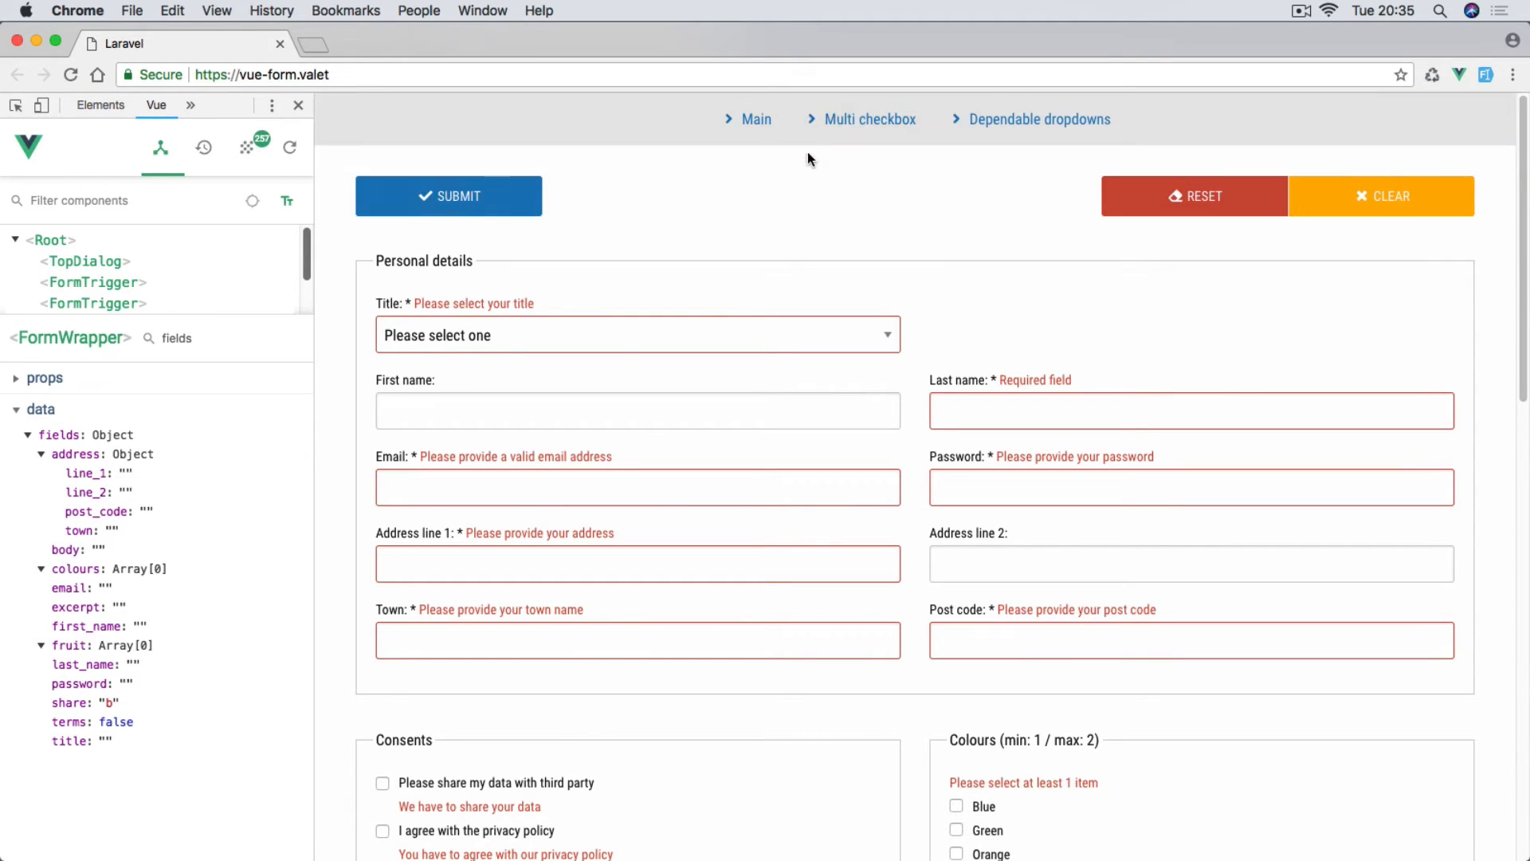
pyautogui.moveTo(506, 312)
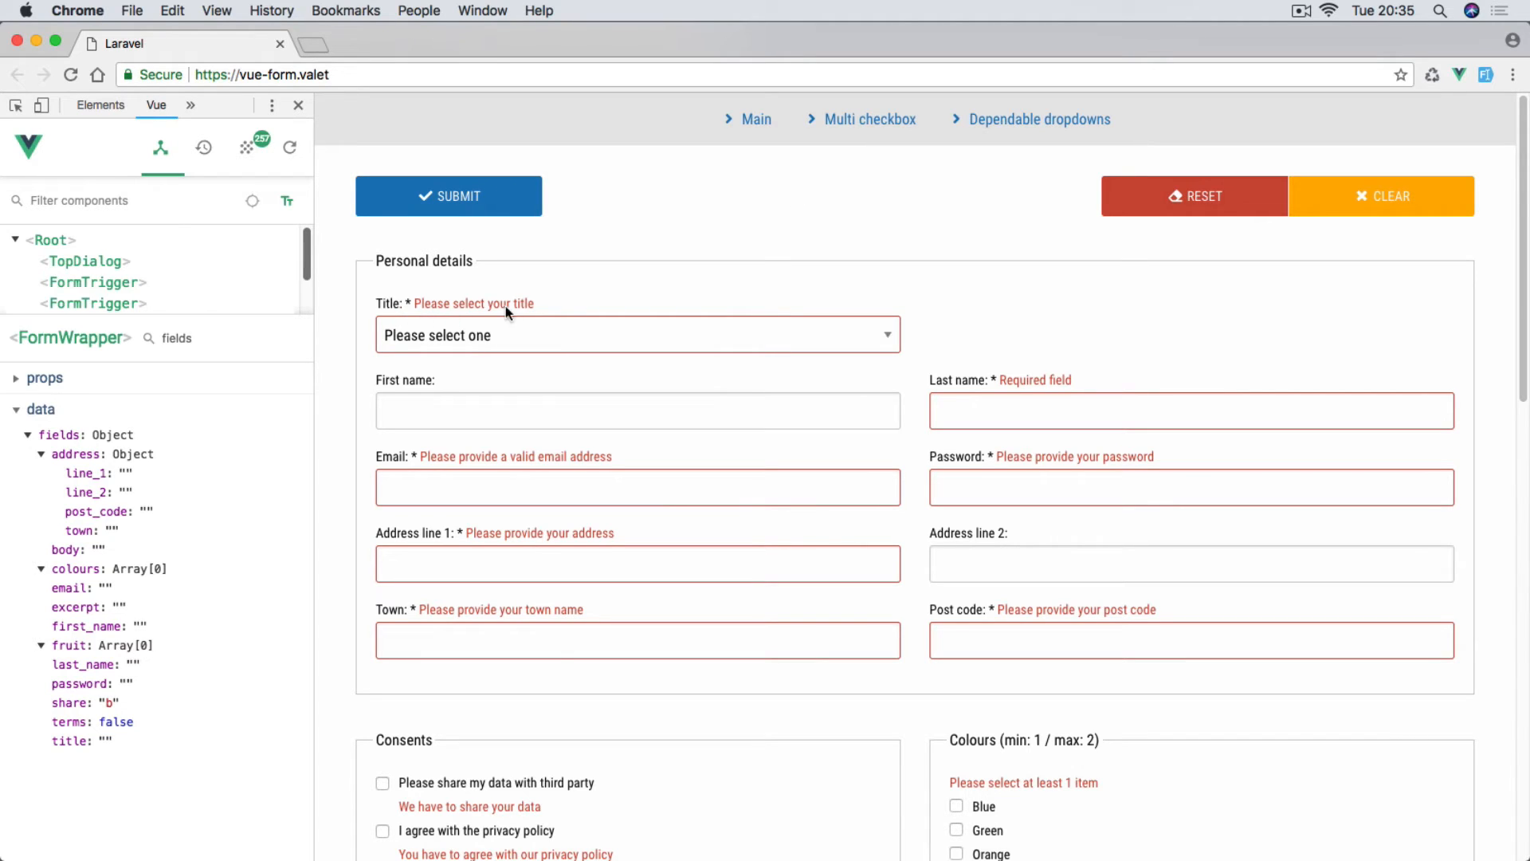
pyautogui.moveTo(433, 325)
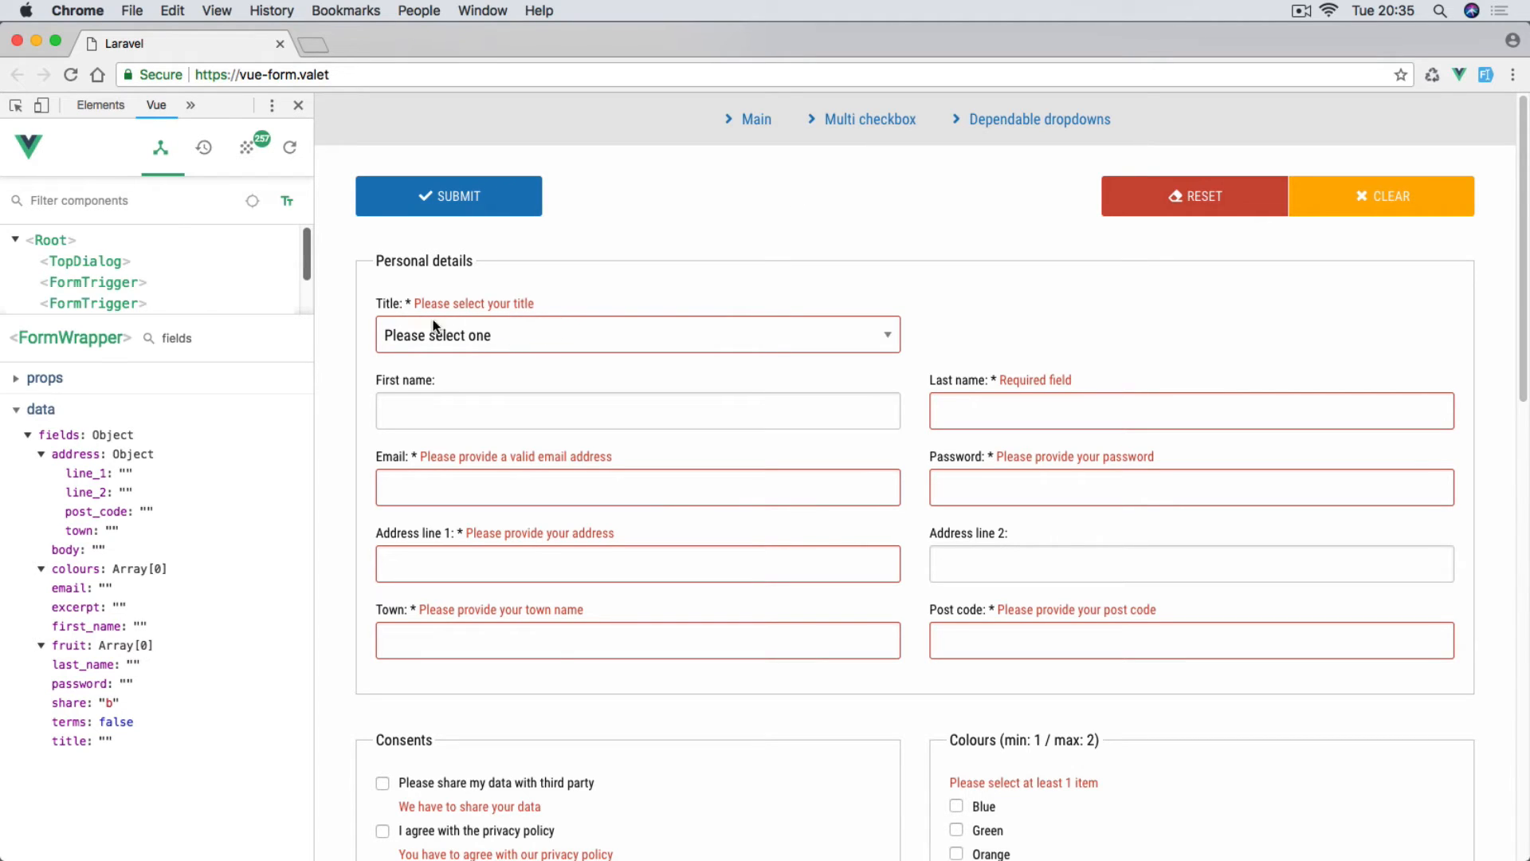
pyautogui.moveTo(851, 350)
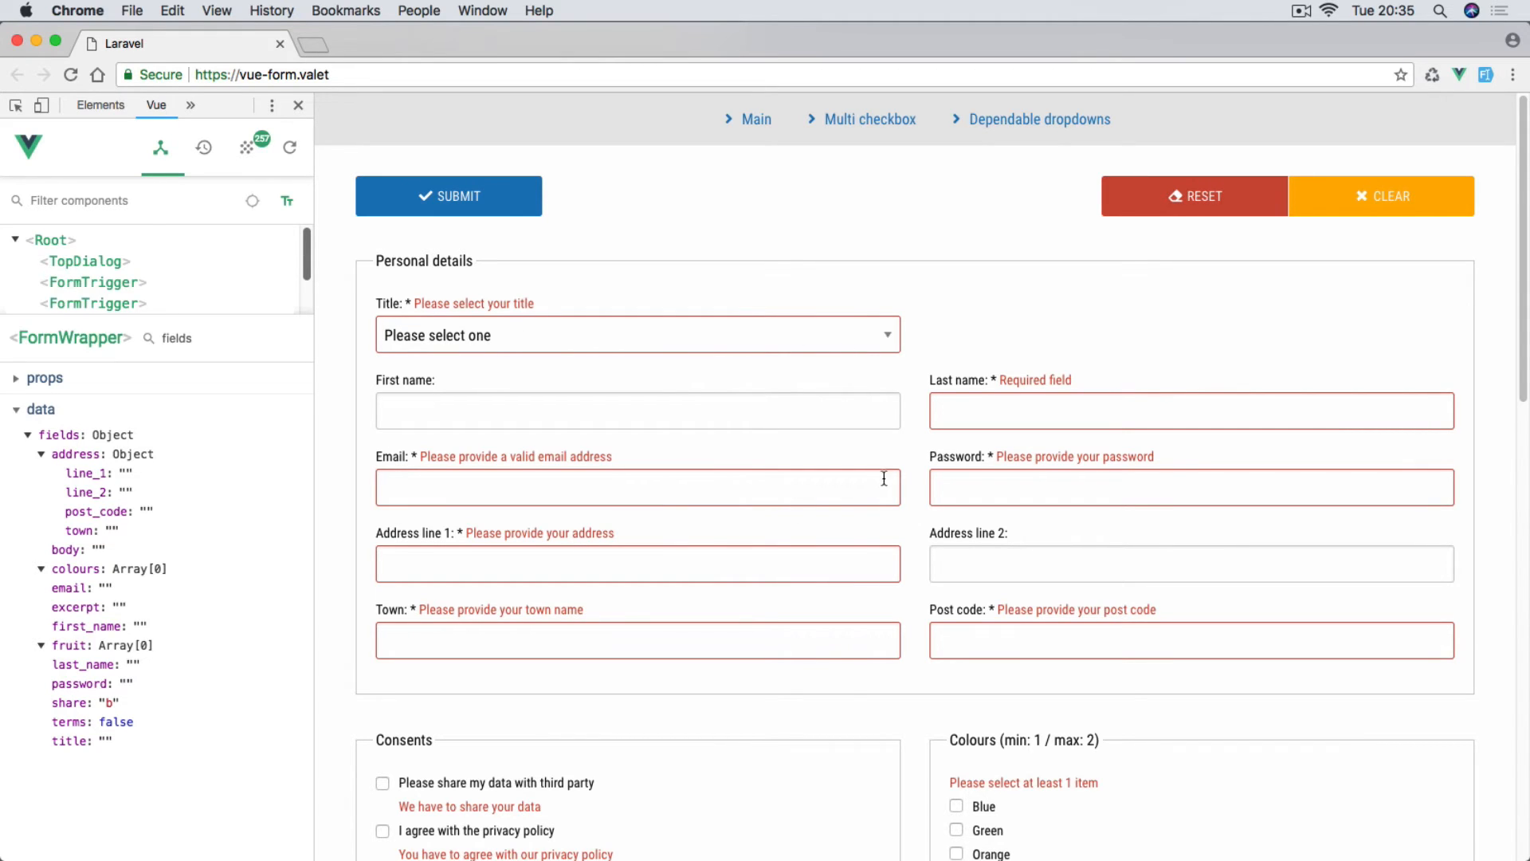
pyautogui.moveTo(558, 520)
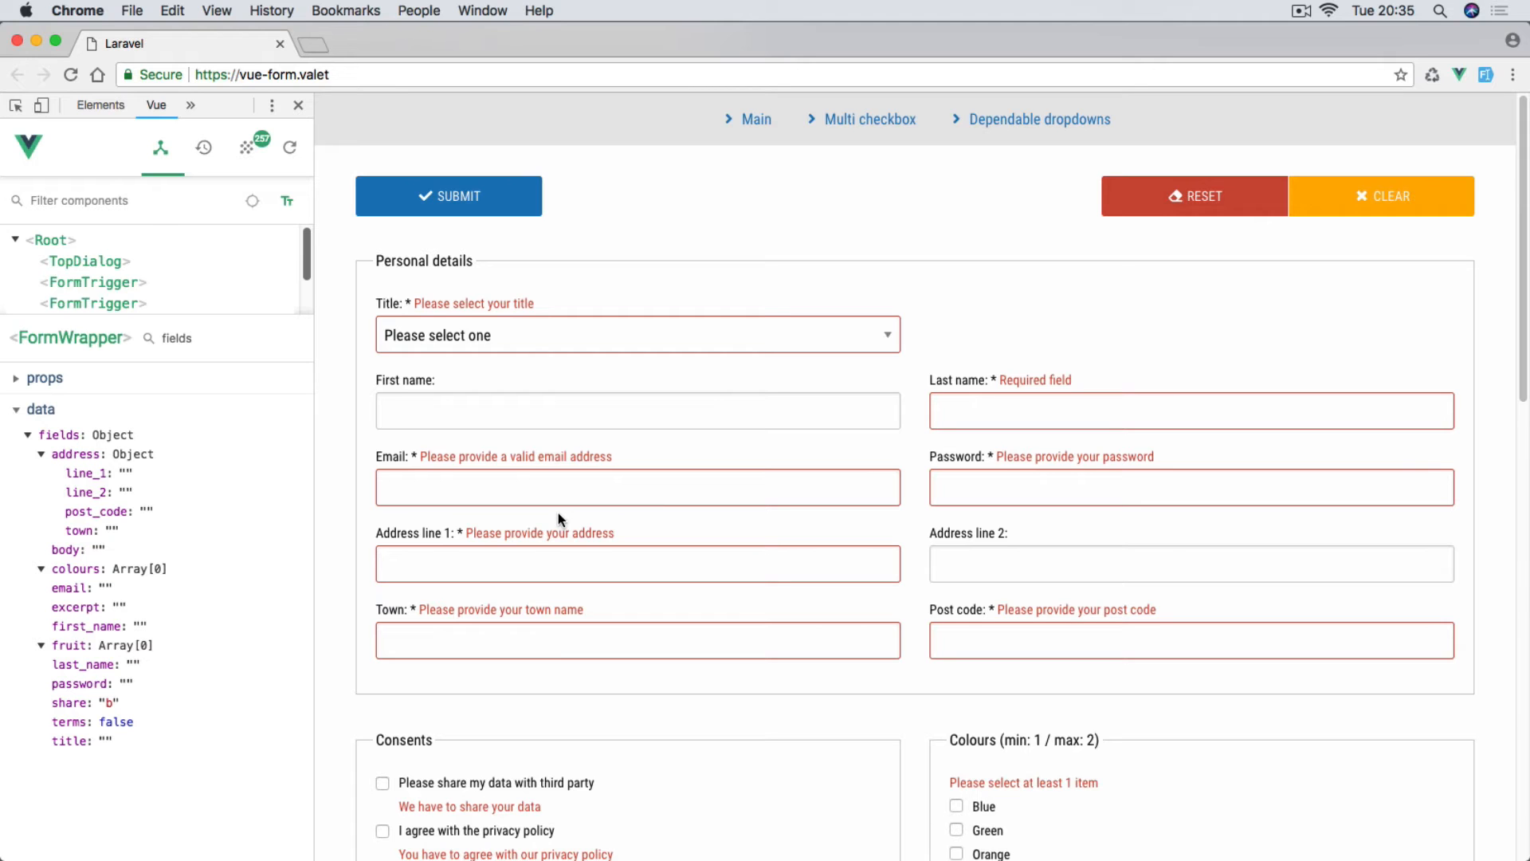
# - Tick the three consent checkboxes and resubmit to clear their errors
pyautogui.scroll(-3)
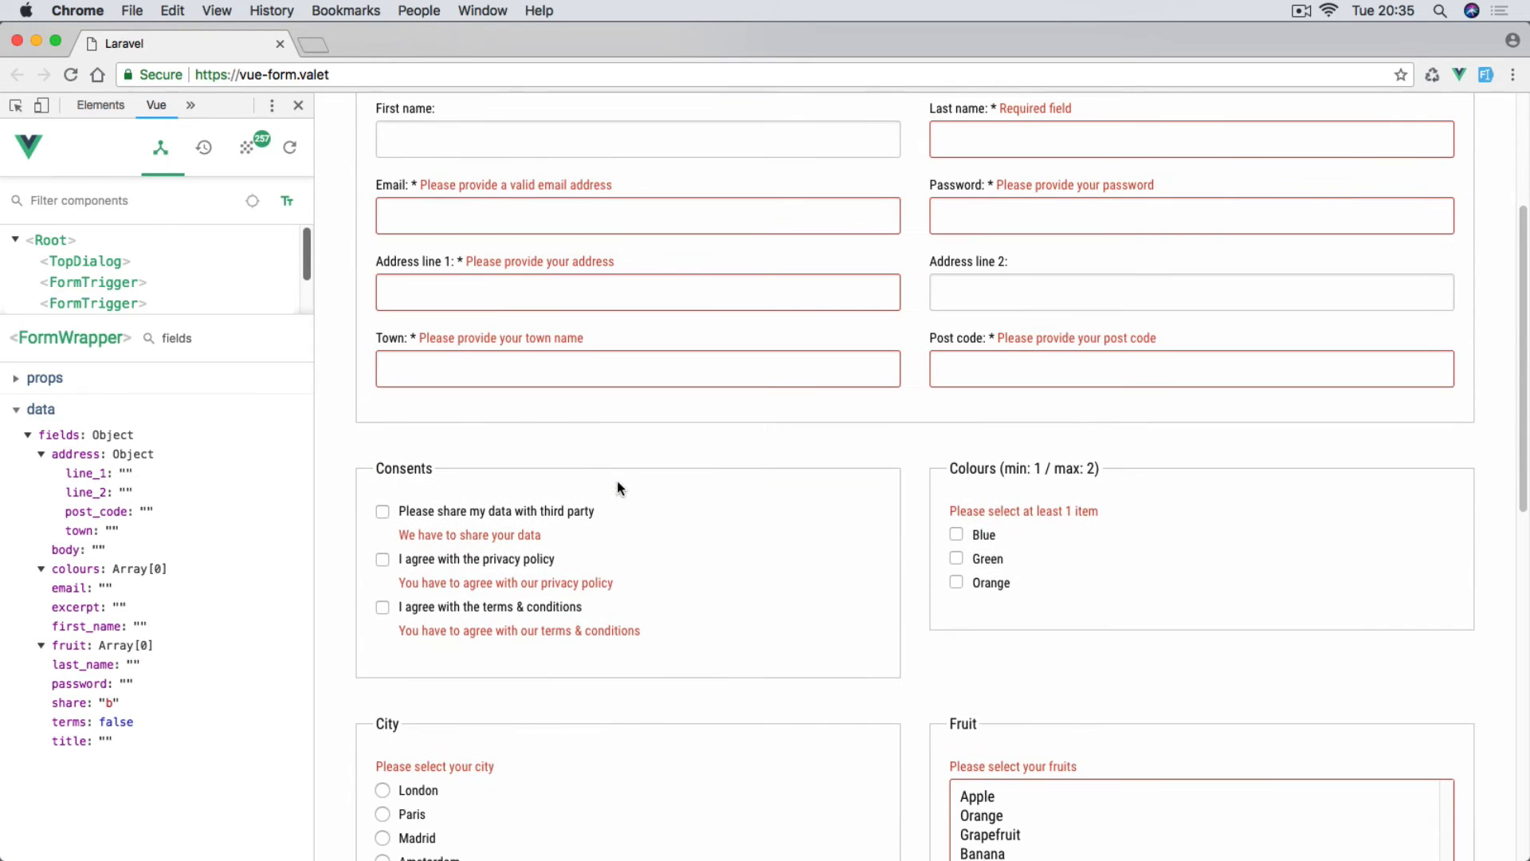
pyautogui.click(383, 560)
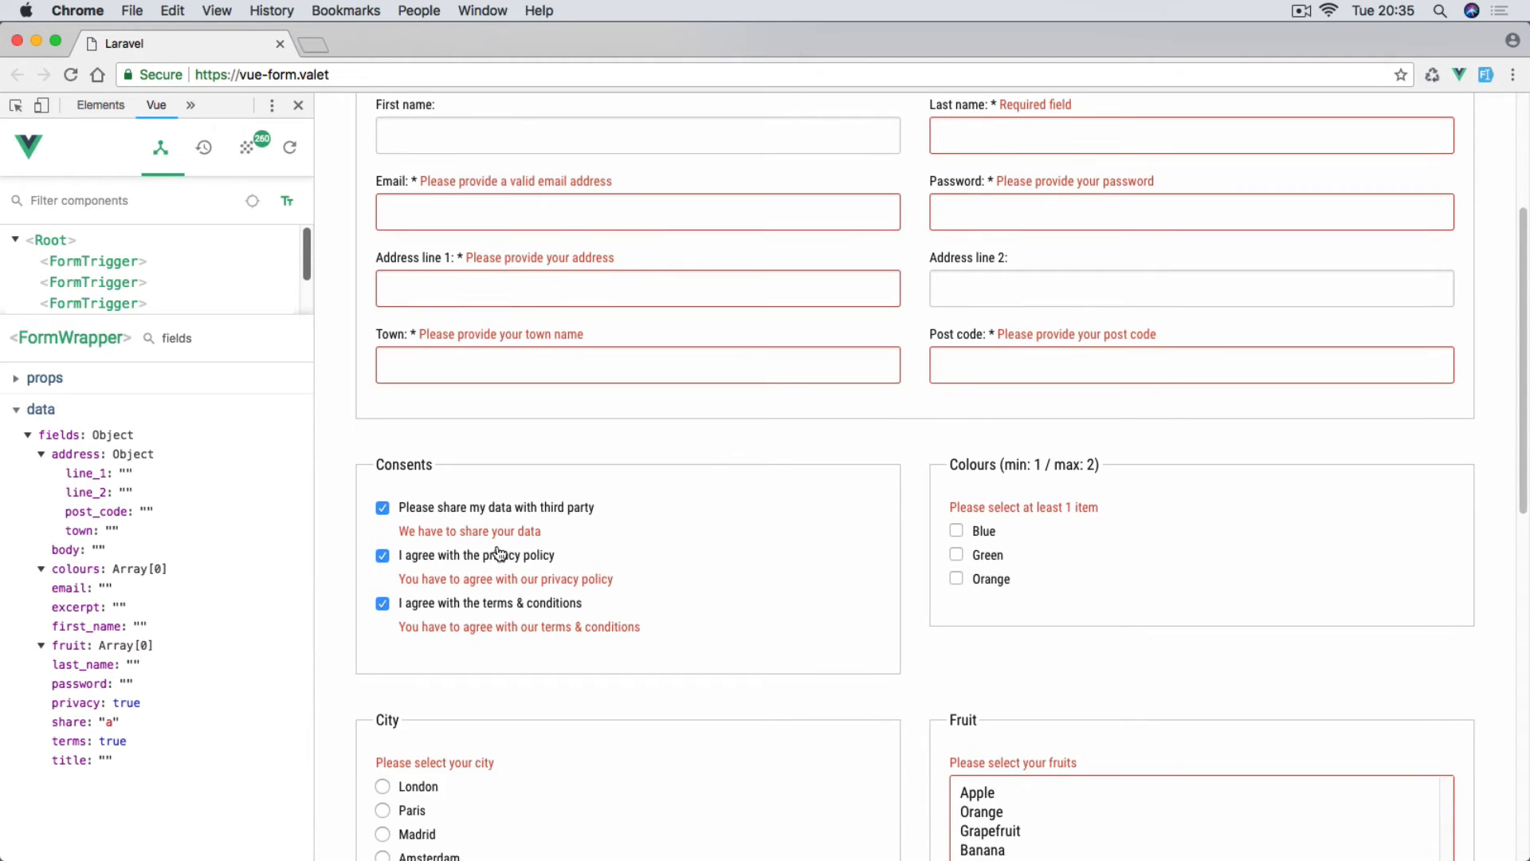
pyautogui.scroll(3)
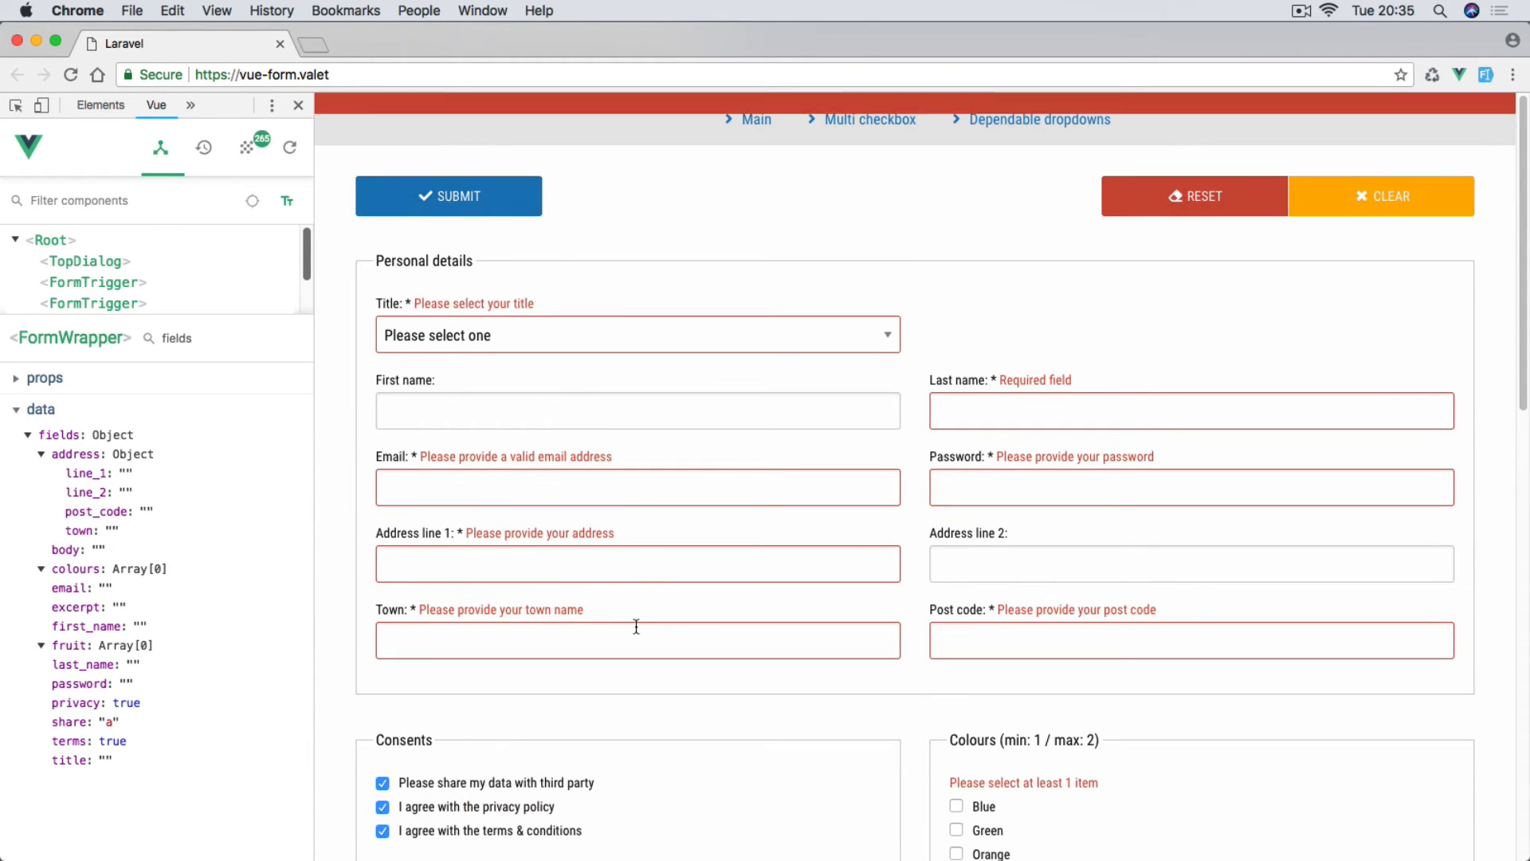
pyautogui.click(448, 196)
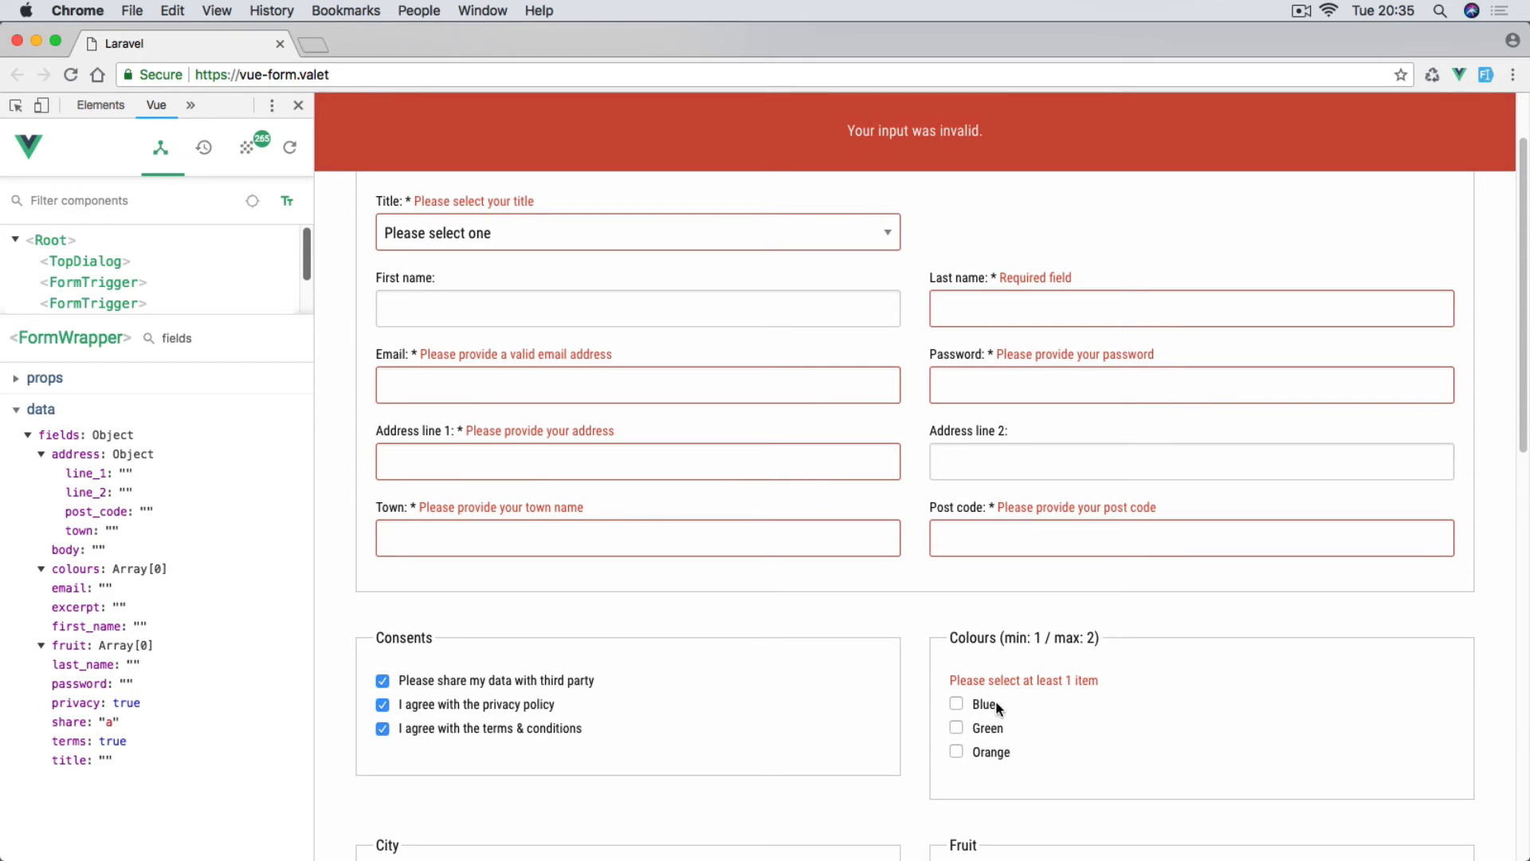
pyautogui.moveTo(1103, 649)
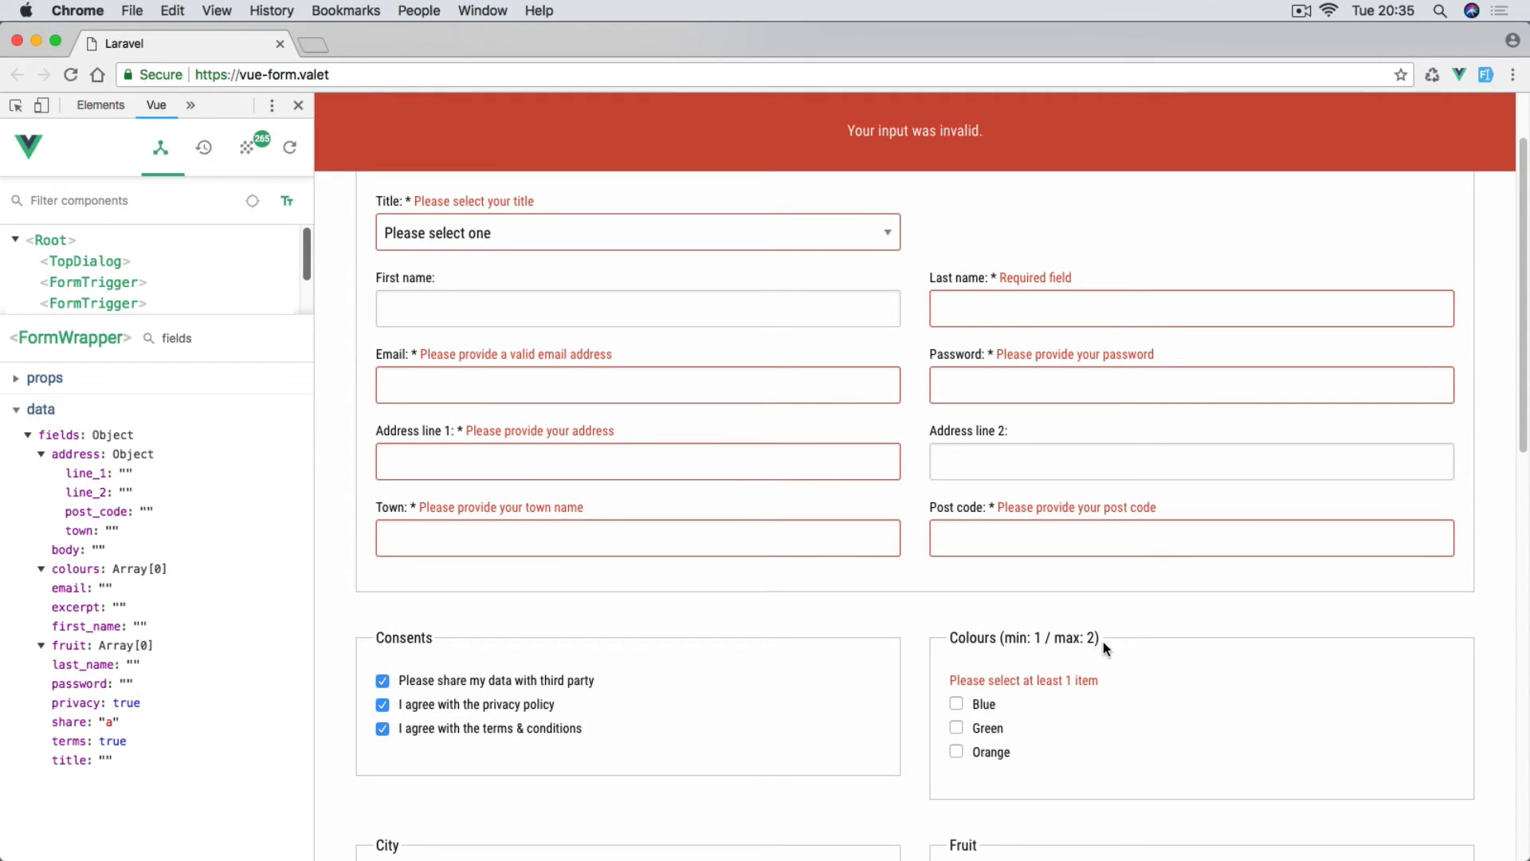
# - Tick the Blue and Green colours
pyautogui.click(956, 700)
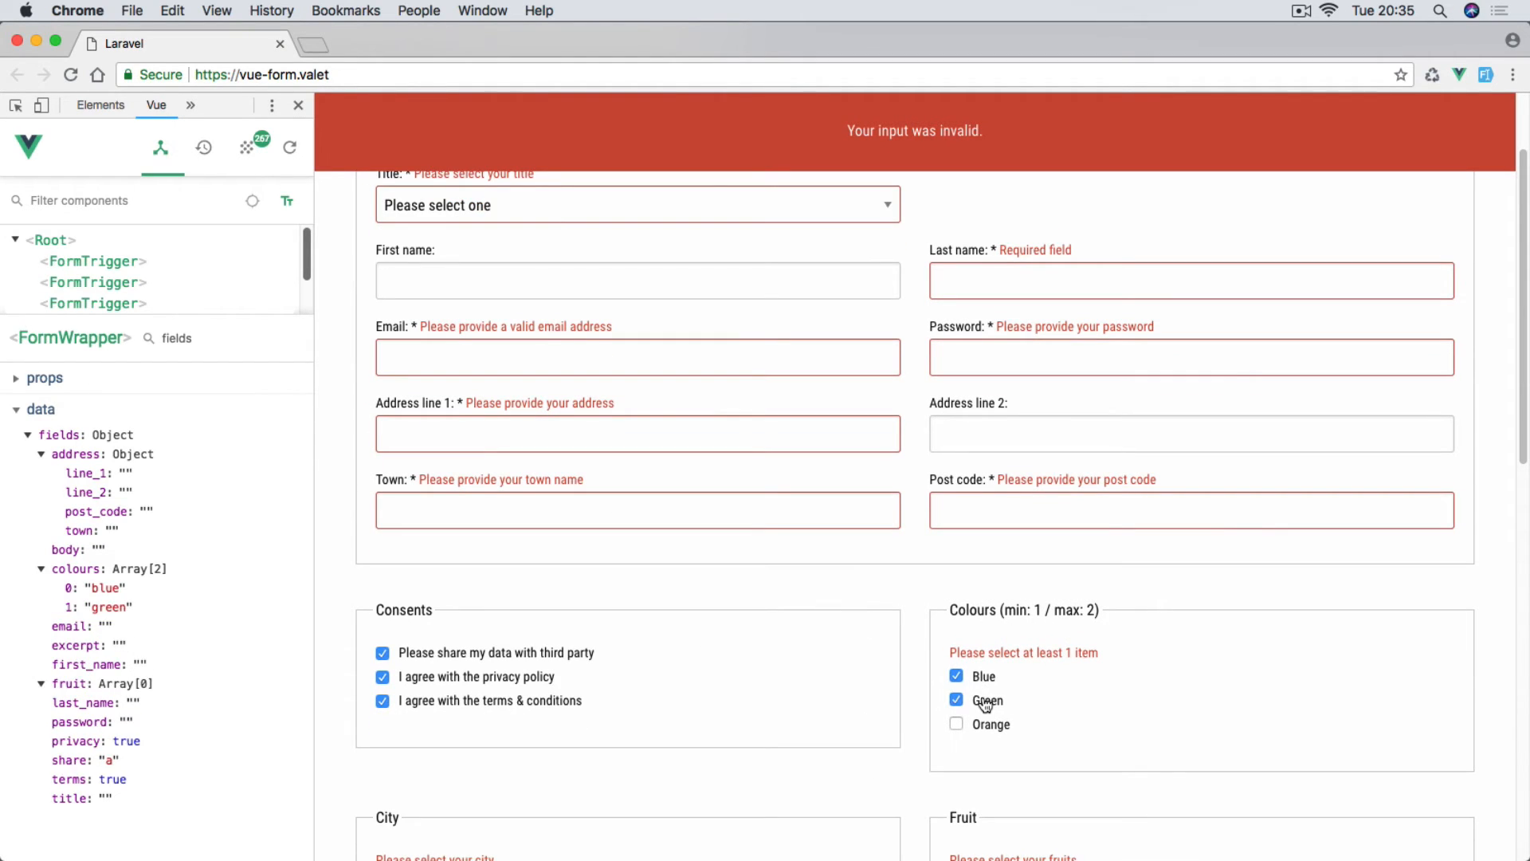
pyautogui.scroll(3)
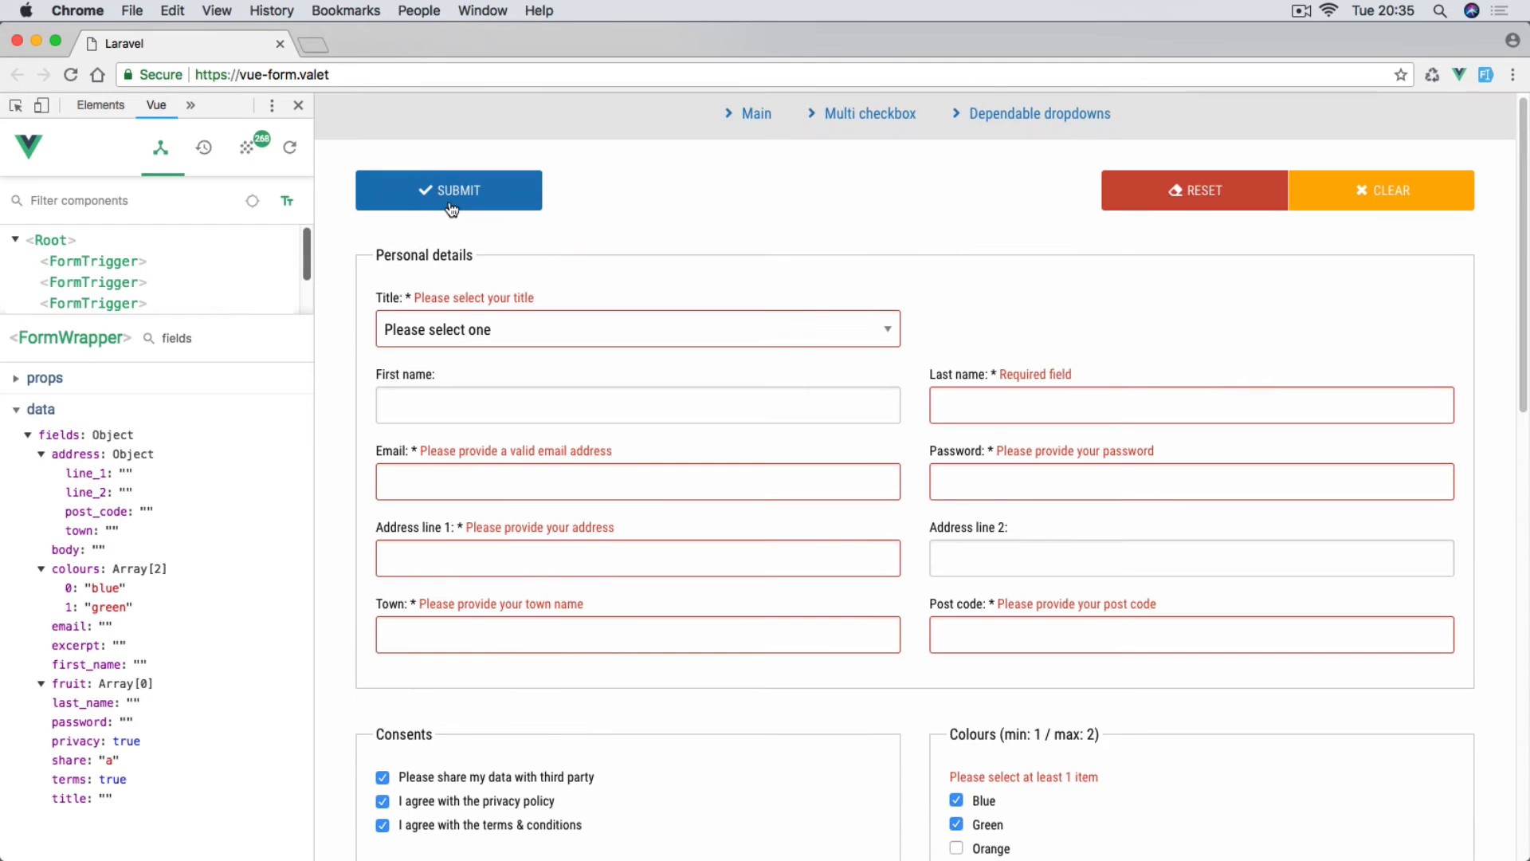
# - Submit the form with Blue, Green and Orange ticked and review the maximum-of-2 colours error
pyautogui.click(449, 190)
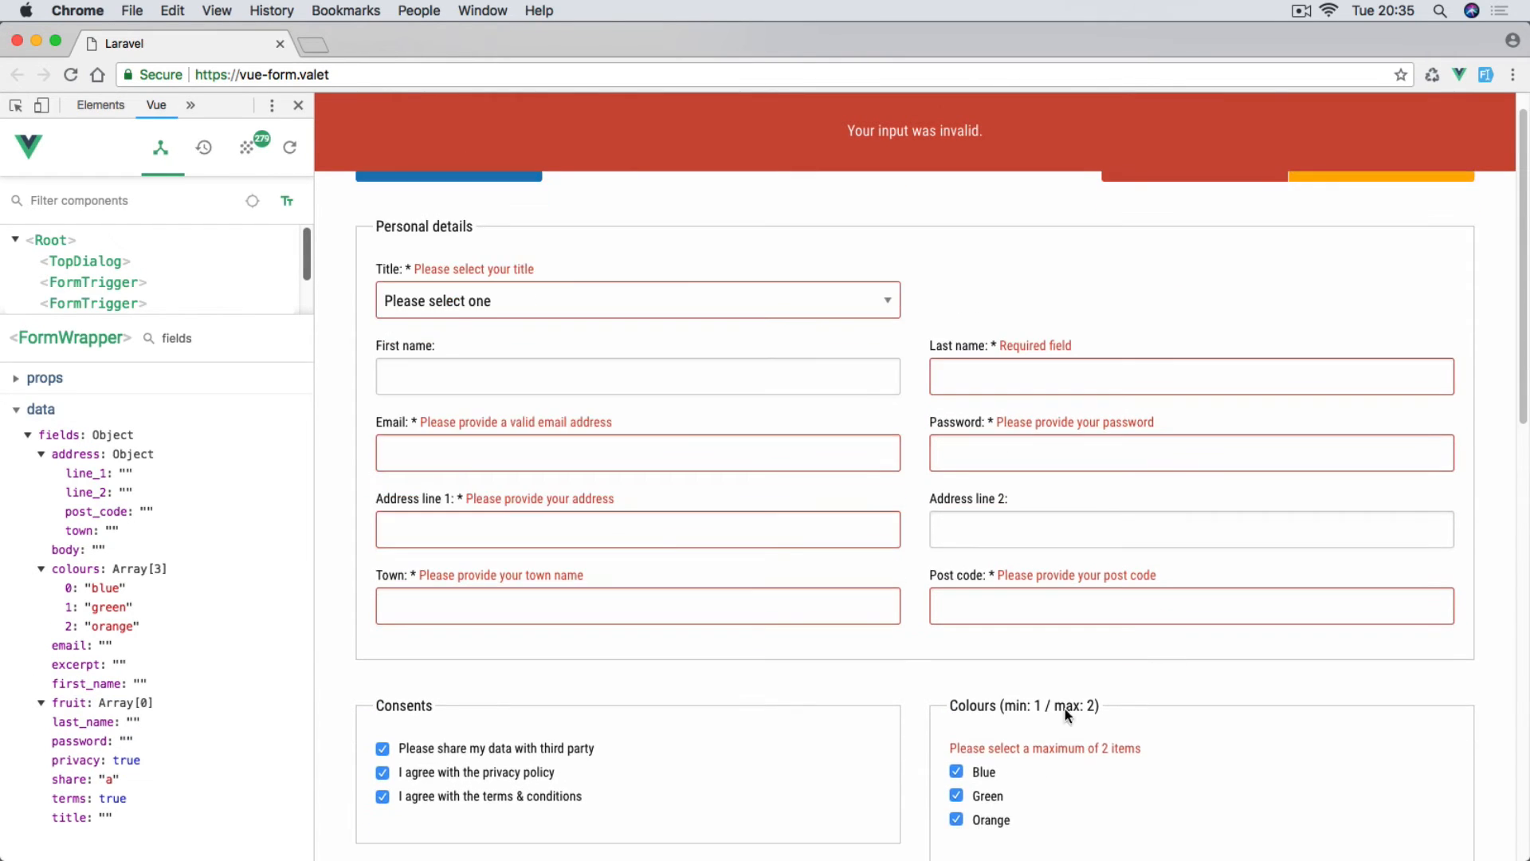
pyautogui.moveTo(1071, 766)
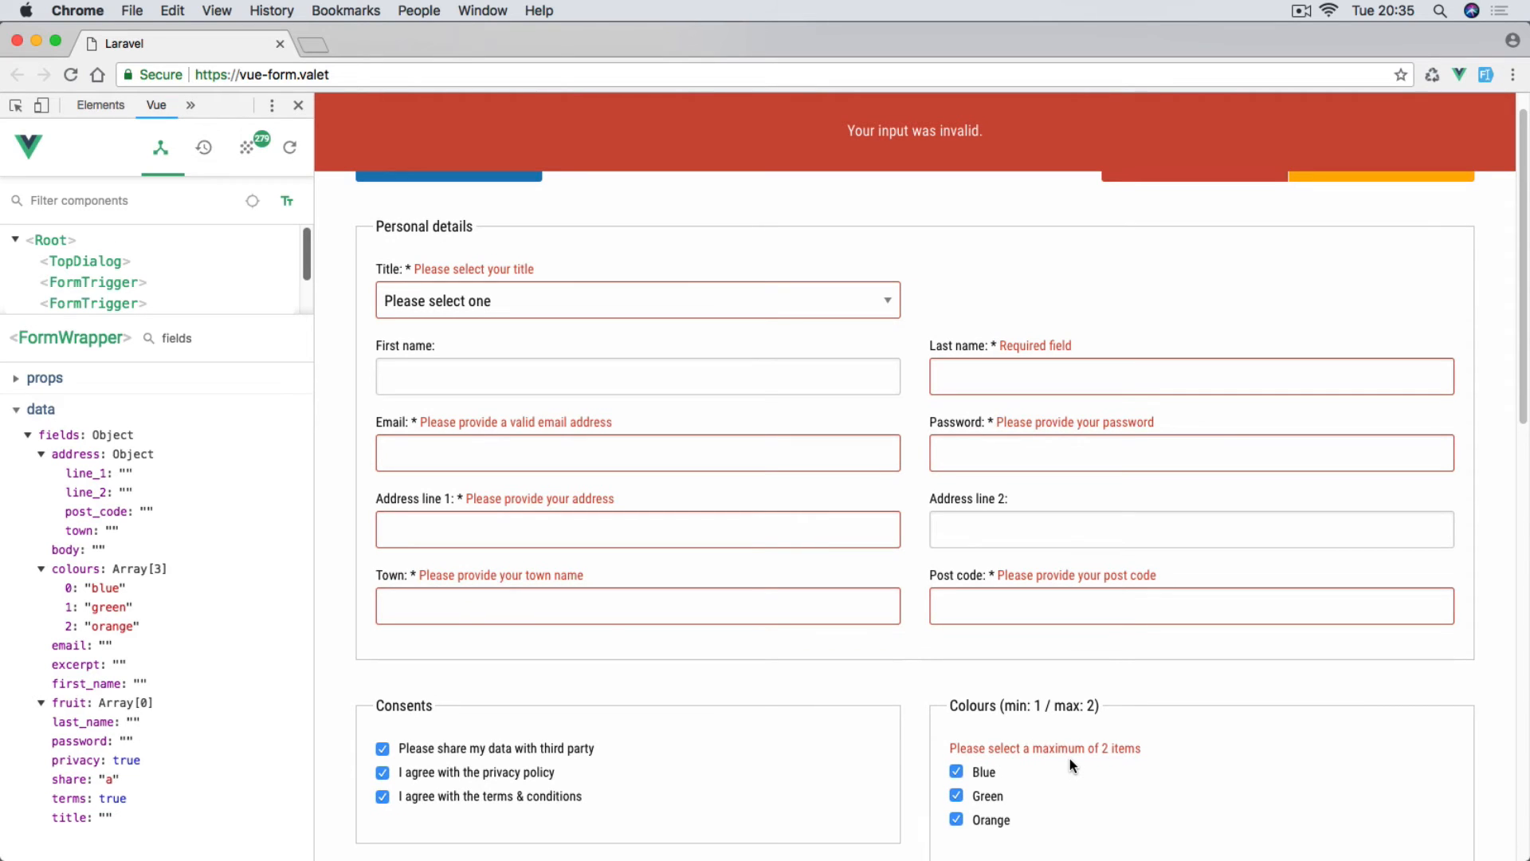
pyautogui.moveTo(926, 200)
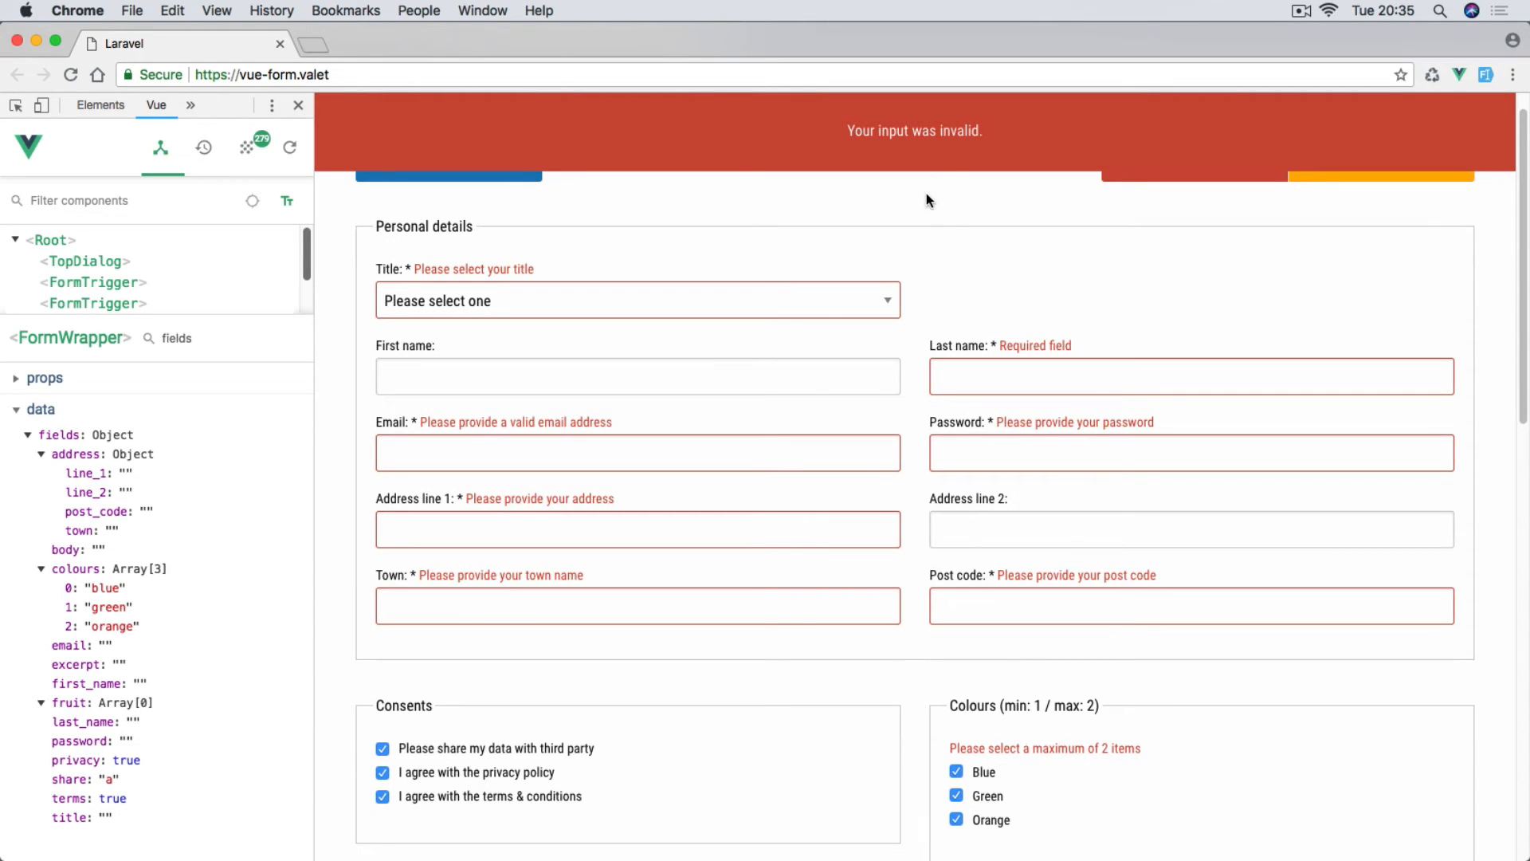
pyautogui.scroll(-3)
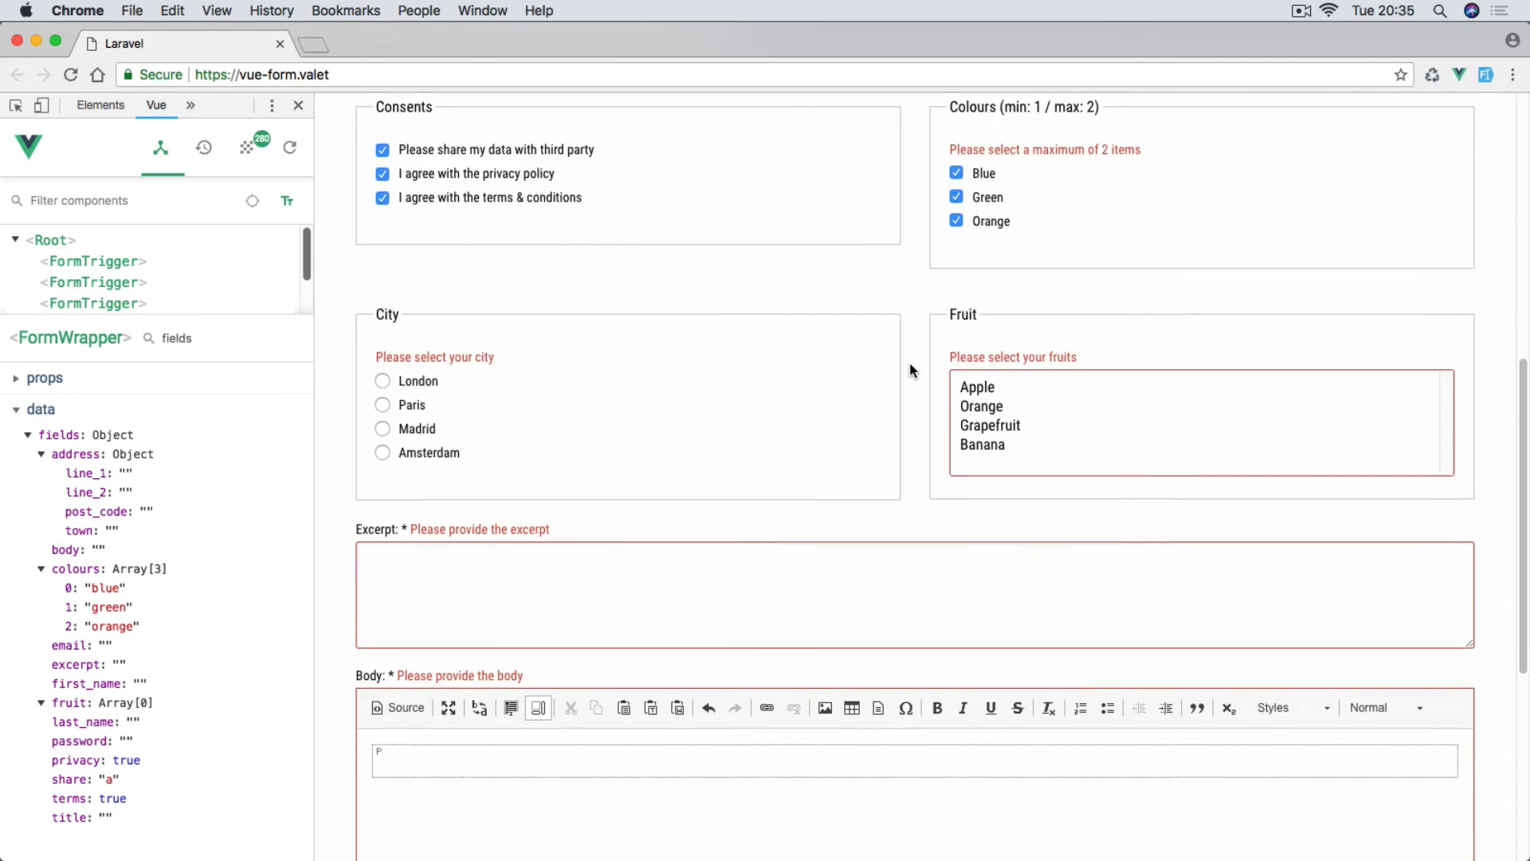
pyautogui.scroll(3)
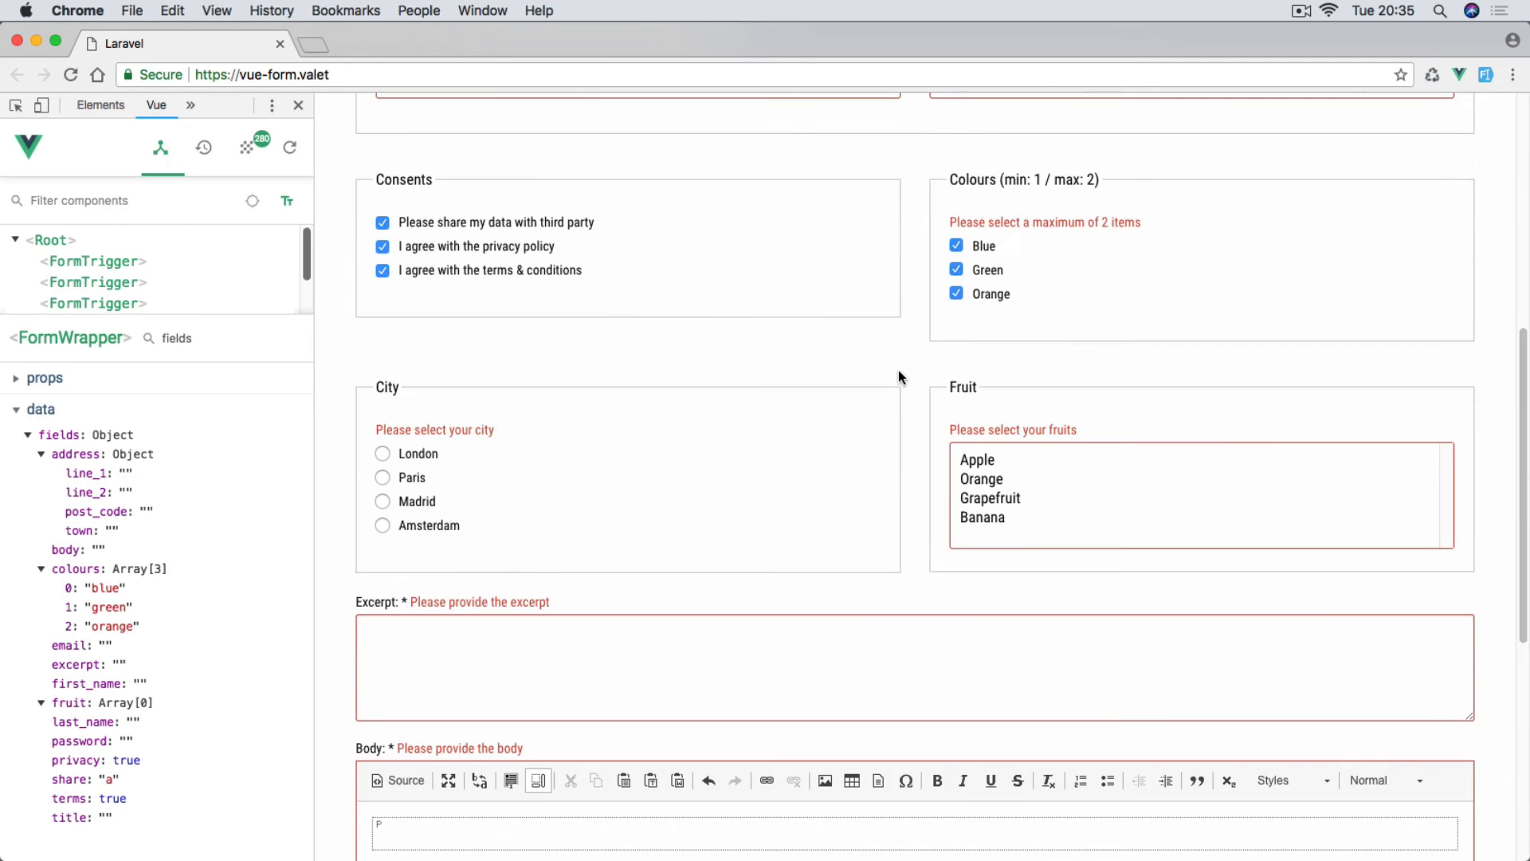
pyautogui.scroll(3)
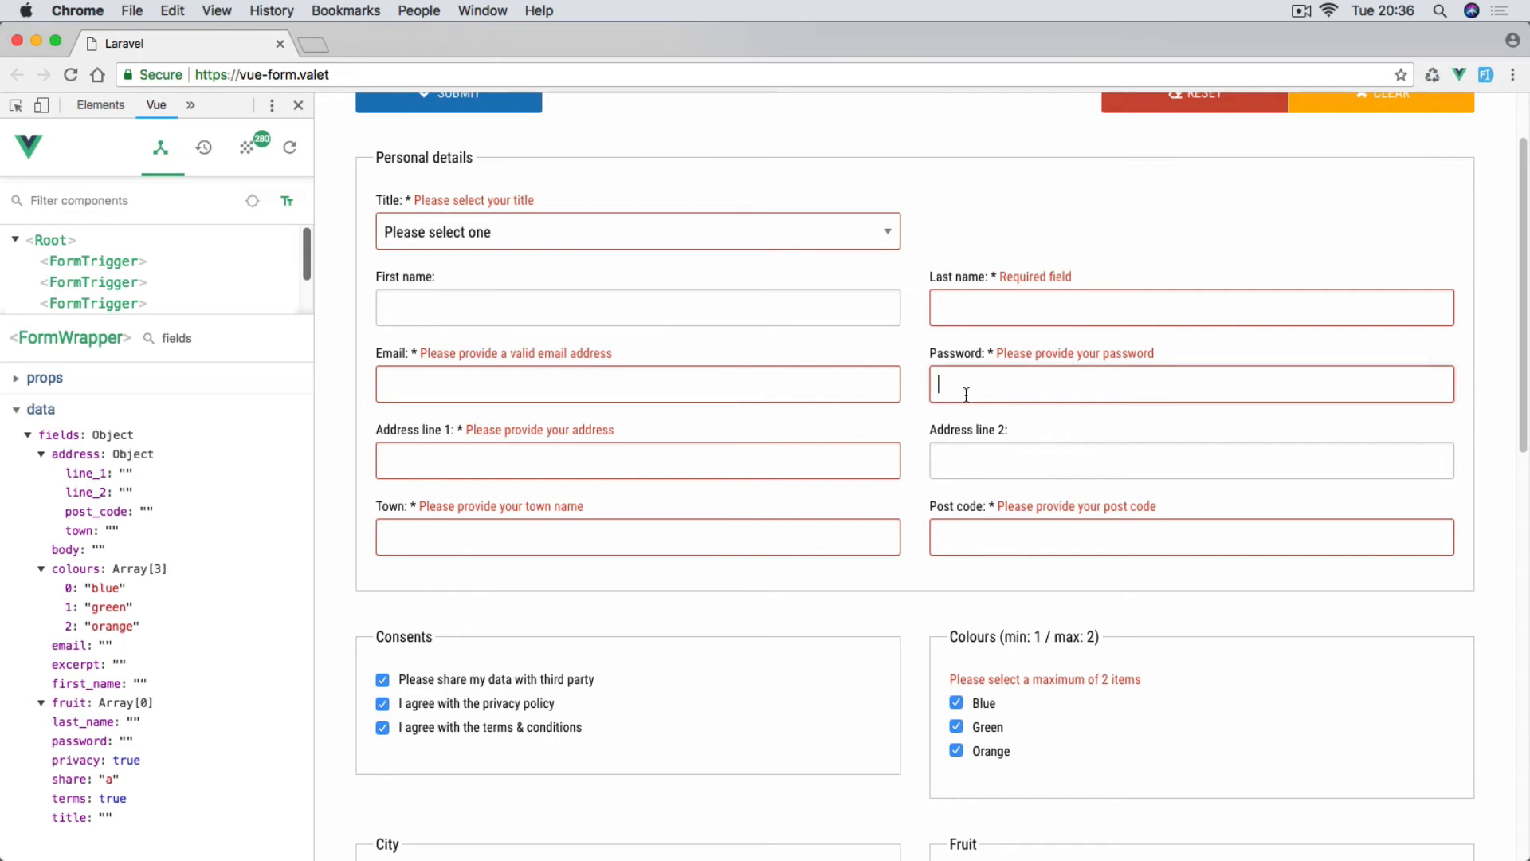
pyautogui.moveTo(844, 424)
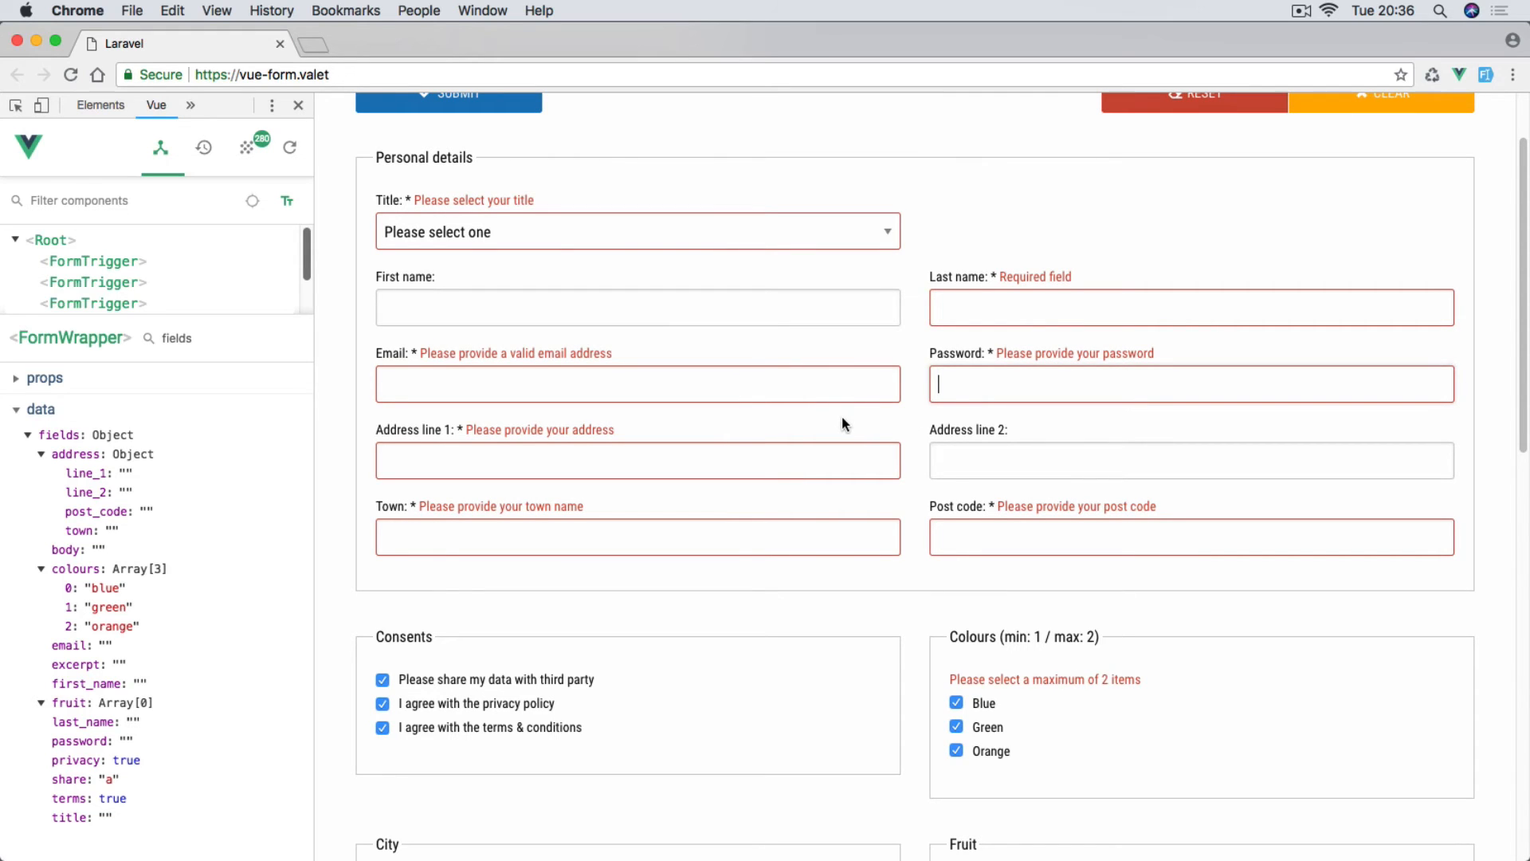
pyautogui.scroll(3)
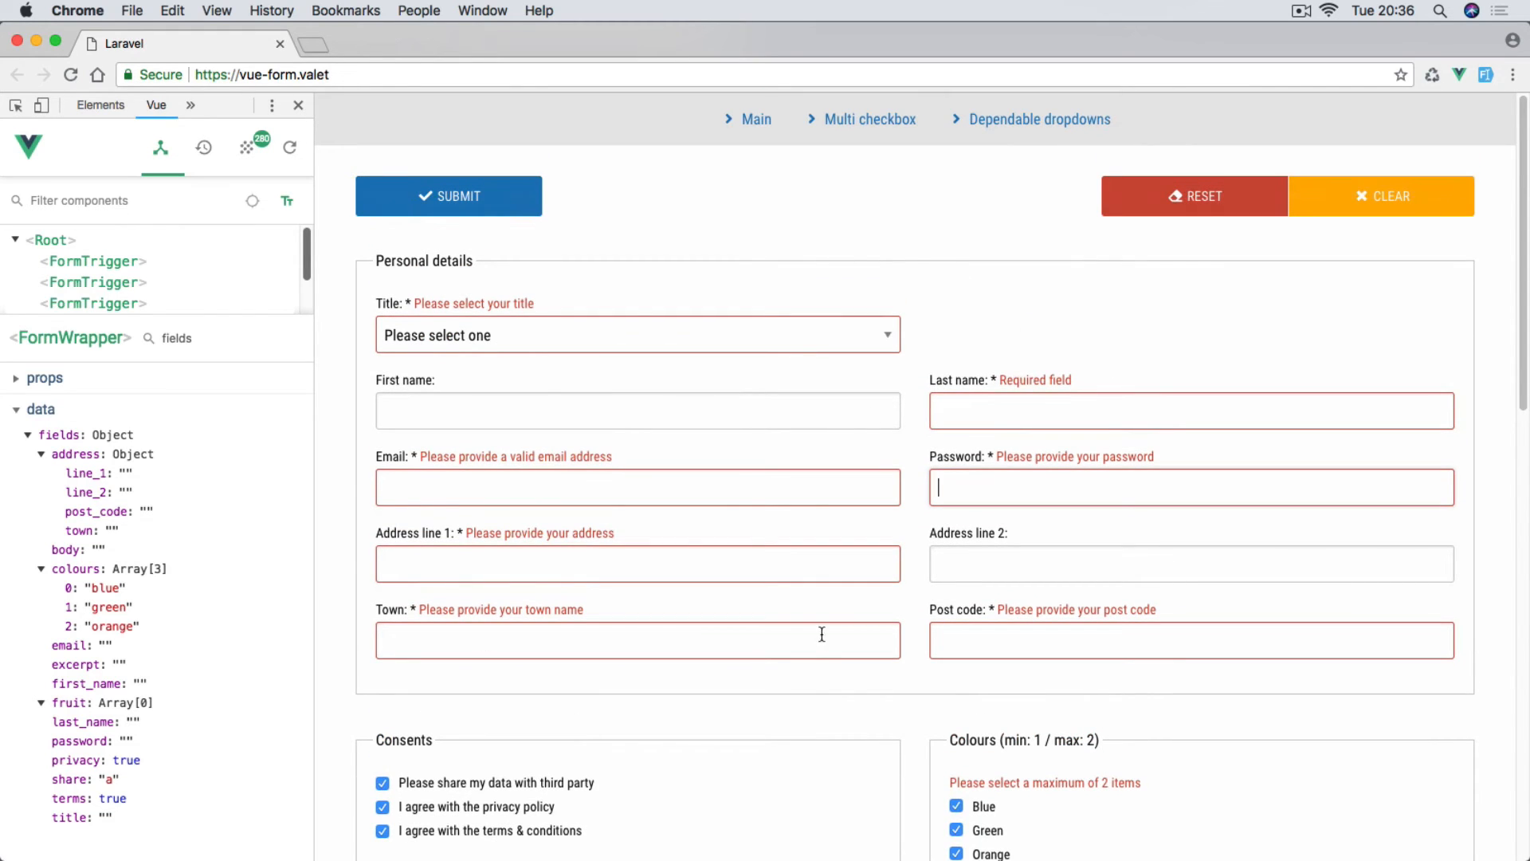
pyautogui.moveTo(873, 120)
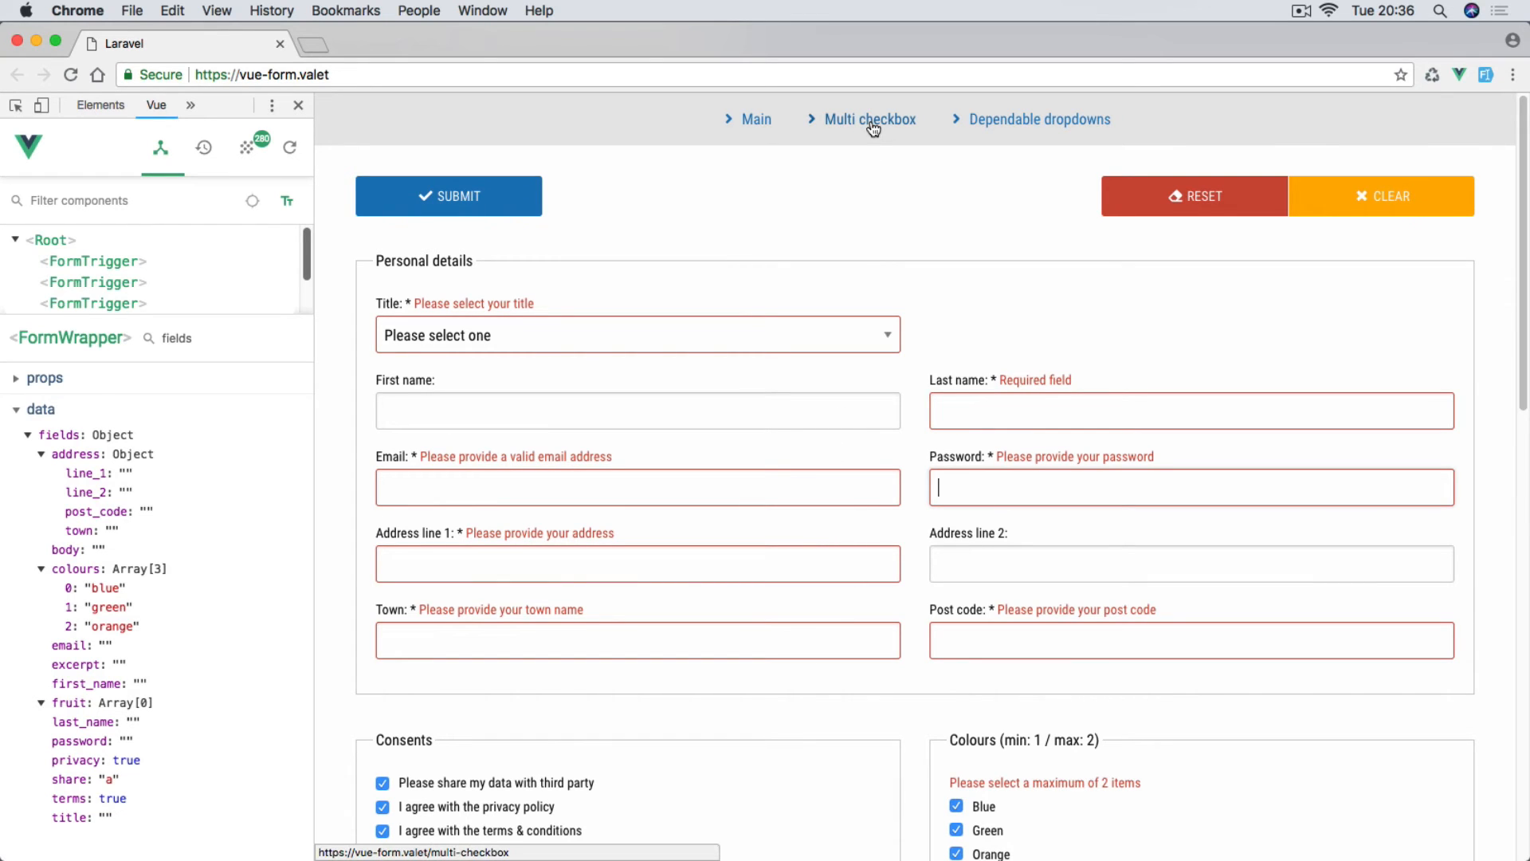
# - Go to the Multi checkbox demo and toggle the header checkbox, ending with all rows unticked
pyautogui.click(877, 118)
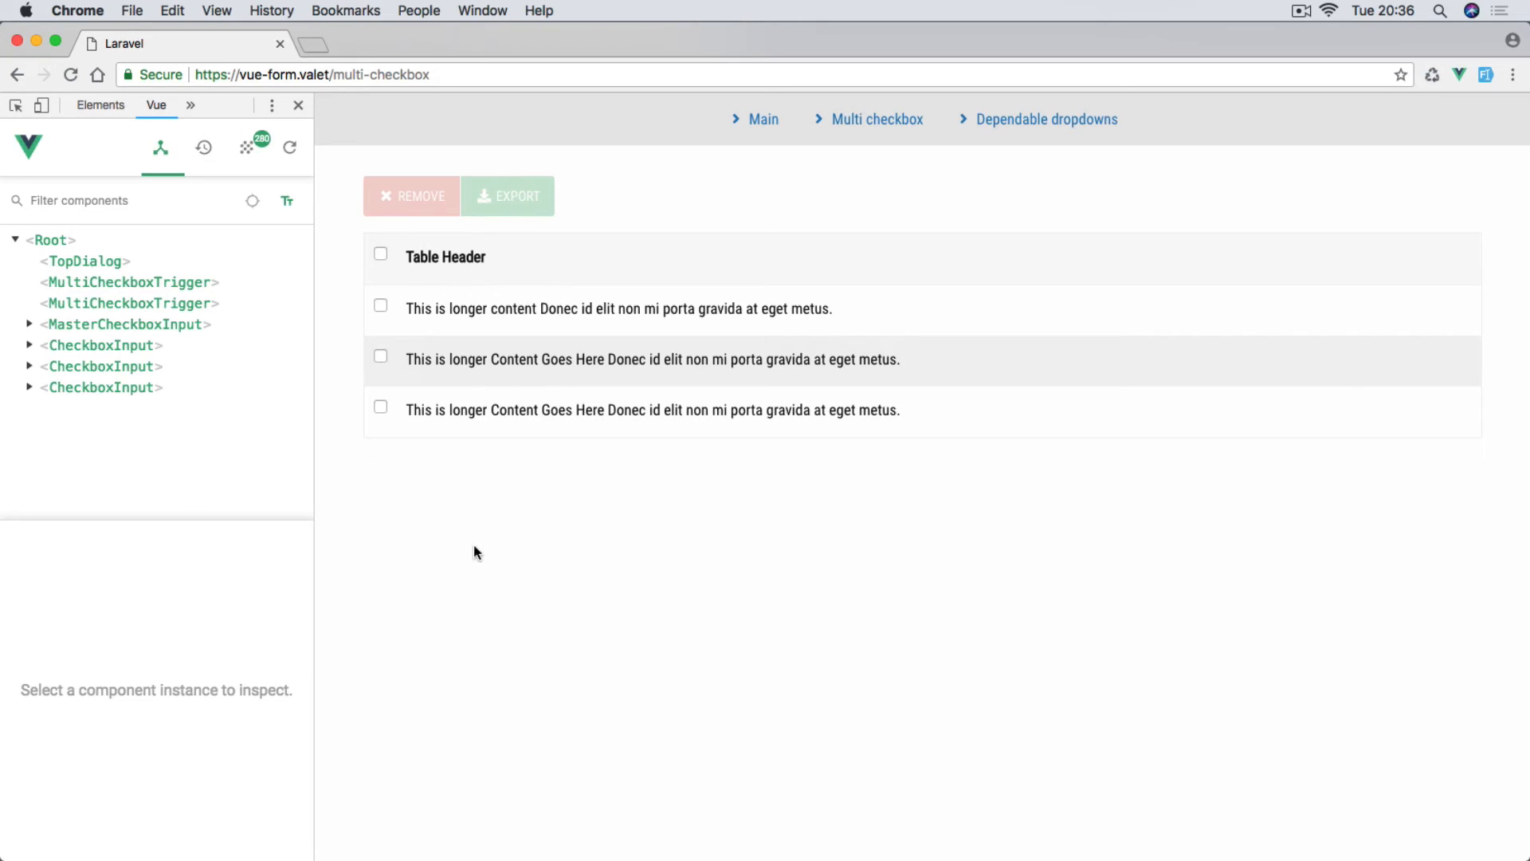
pyautogui.moveTo(414, 341)
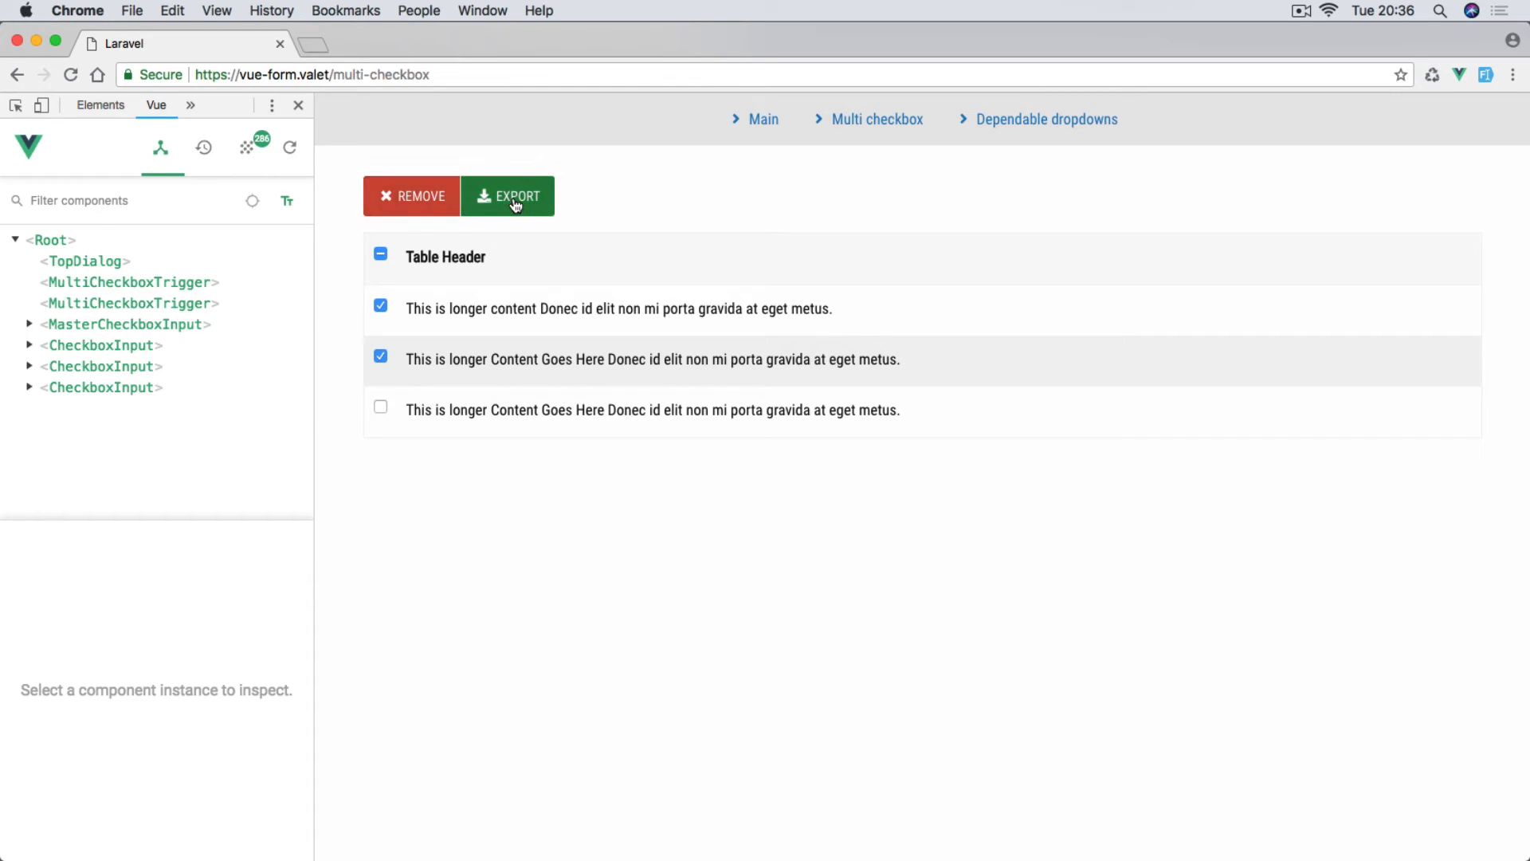
pyautogui.moveTo(393, 263)
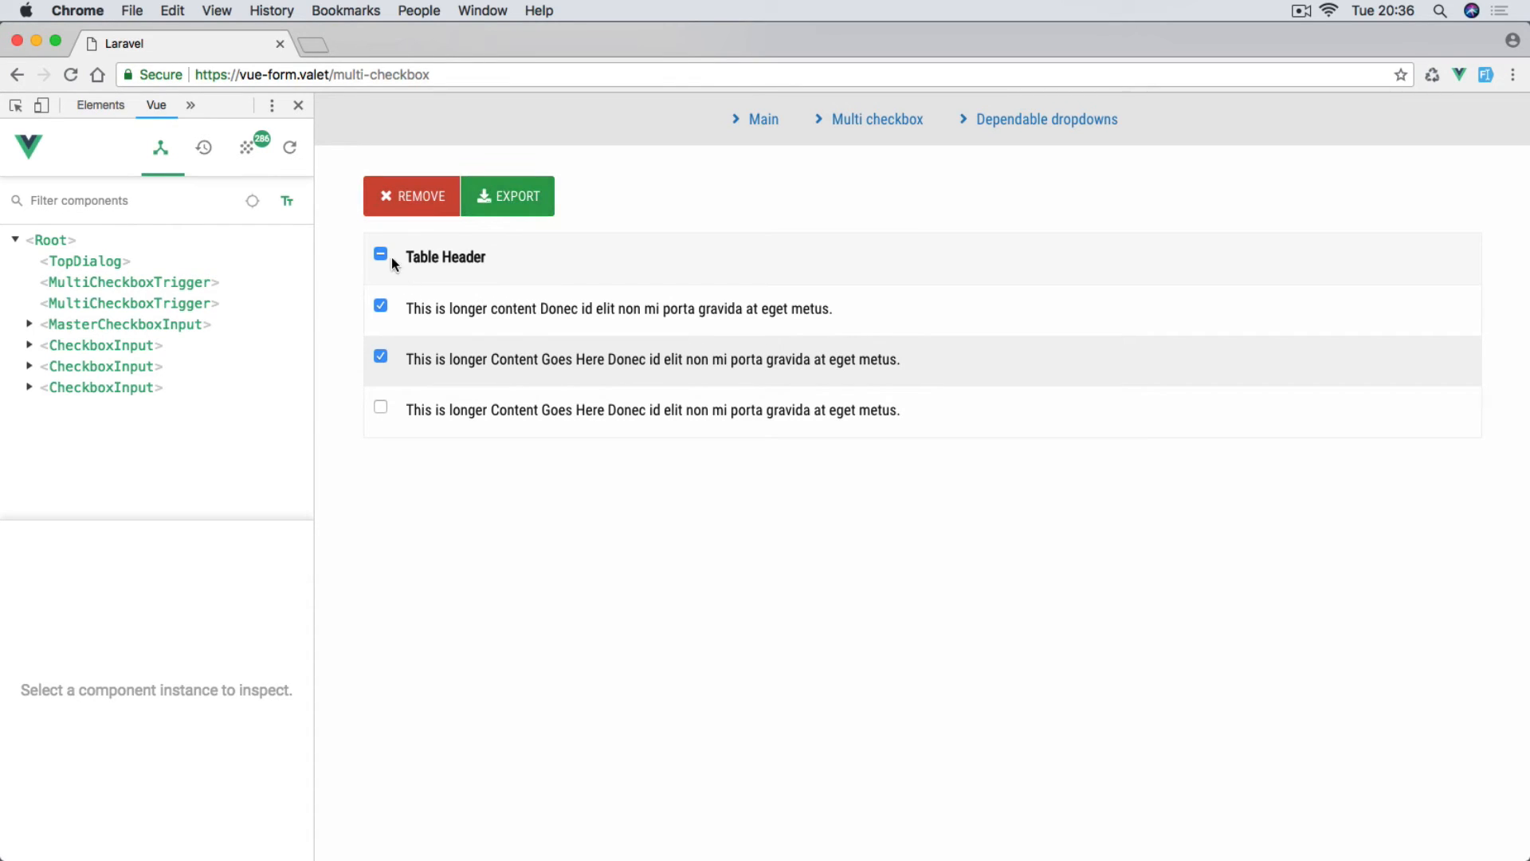
pyautogui.click(379, 253)
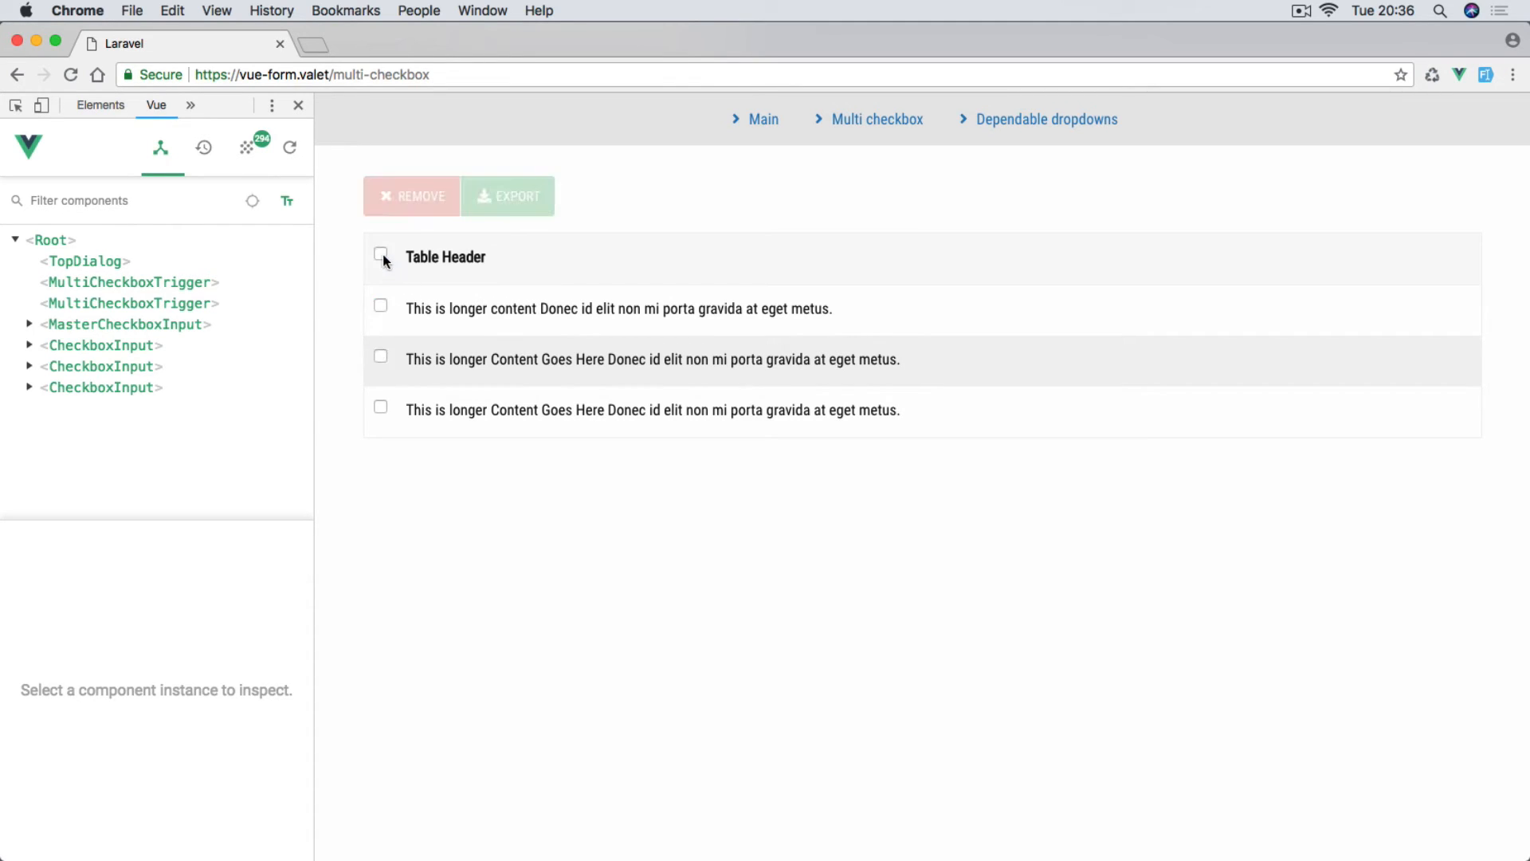
pyautogui.click(381, 255)
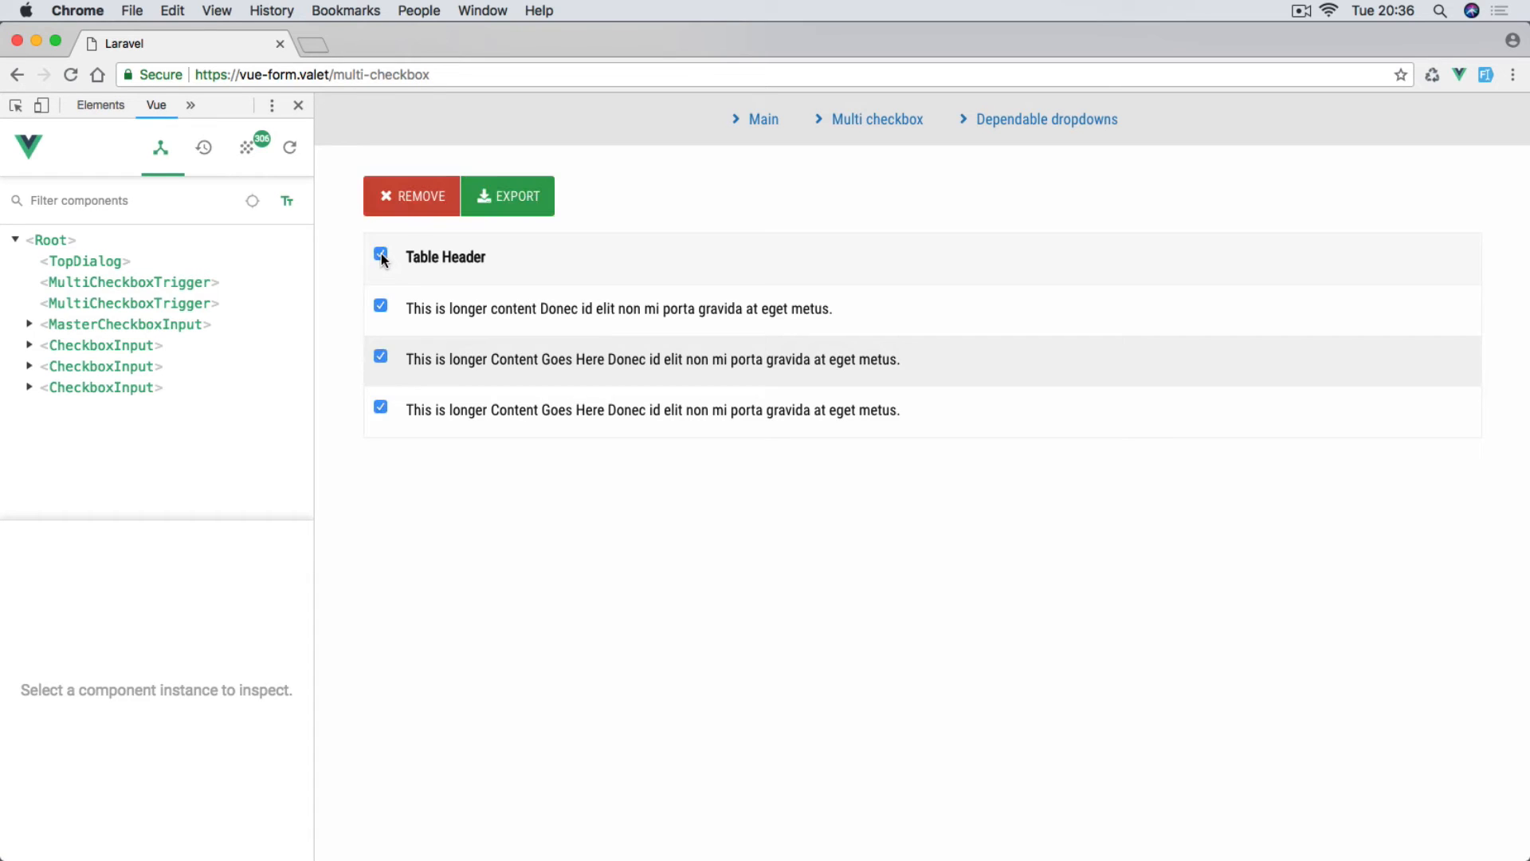
pyautogui.click(379, 257)
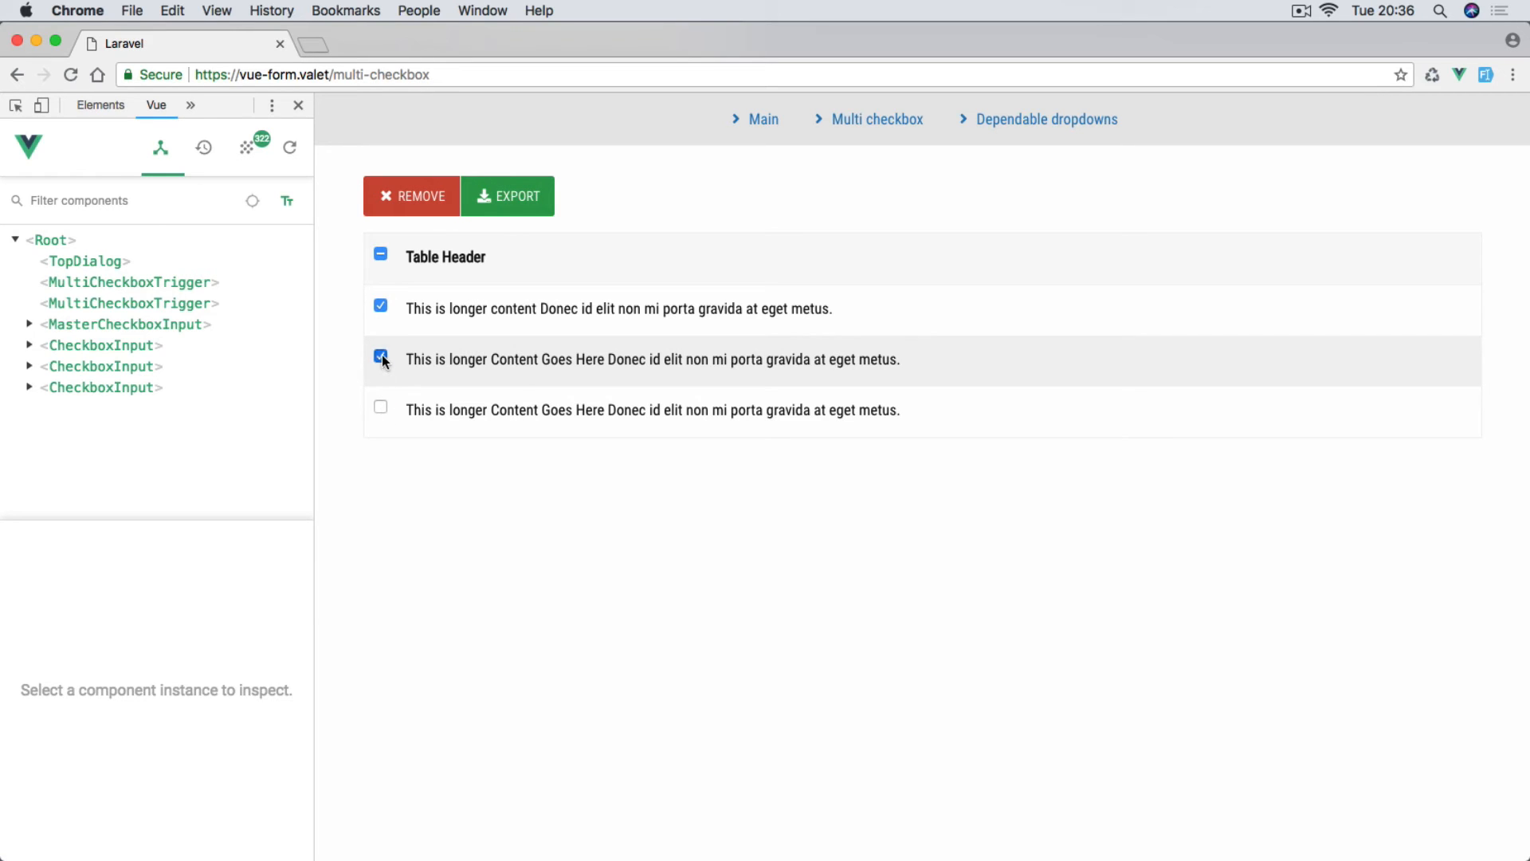
# - Leave only rows 1 and 2 ticked and export the two selected records
pyautogui.click(380, 359)
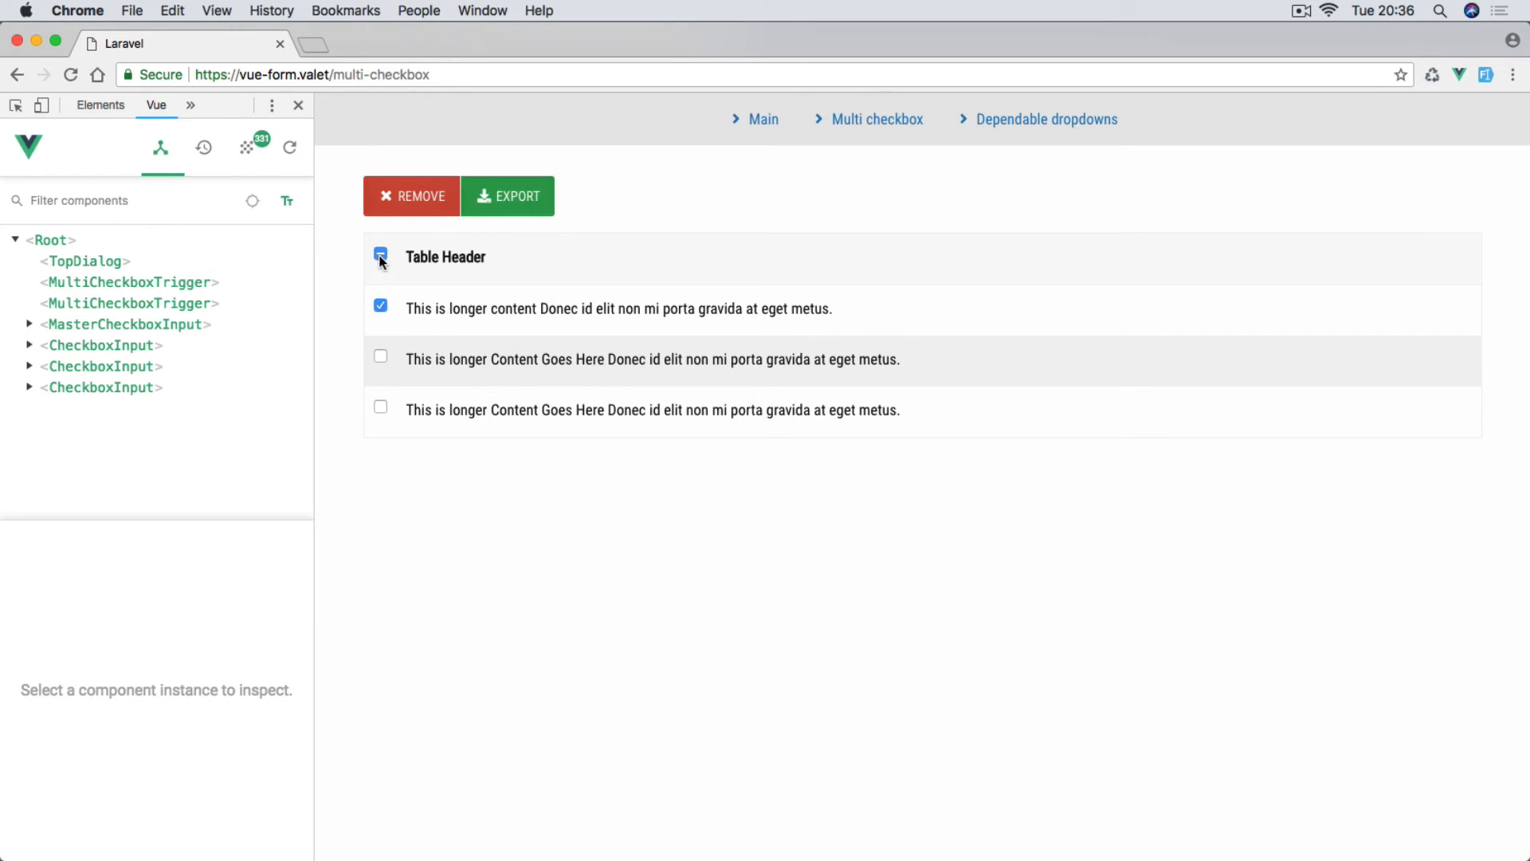
pyautogui.click(381, 355)
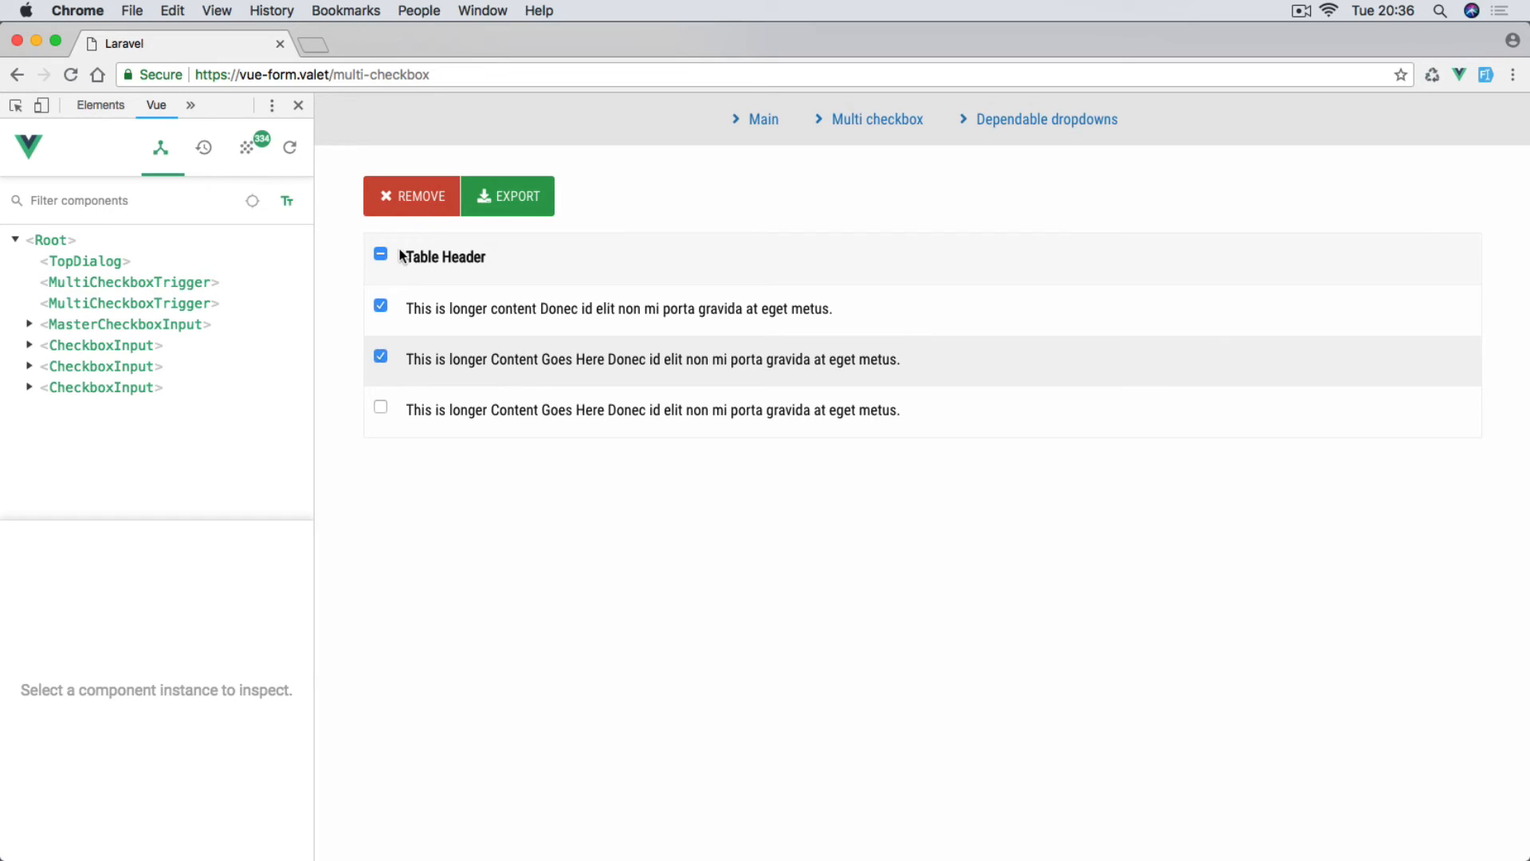
pyautogui.click(507, 194)
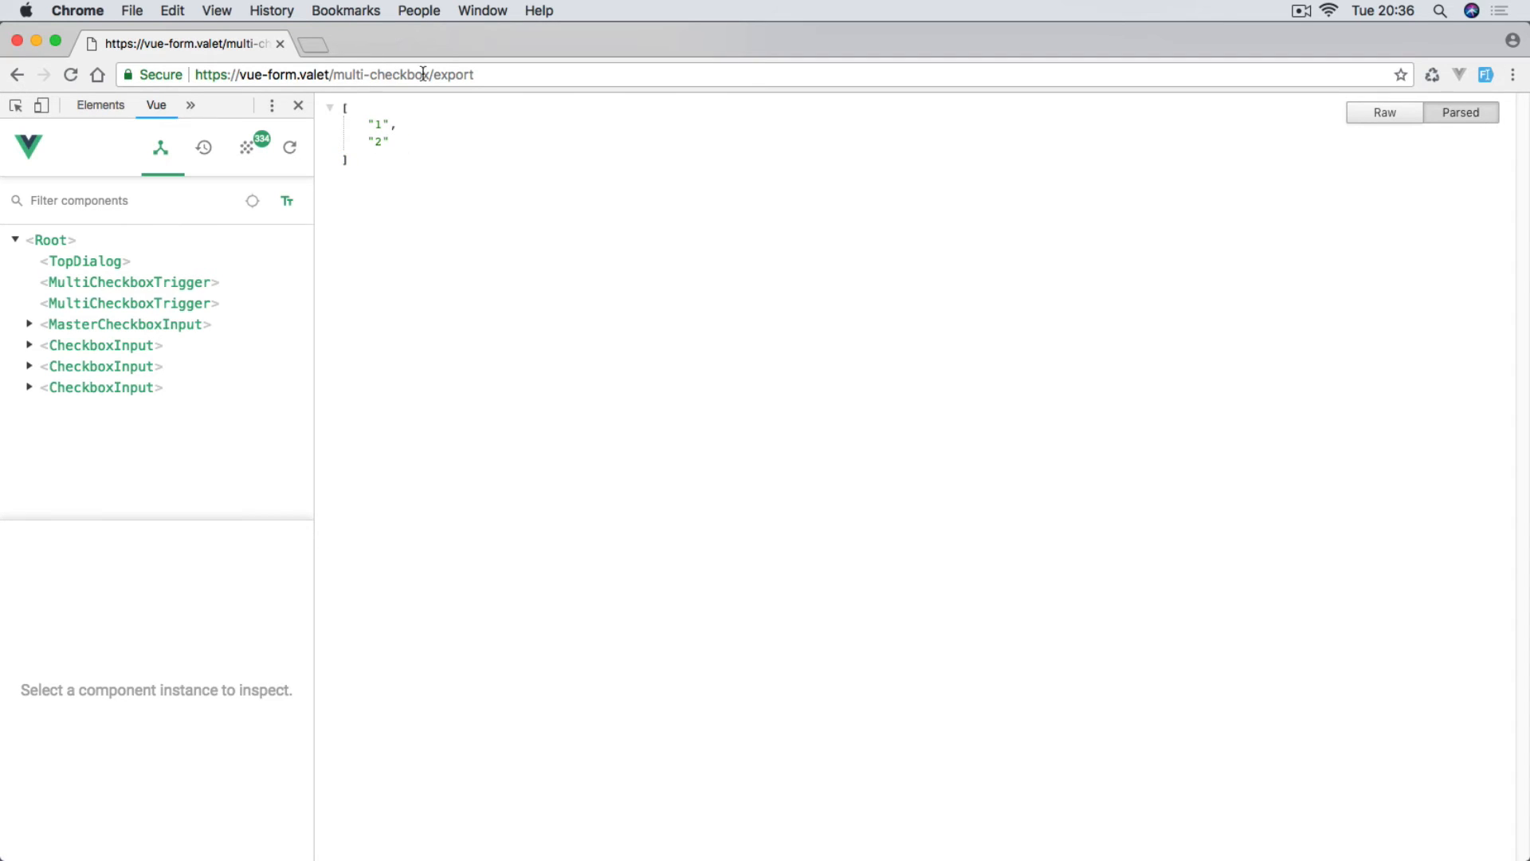
pyautogui.moveTo(458, 75)
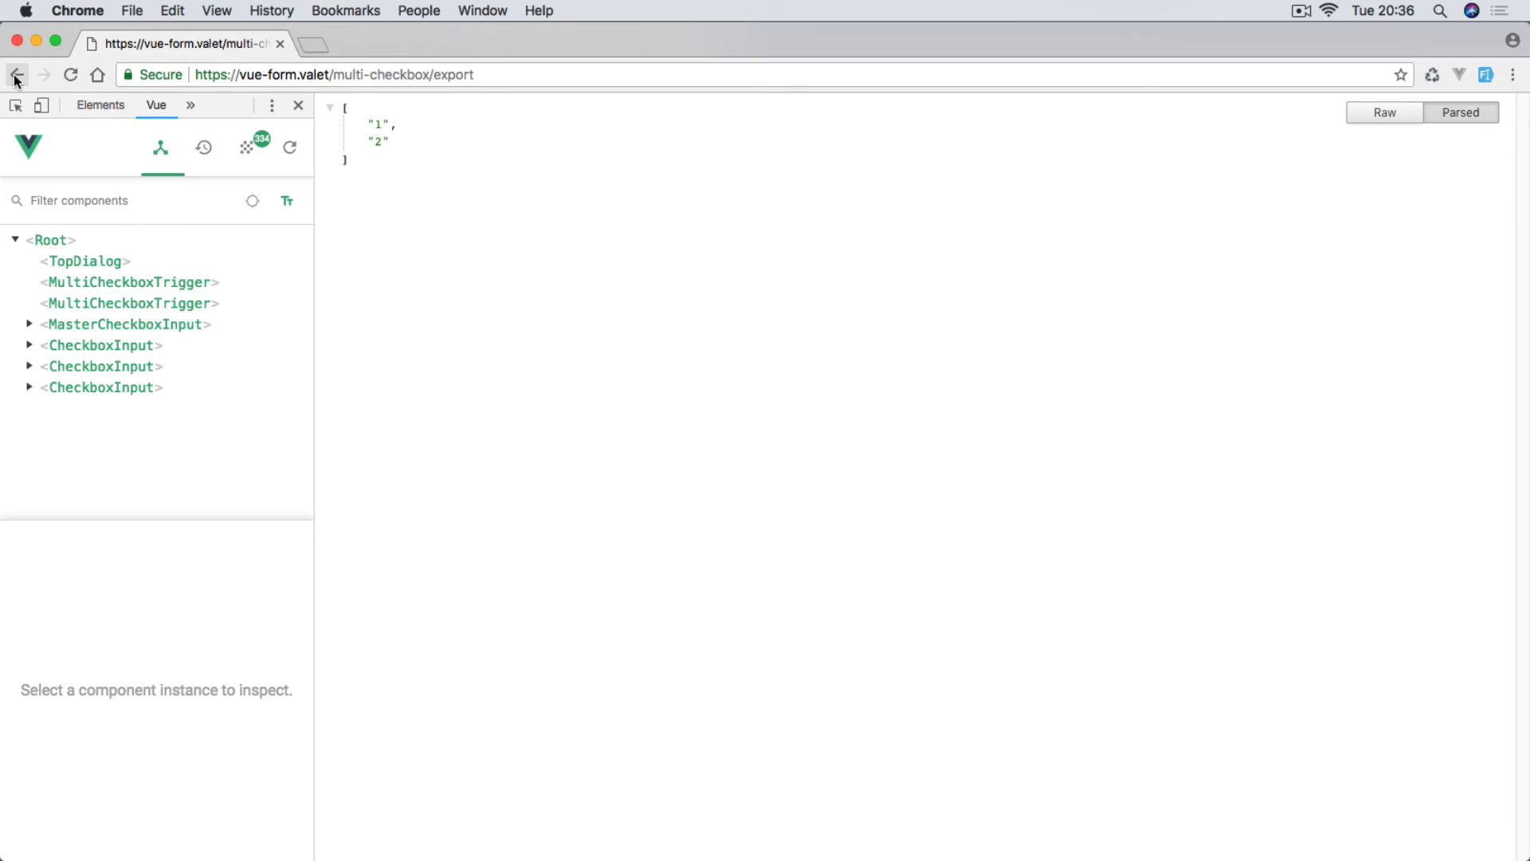
pyautogui.moveTo(16, 75)
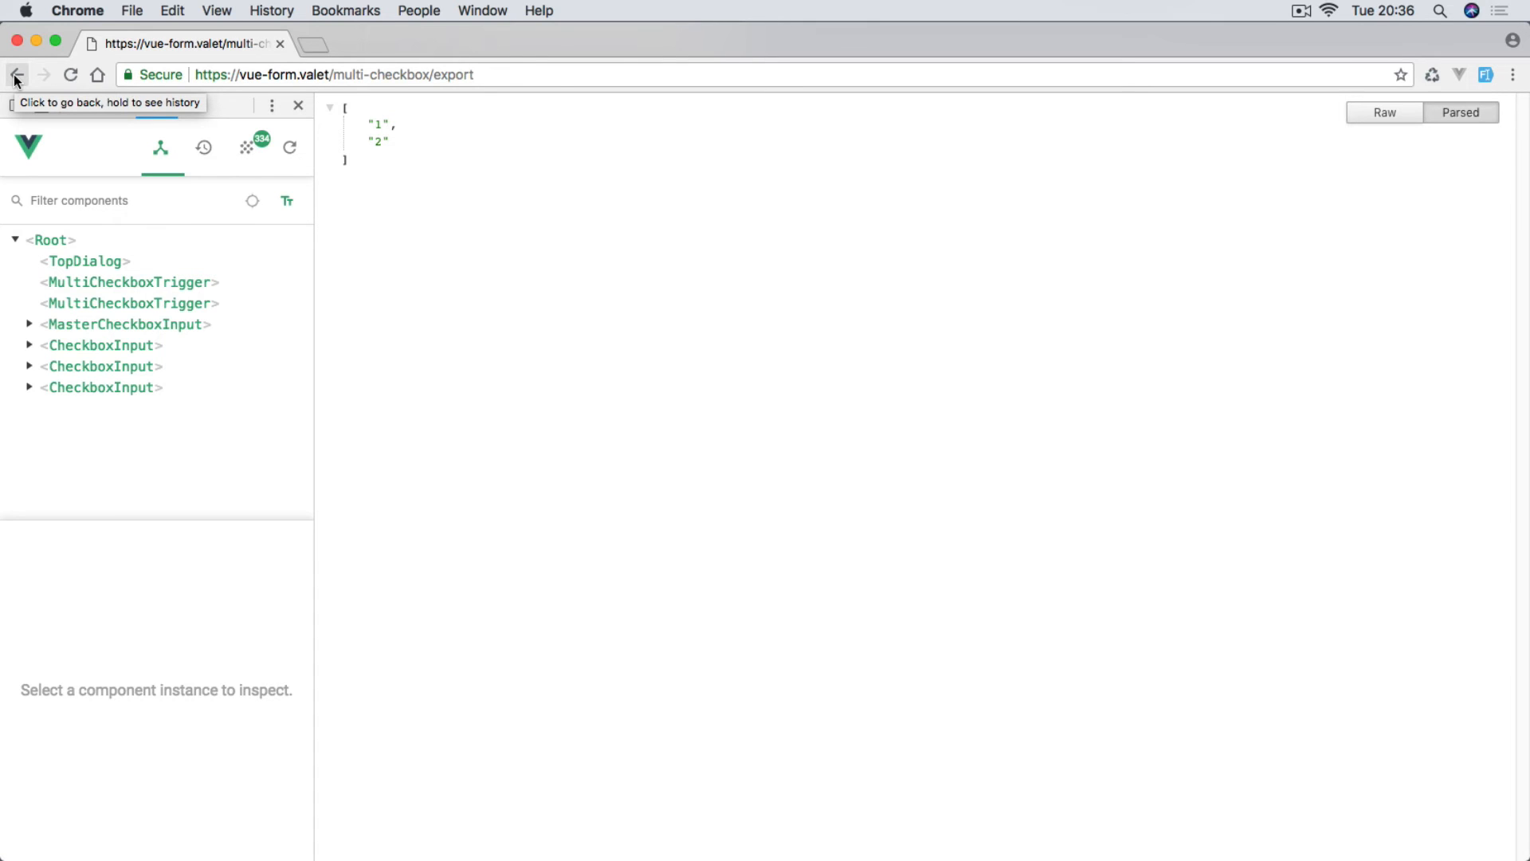
# - Return from the JSON export of ids 1 and 2 to the multi-checkbox page
pyautogui.click(16, 75)
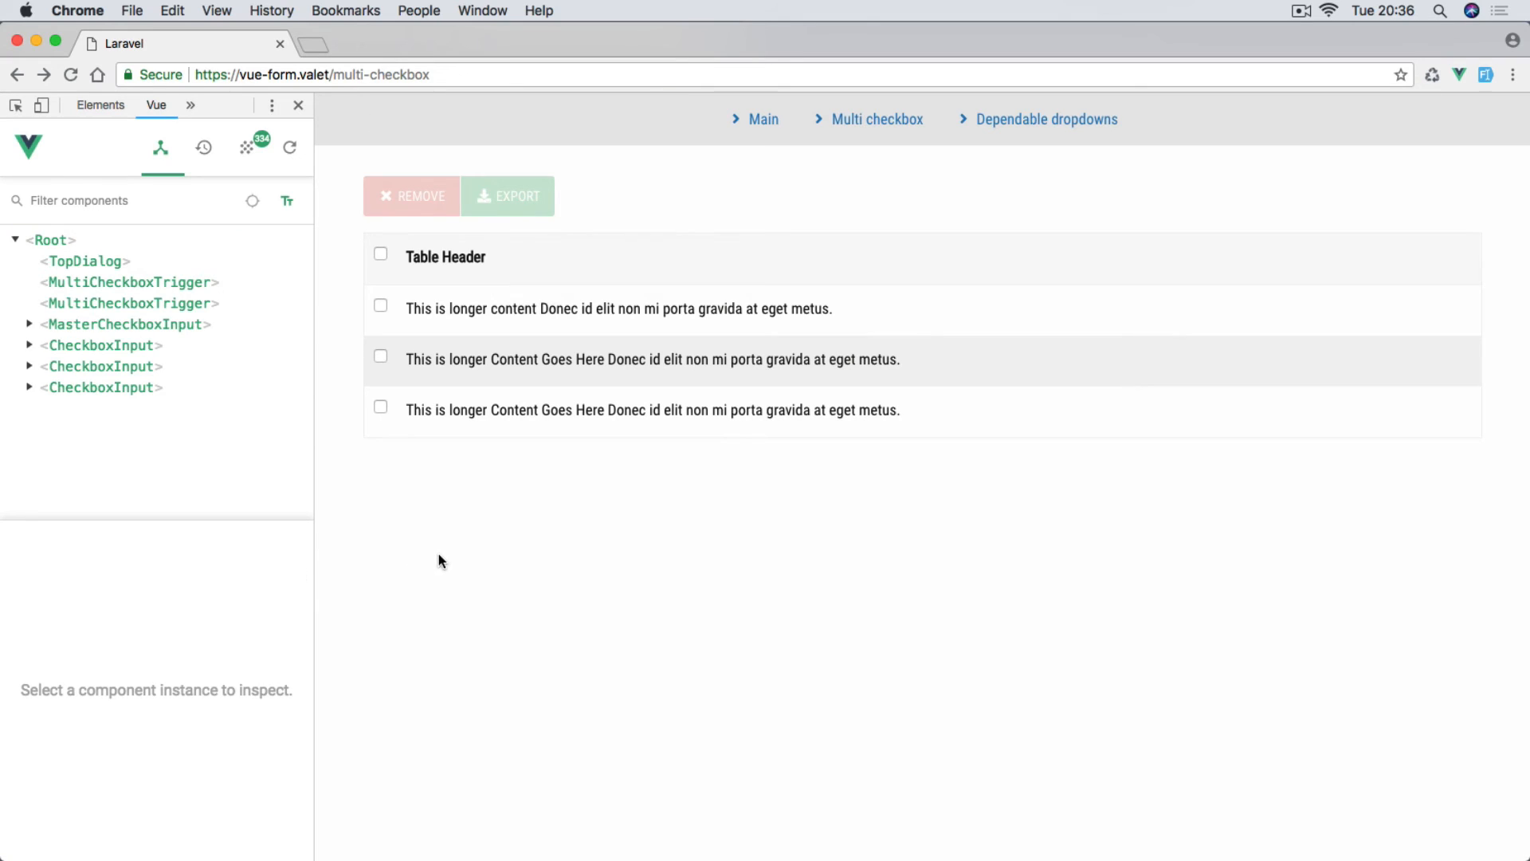
pyautogui.moveTo(381, 253)
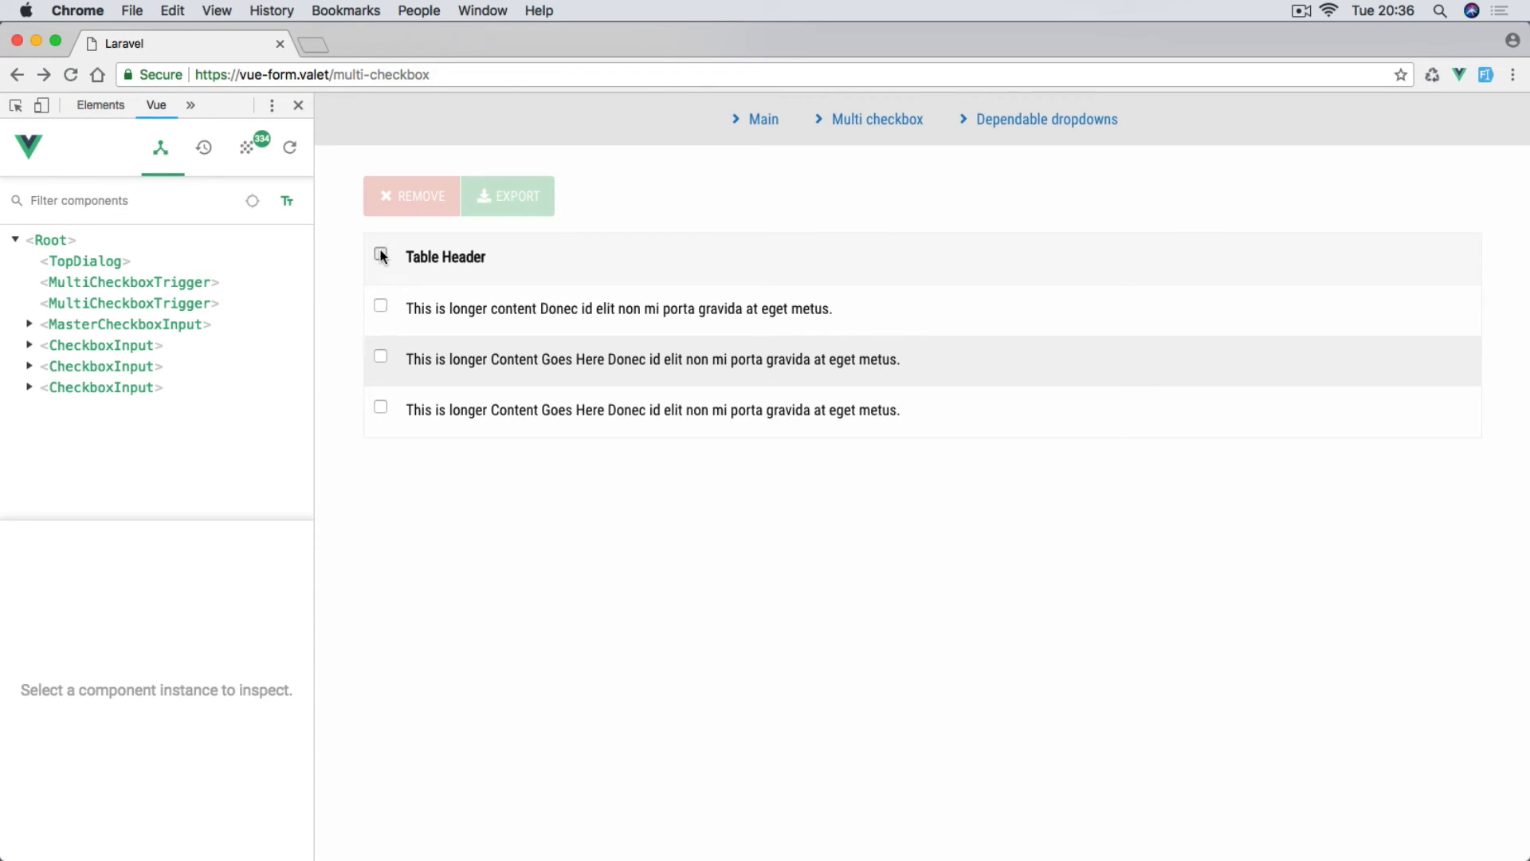
# - Select all three rows via the header checkbox and remove records 1, 2 and 3
pyautogui.click(380, 255)
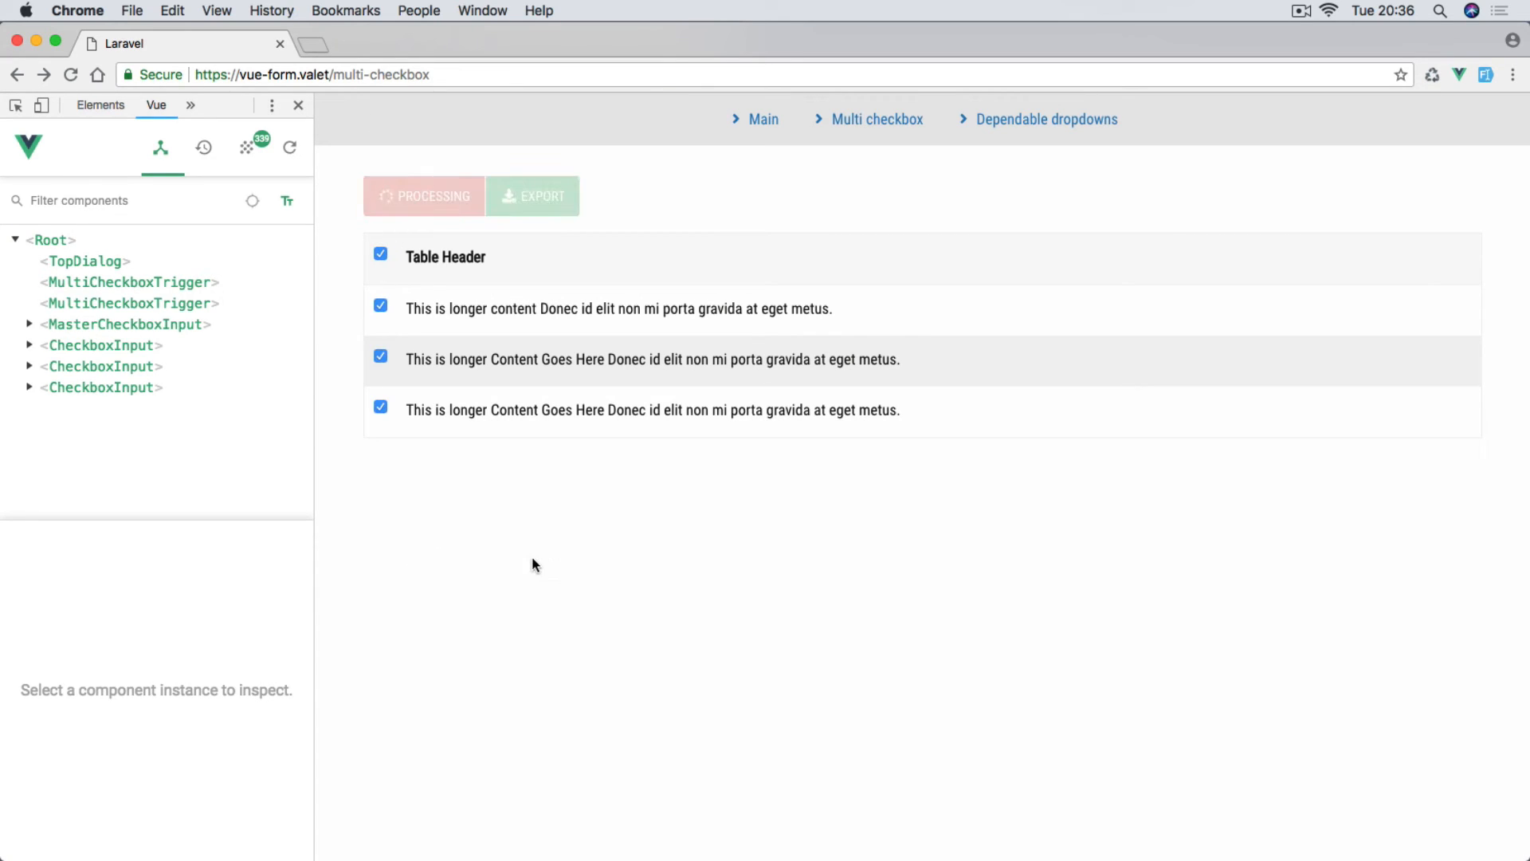
pyautogui.moveTo(534, 585)
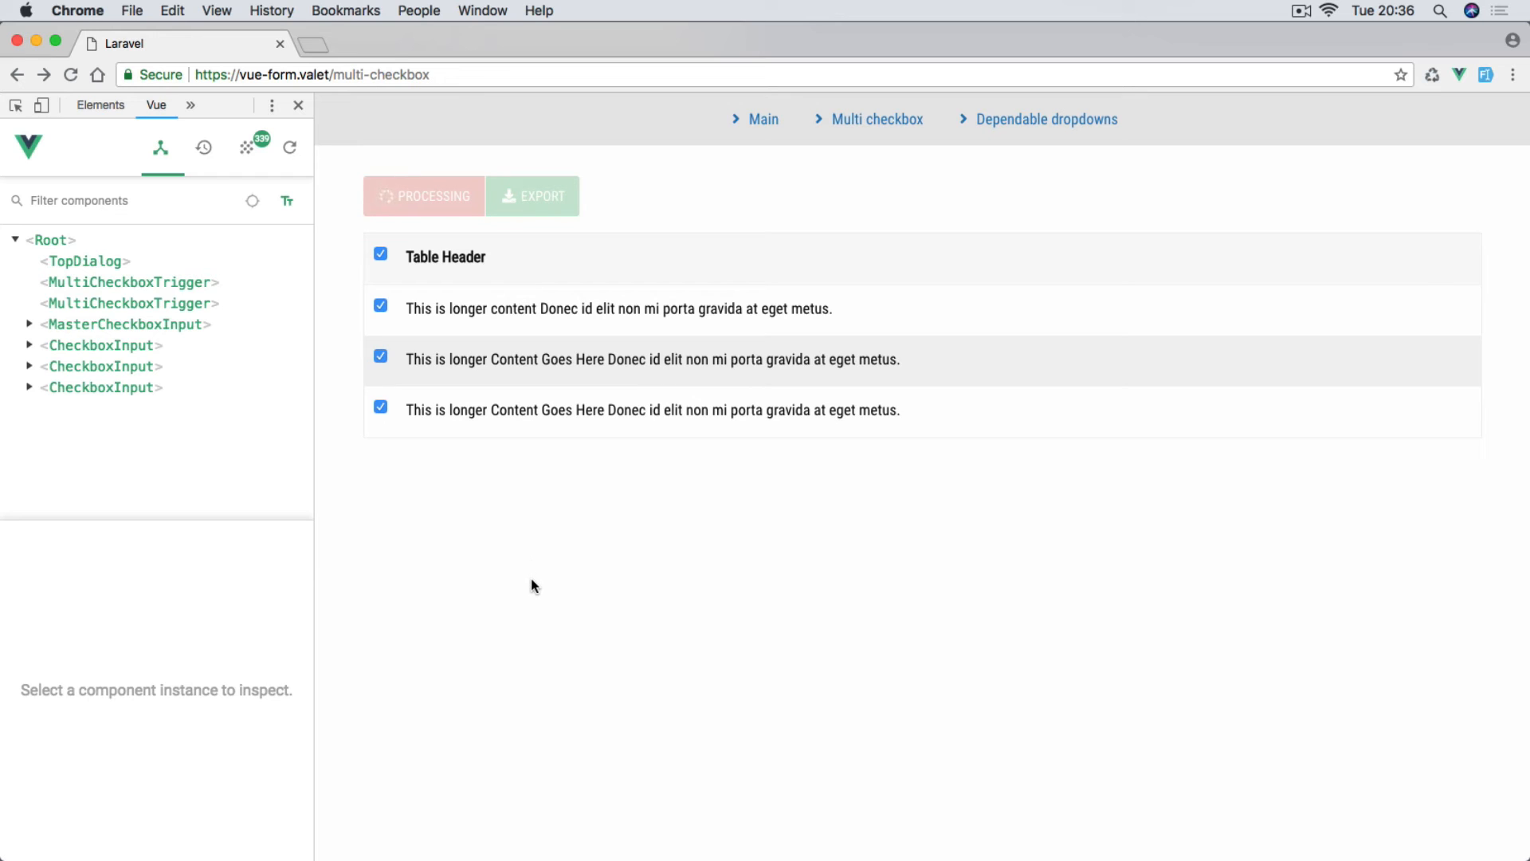
pyautogui.click(424, 195)
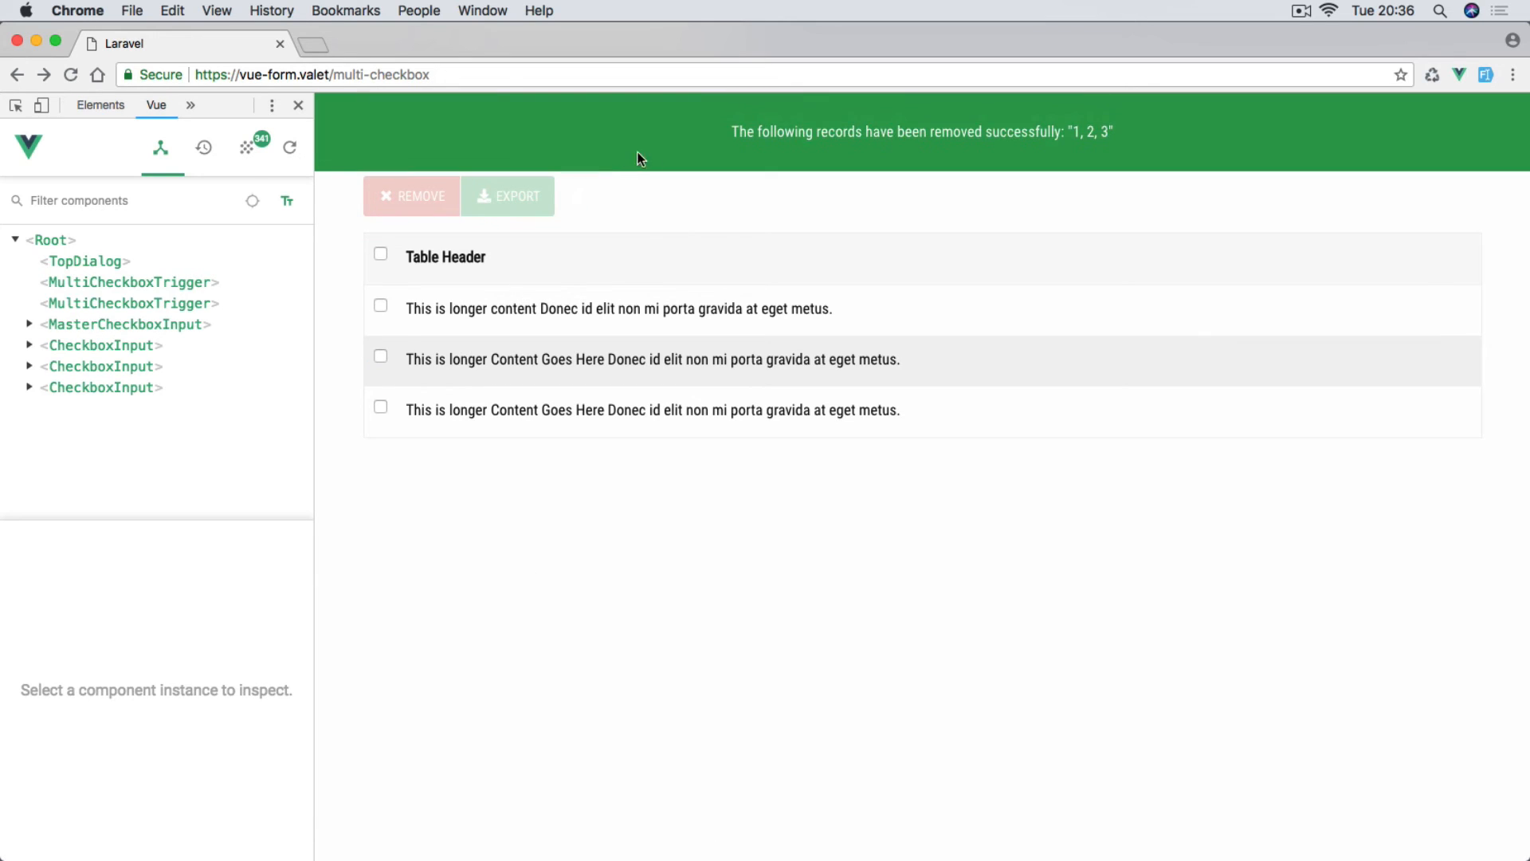
pyautogui.moveTo(320, 314)
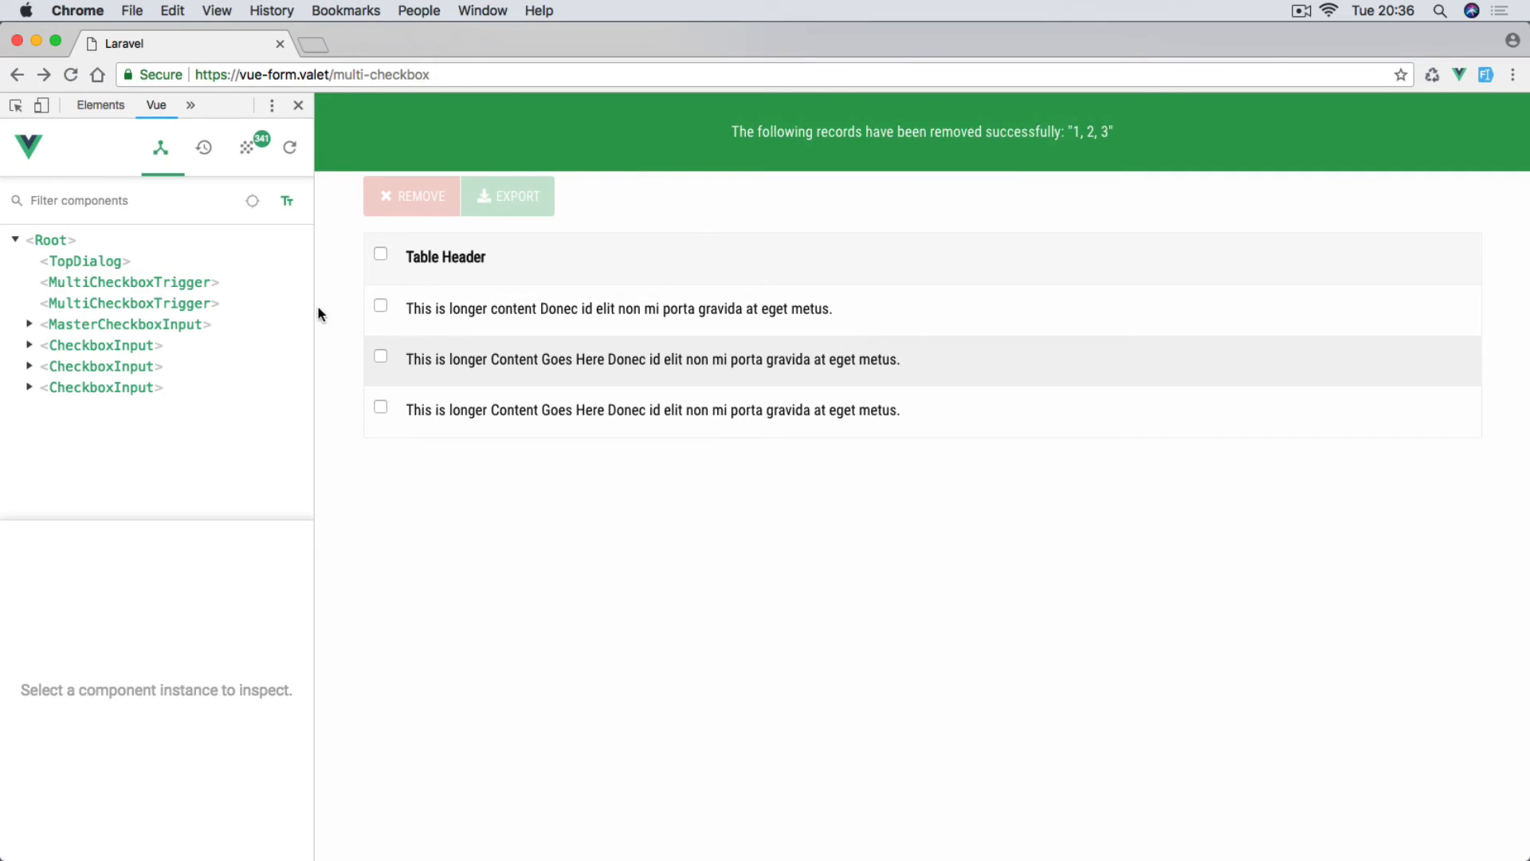
pyautogui.moveTo(515, 528)
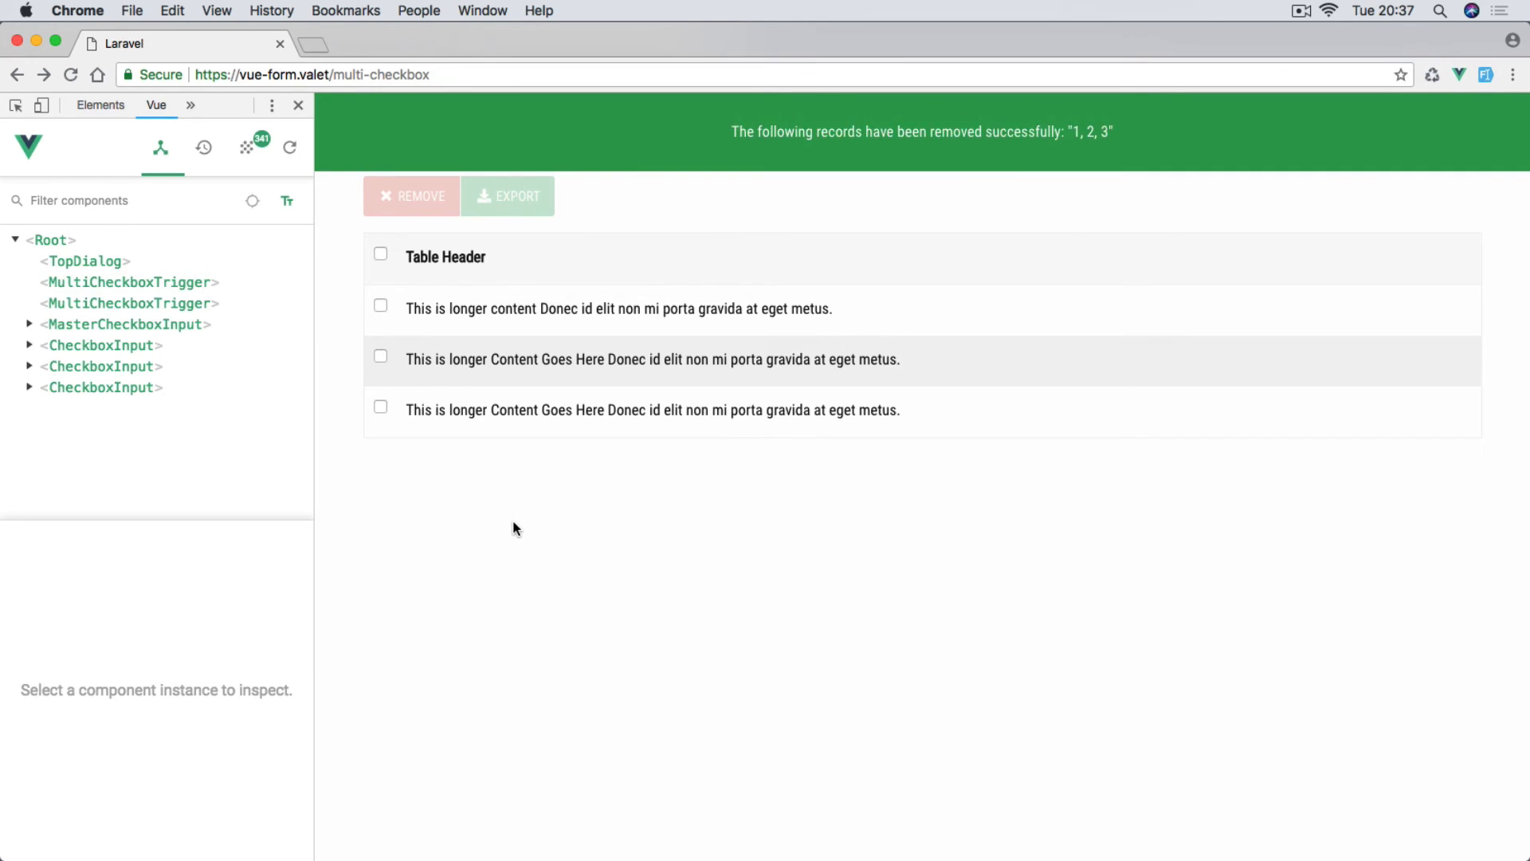
pyautogui.moveTo(964, 133)
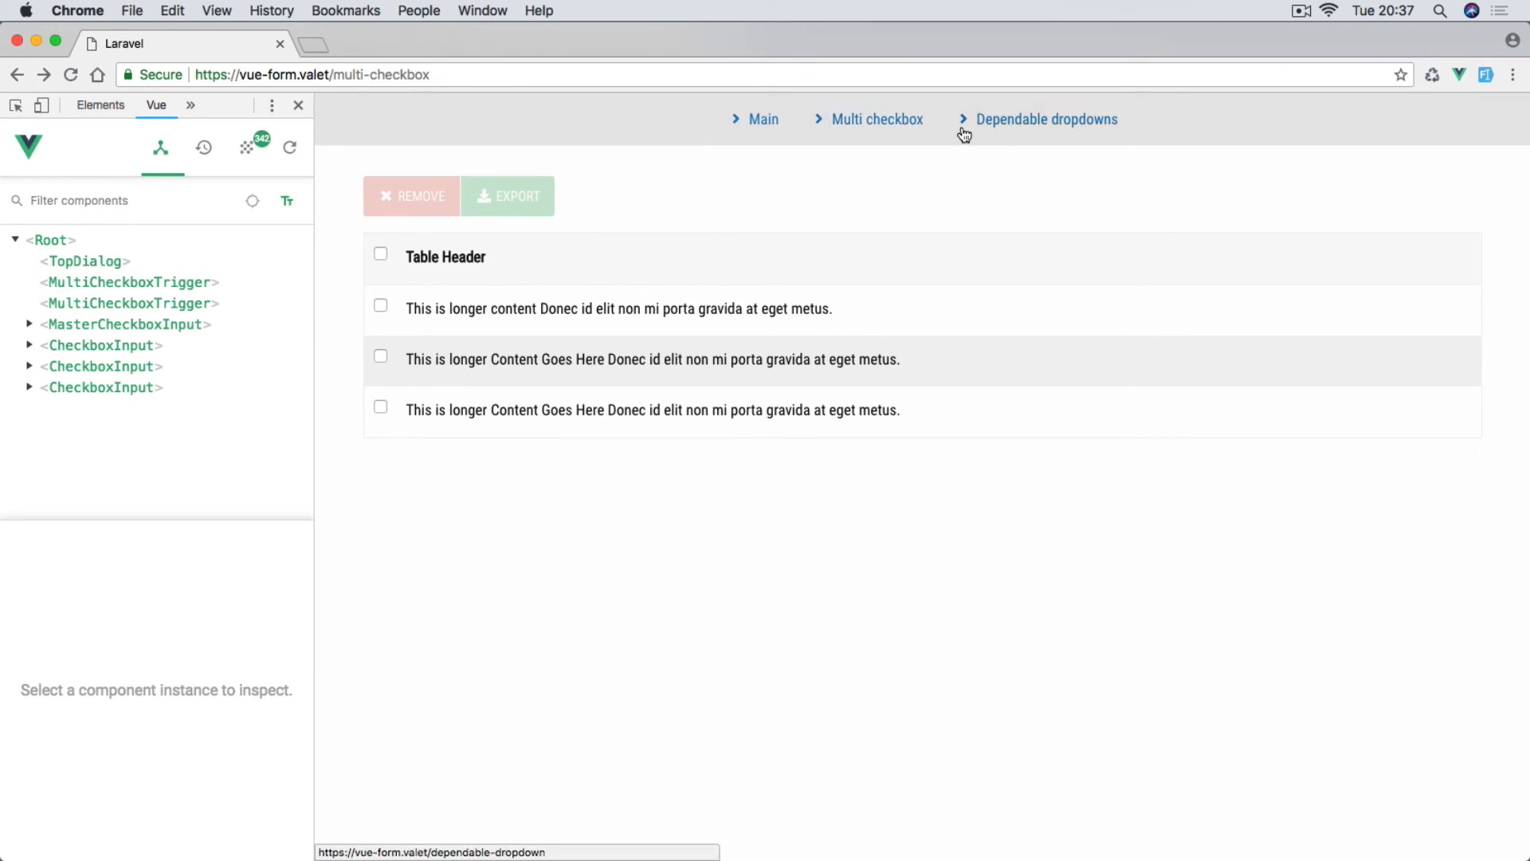
pyautogui.moveTo(1025, 125)
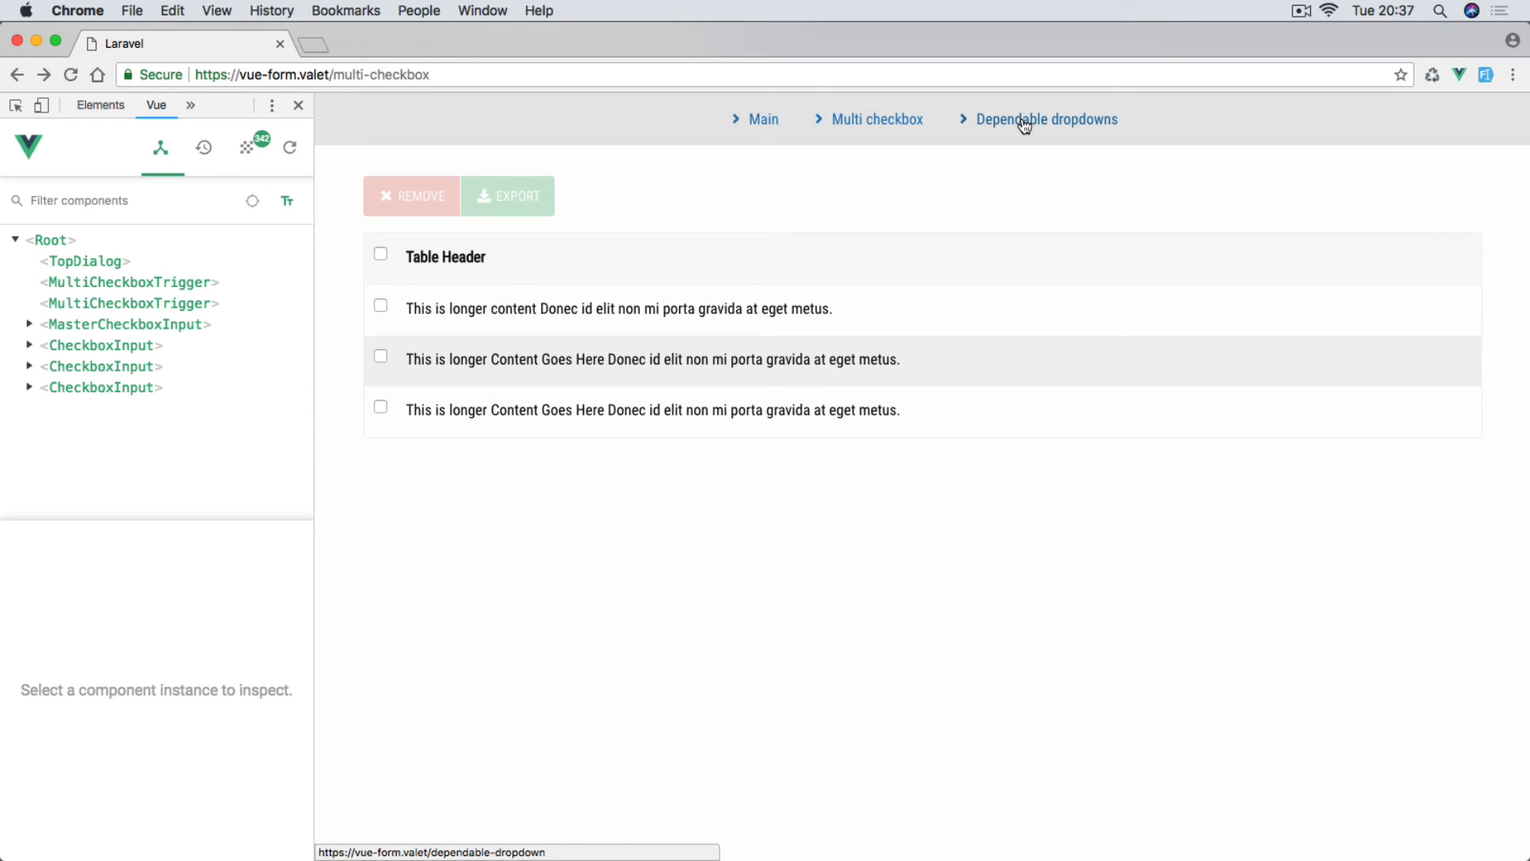
# - Go to the dependable dropdowns demo and try Small in Simple filtering, checking its colours
pyautogui.click(1049, 119)
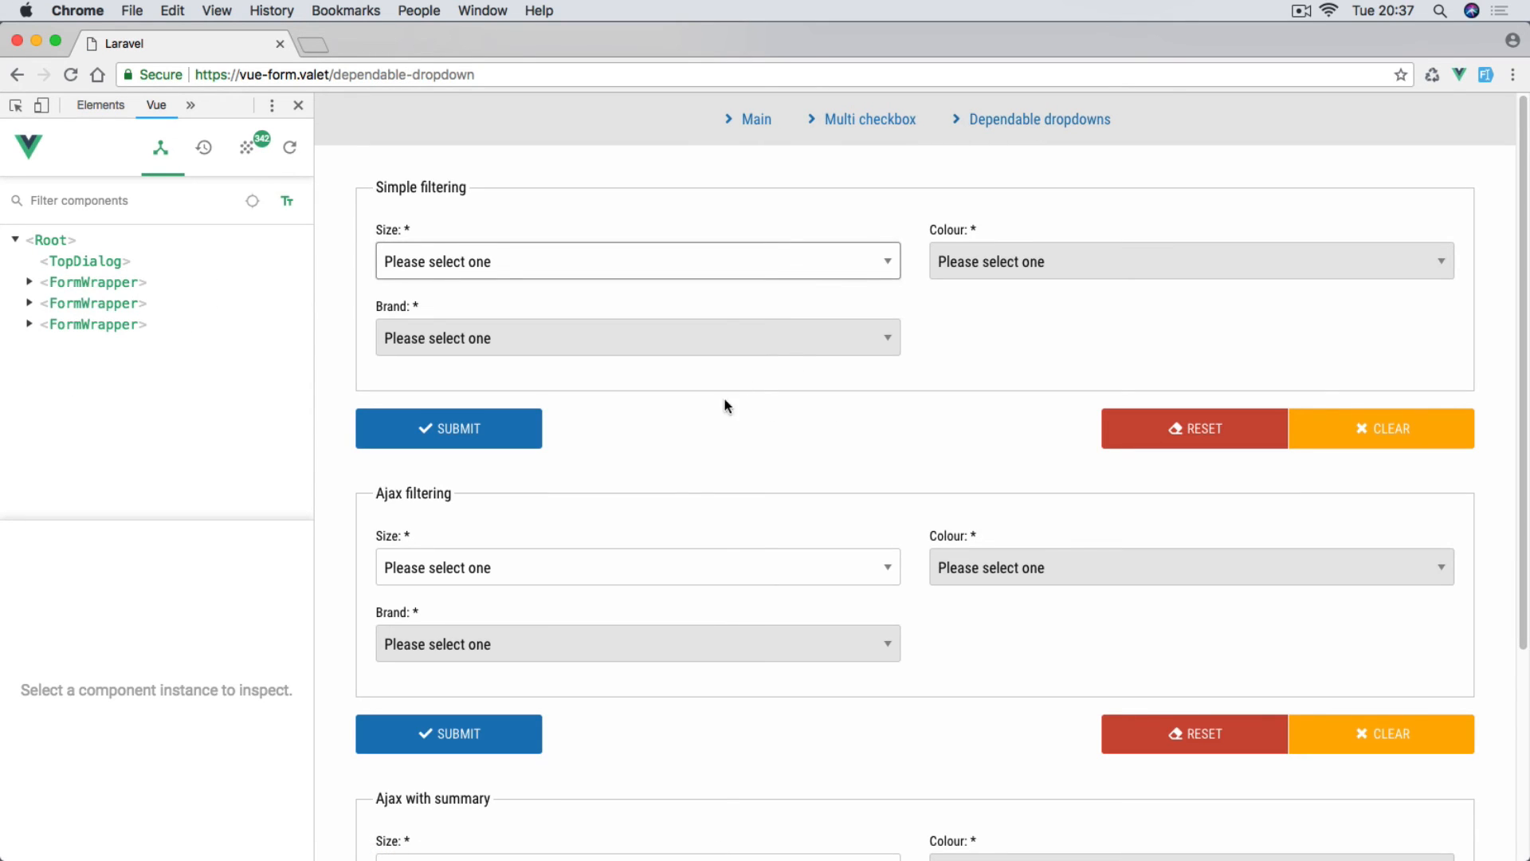
pyautogui.moveTo(566, 380)
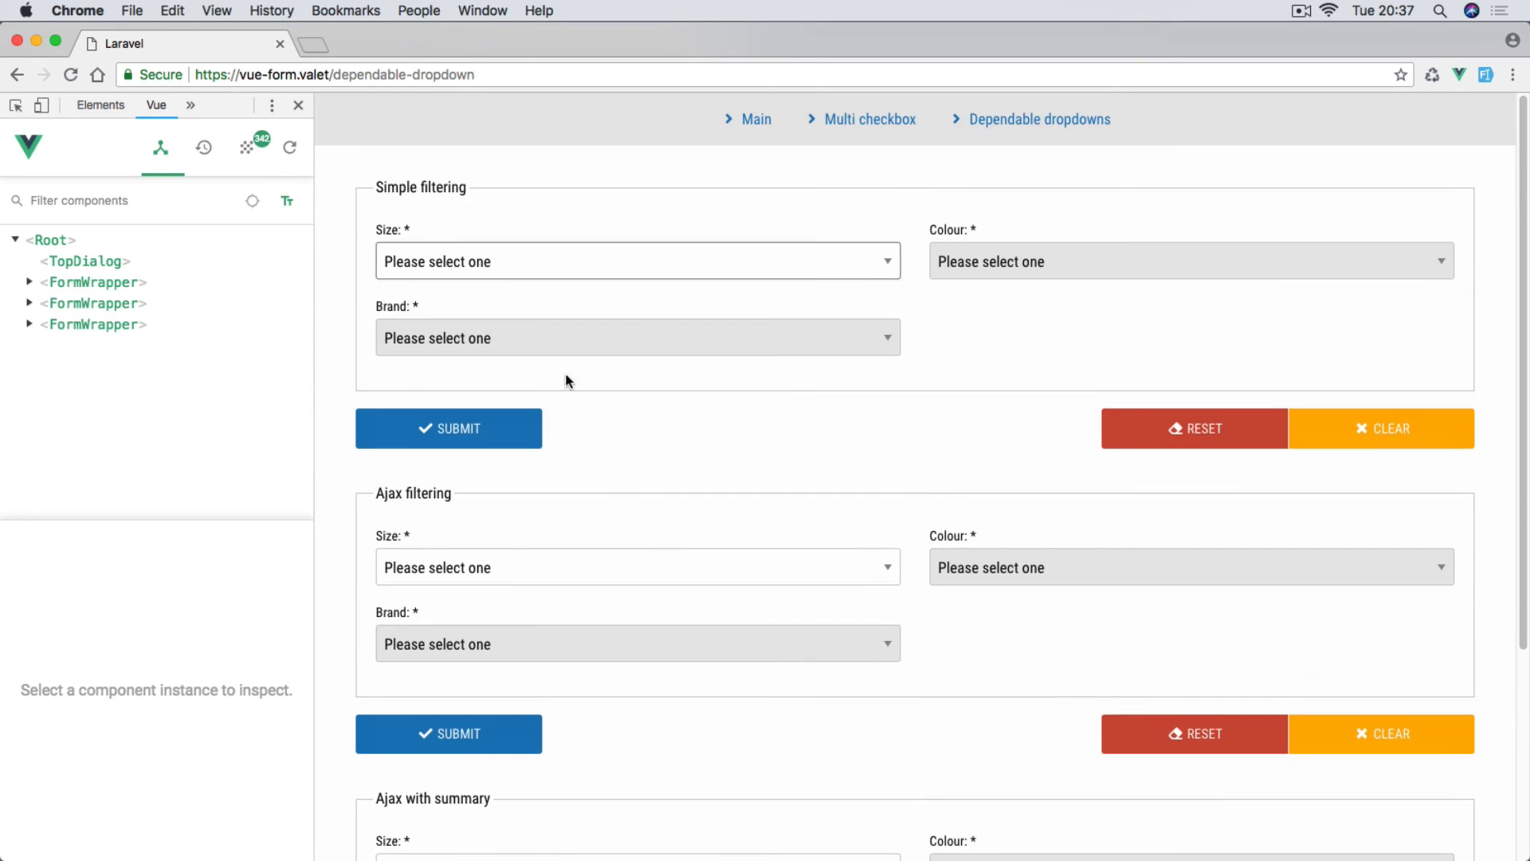
pyautogui.moveTo(524, 267)
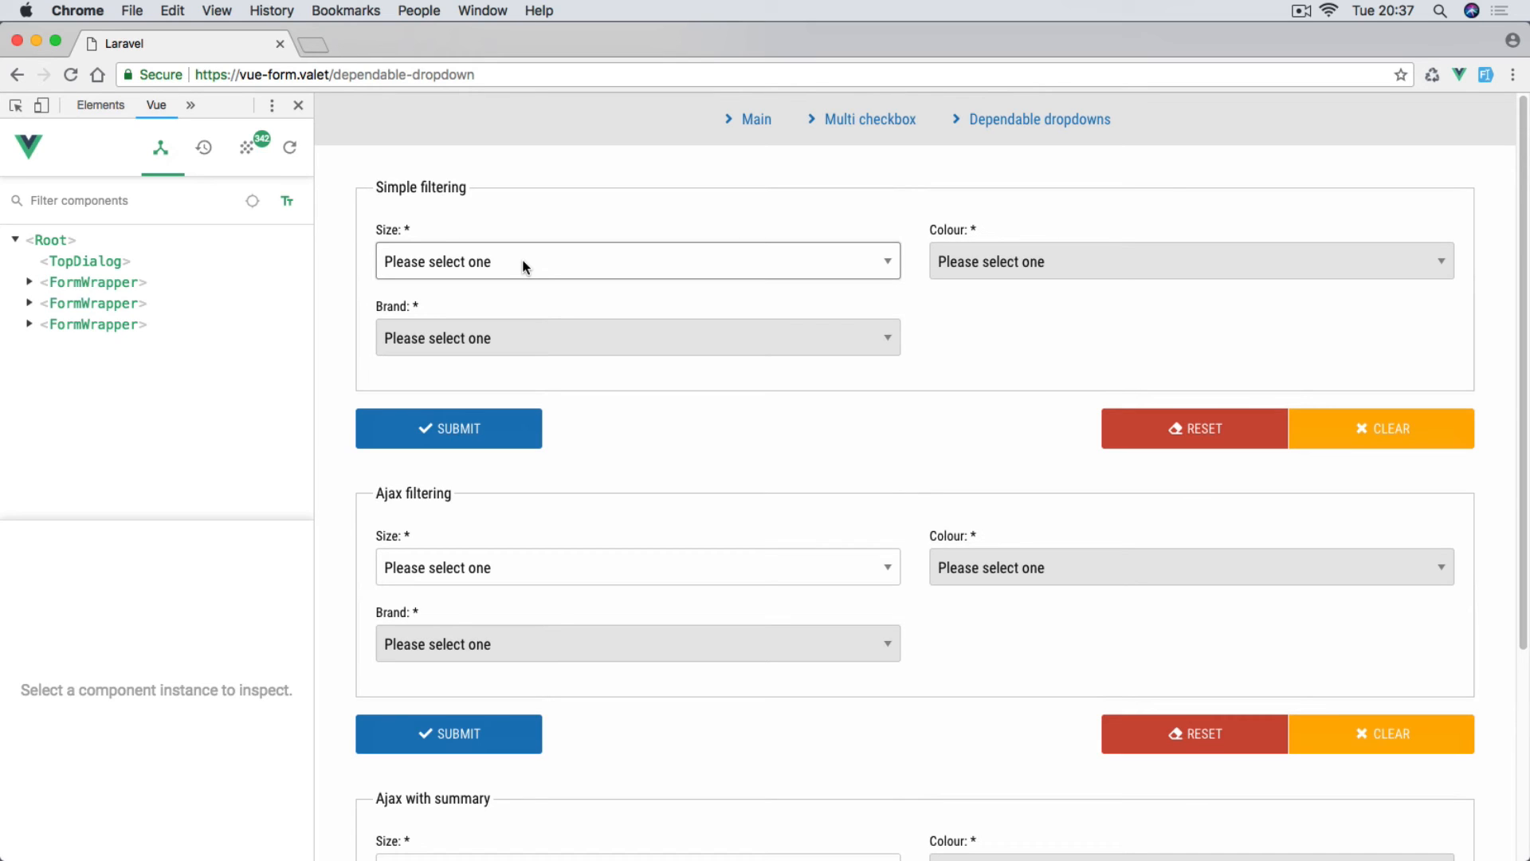
pyautogui.moveTo(574, 269)
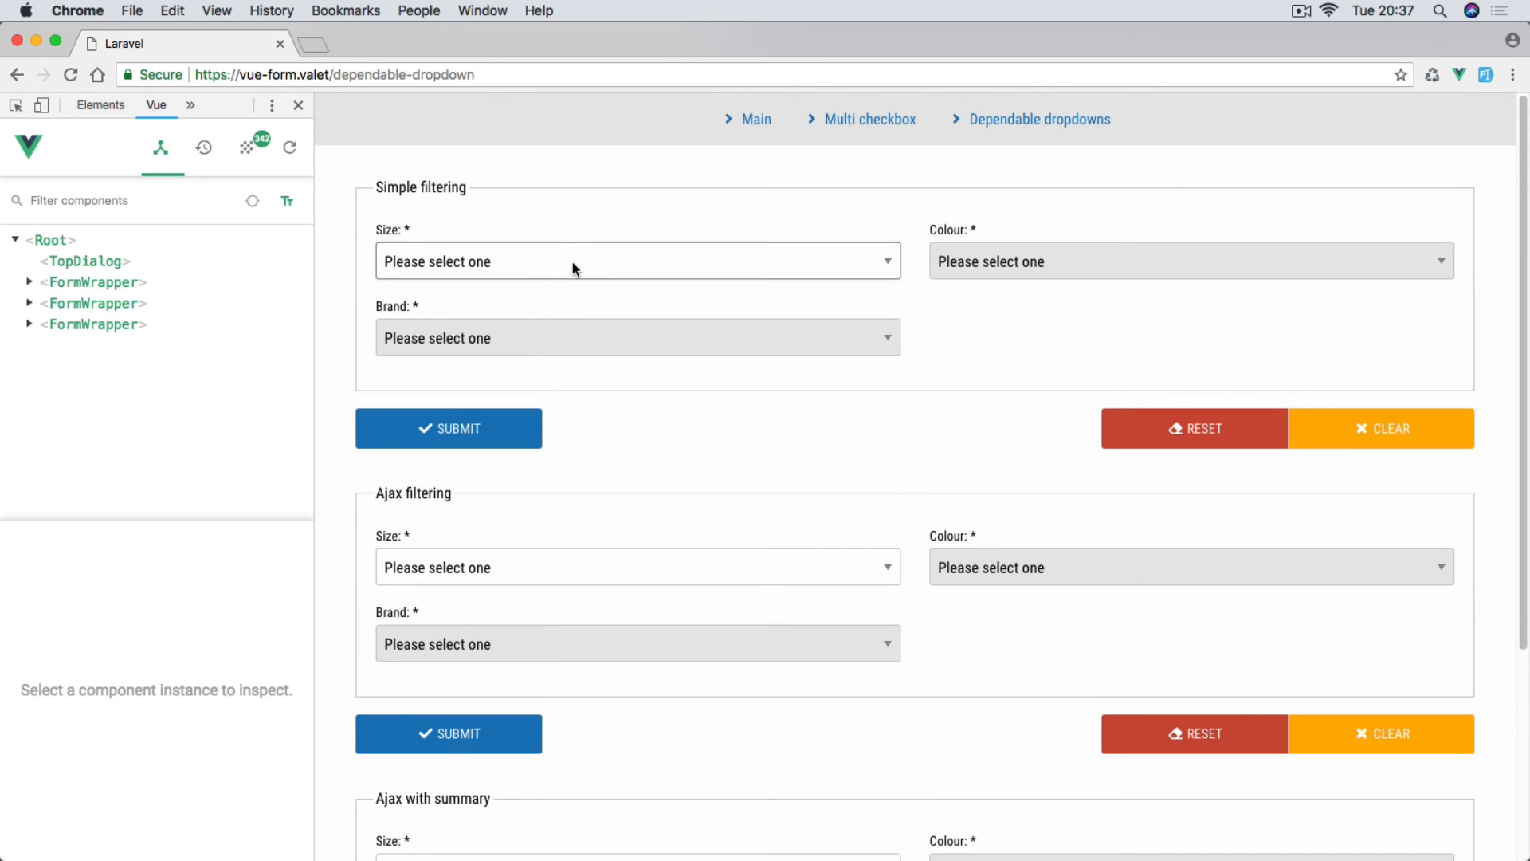
pyautogui.click(636, 260)
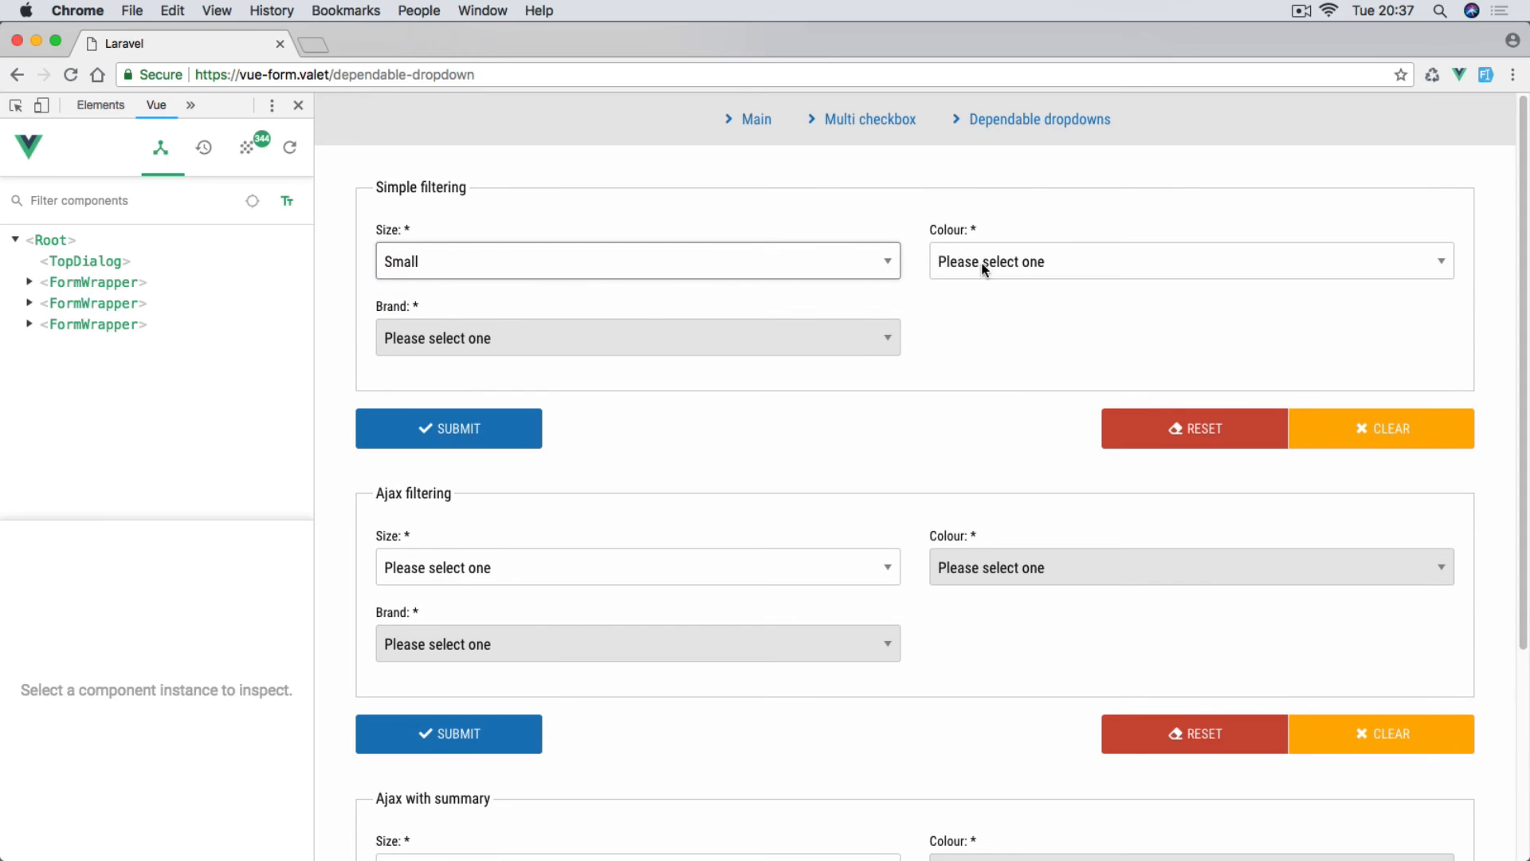
pyautogui.click(1186, 260)
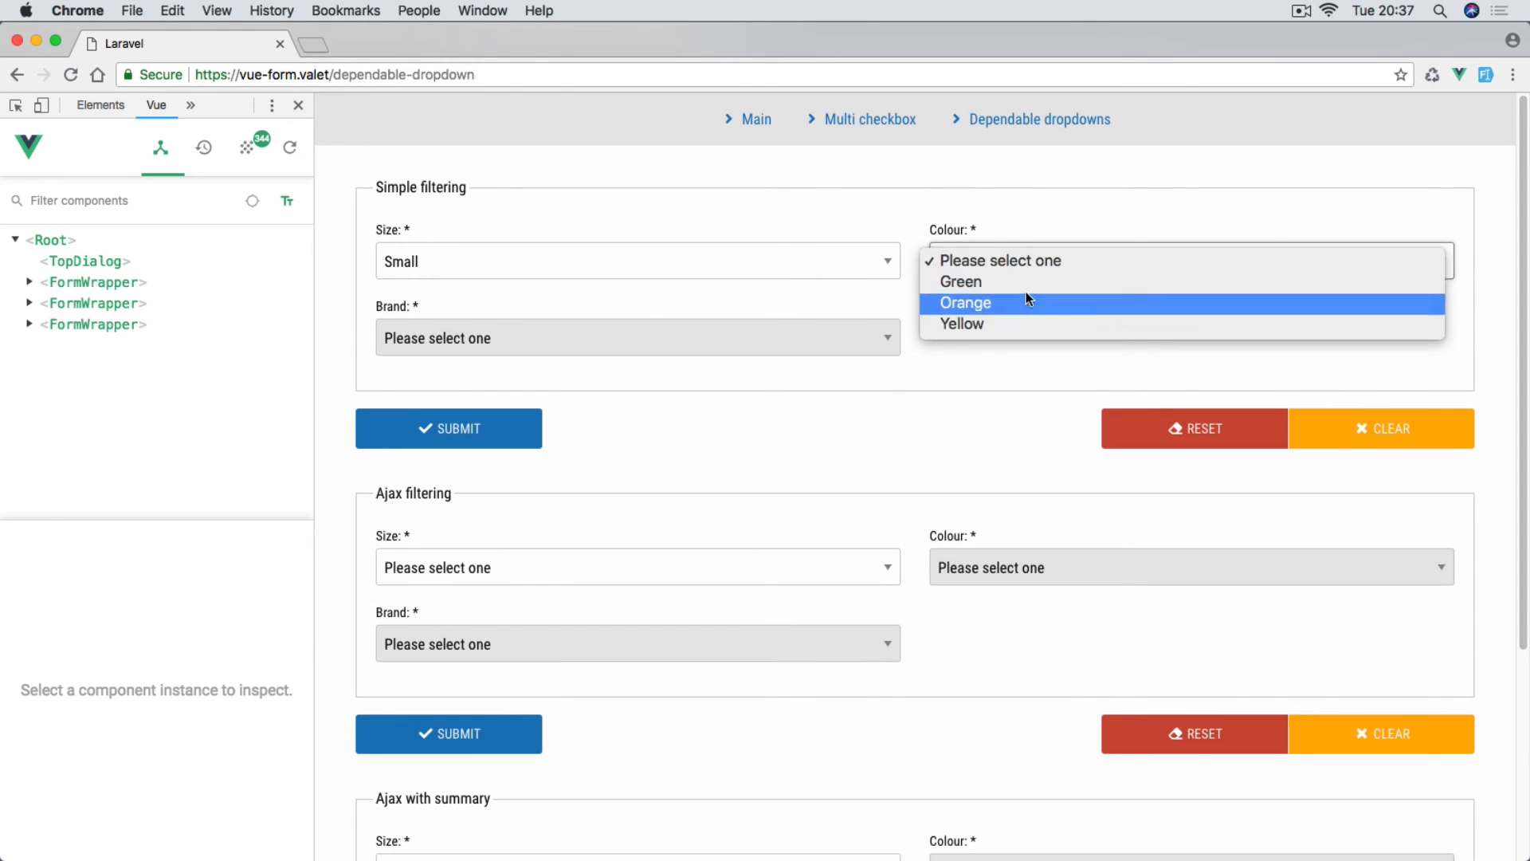
pyautogui.moveTo(994, 260)
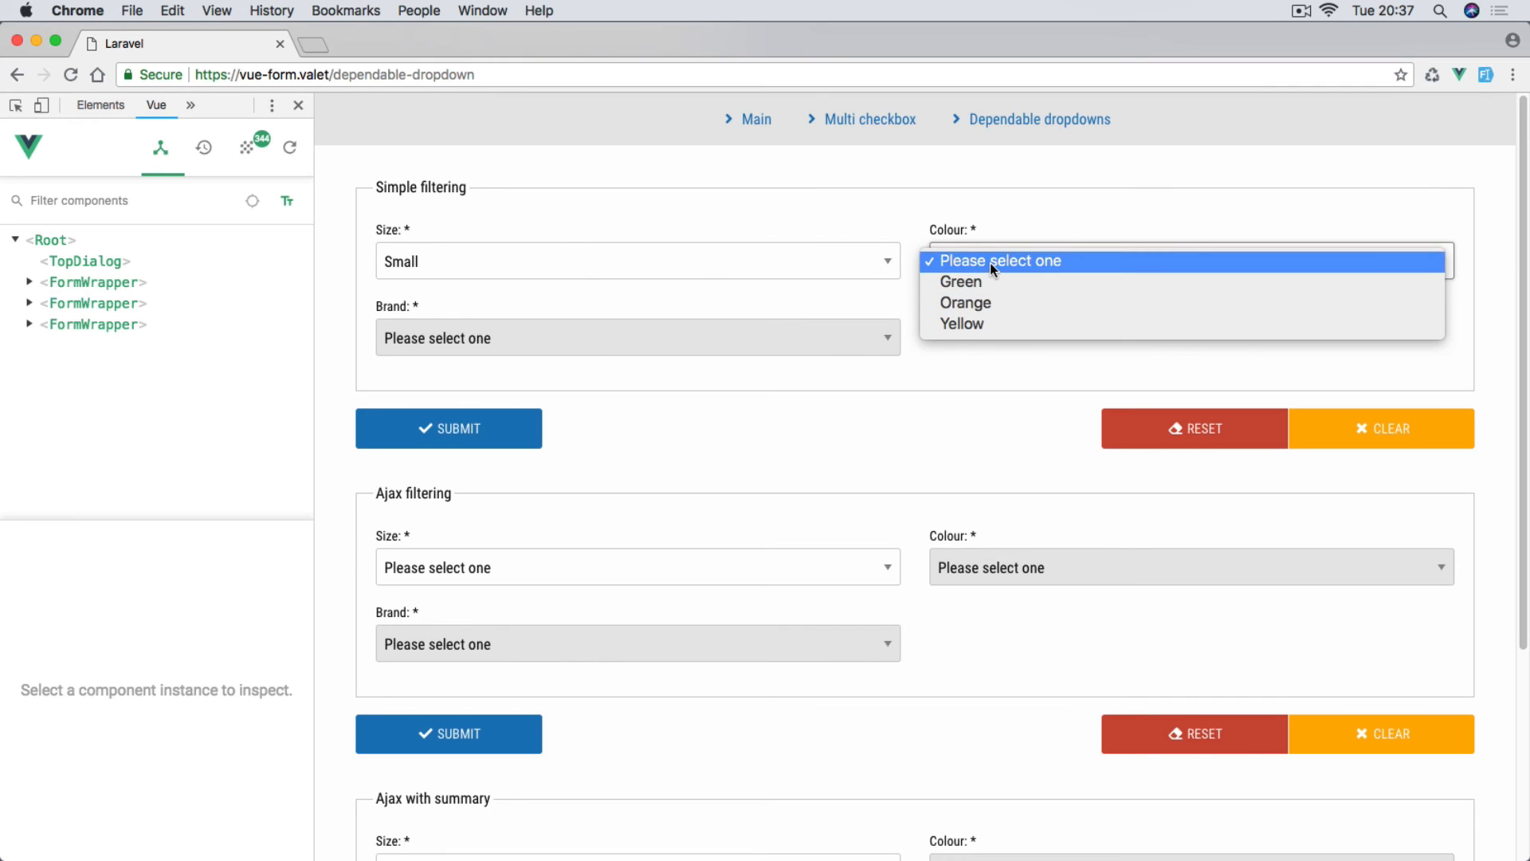
pyautogui.click(636, 260)
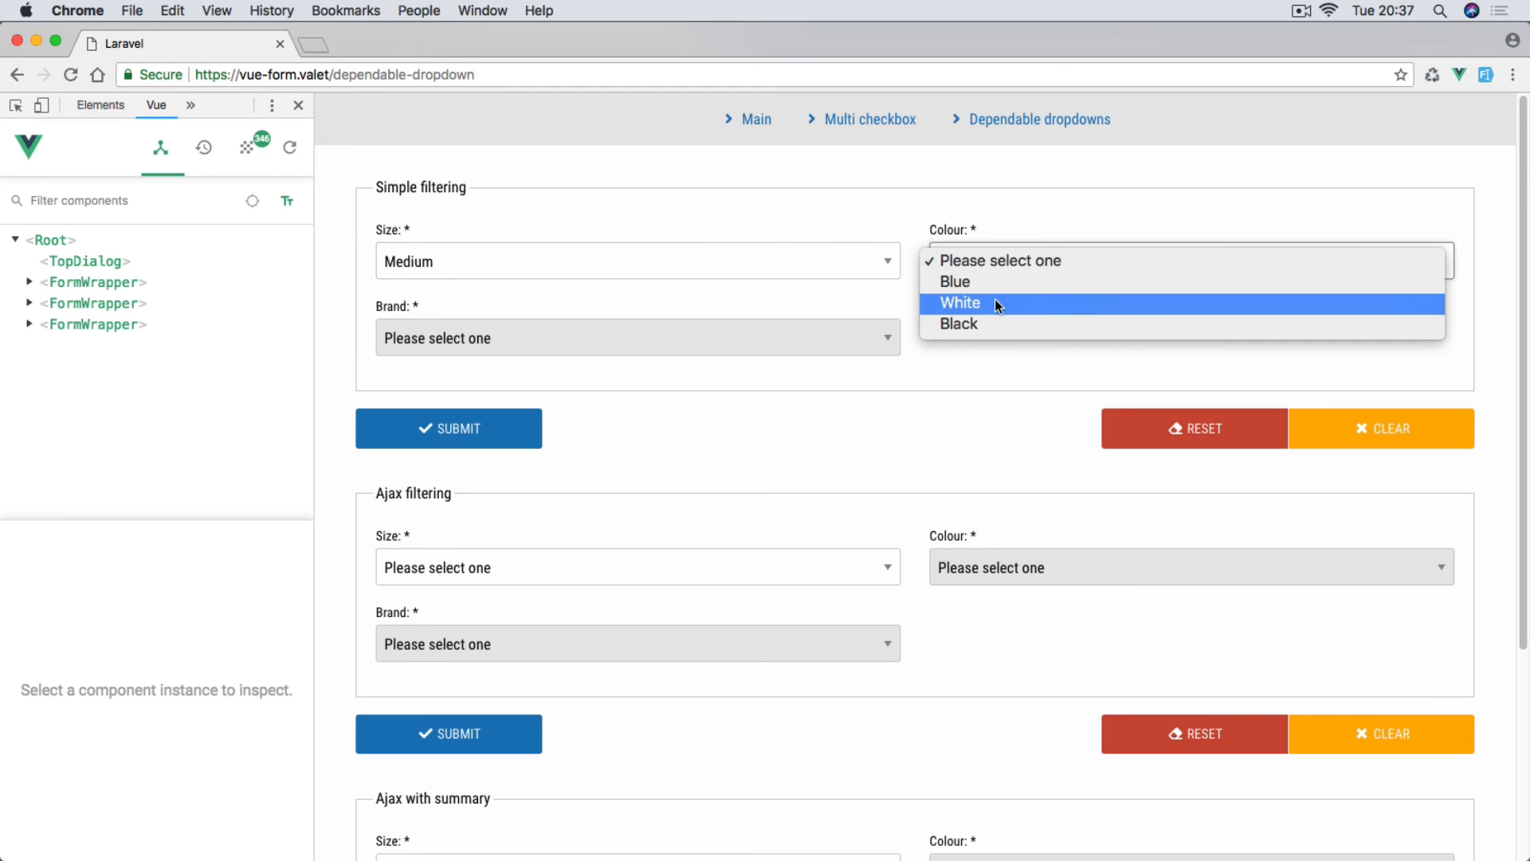
# - Set Simple filtering to size Medium, colour White and brand Cherry
pyautogui.click(955, 281)
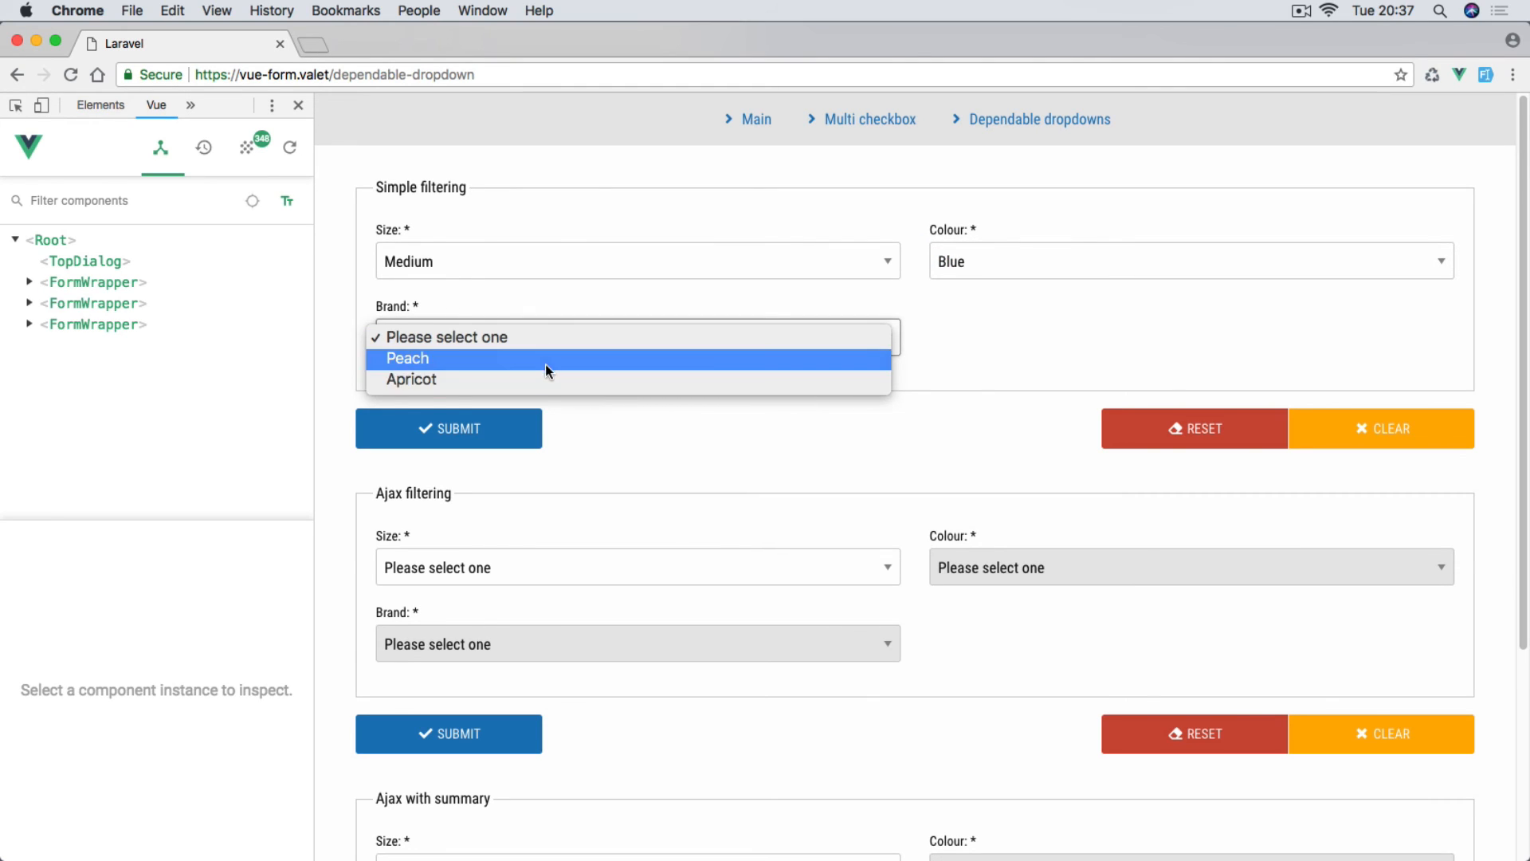
pyautogui.moveTo(979, 334)
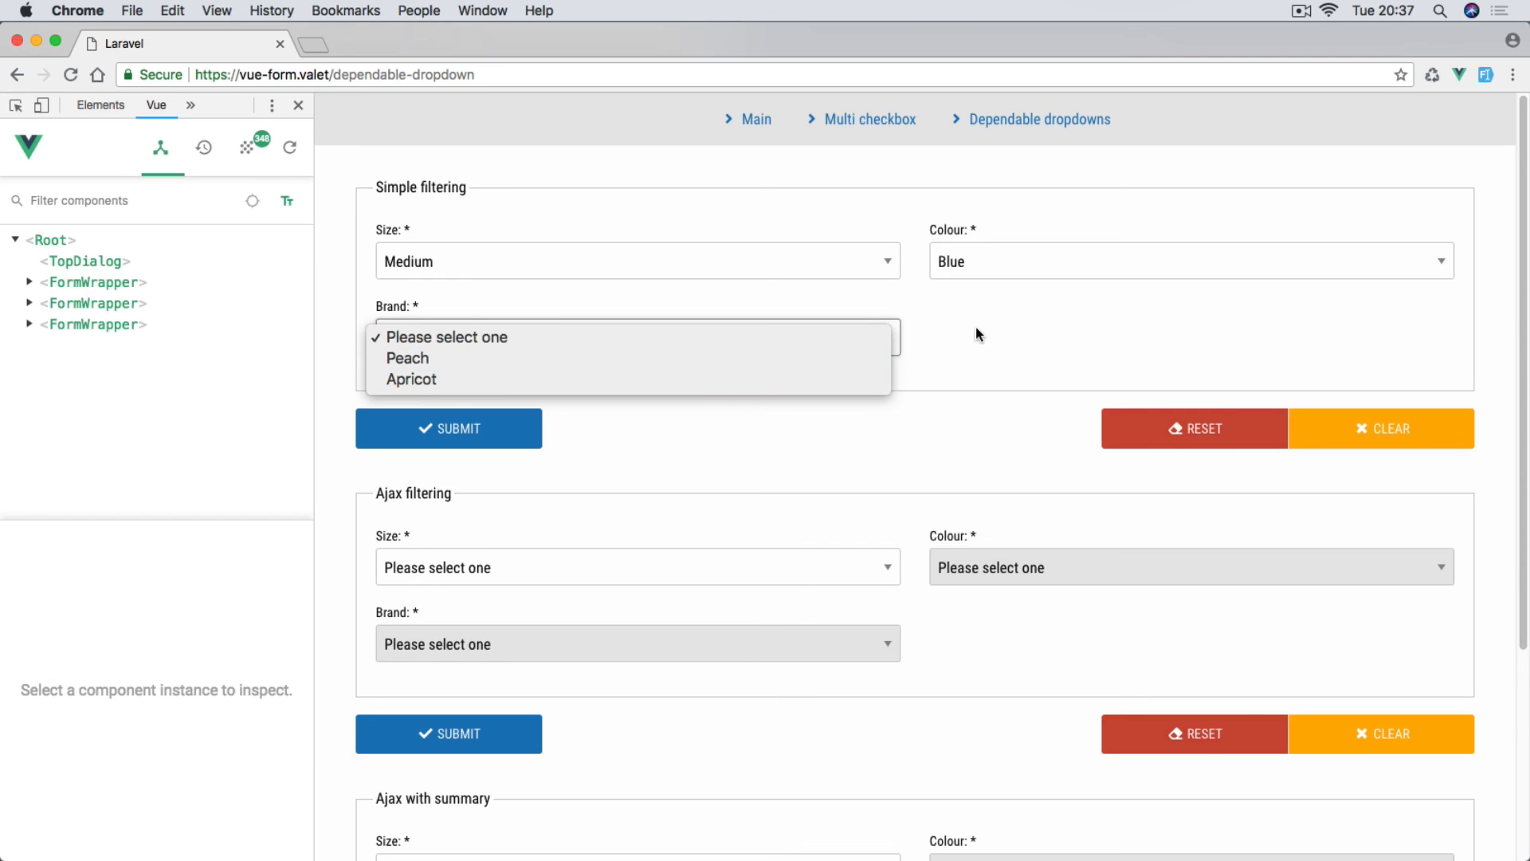
pyautogui.click(1189, 260)
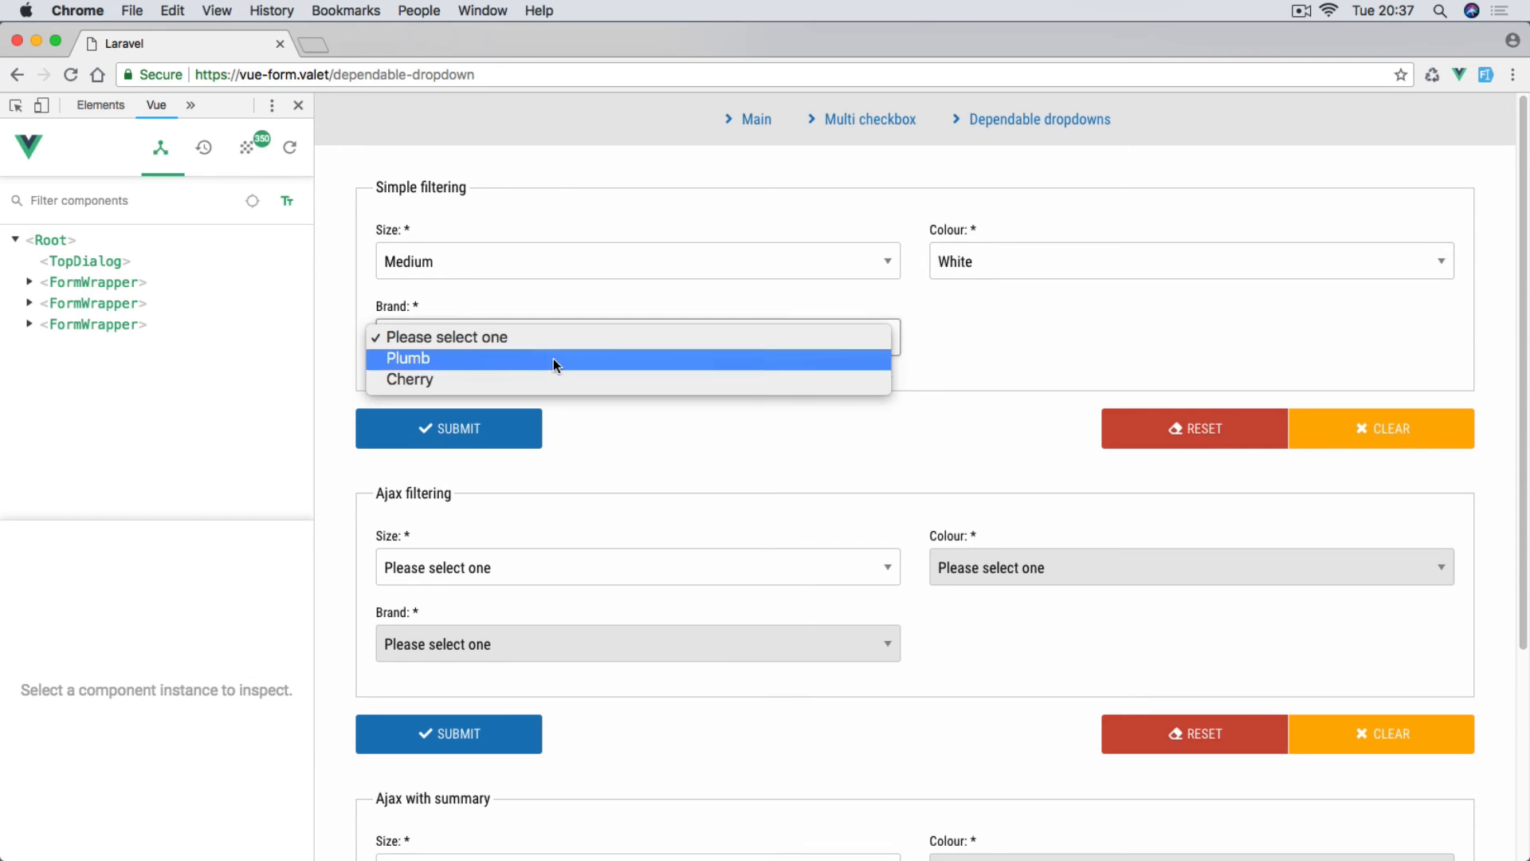
pyautogui.click(409, 380)
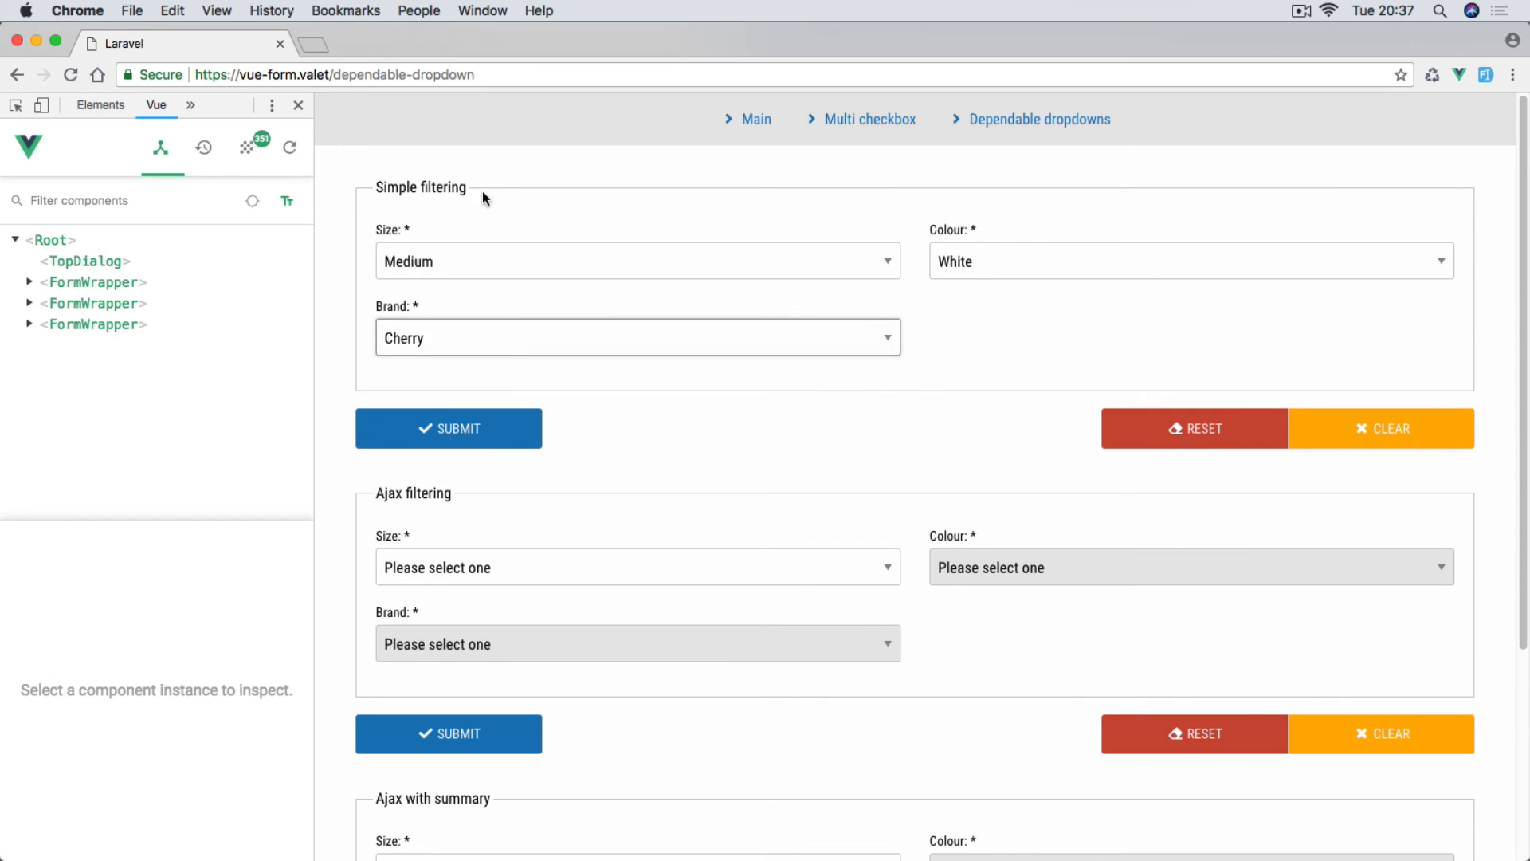
pyautogui.moveTo(956, 320)
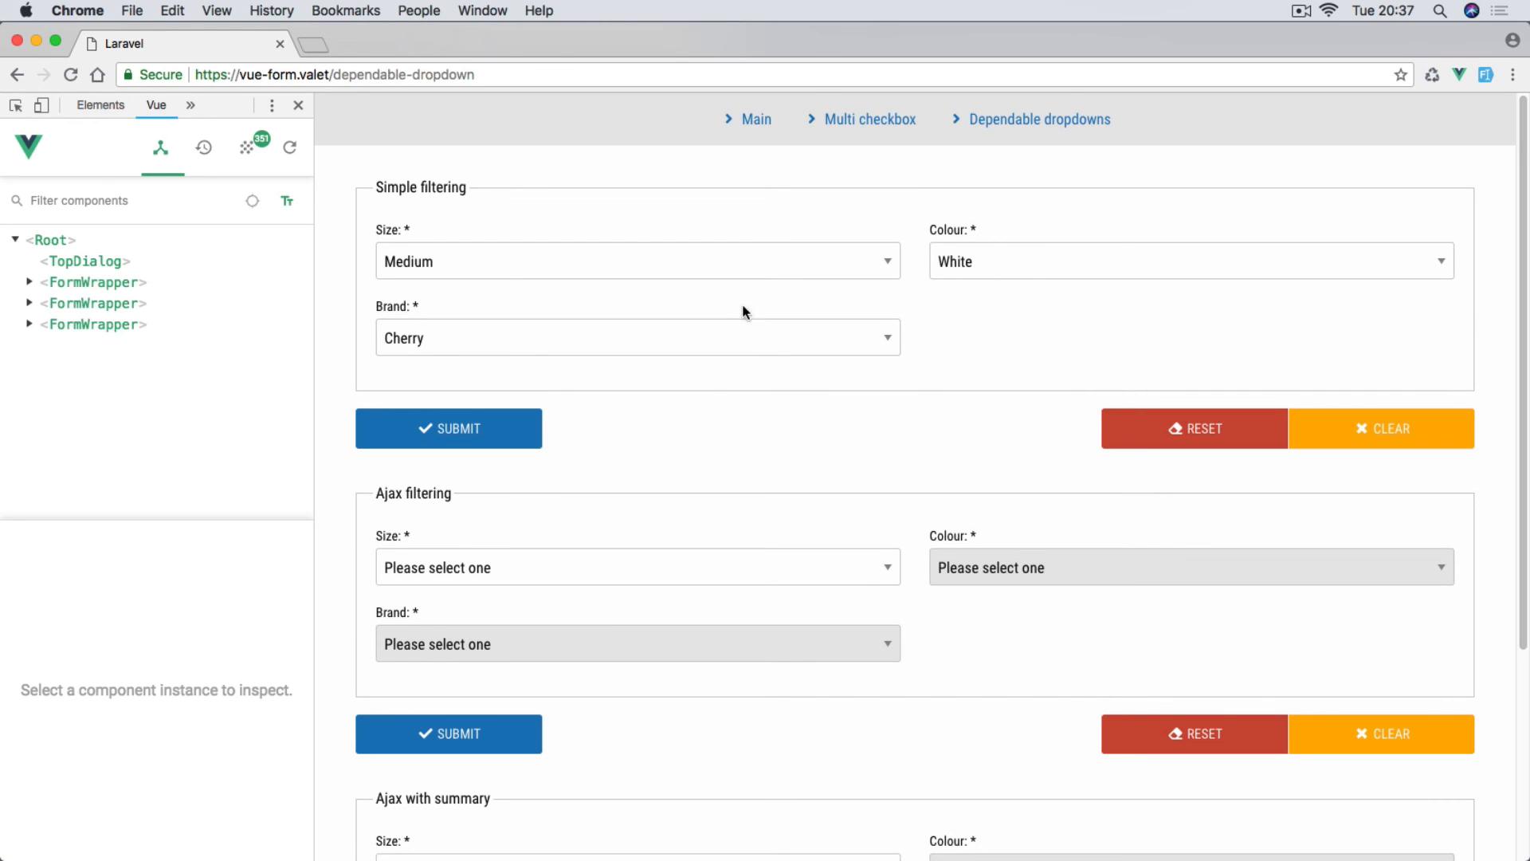
pyautogui.moveTo(914, 306)
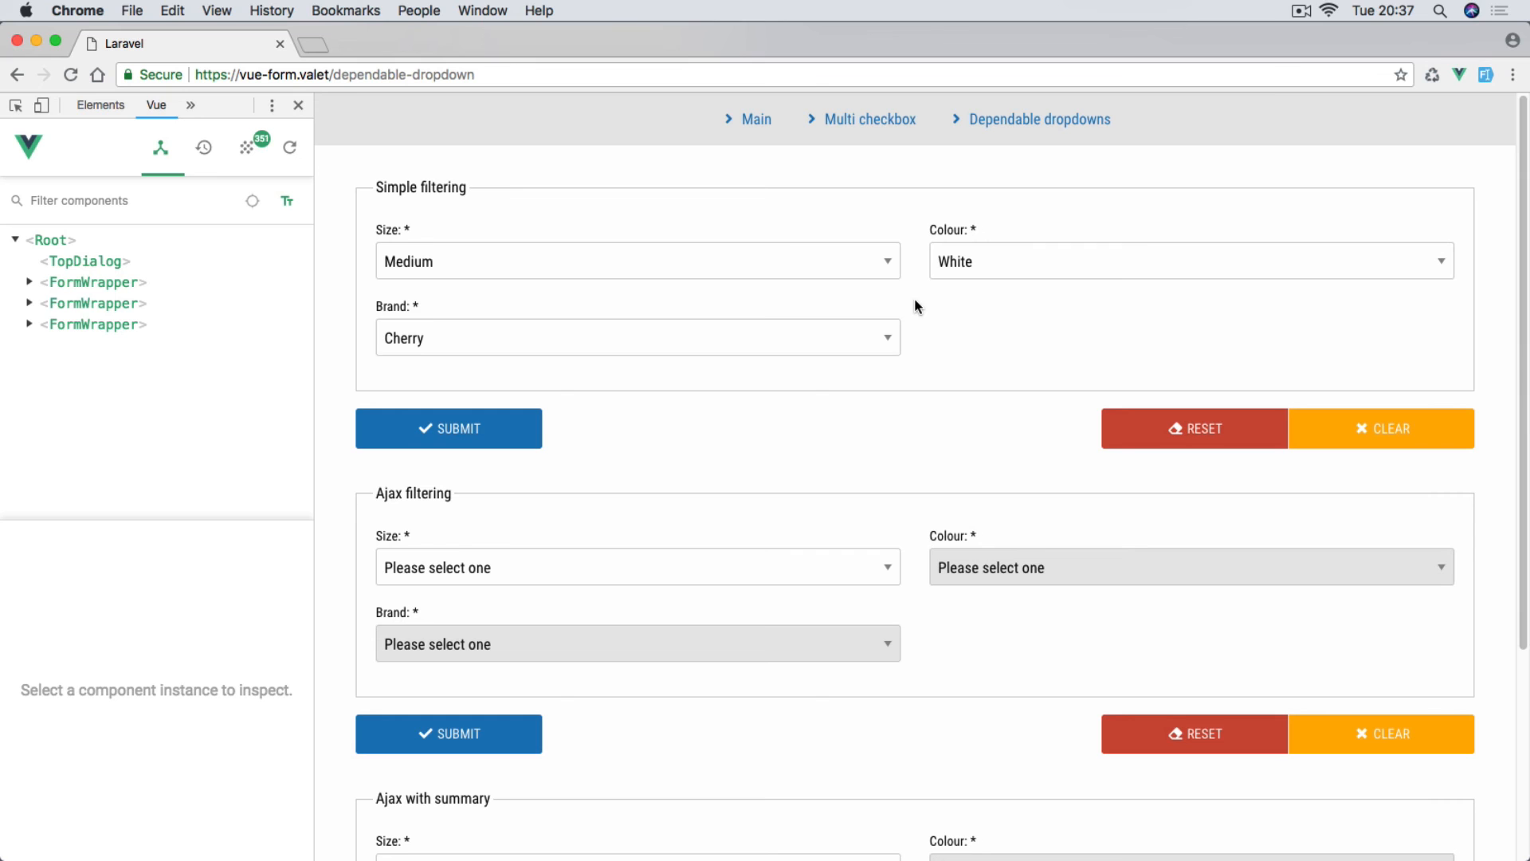
# - In Ajax filtering try size 10 and its colours, then switch the size to 12
pyautogui.scroll(-3)
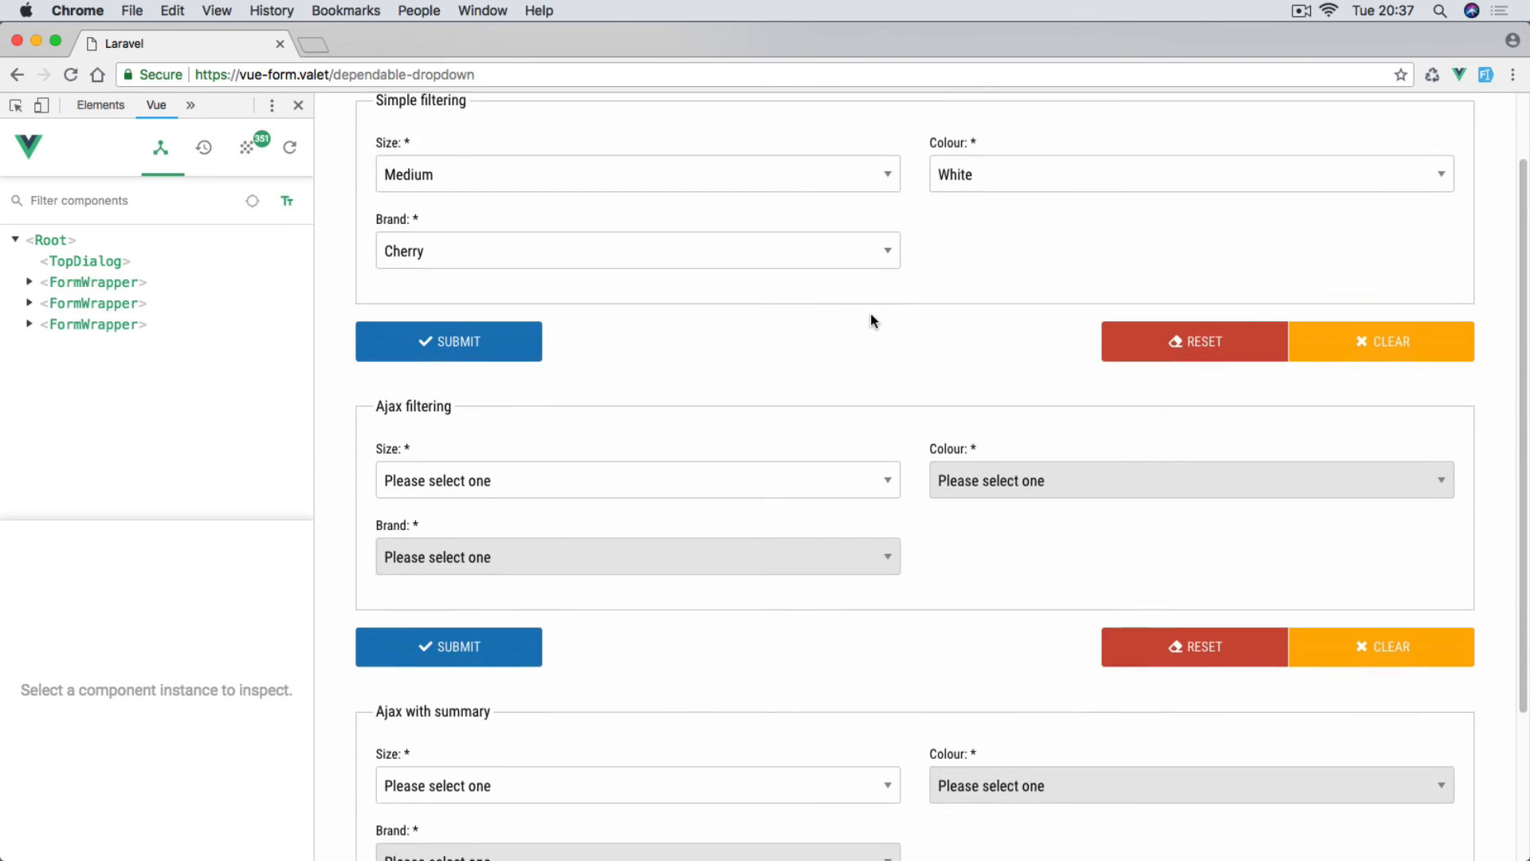
pyautogui.scroll(-3)
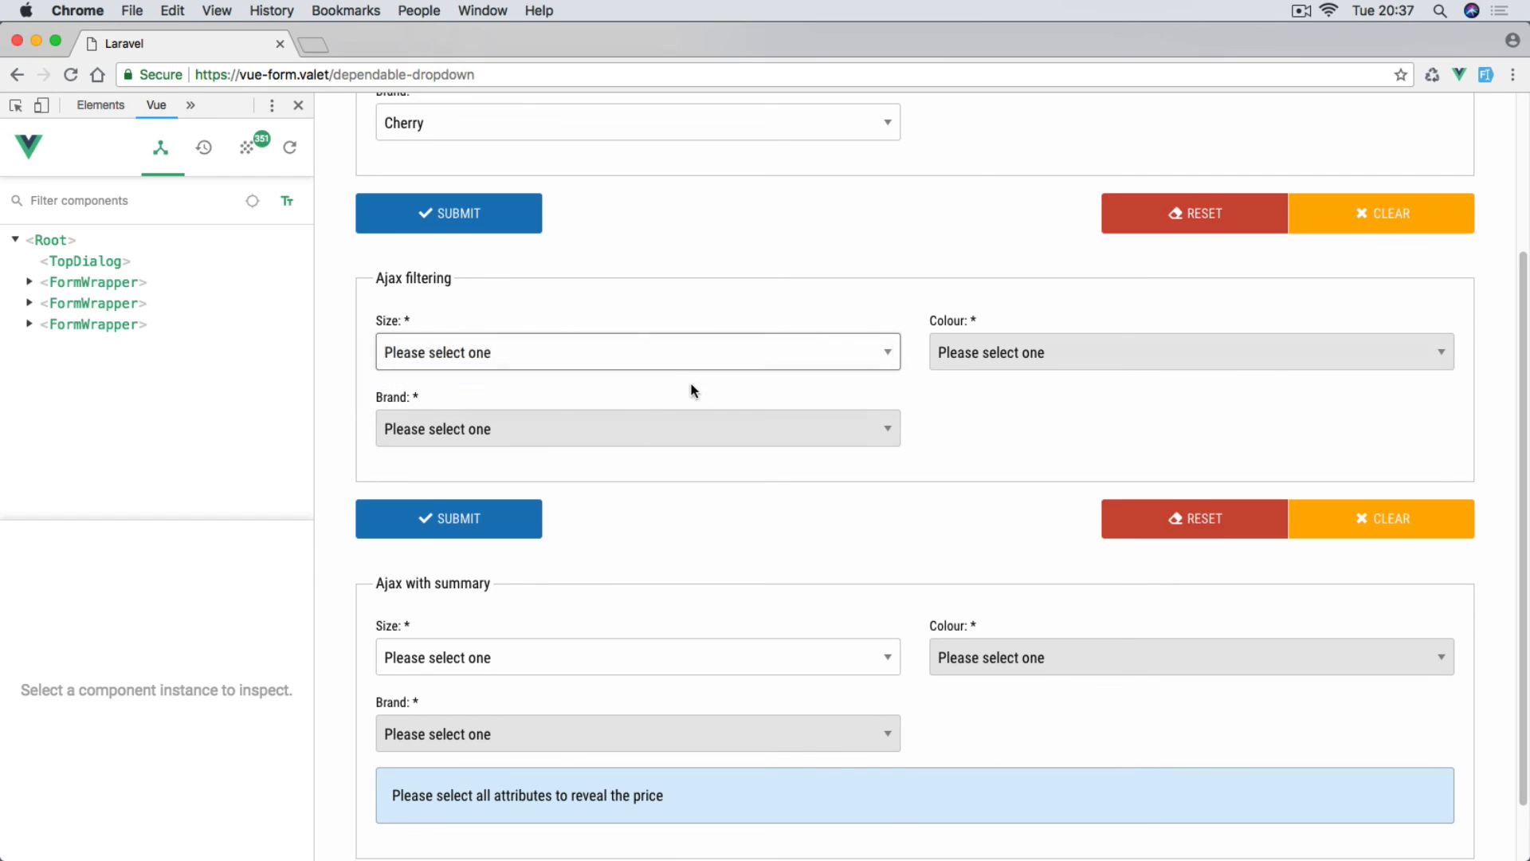
pyautogui.click(638, 351)
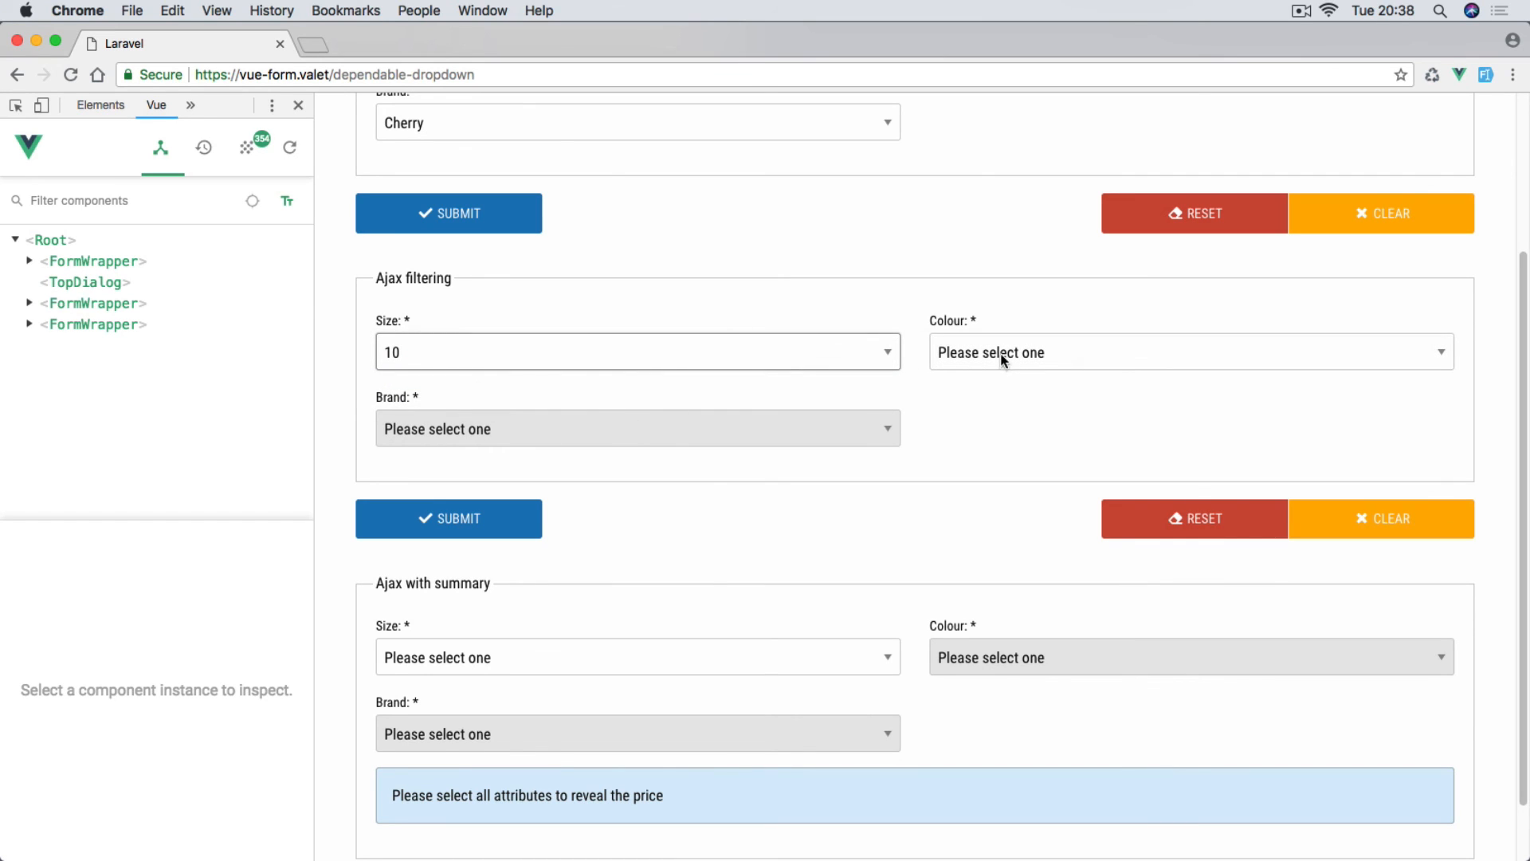
pyautogui.click(1189, 350)
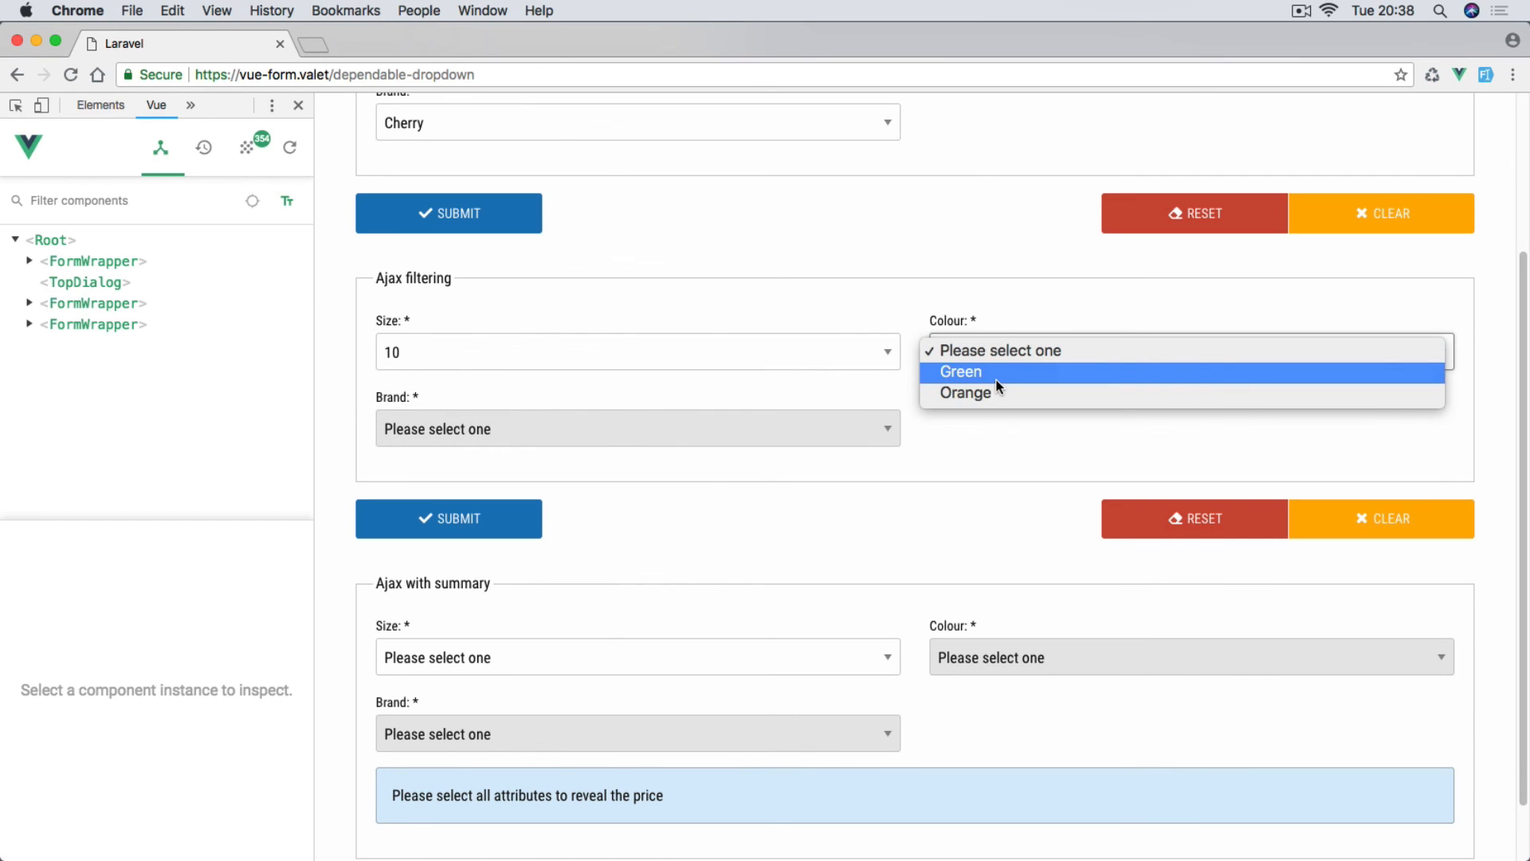
pyautogui.moveTo(597, 363)
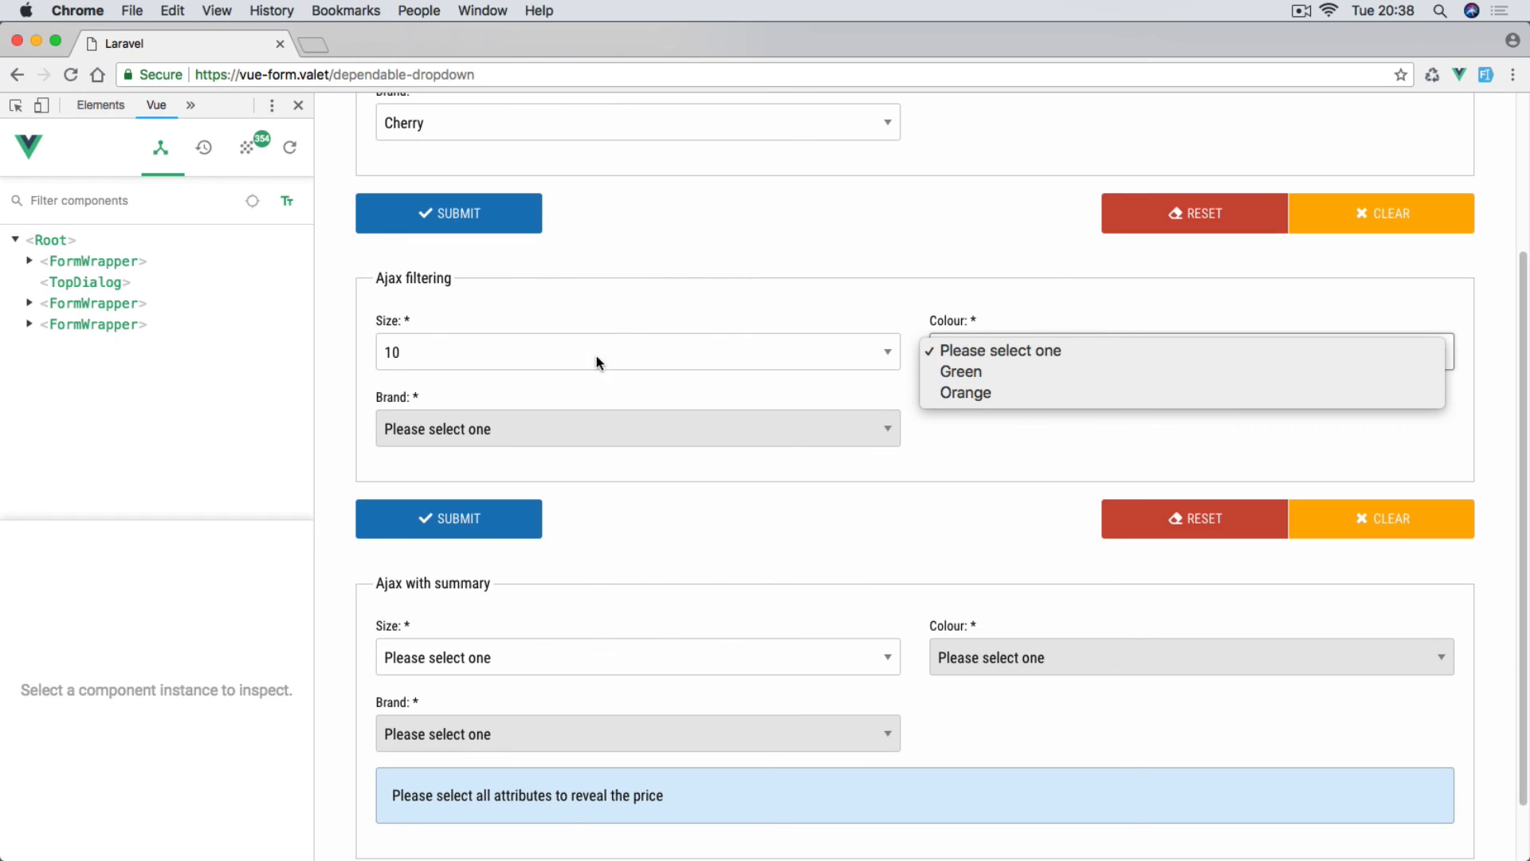
pyautogui.moveTo(961, 371)
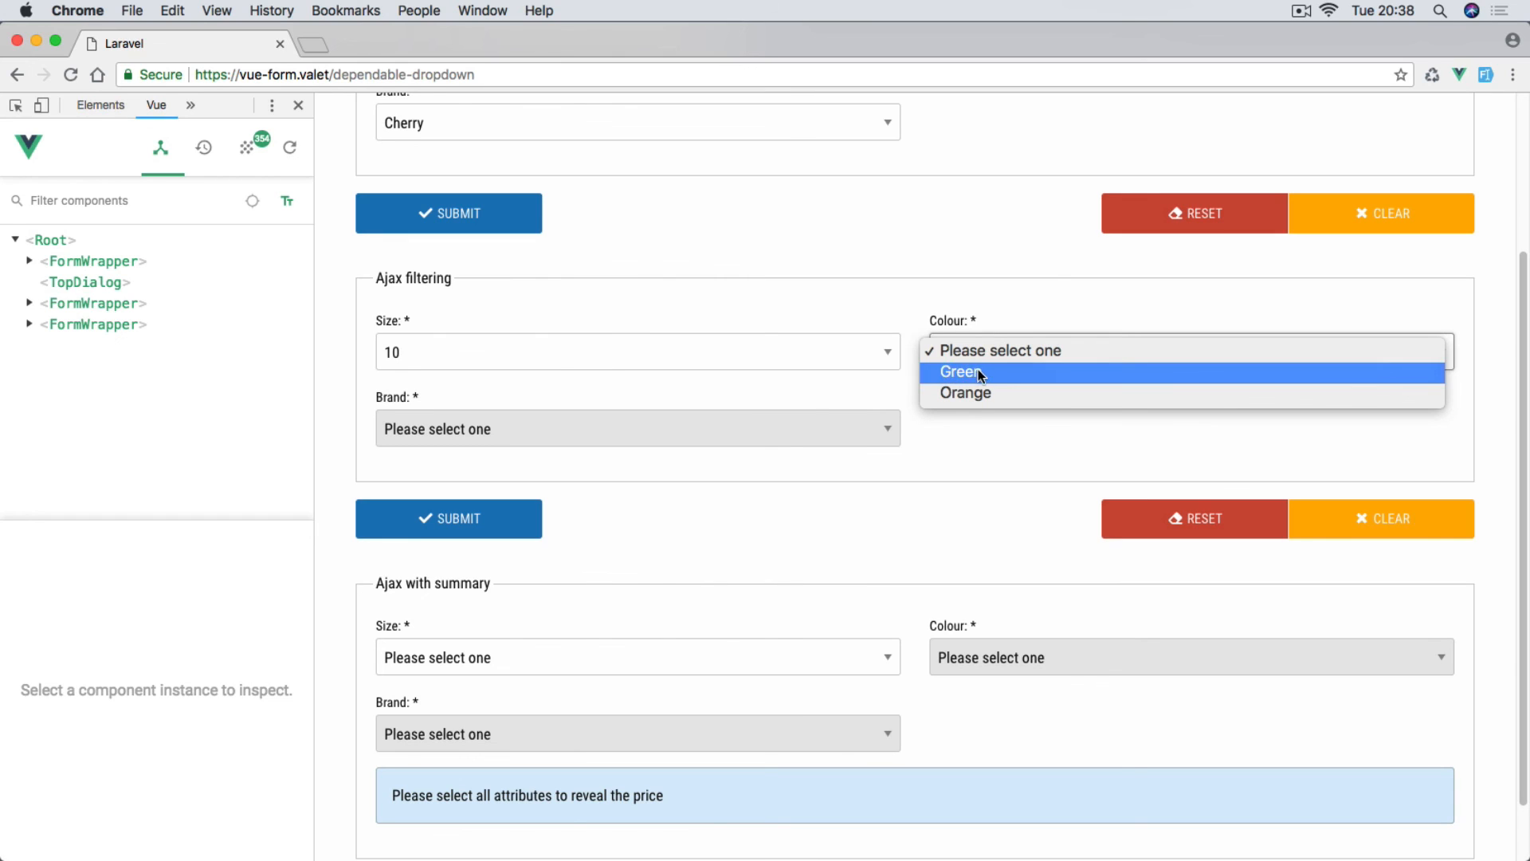
pyautogui.click(637, 352)
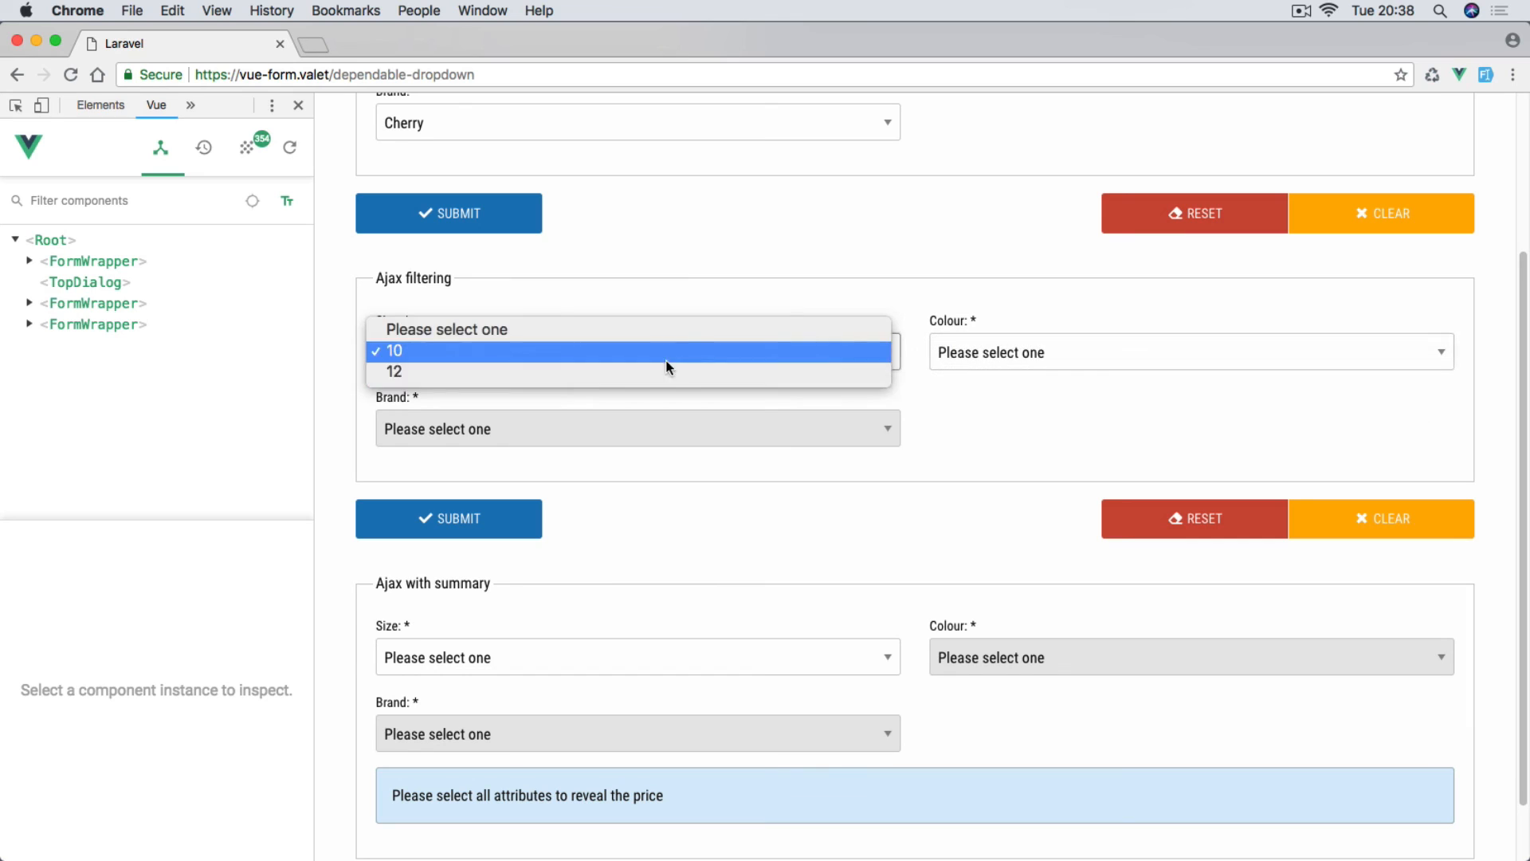
pyautogui.click(394, 372)
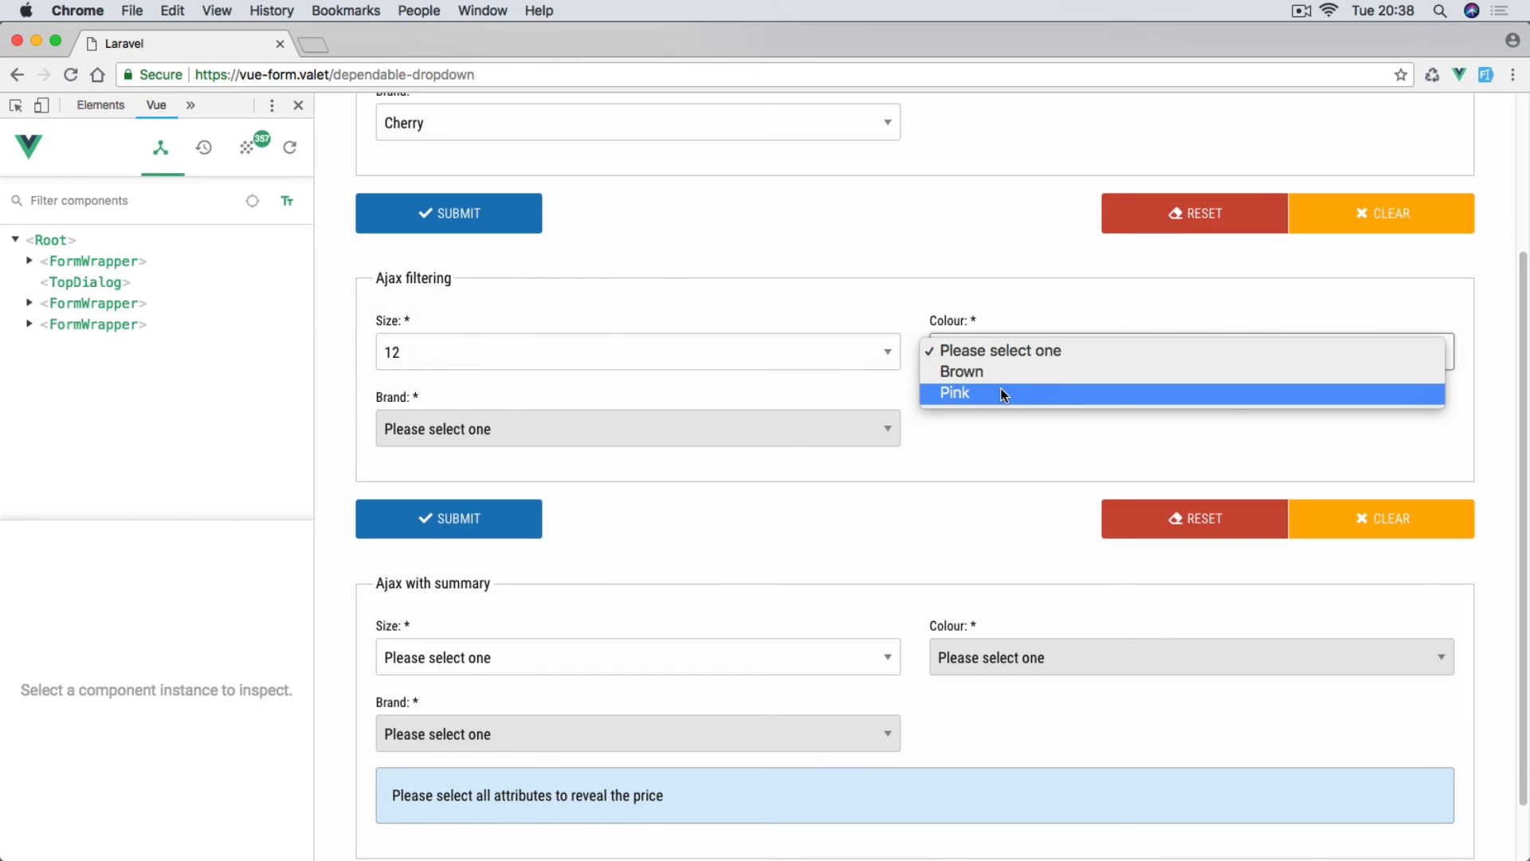
# - Complete Ajax filtering with colour Pink and brand Blueberry for size 12
pyautogui.click(953, 392)
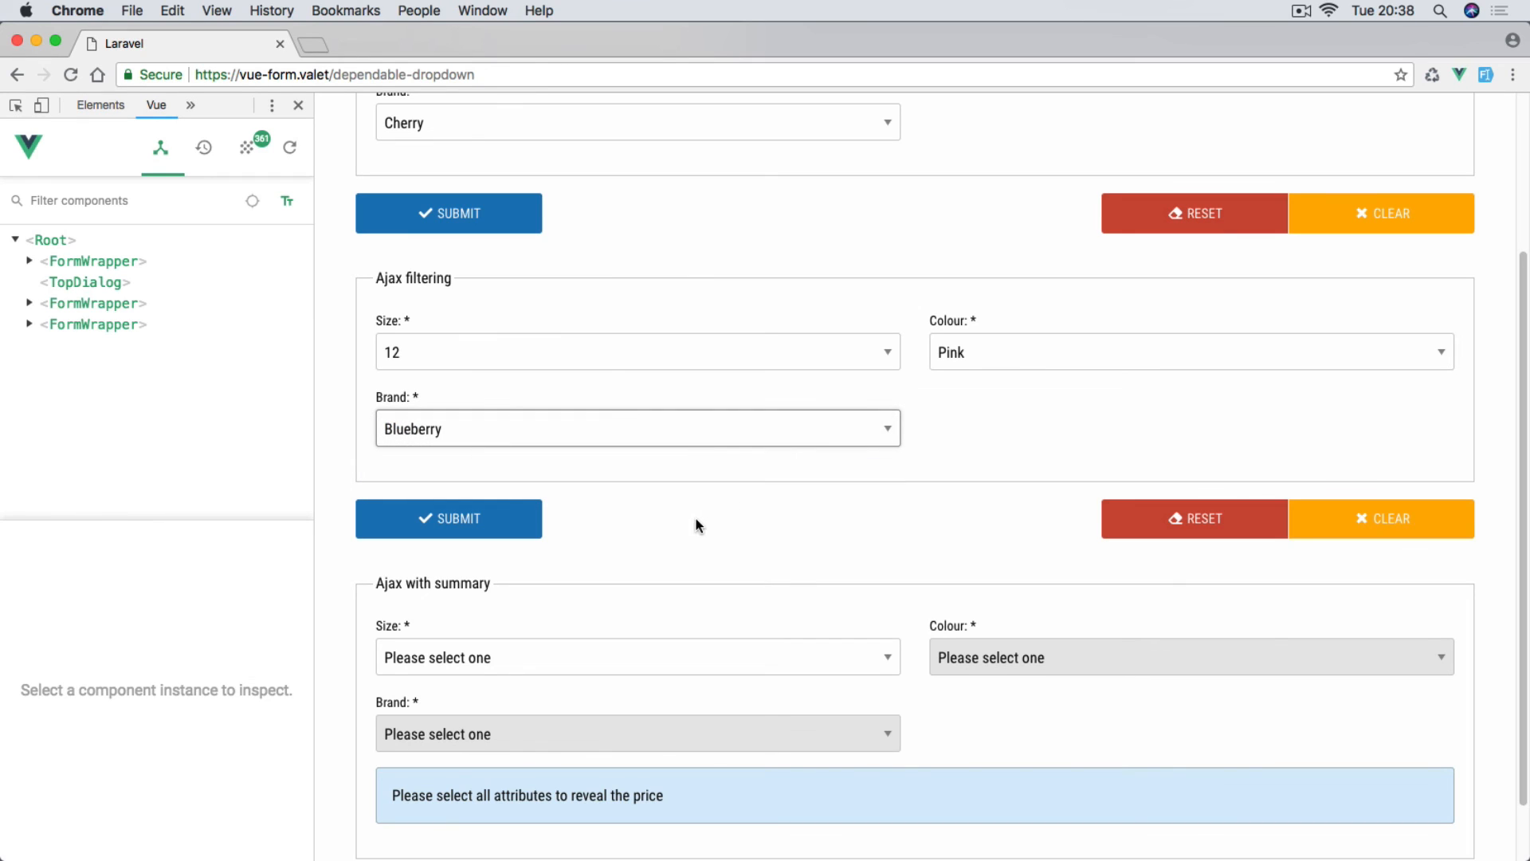
pyautogui.moveTo(599, 360)
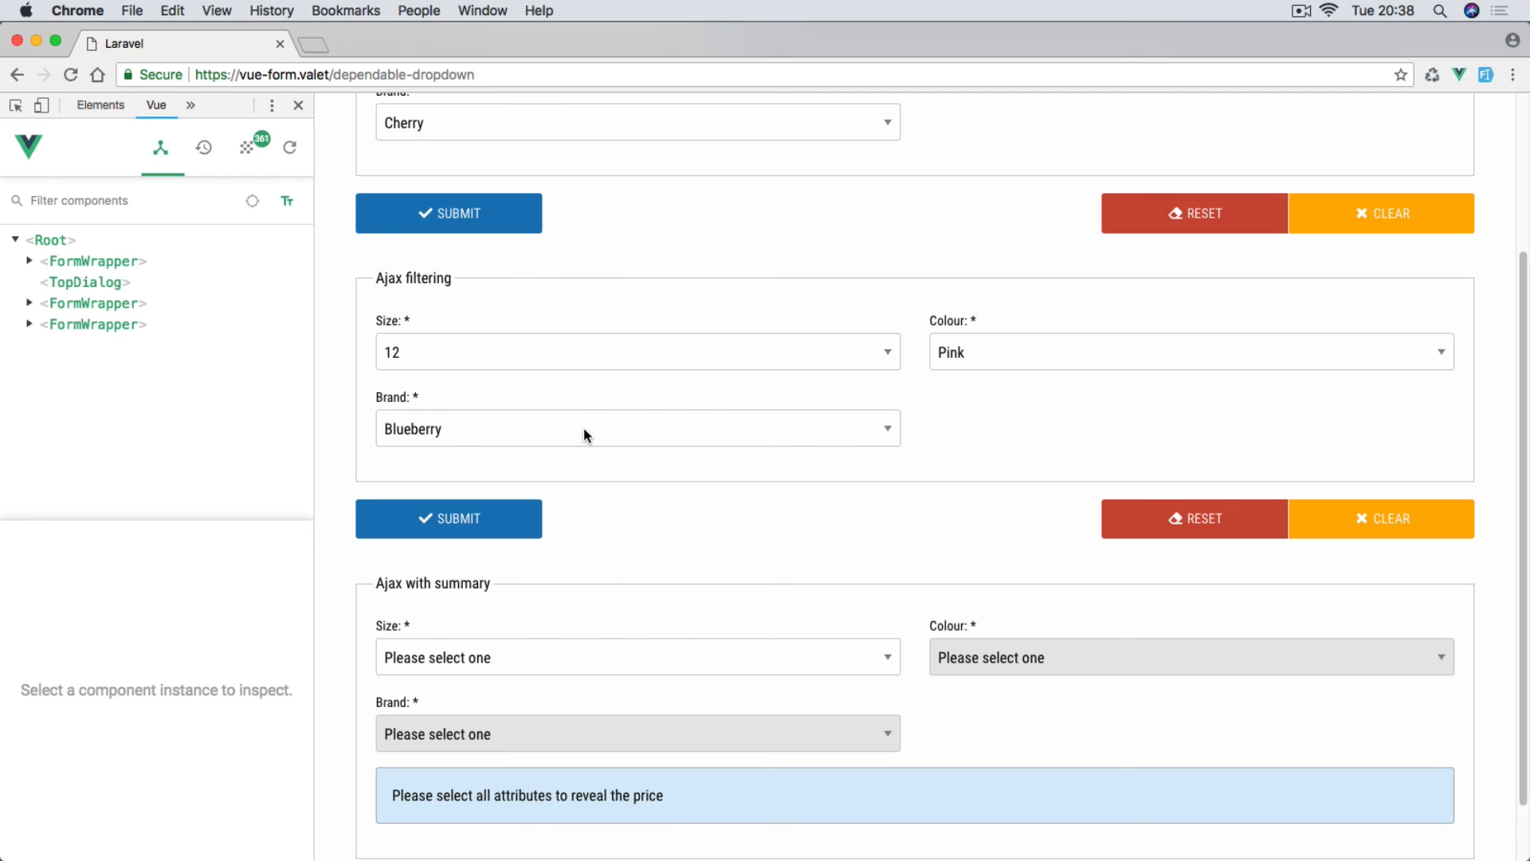
pyautogui.moveTo(958, 362)
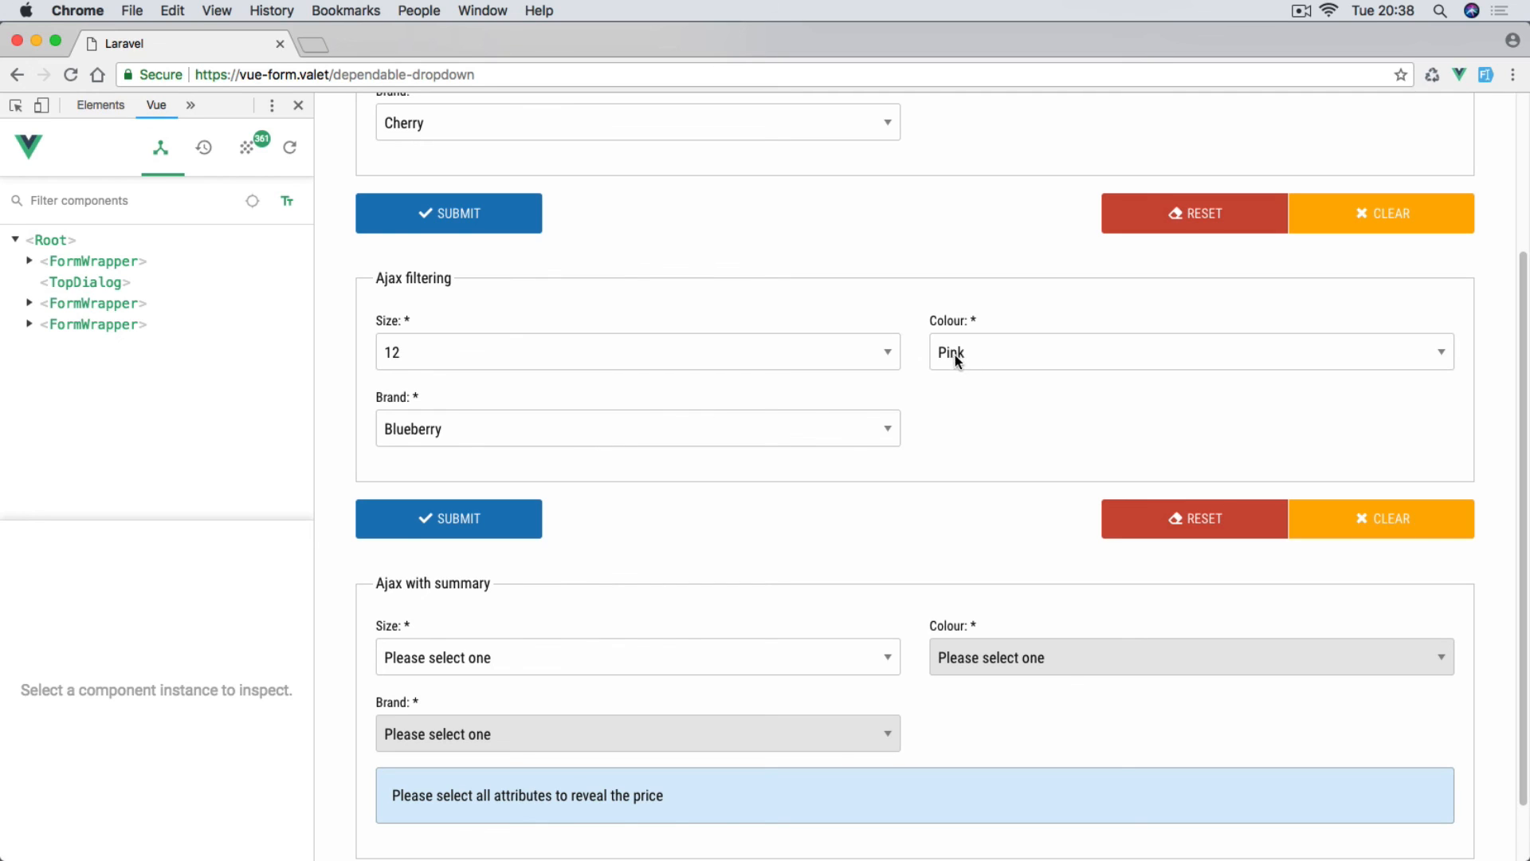
pyautogui.moveTo(642, 442)
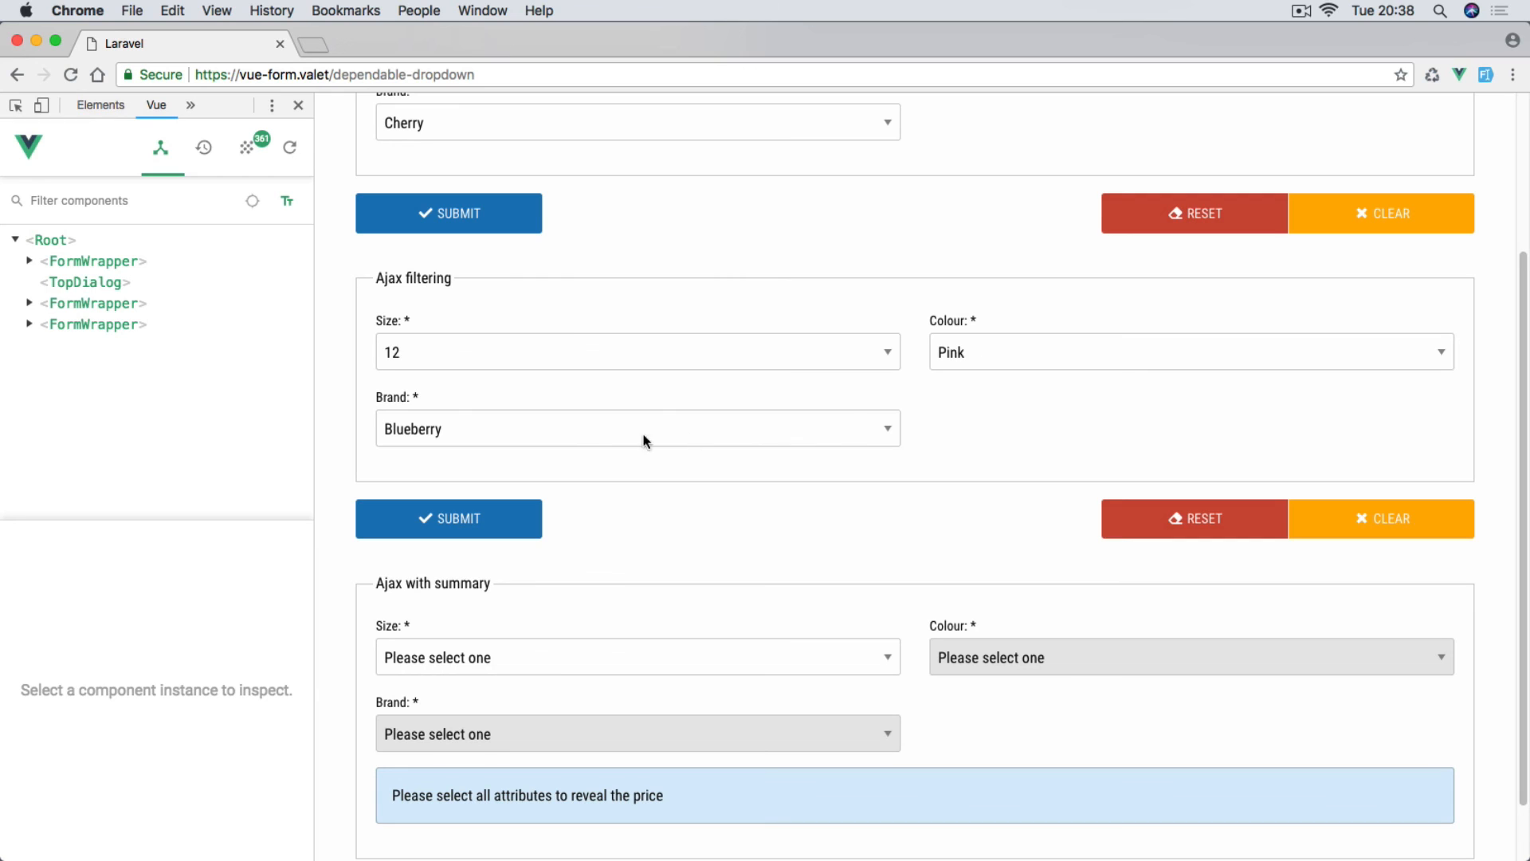
pyautogui.click(637, 428)
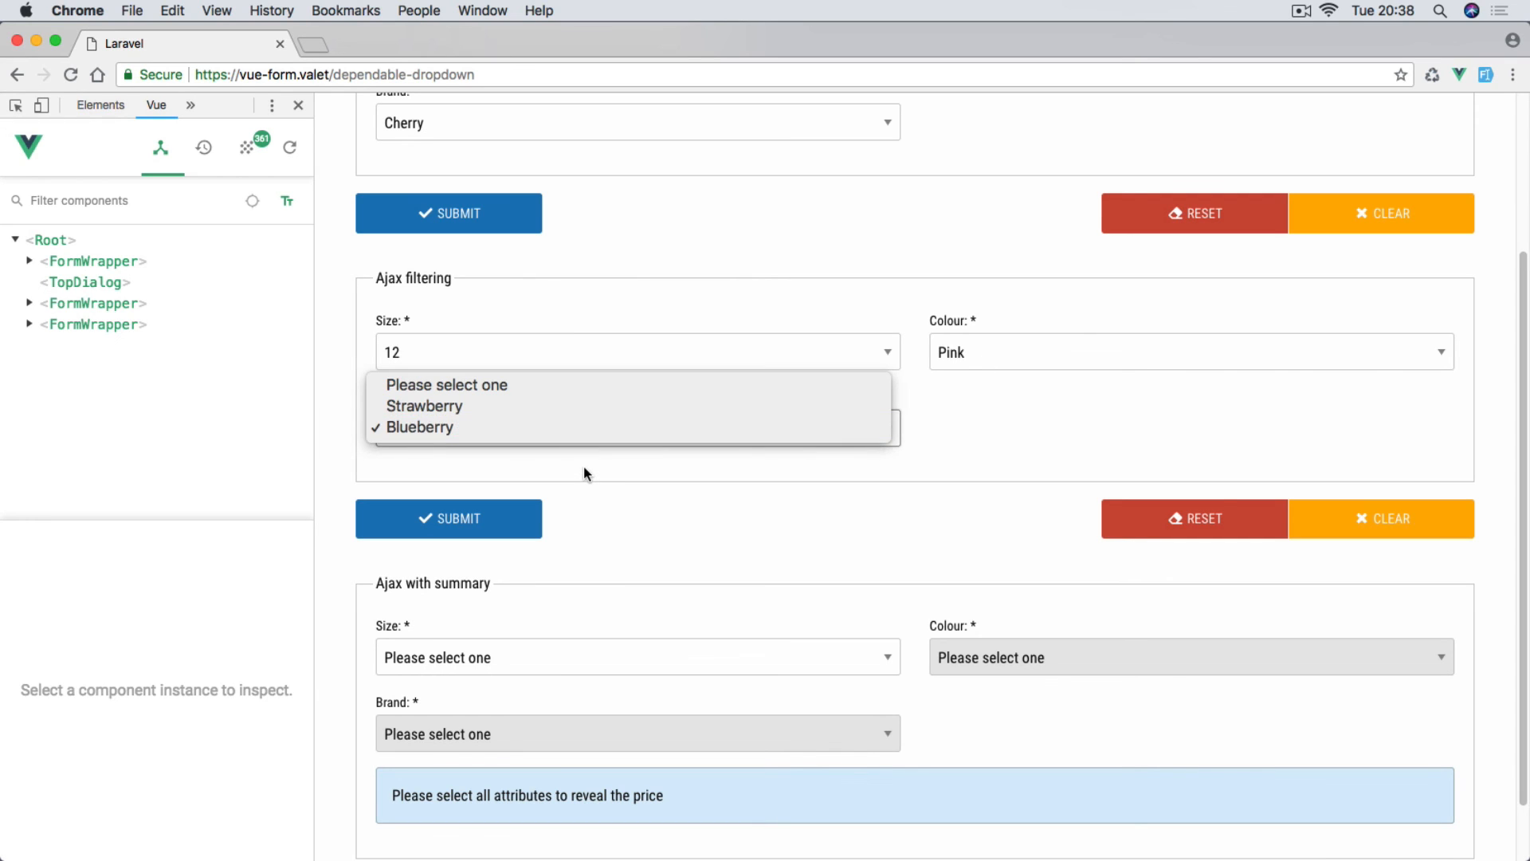
pyautogui.click(419, 427)
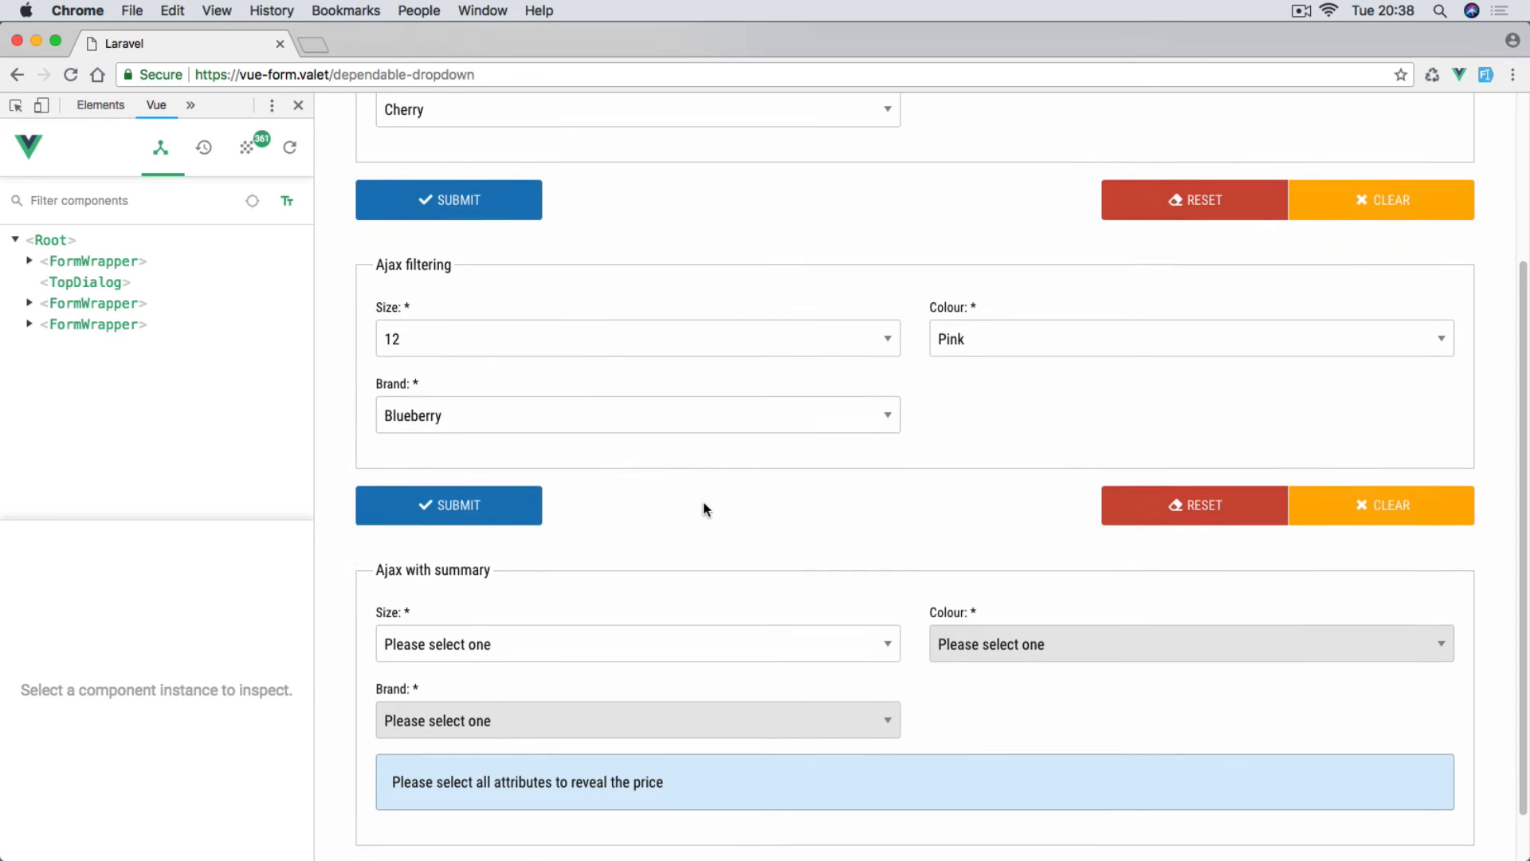
# - Set Ajax with summary to size 10, colour Green and brand Orange, revealing the £8.00 price
pyautogui.scroll(-3)
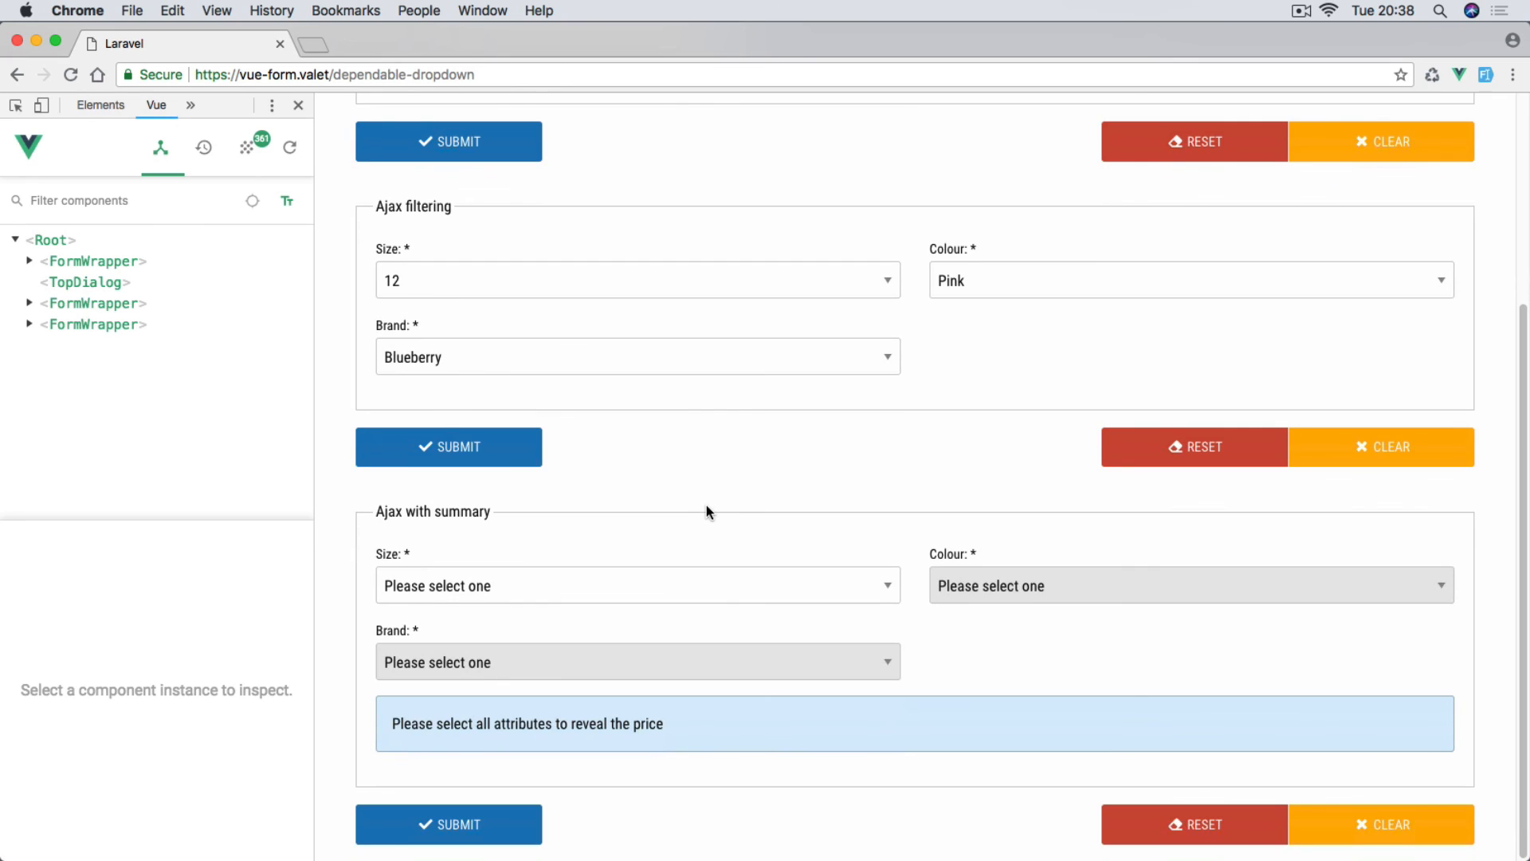
pyautogui.moveTo(628, 553)
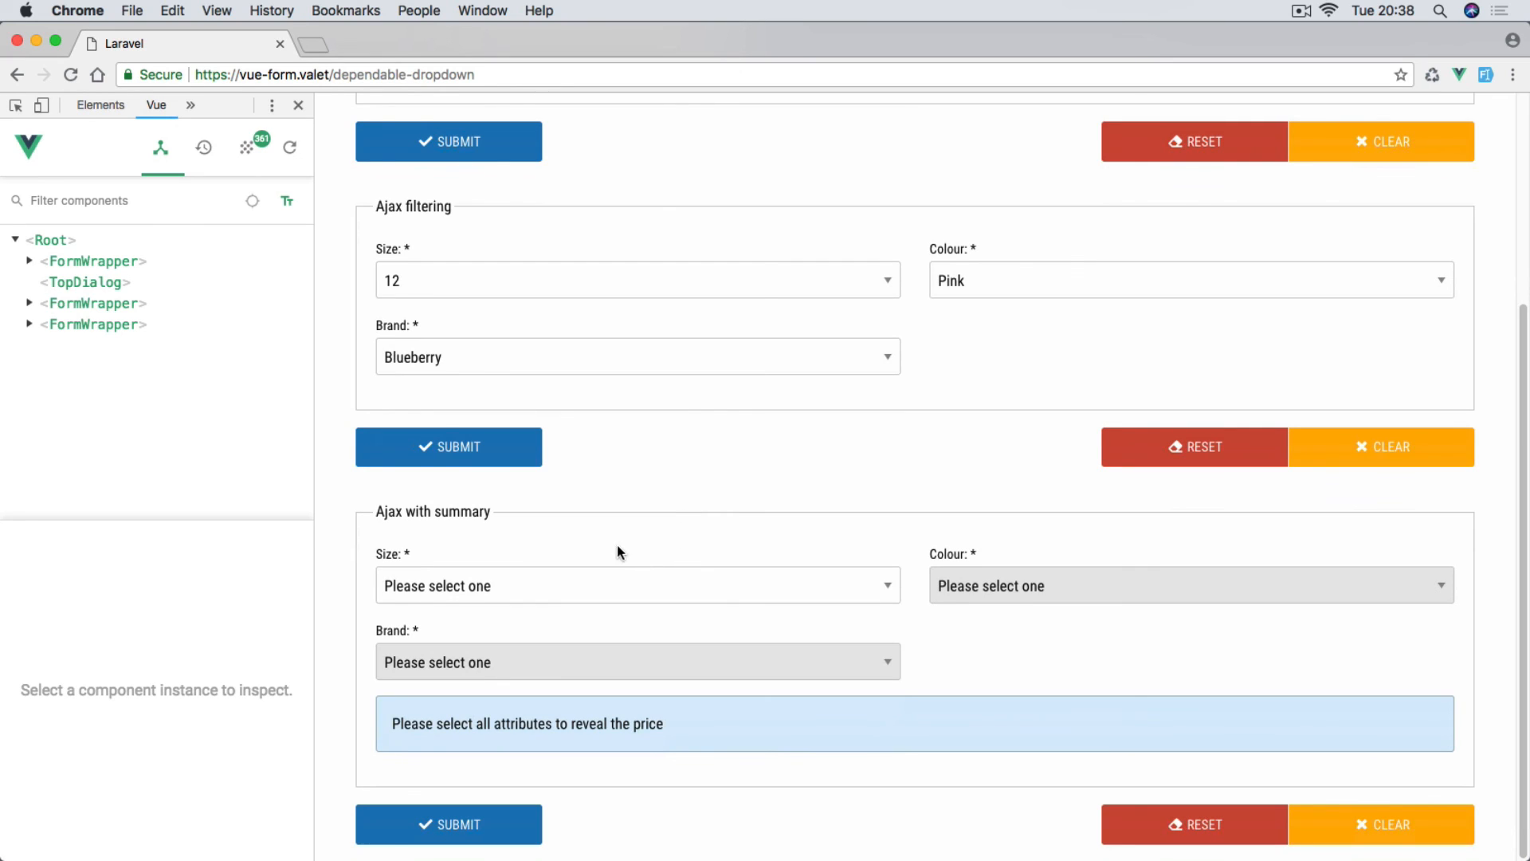
pyautogui.moveTo(619, 673)
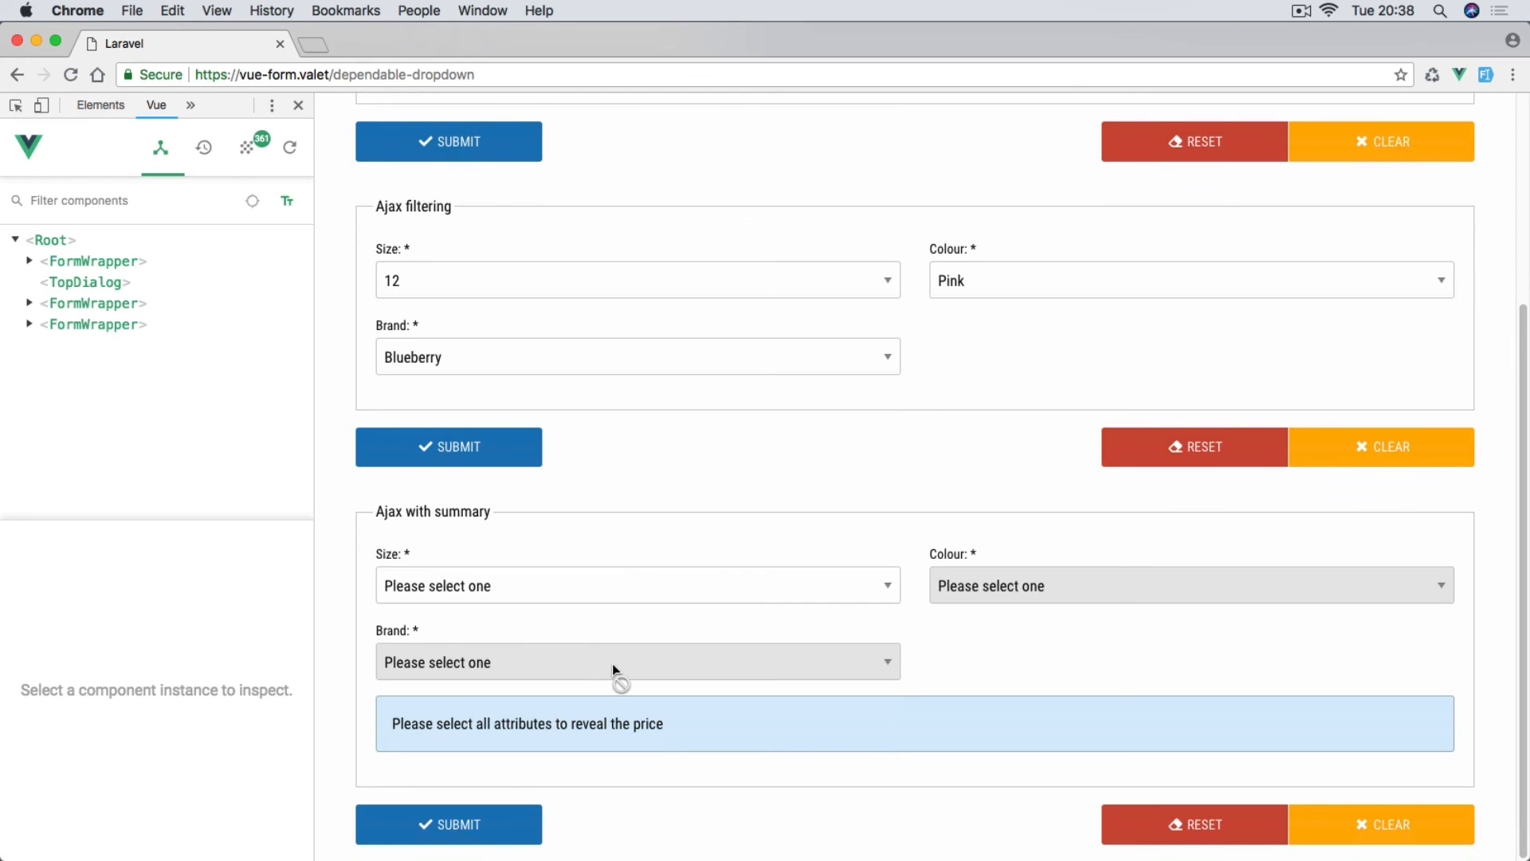
pyautogui.moveTo(530, 593)
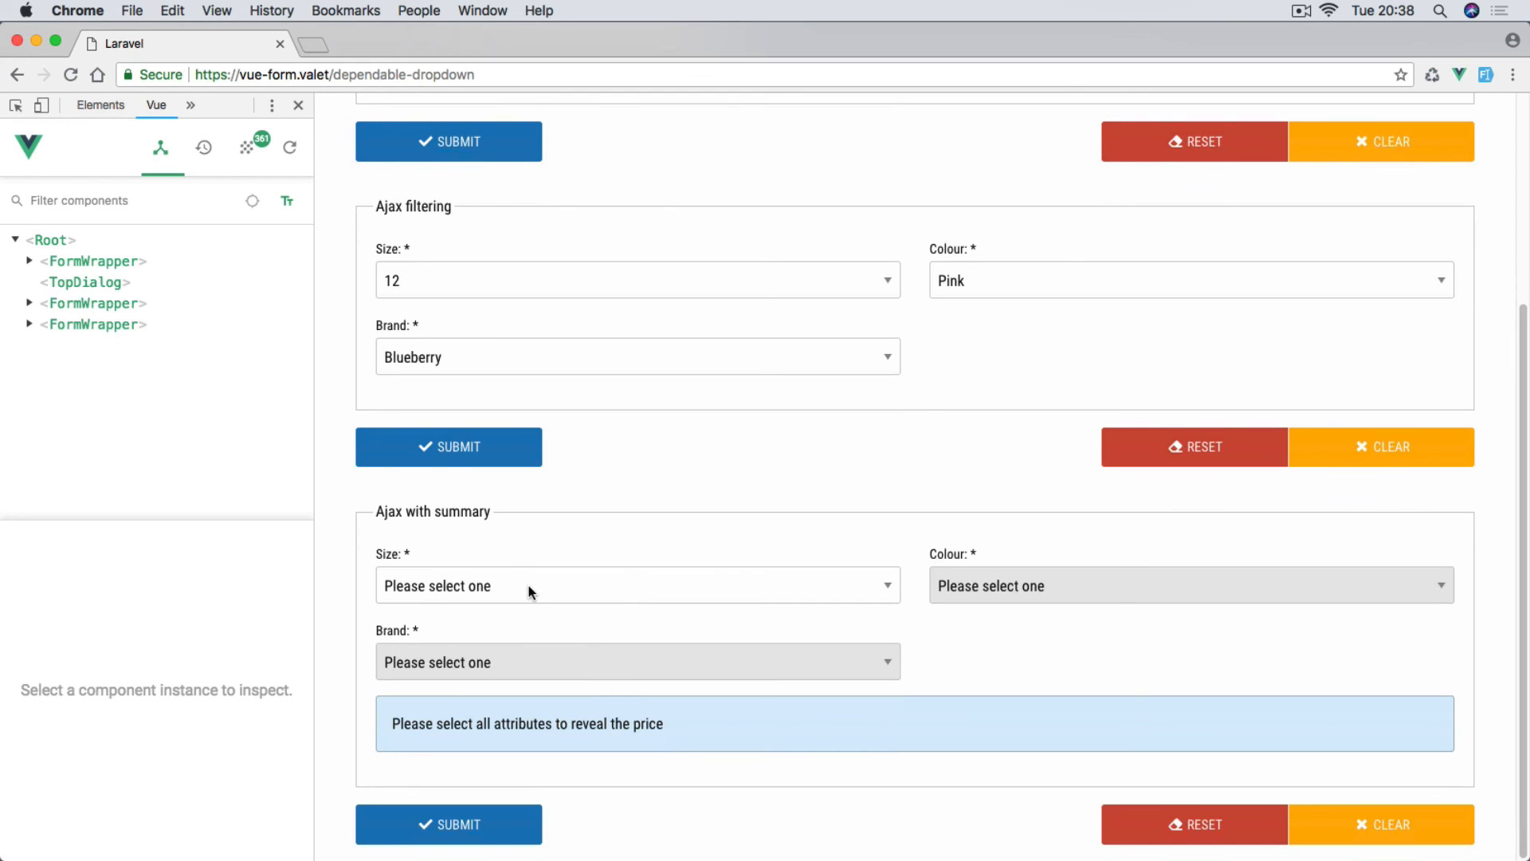
pyautogui.click(636, 585)
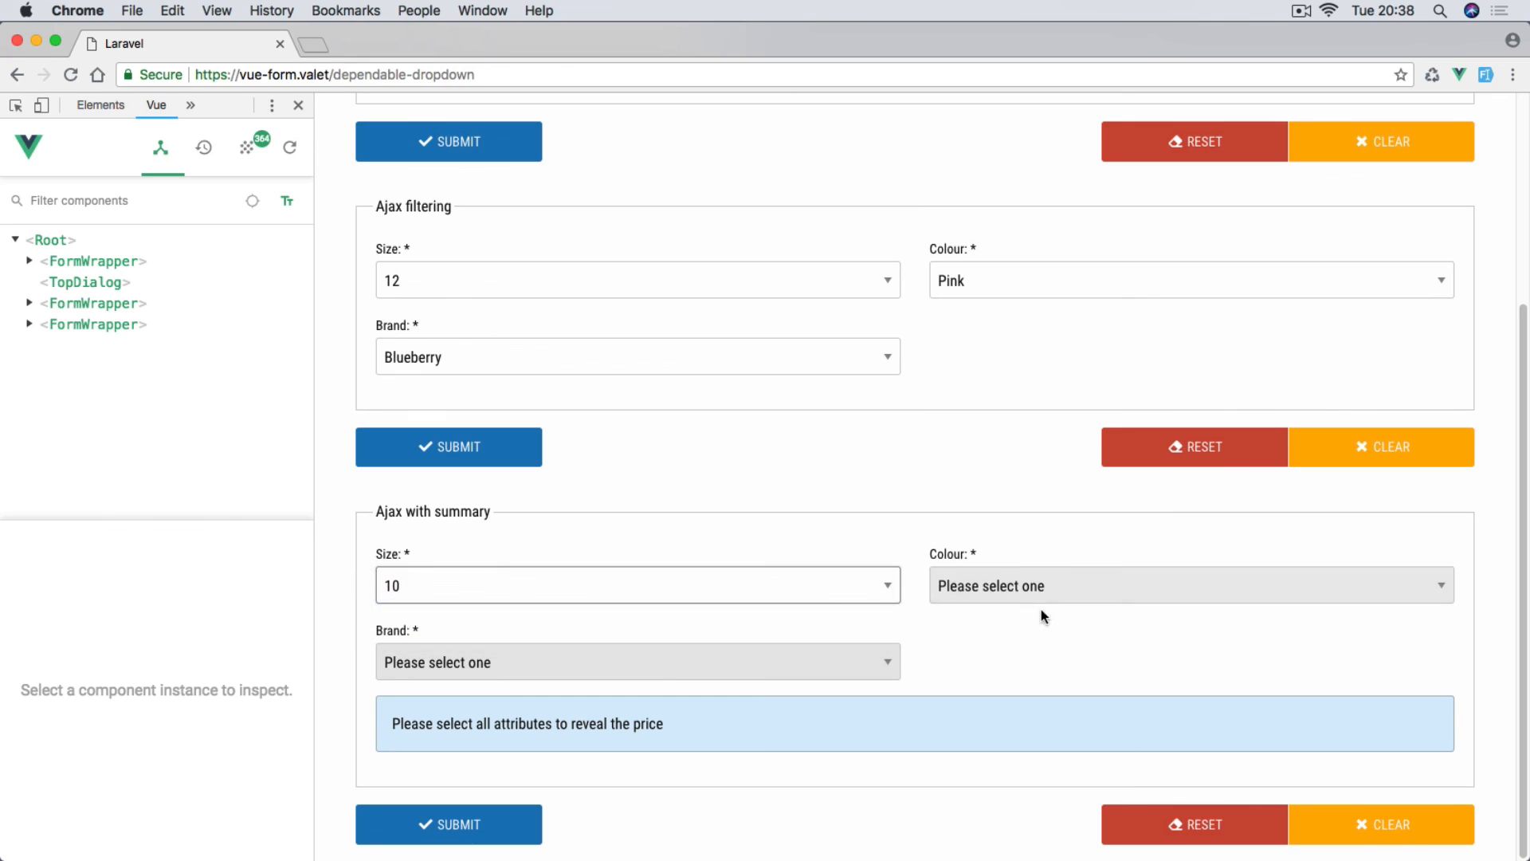
pyautogui.click(1189, 585)
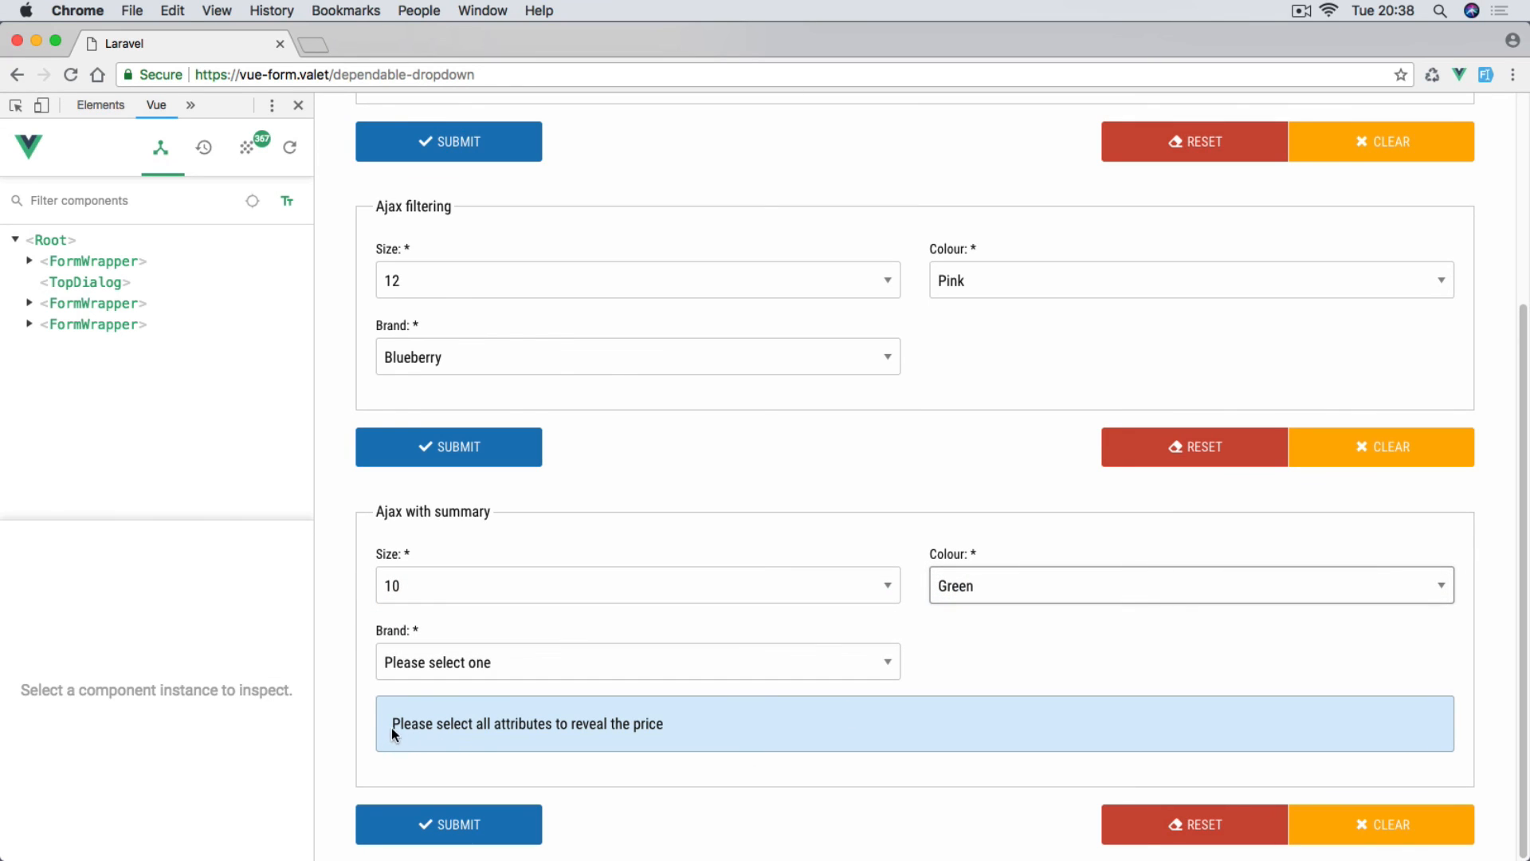
pyautogui.moveTo(679, 680)
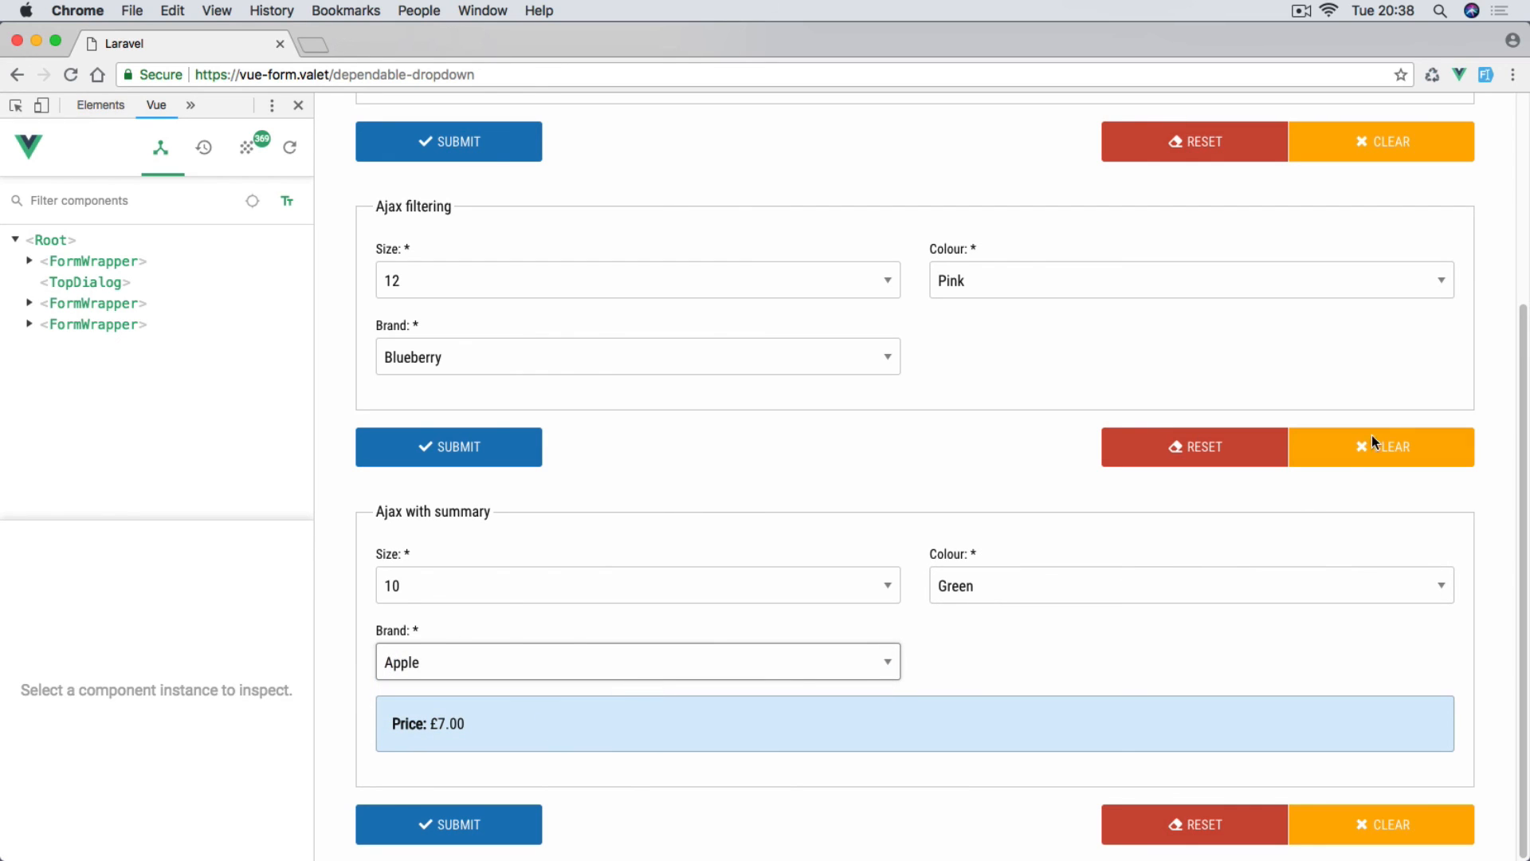
pyautogui.moveTo(464, 722)
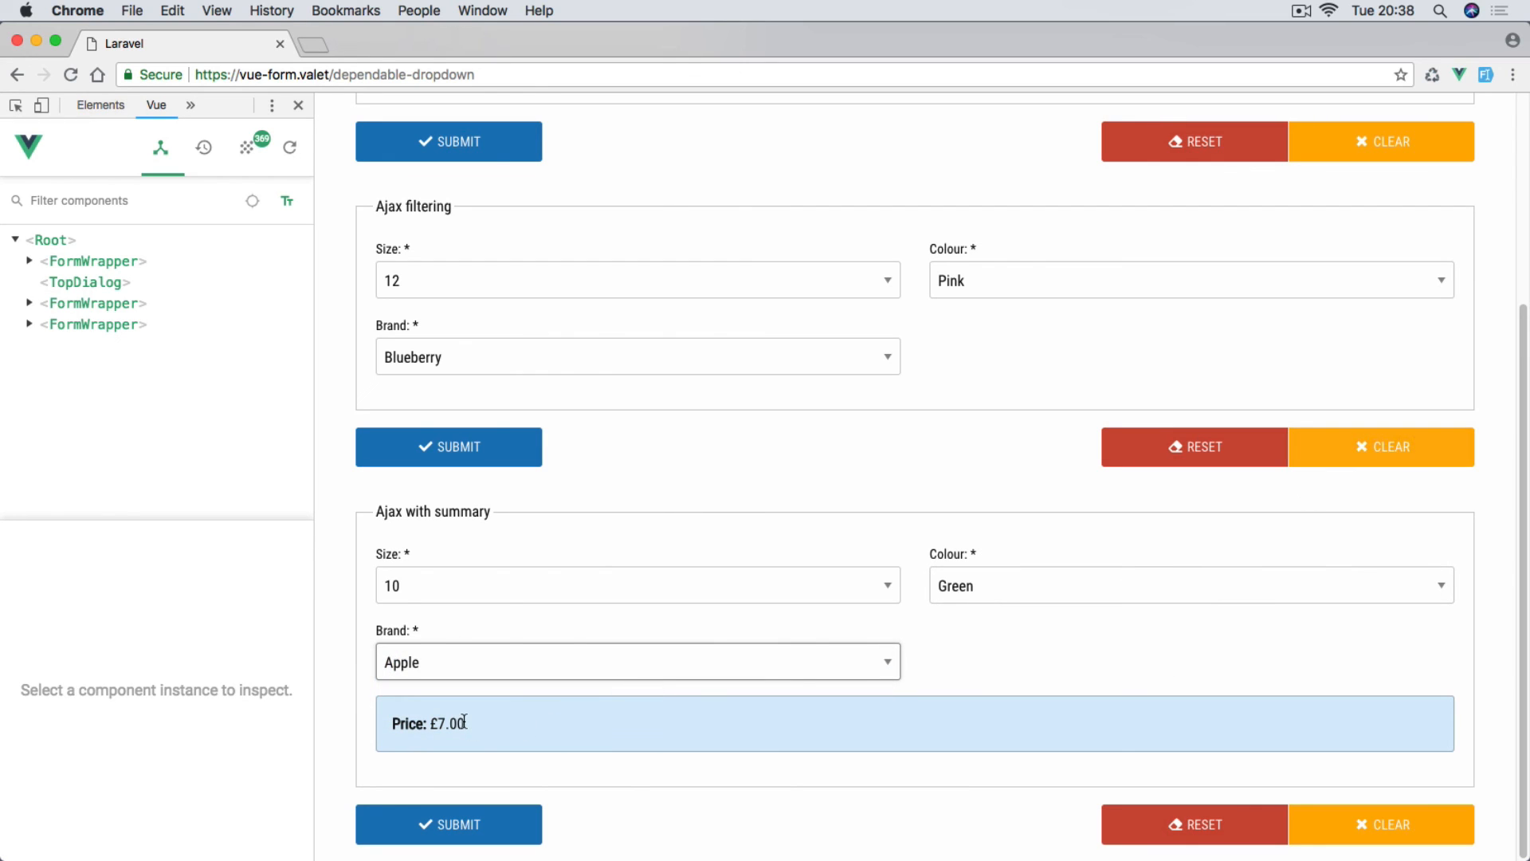
pyautogui.click(636, 662)
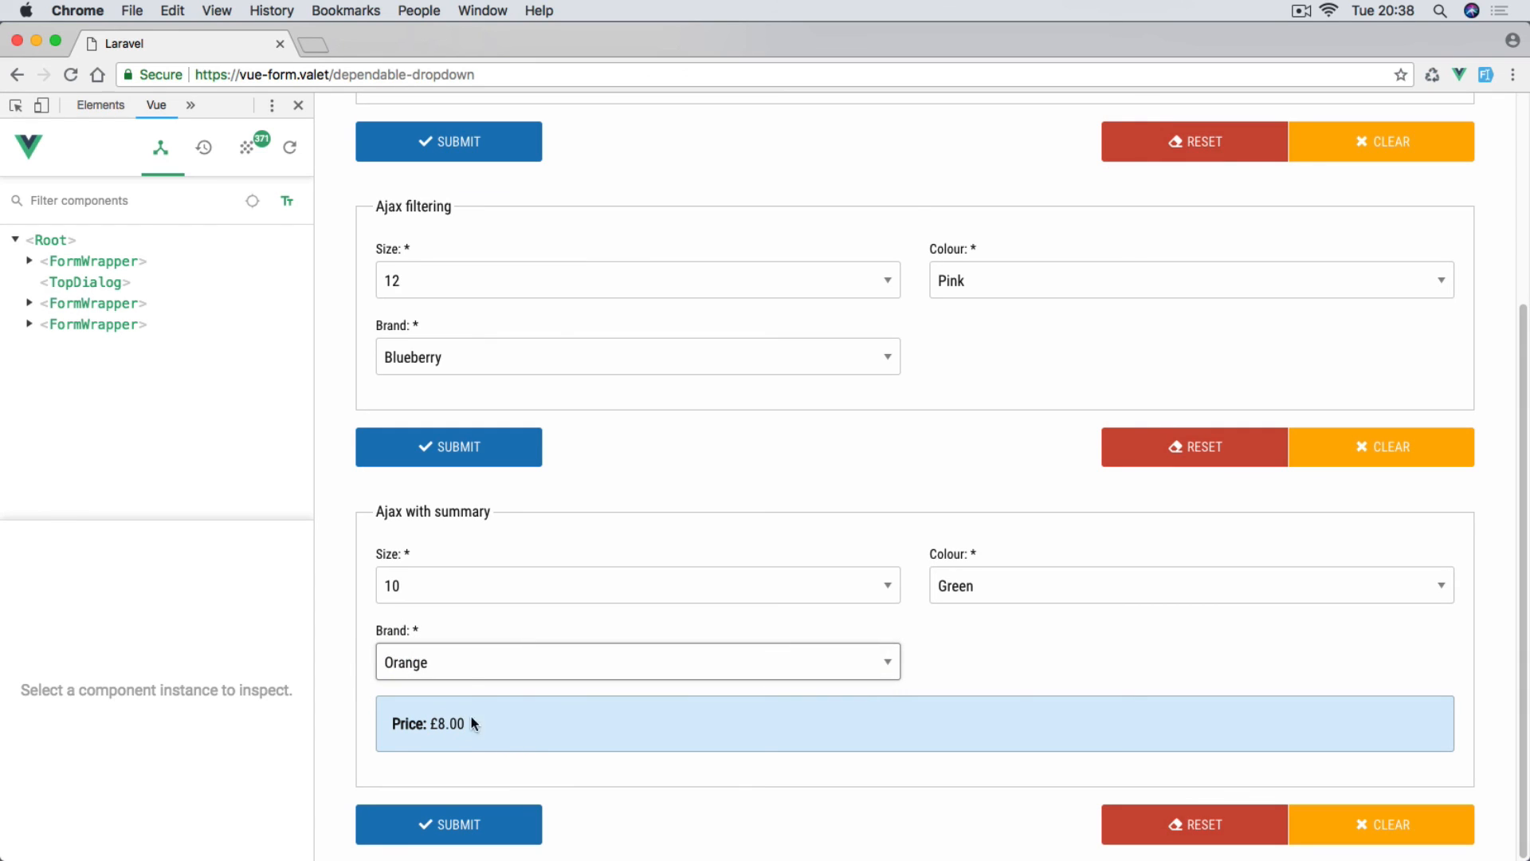
pyautogui.scroll(3)
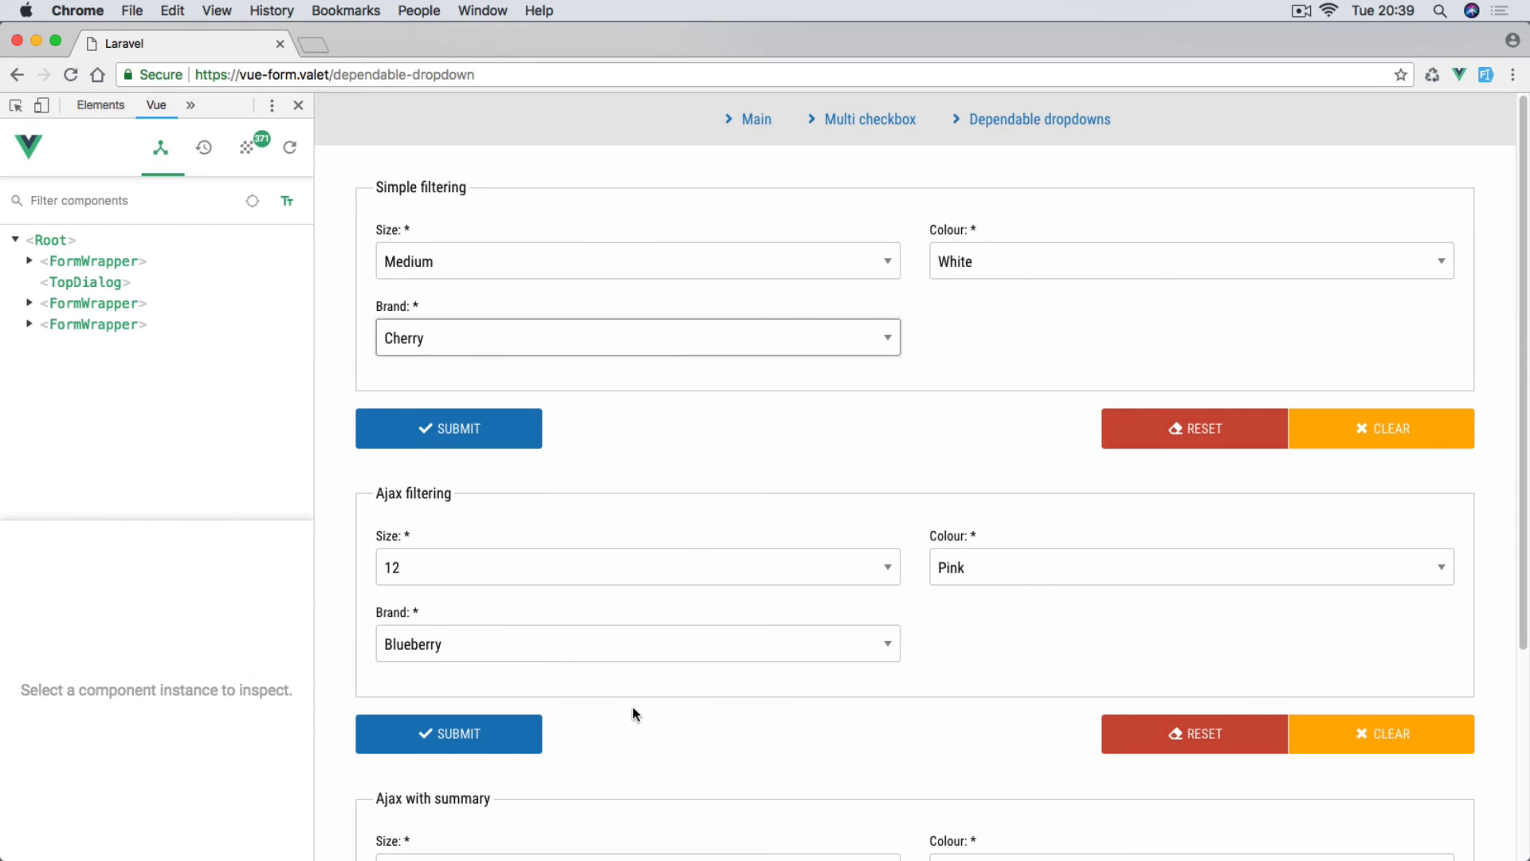
pyautogui.moveTo(633, 701)
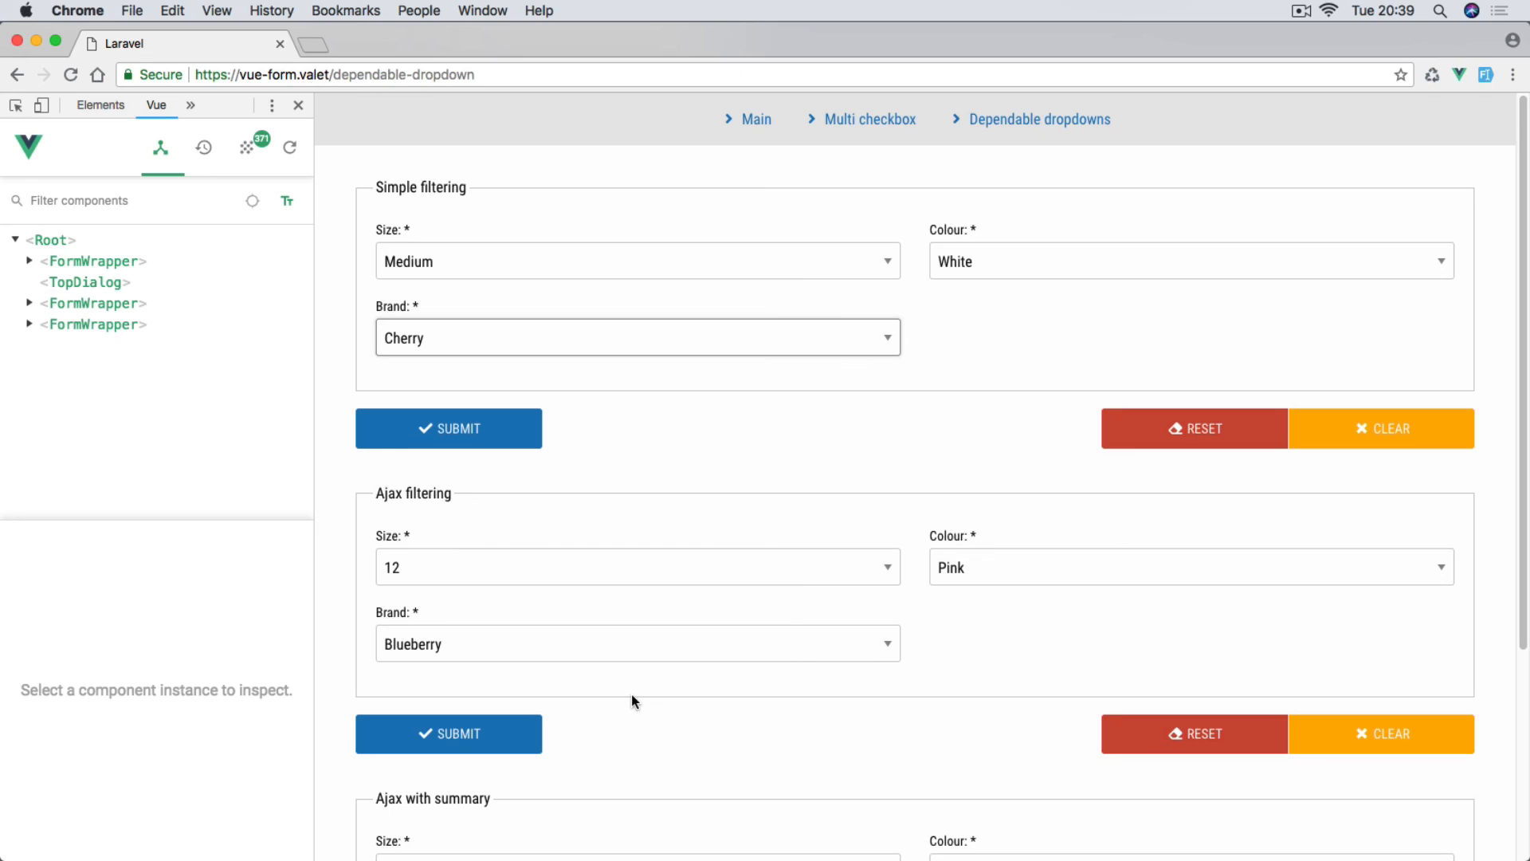